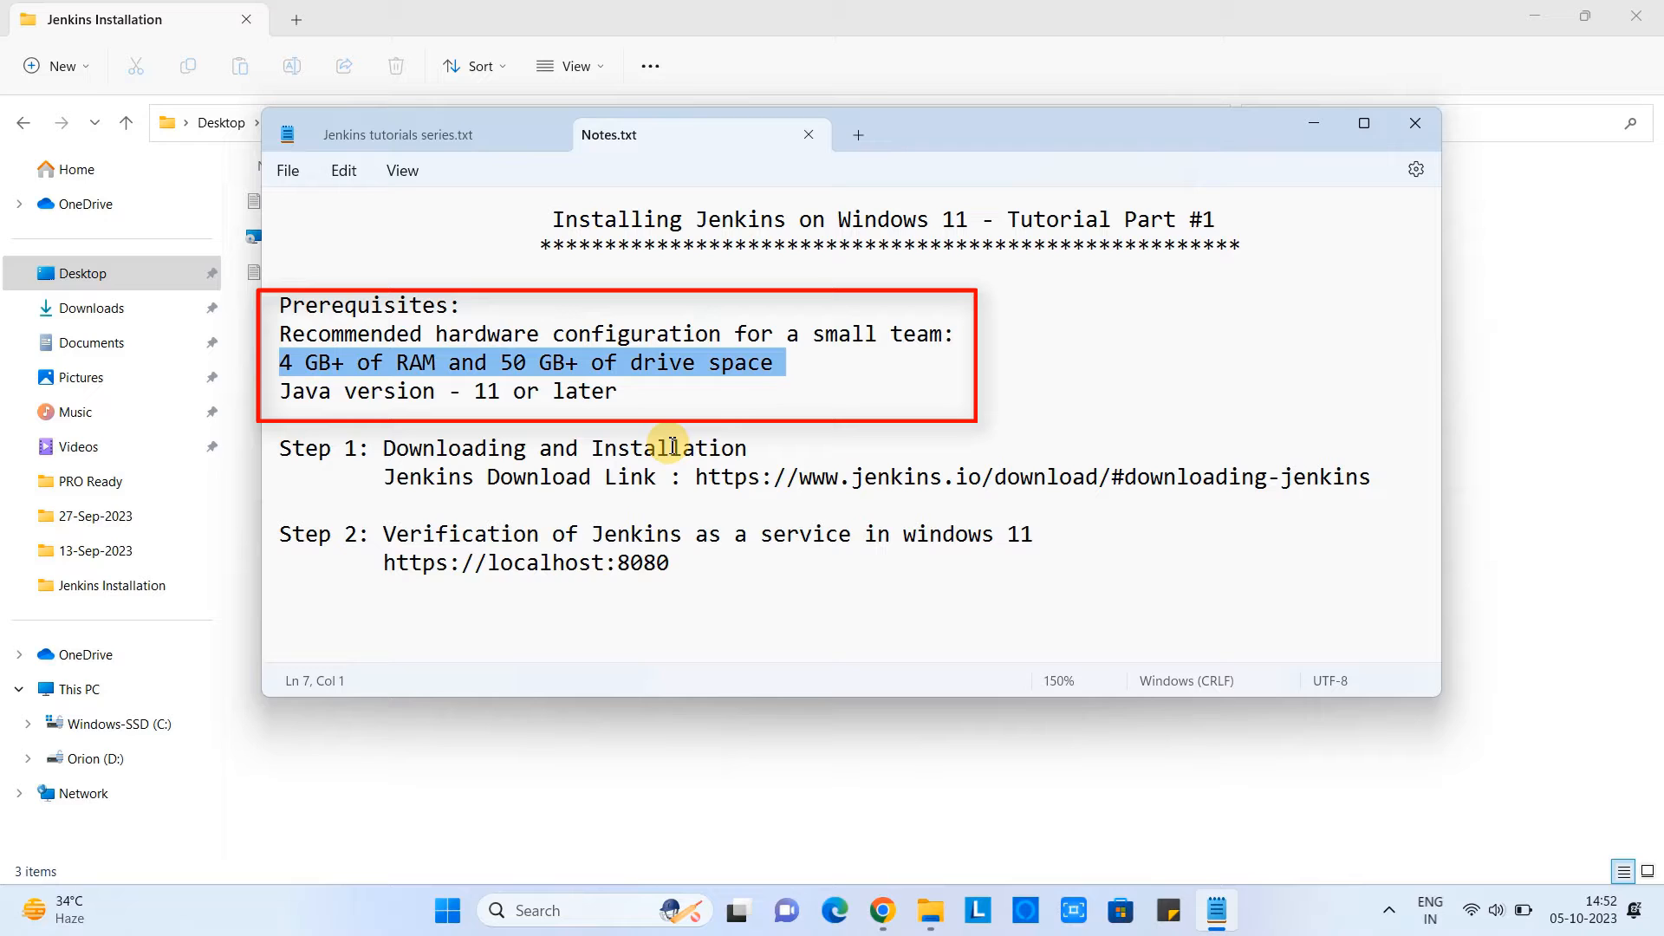
# Bring up Windows Search to look for the command prompt.
pyautogui.click(289, 390)
pyautogui.write('cm')
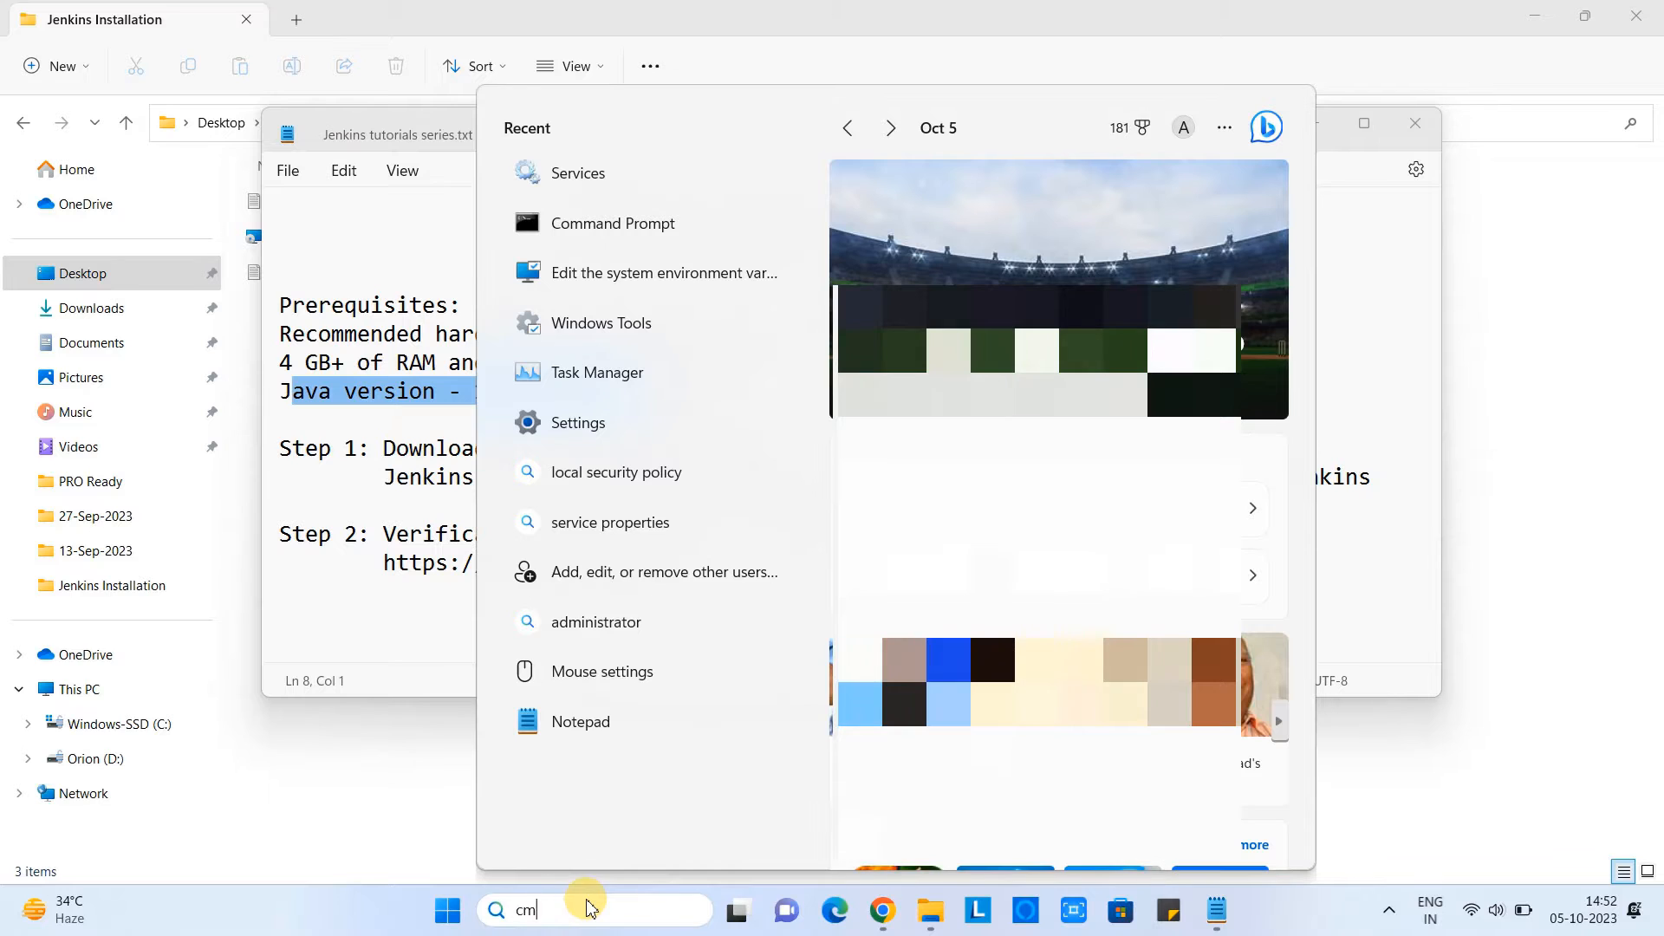
# Run java -version in Command Prompt to check the installed Java version.
pyautogui.click(612, 224)
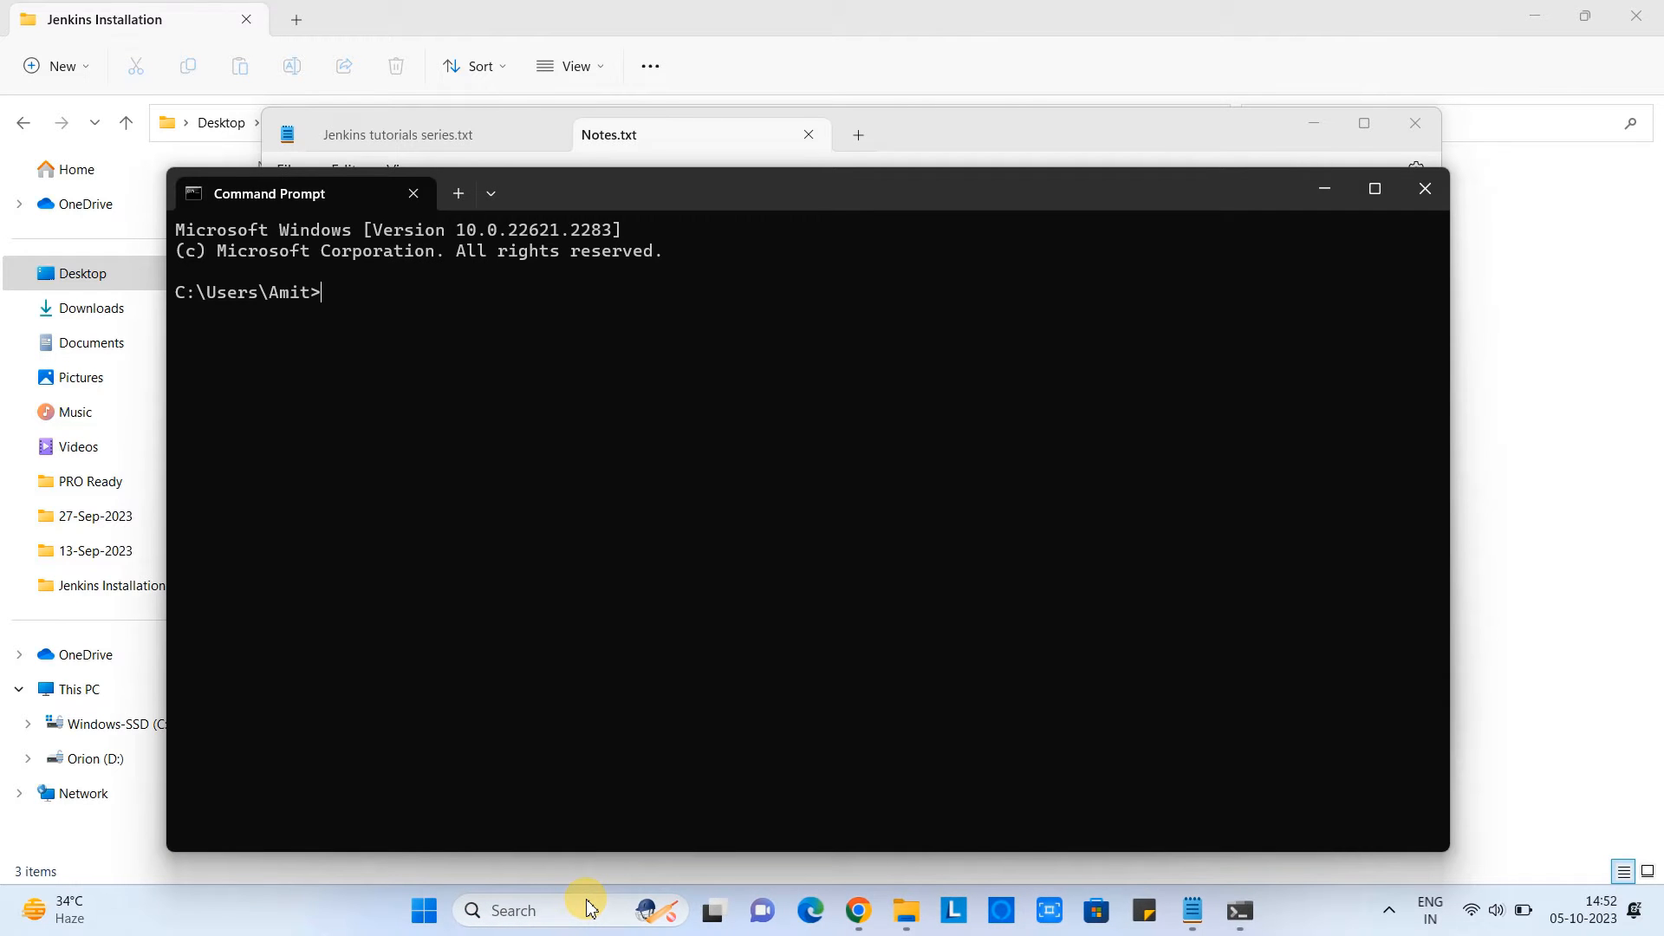
pyautogui.write('java -vers')
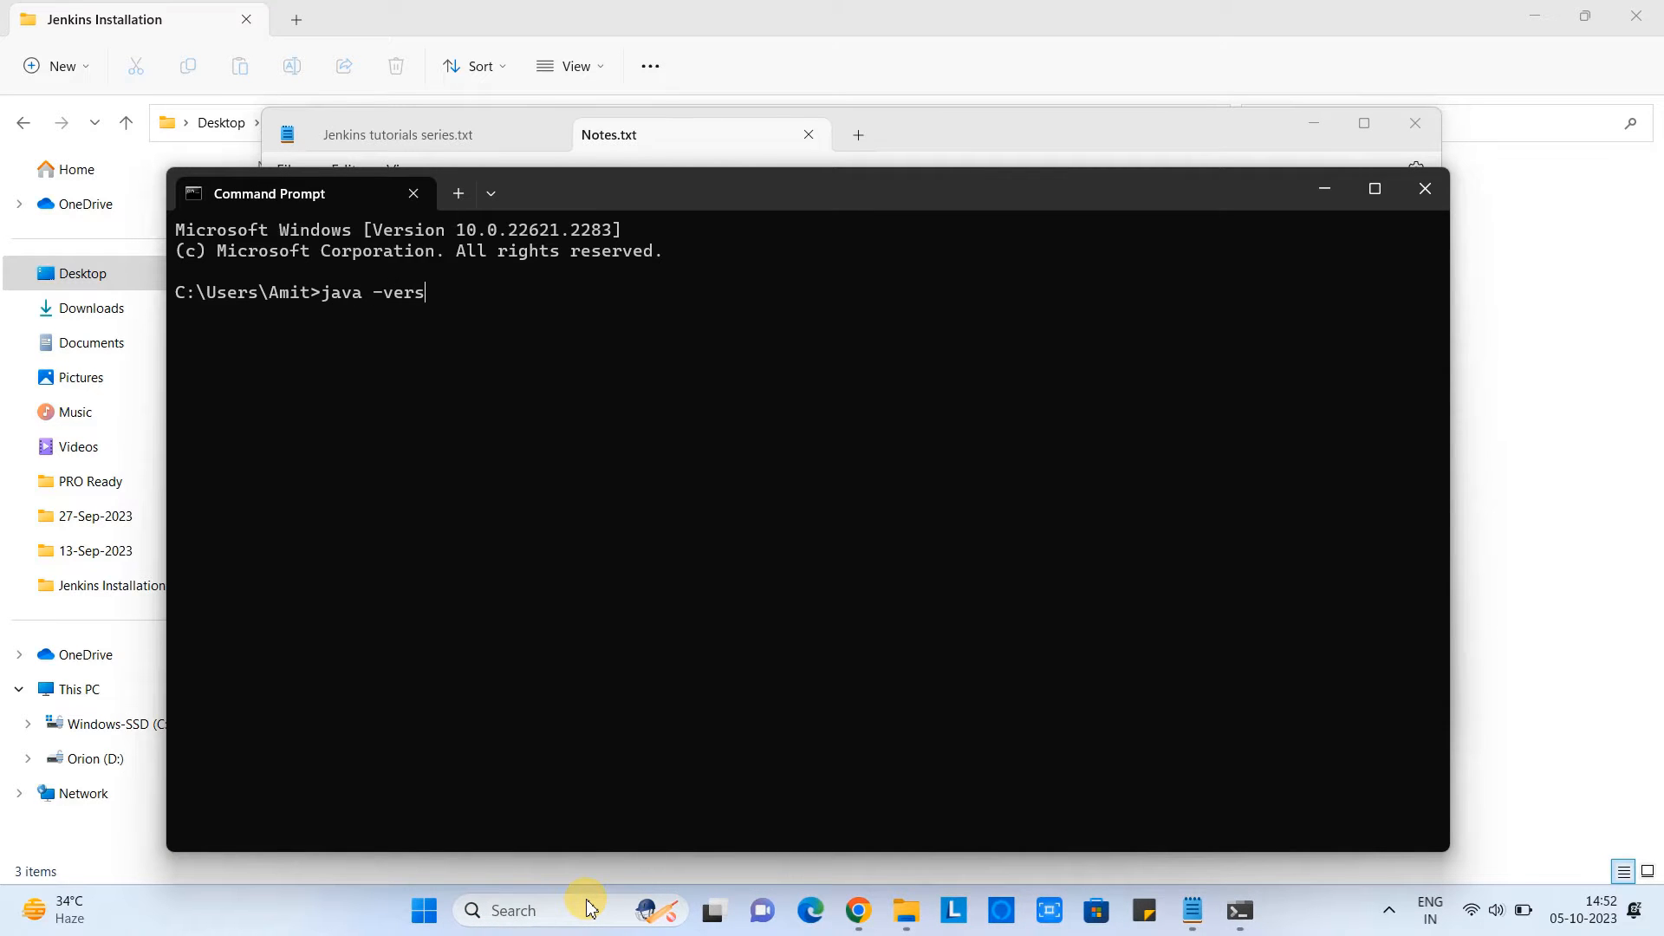
pyautogui.press('Return')
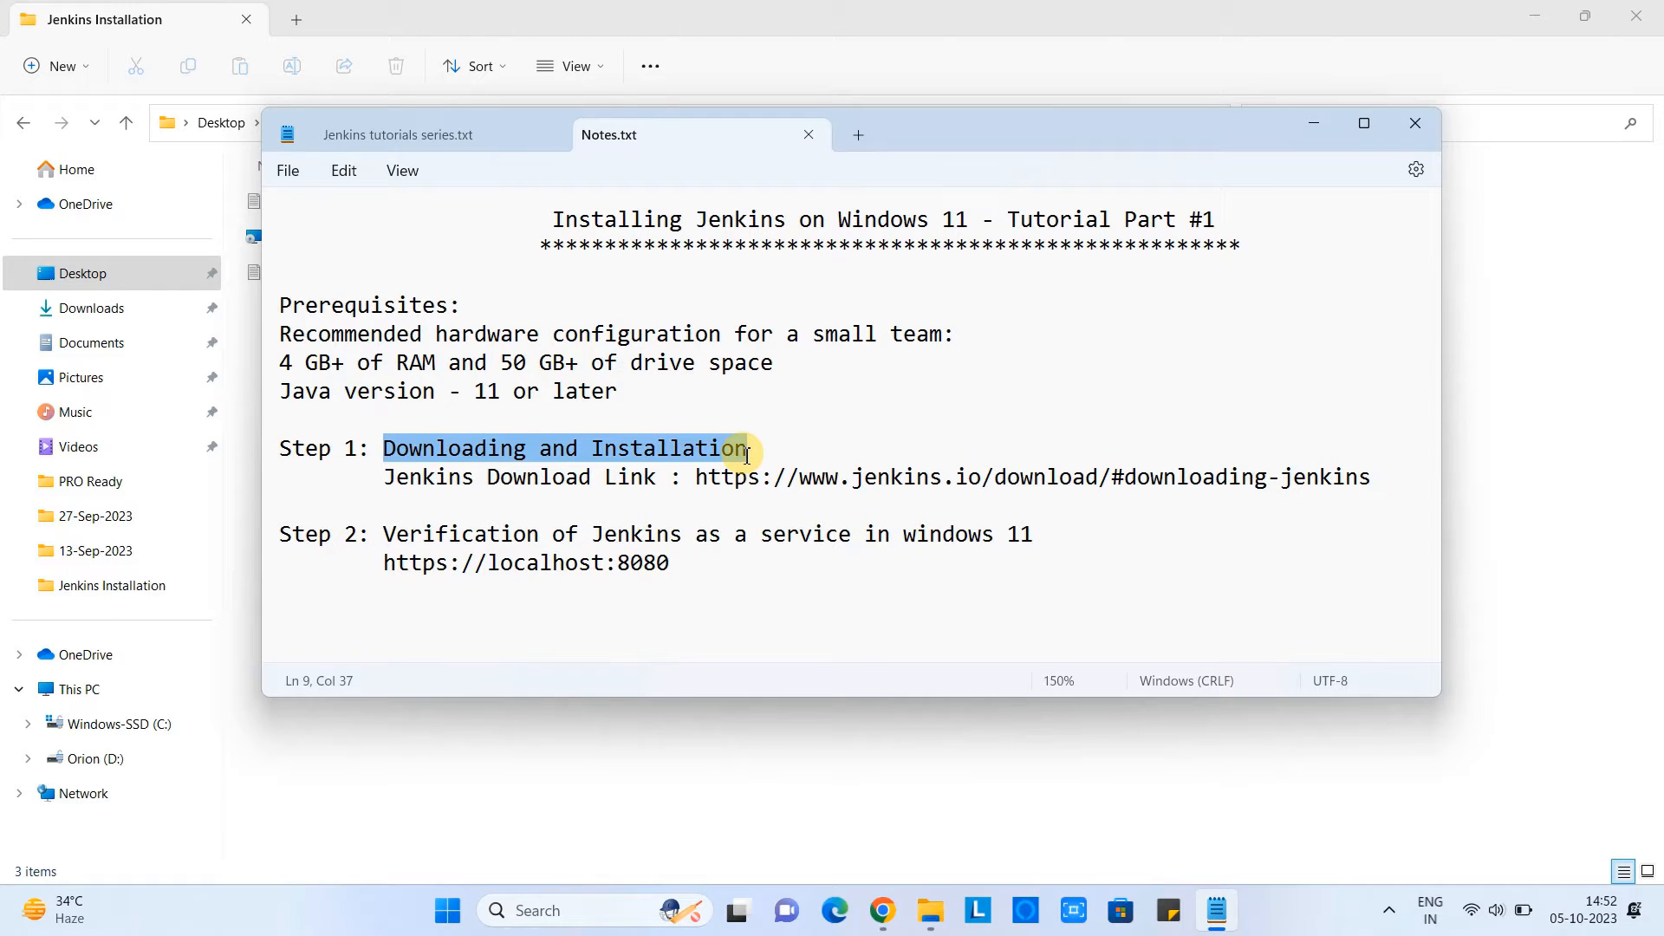
pyautogui.moveTo(409, 516)
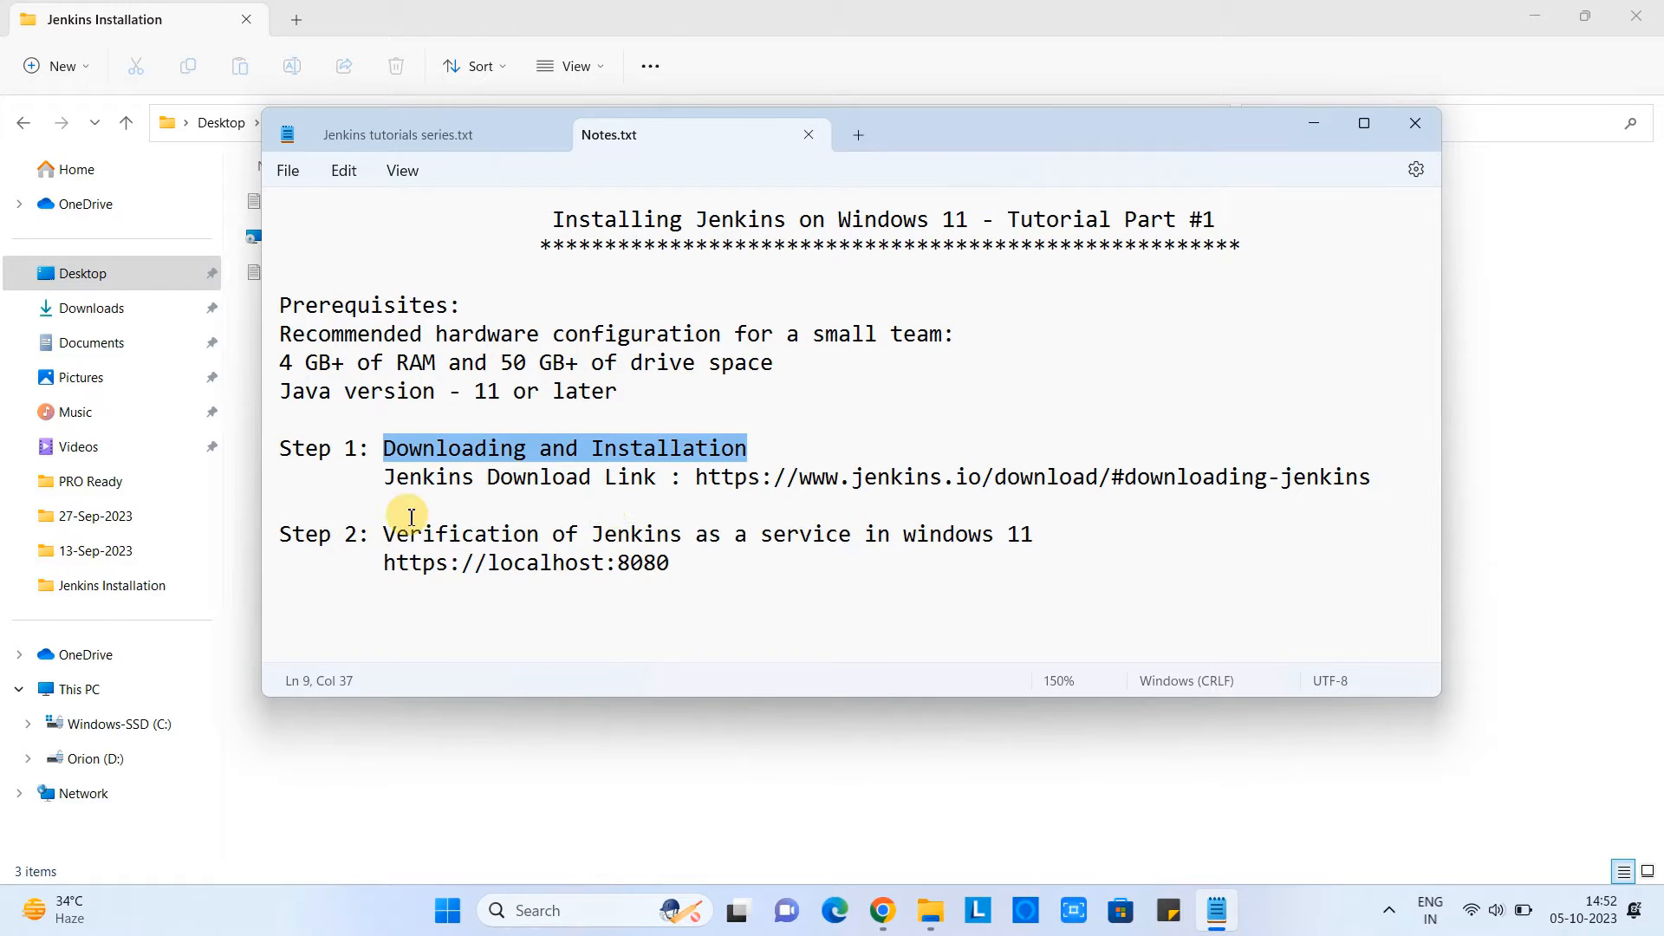
pyautogui.doubleClick(324, 534)
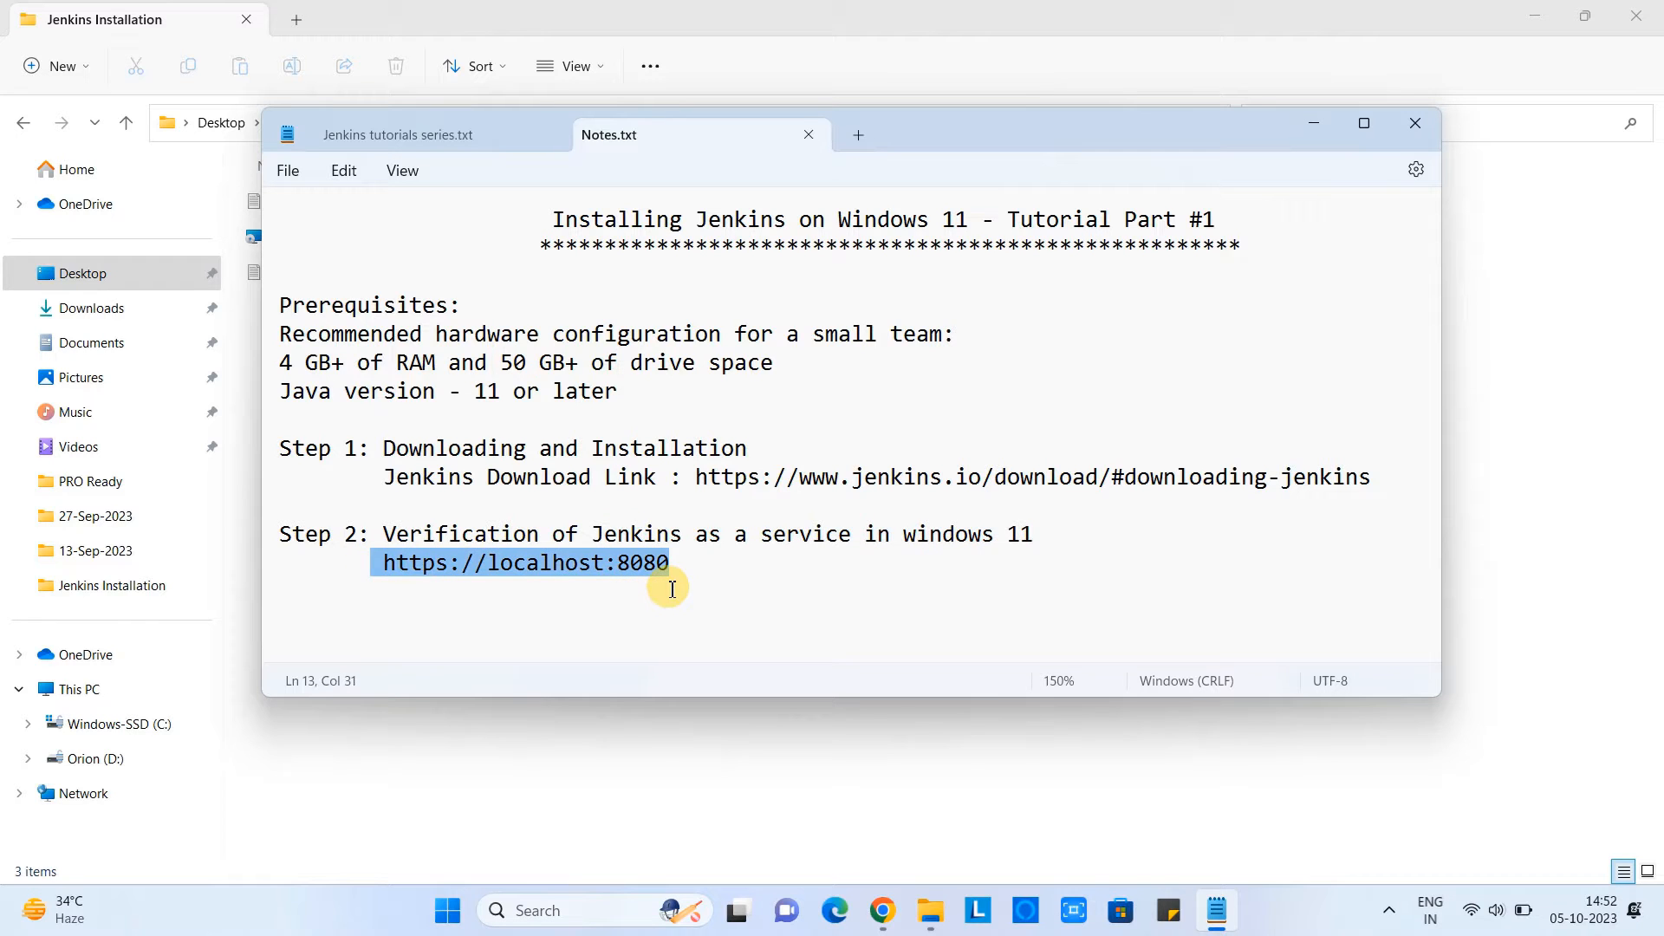
pyautogui.moveTo(519, 515)
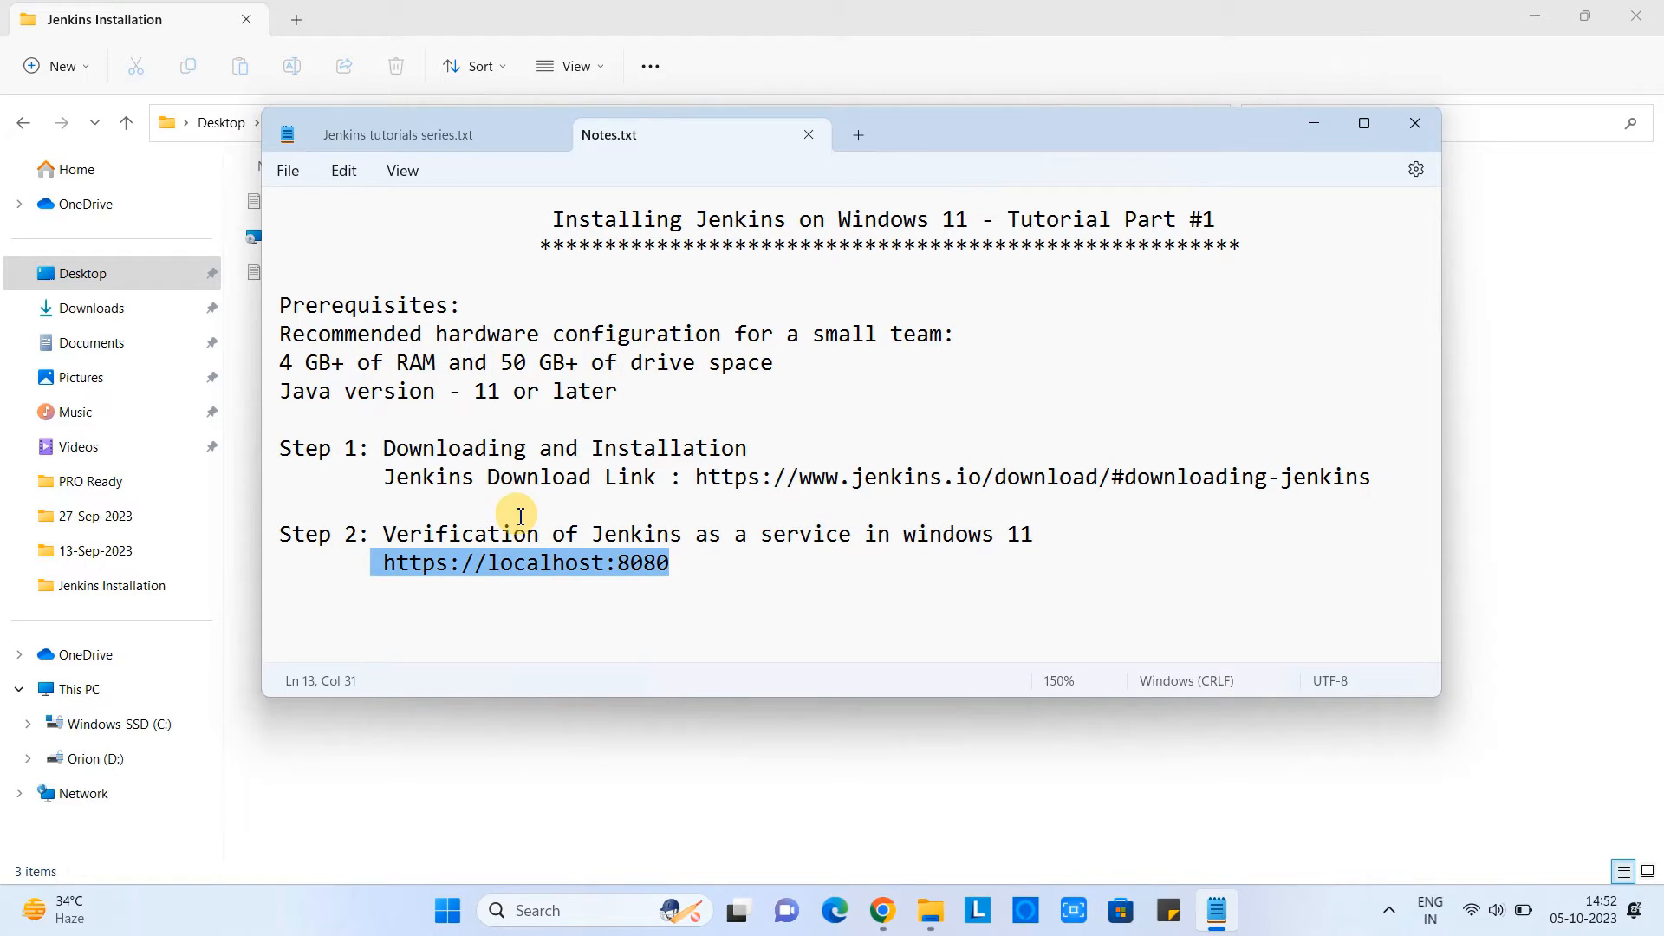
pyautogui.moveTo(398, 472)
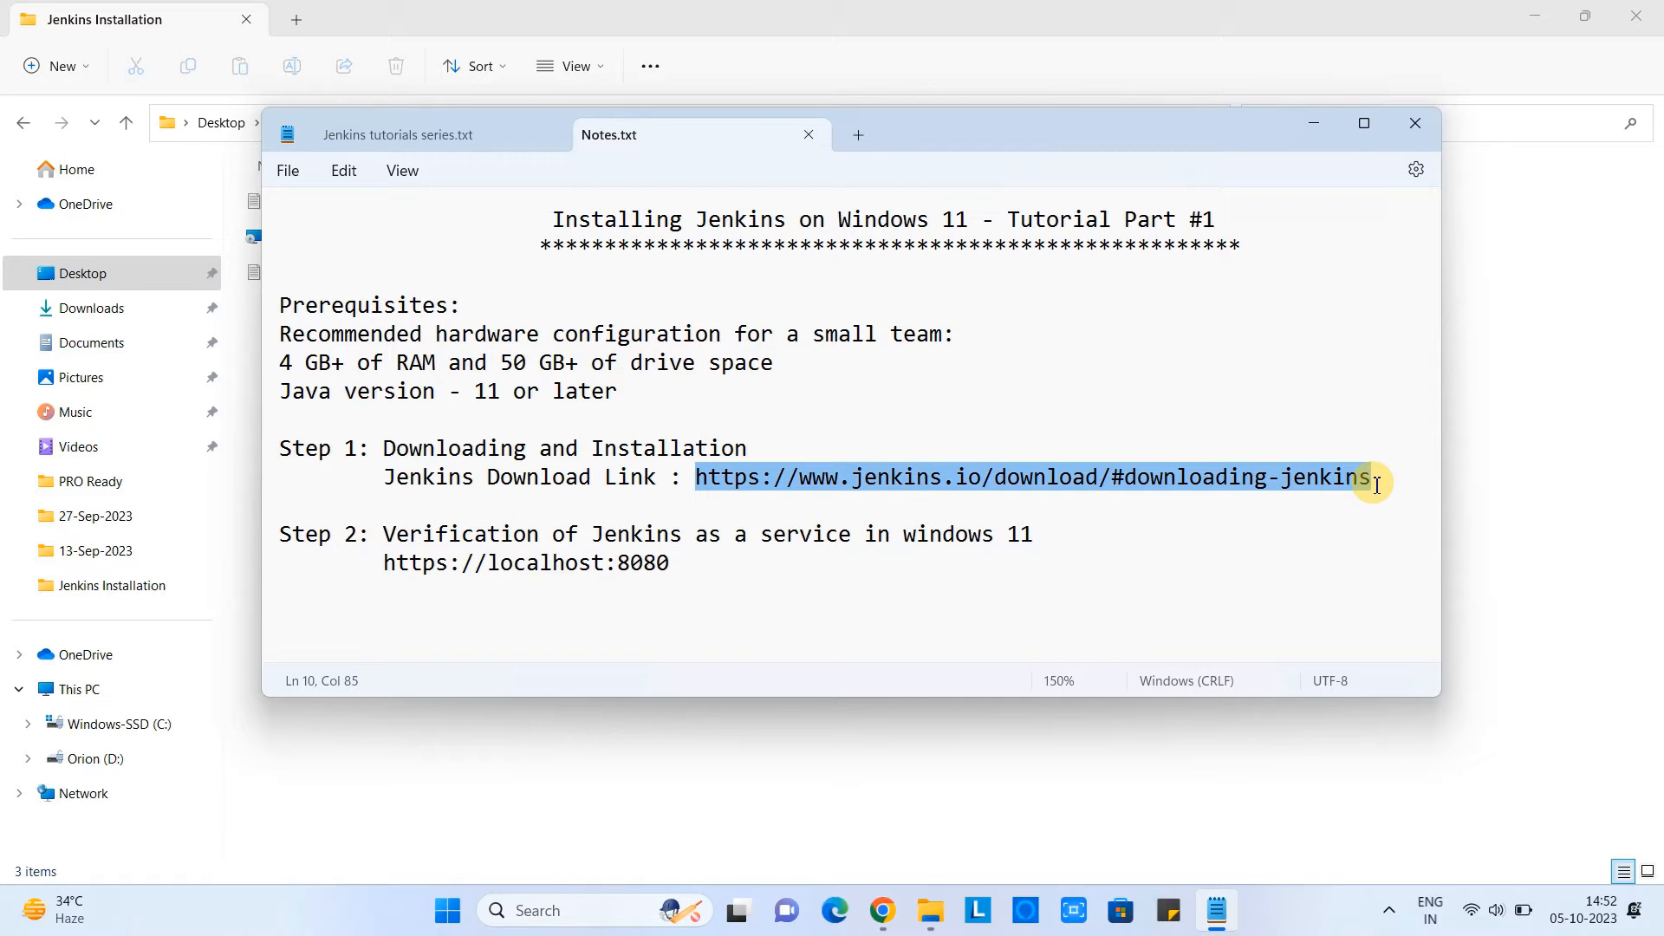
# Go to jenkins.io/download/#downloading-jenkins and scroll to the Download Jenkins LTS section.
pyautogui.click(883, 910)
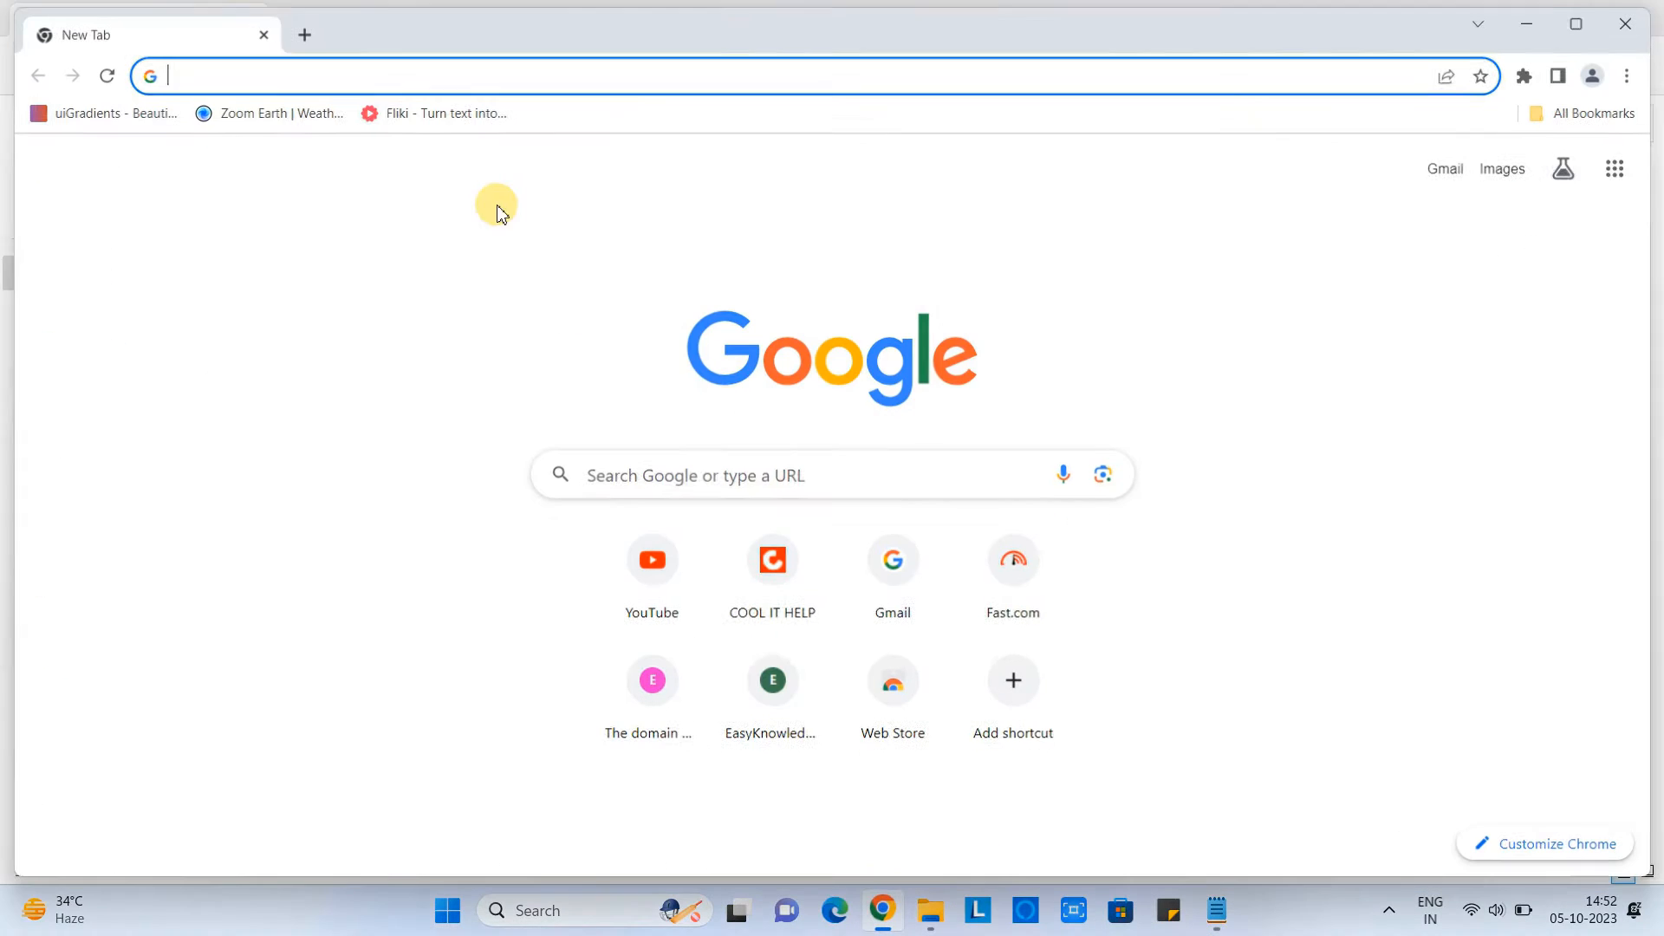
pyautogui.write('jenkins.io/download/#downloading-jenkins')
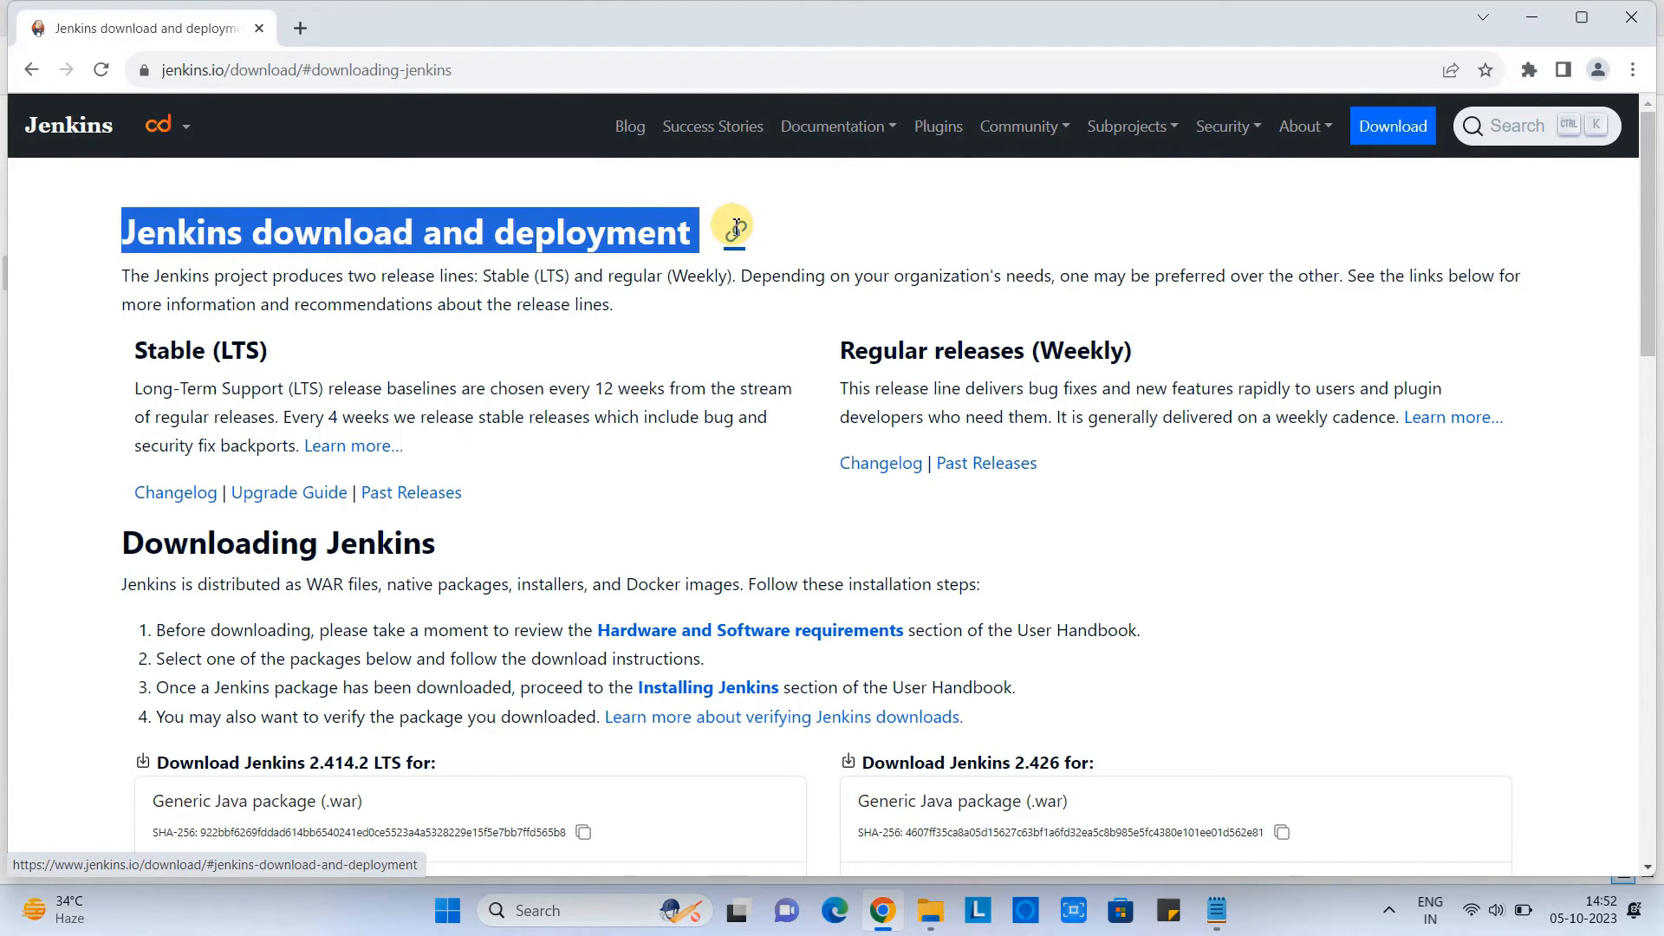
pyautogui.scroll(-3)
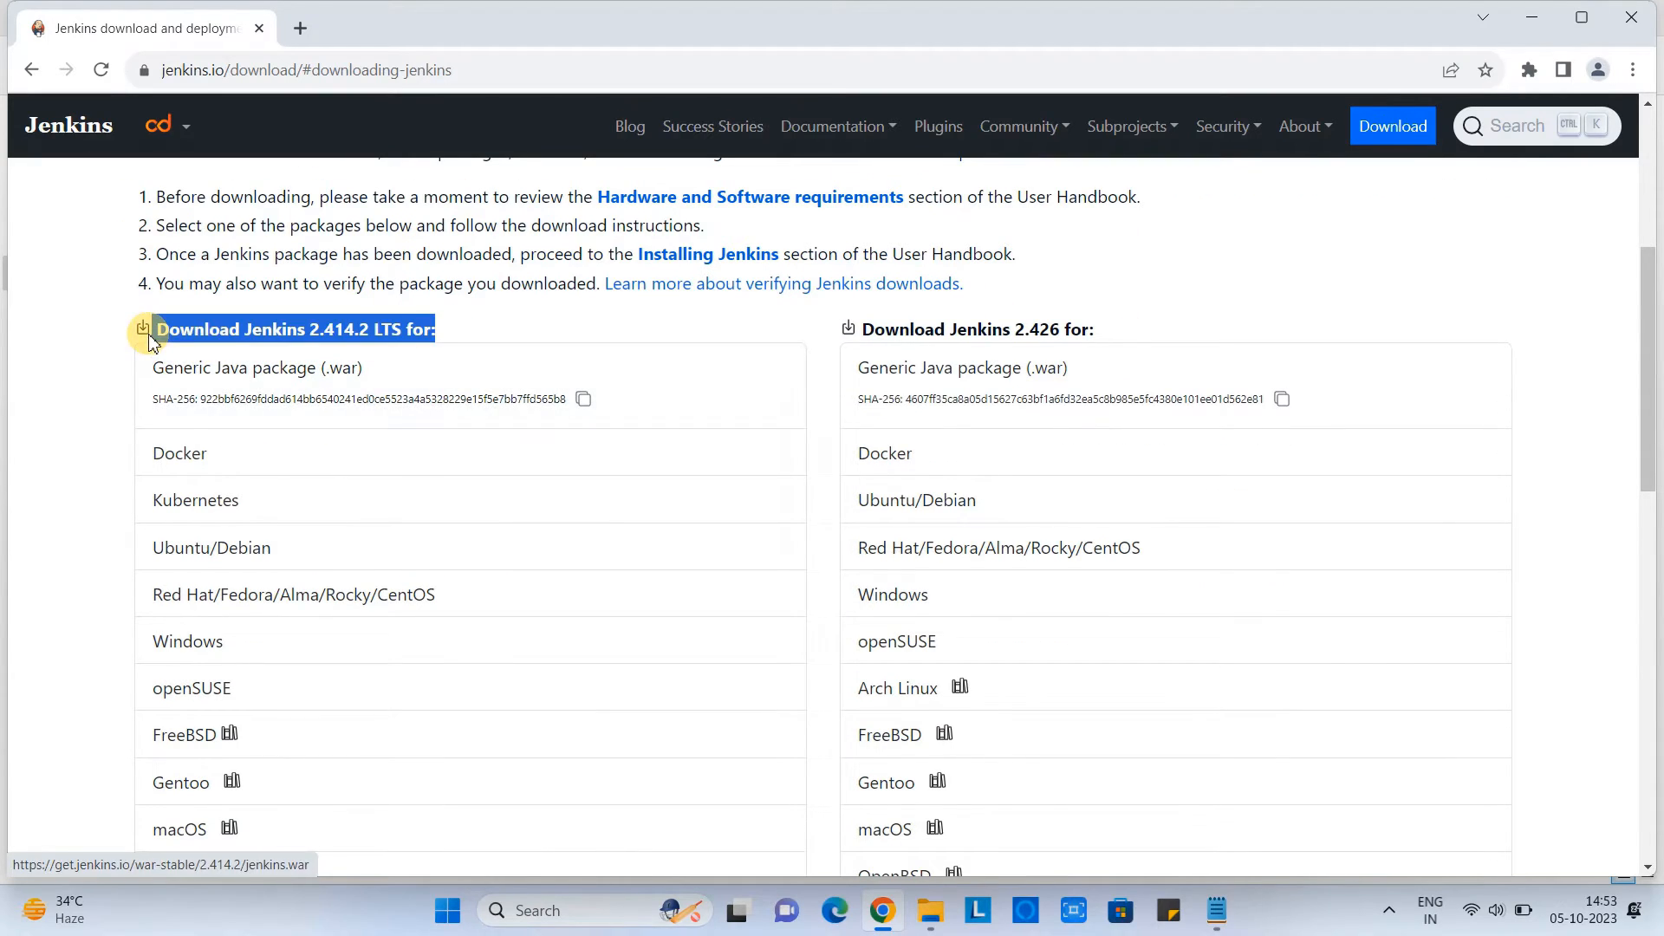
pyautogui.scroll(-3)
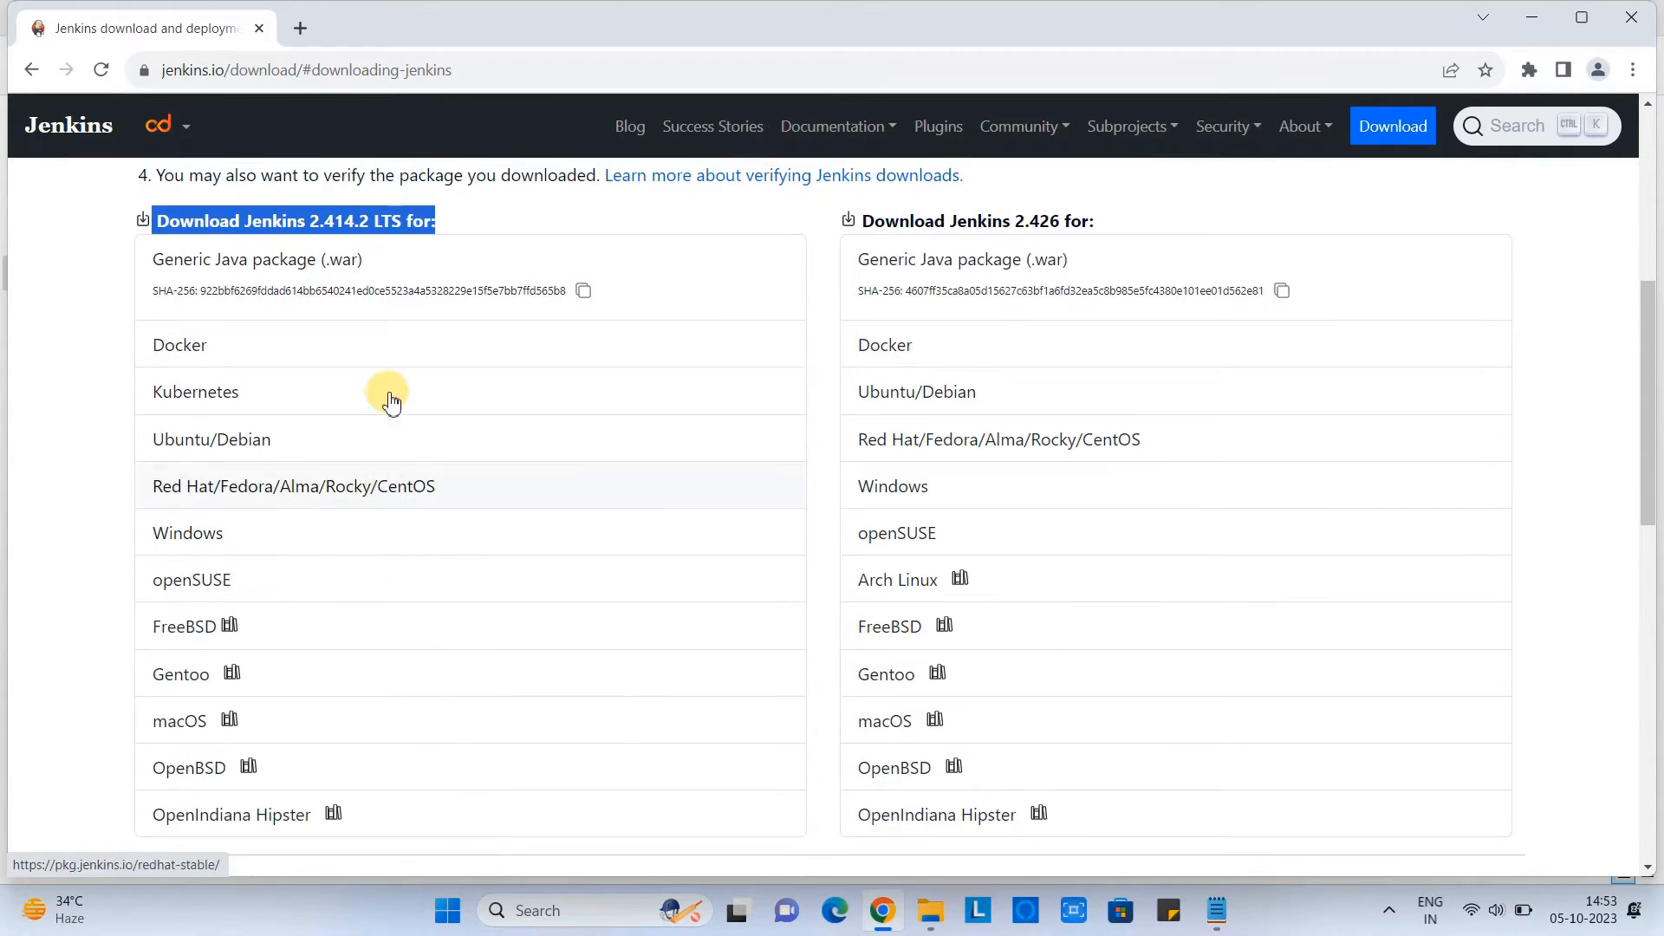
pyautogui.moveTo(67, 591)
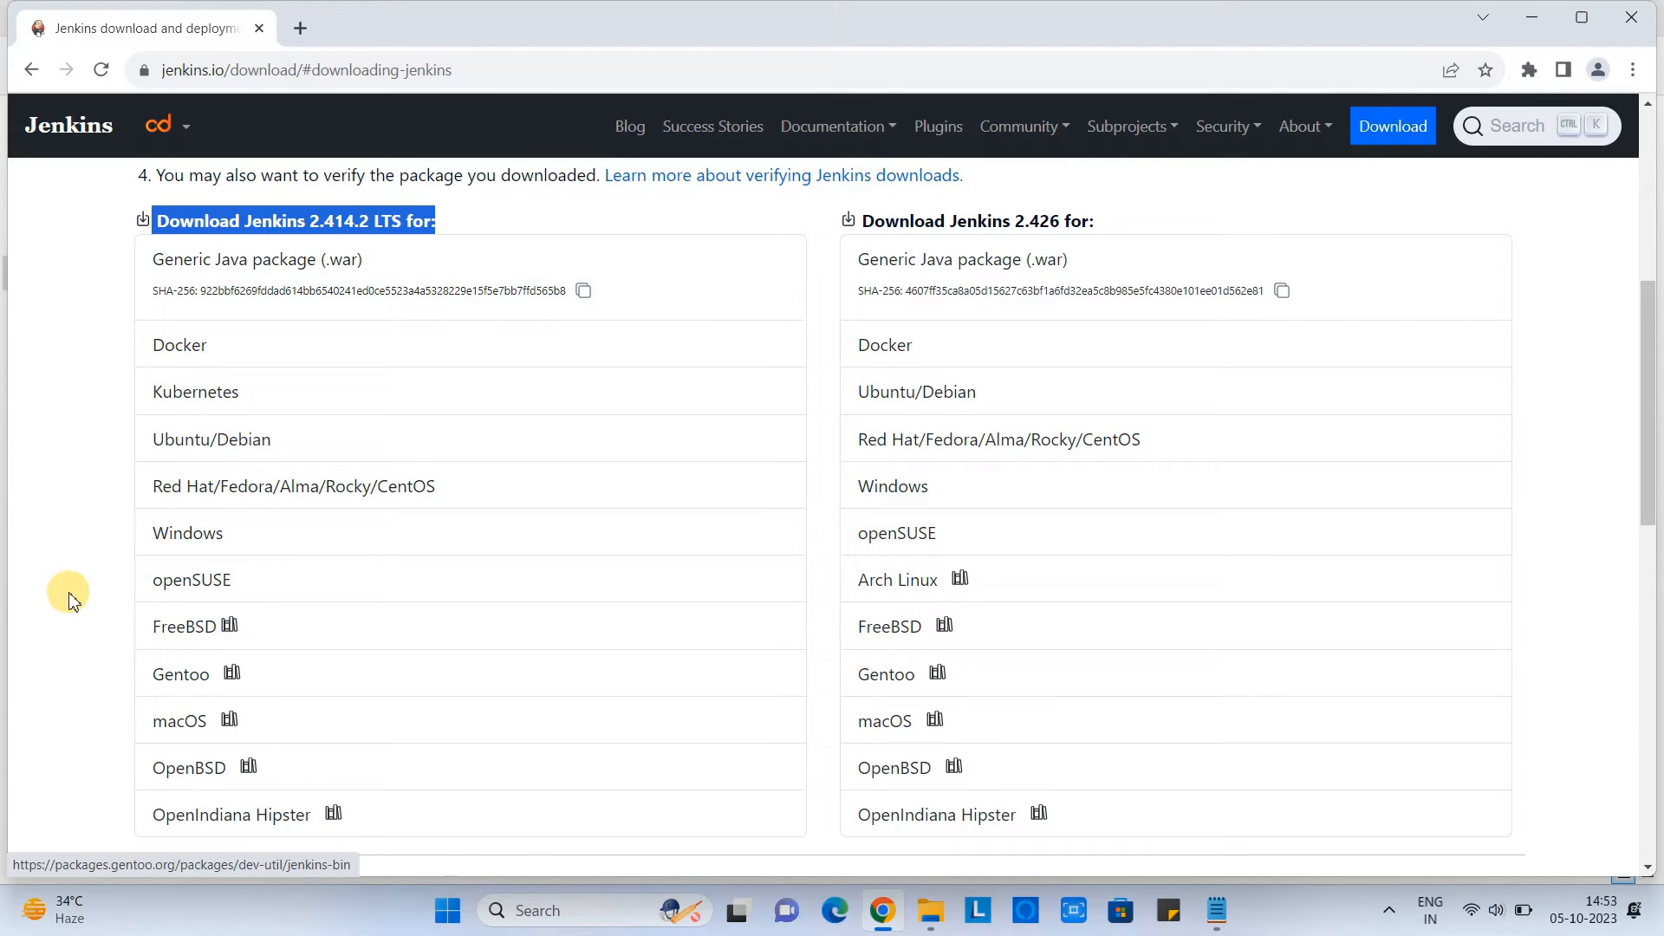
pyautogui.moveTo(189, 532)
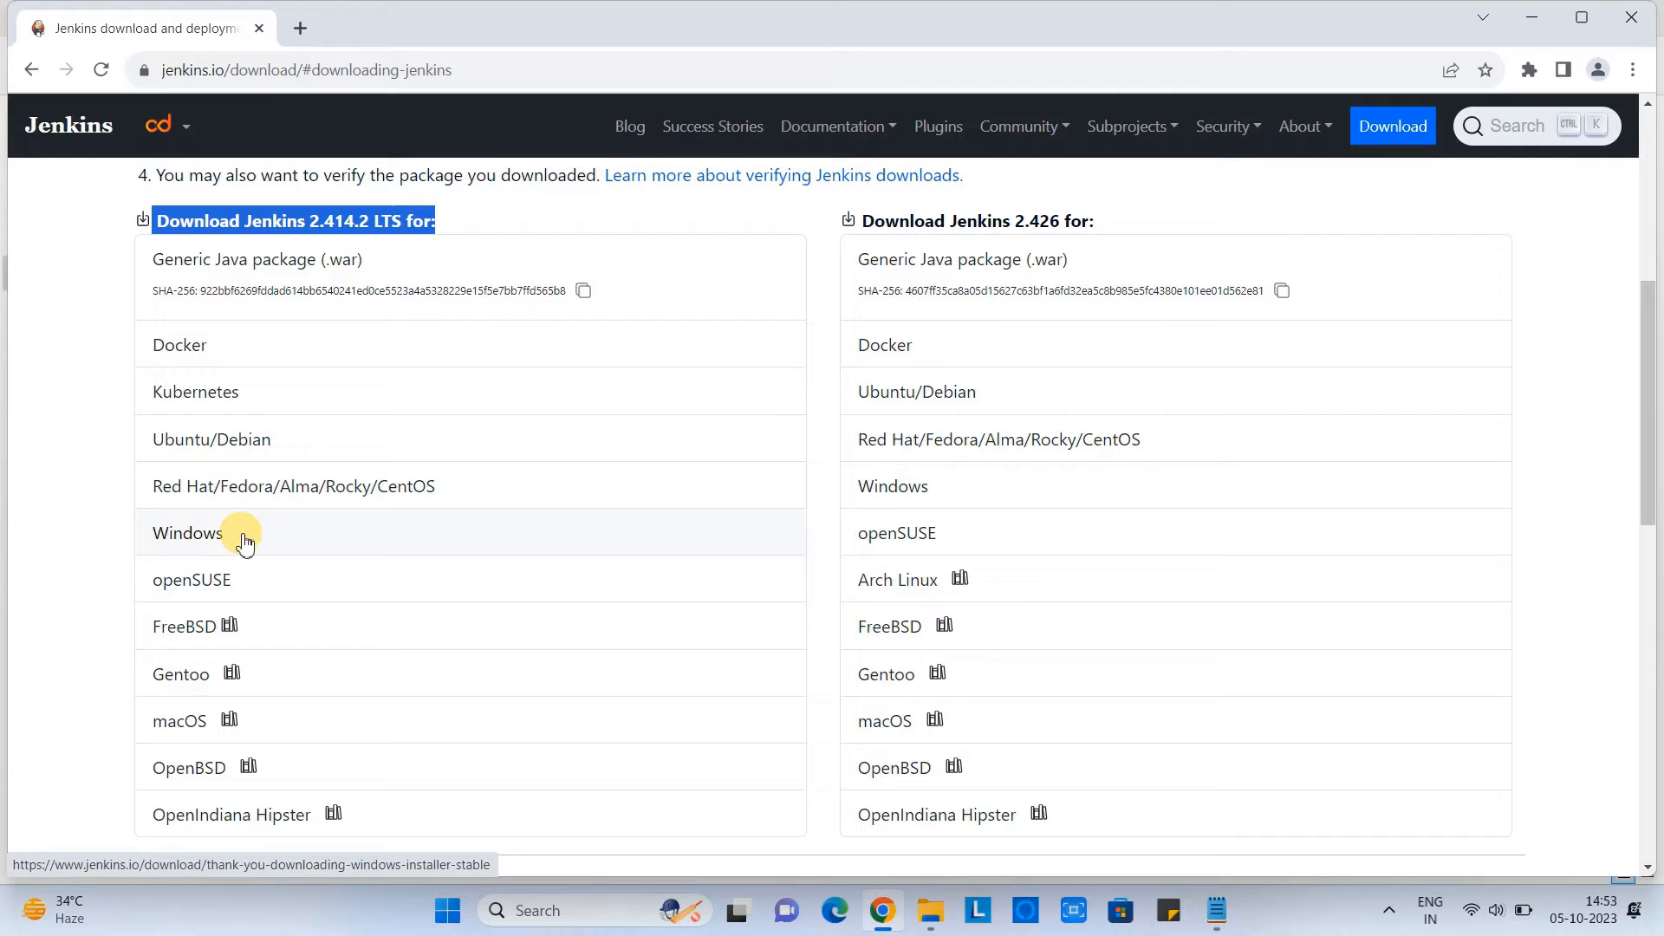
pyautogui.moveTo(198, 546)
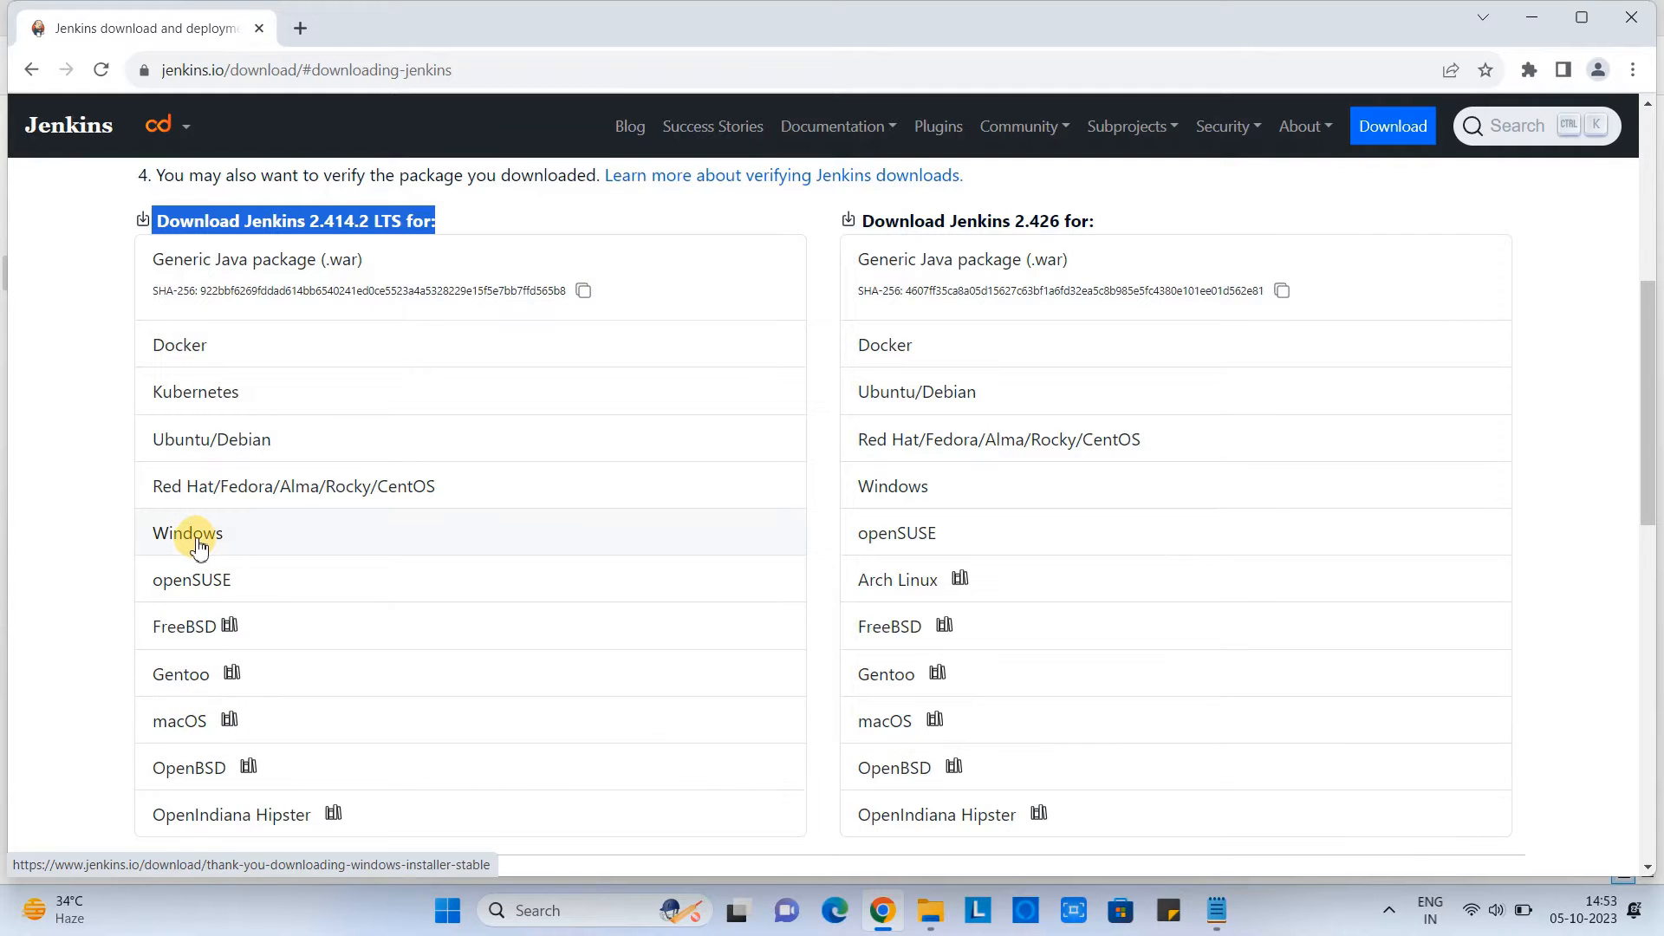
# Start downloading the Jenkins 2.414.2 LTS Windows installer and check its progress in Downloads.
pyautogui.click(188, 533)
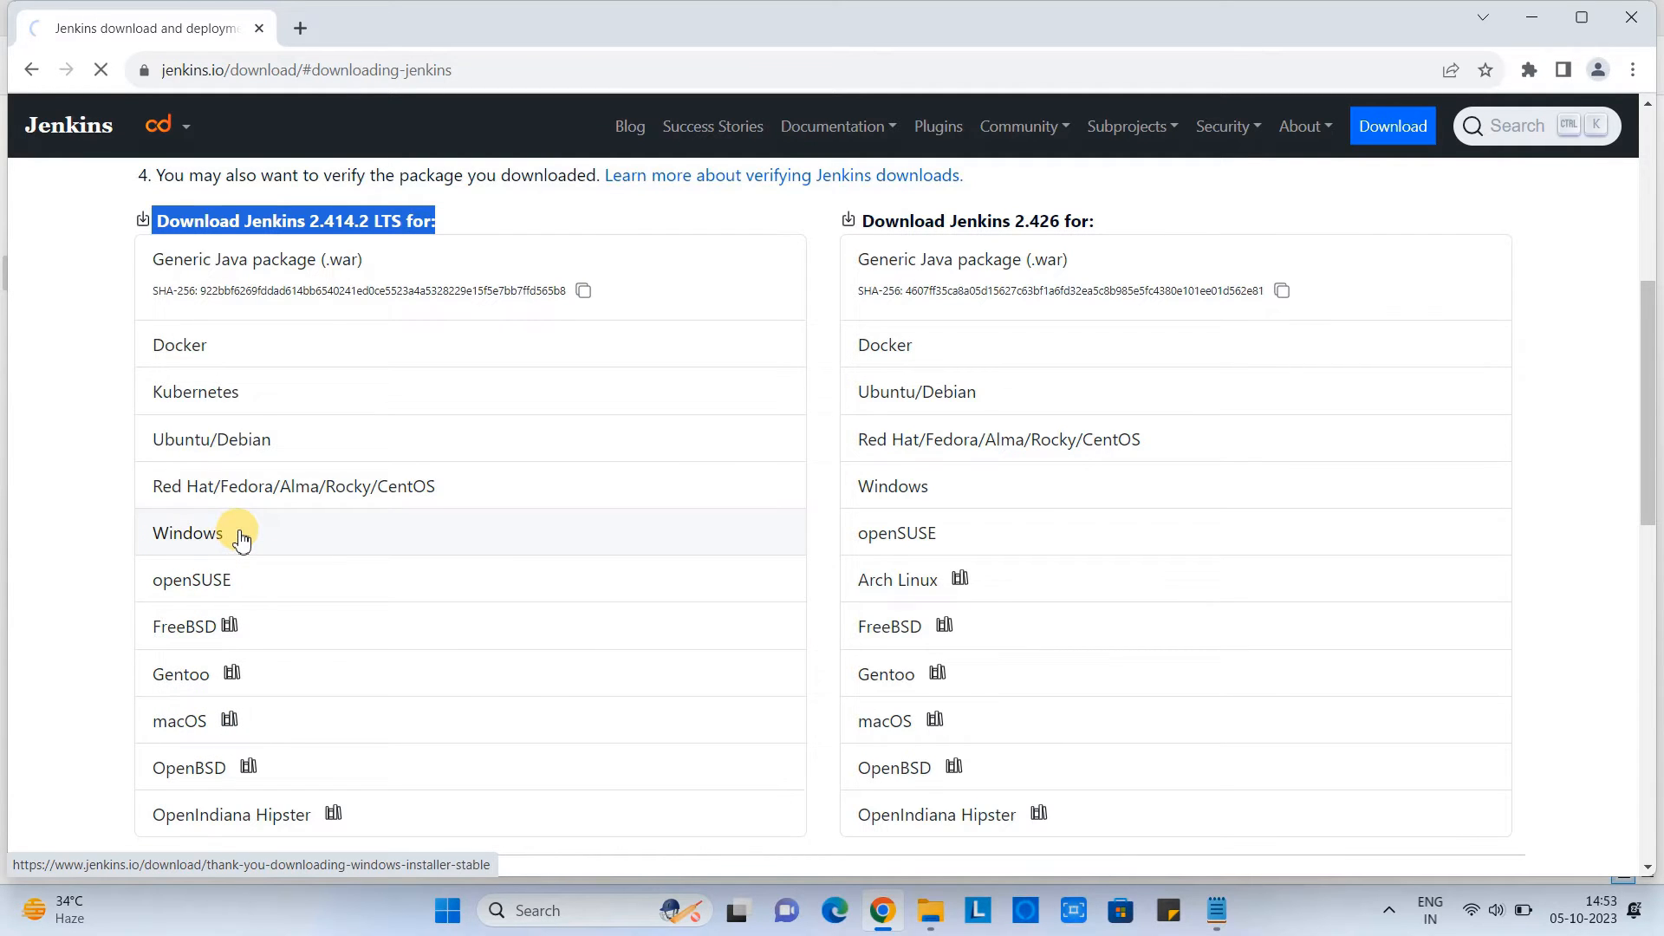
pyautogui.click(187, 532)
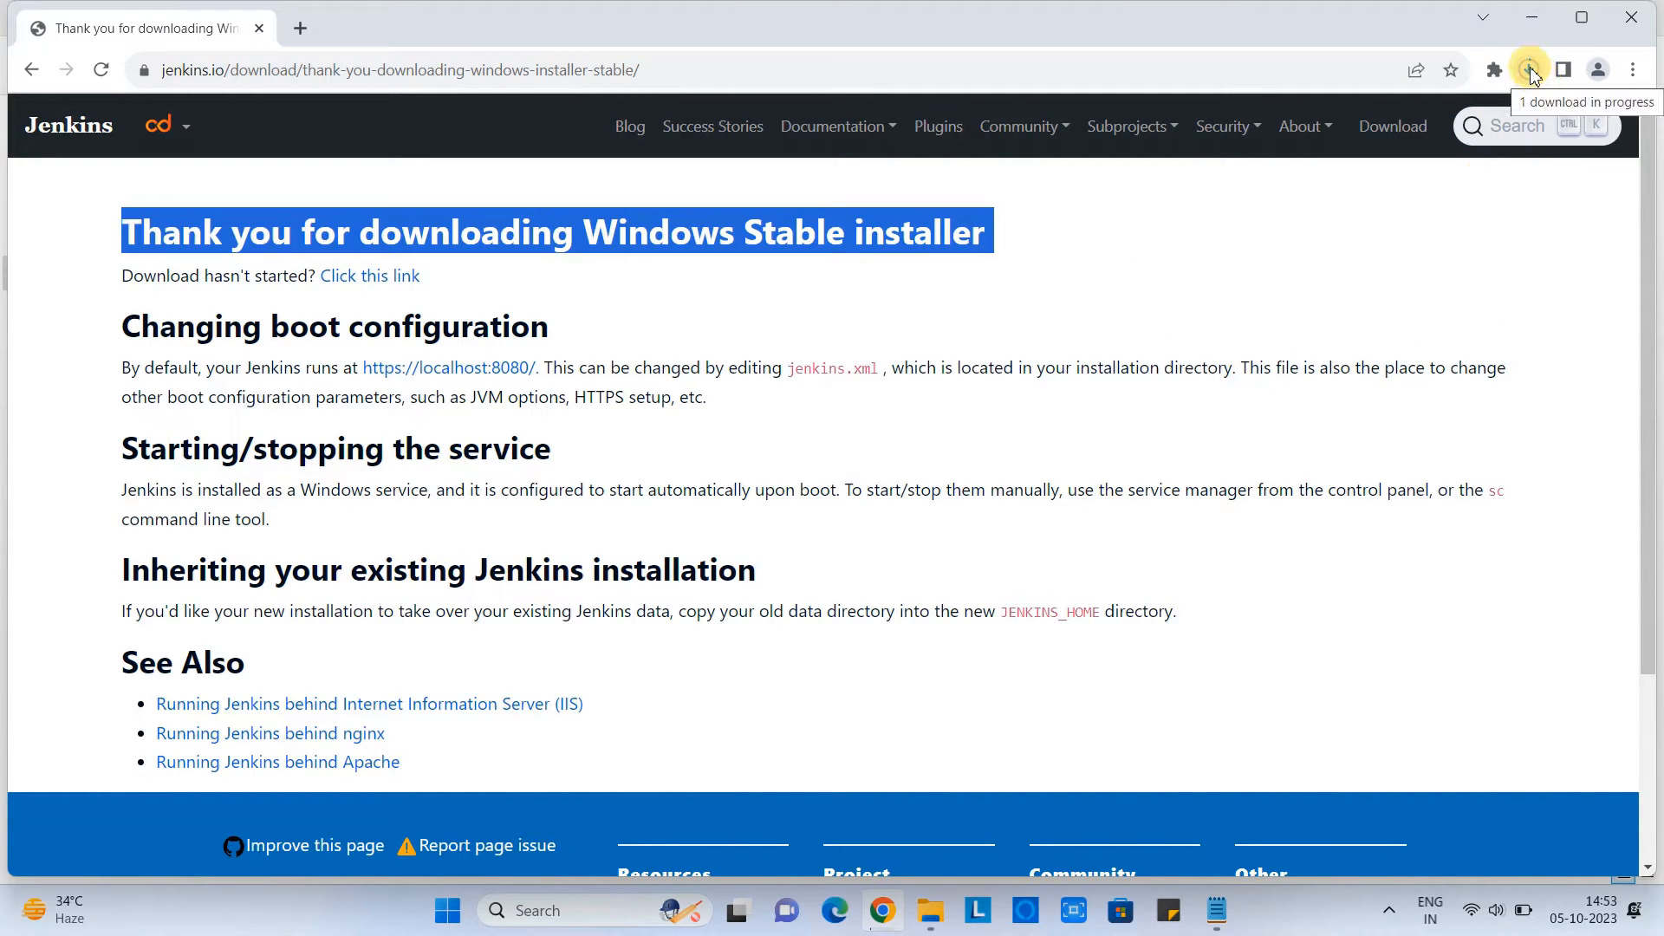
pyautogui.moveTo(1530, 69)
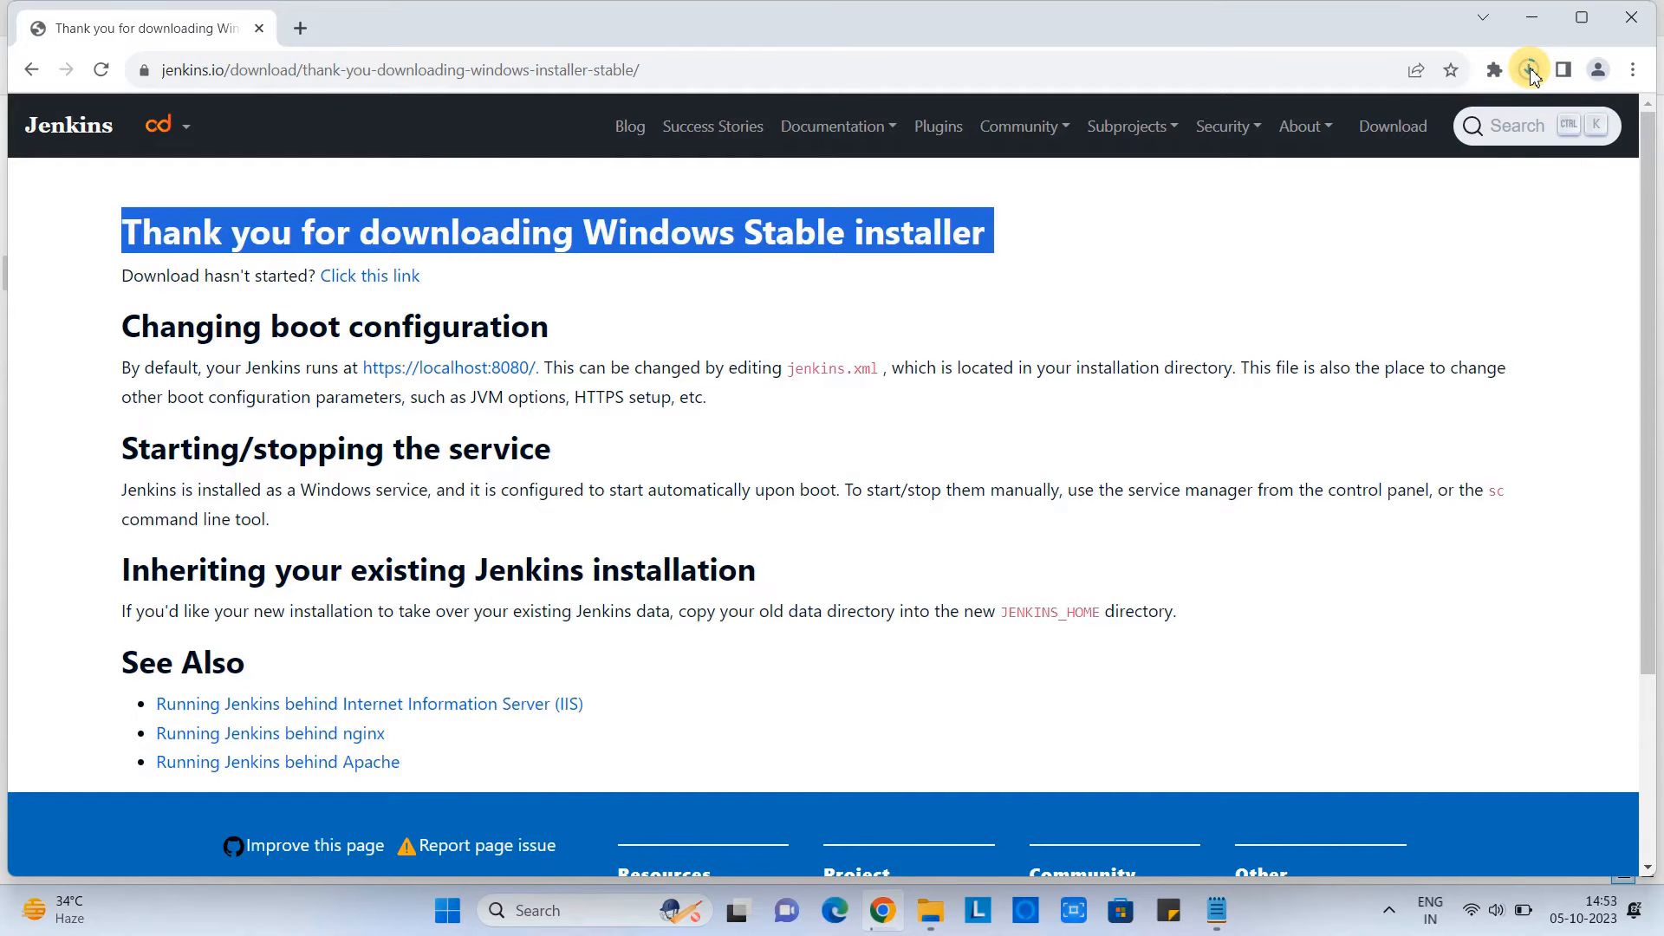
pyautogui.click(1529, 70)
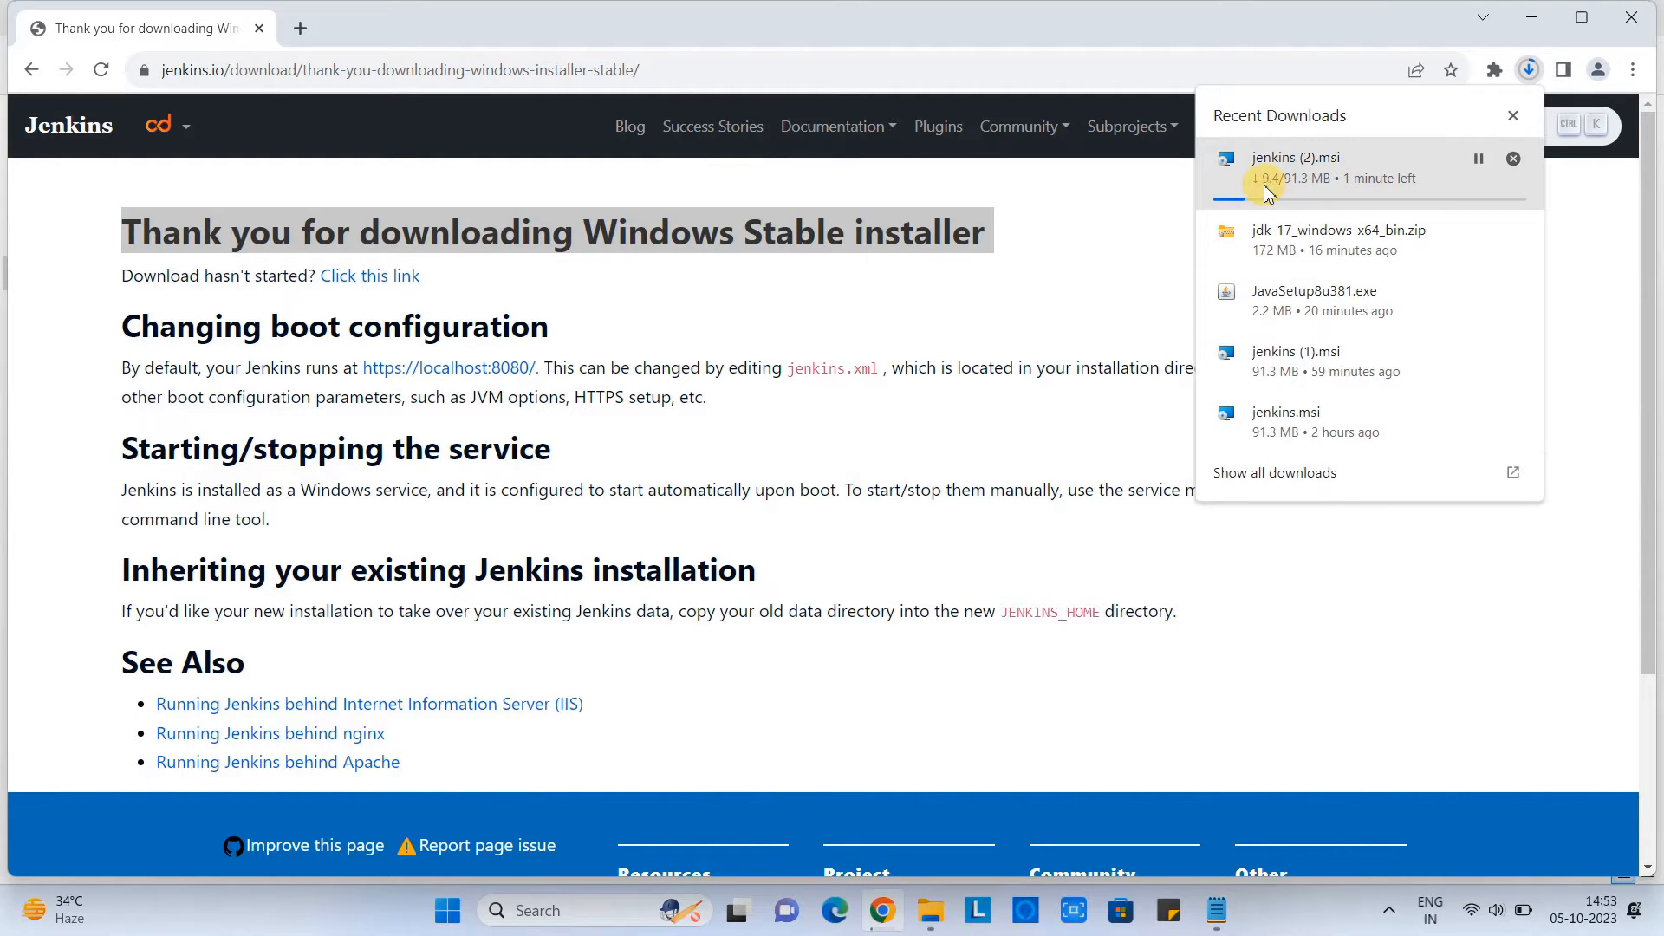
pyautogui.moveTo(1515, 157)
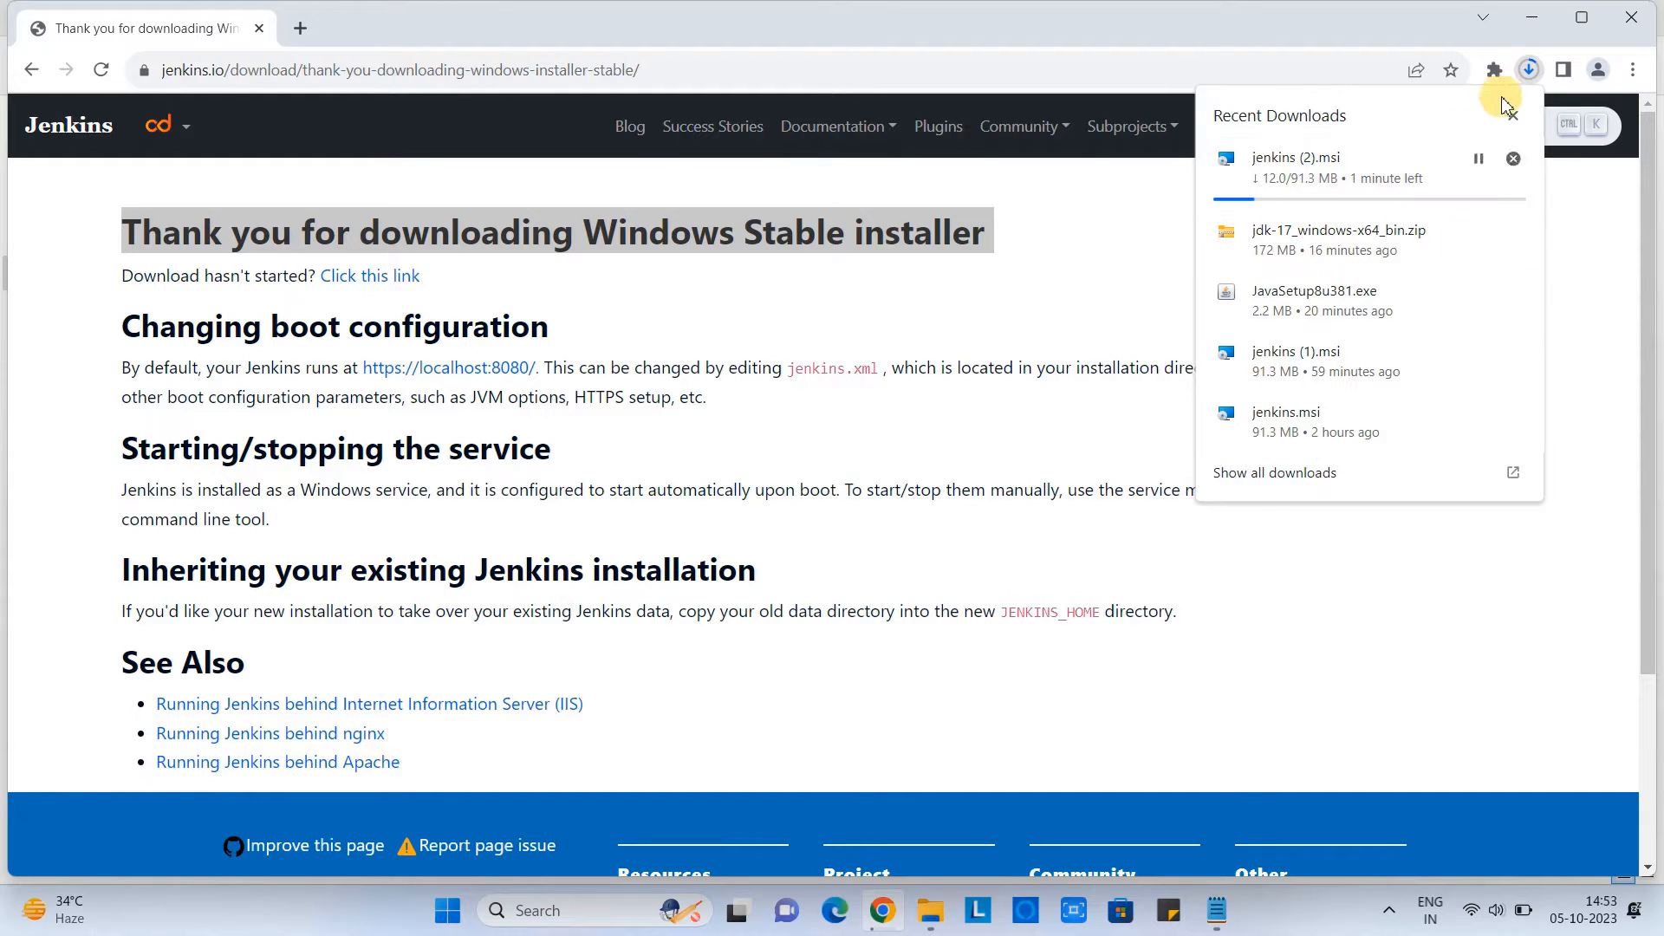
pyautogui.click(1528, 69)
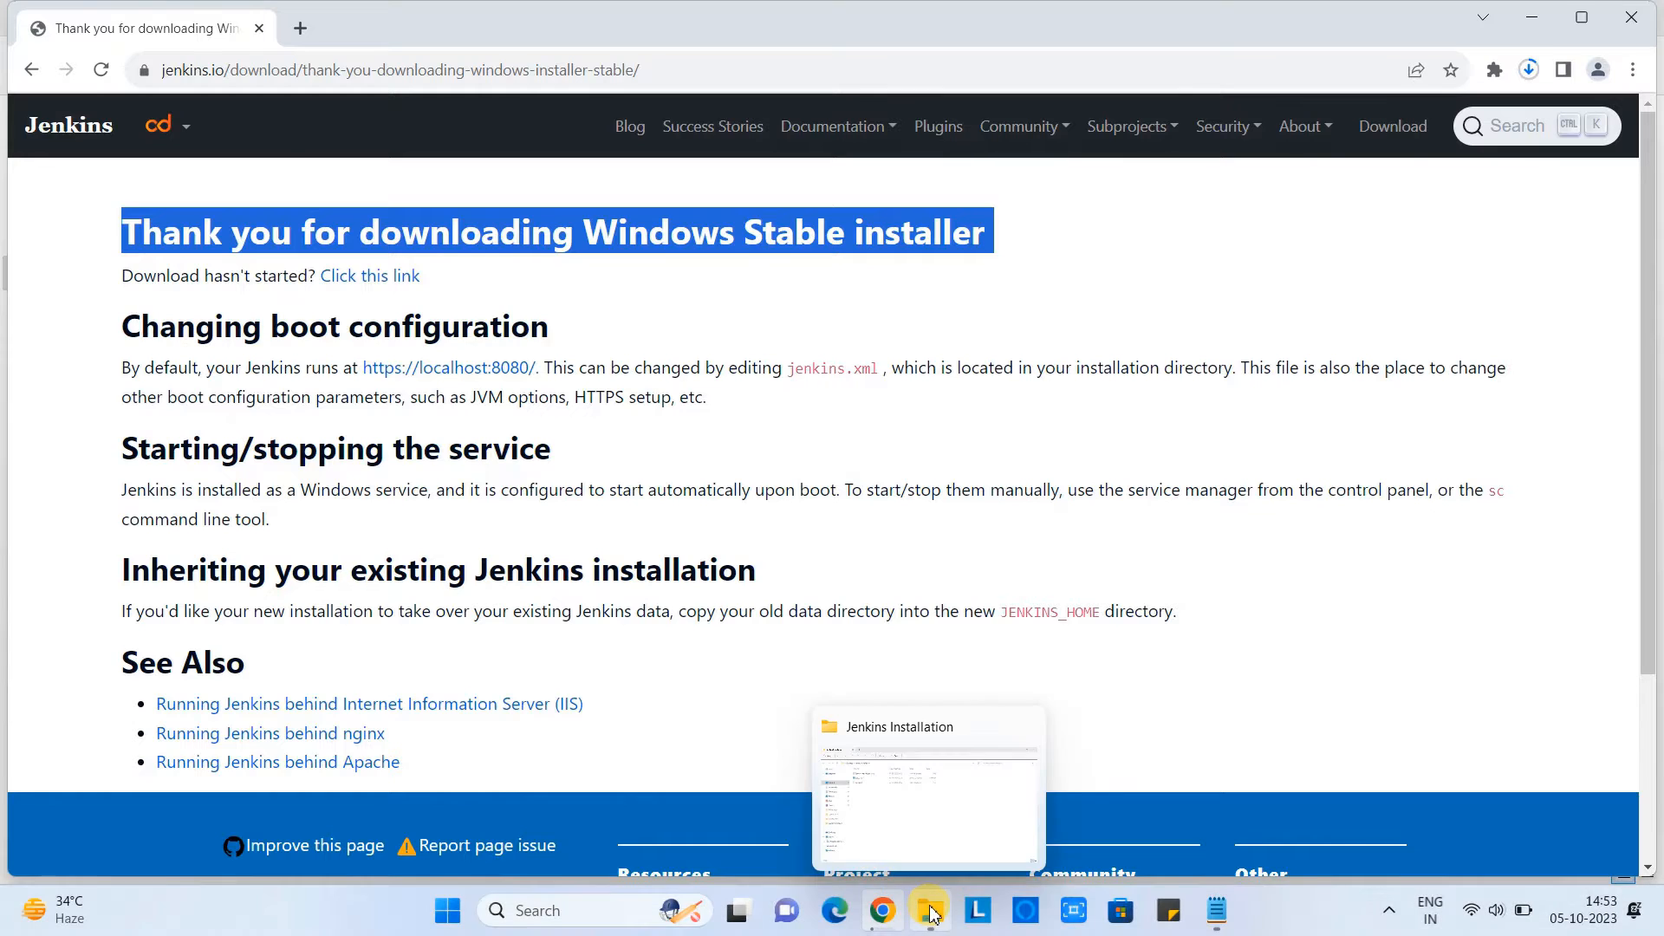
# Launch jenkins.msi and accept the default C:\Program Files\Jenkins\ install folder.
pyautogui.click(926, 791)
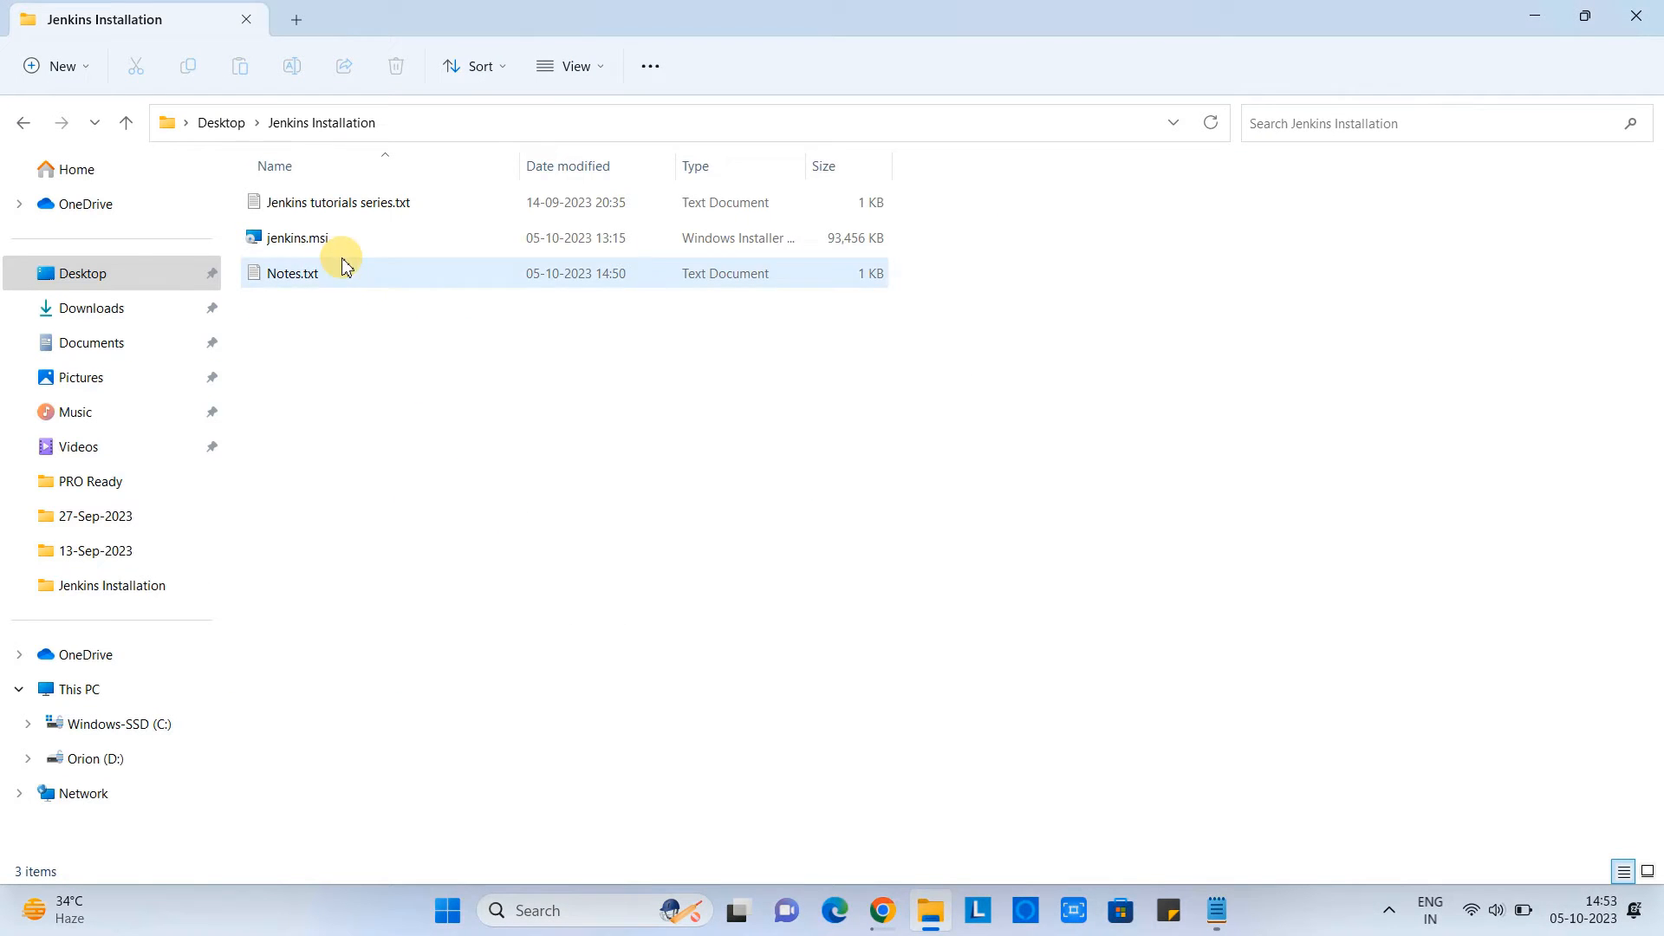
pyautogui.doubleClick(296, 238)
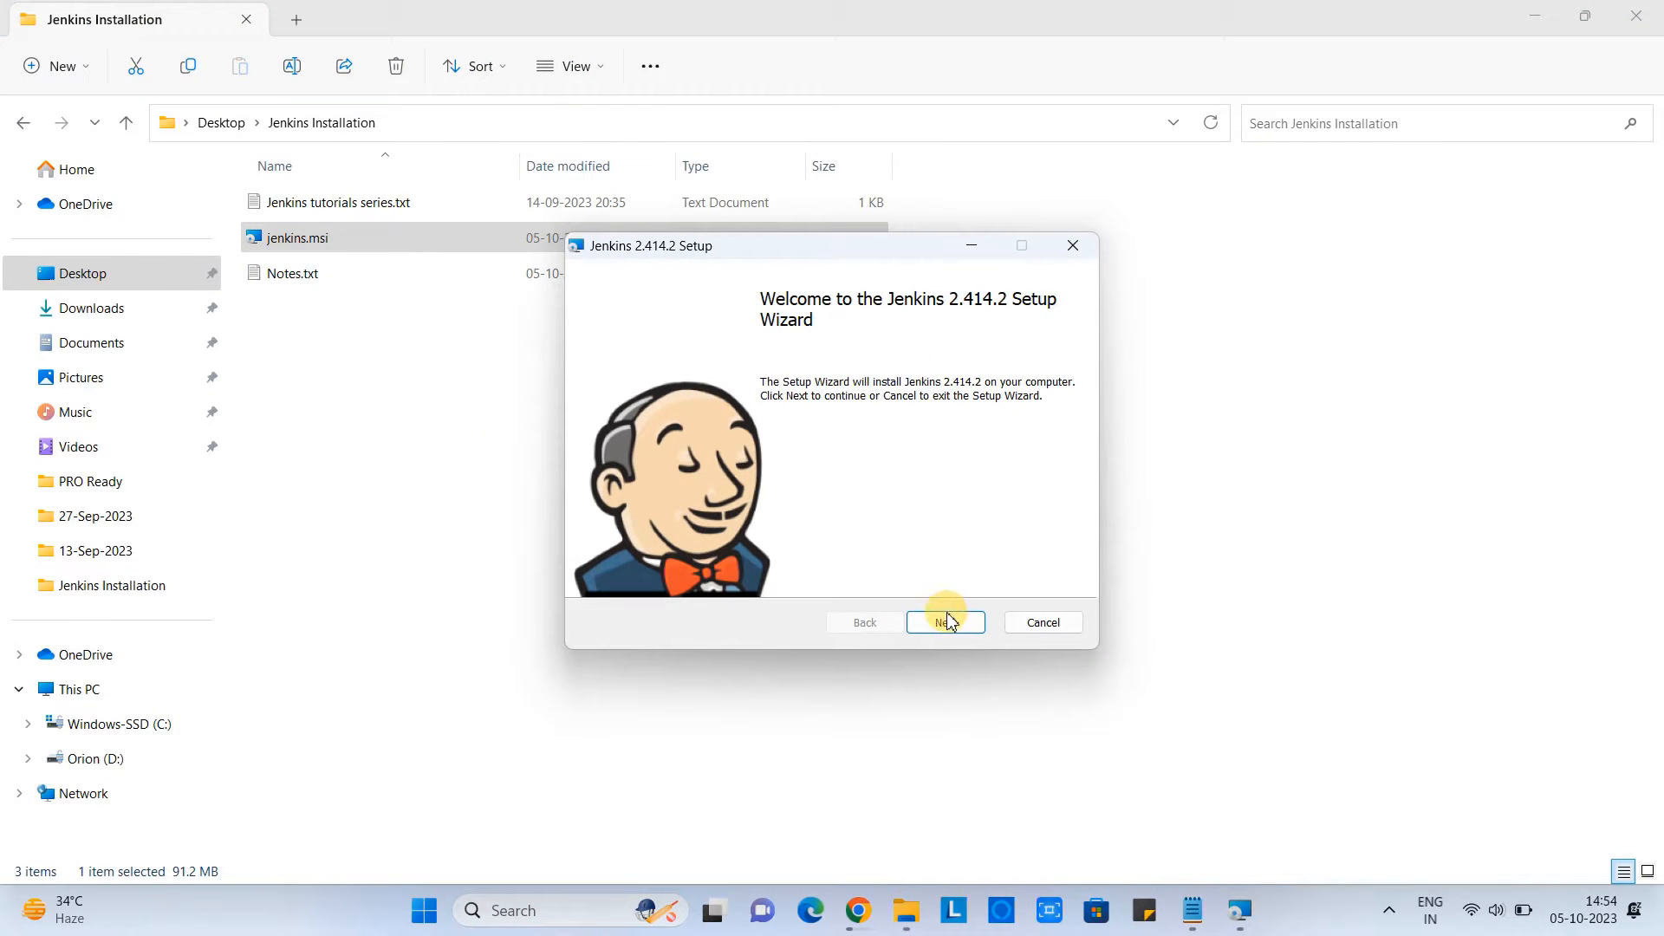
pyautogui.click(943, 622)
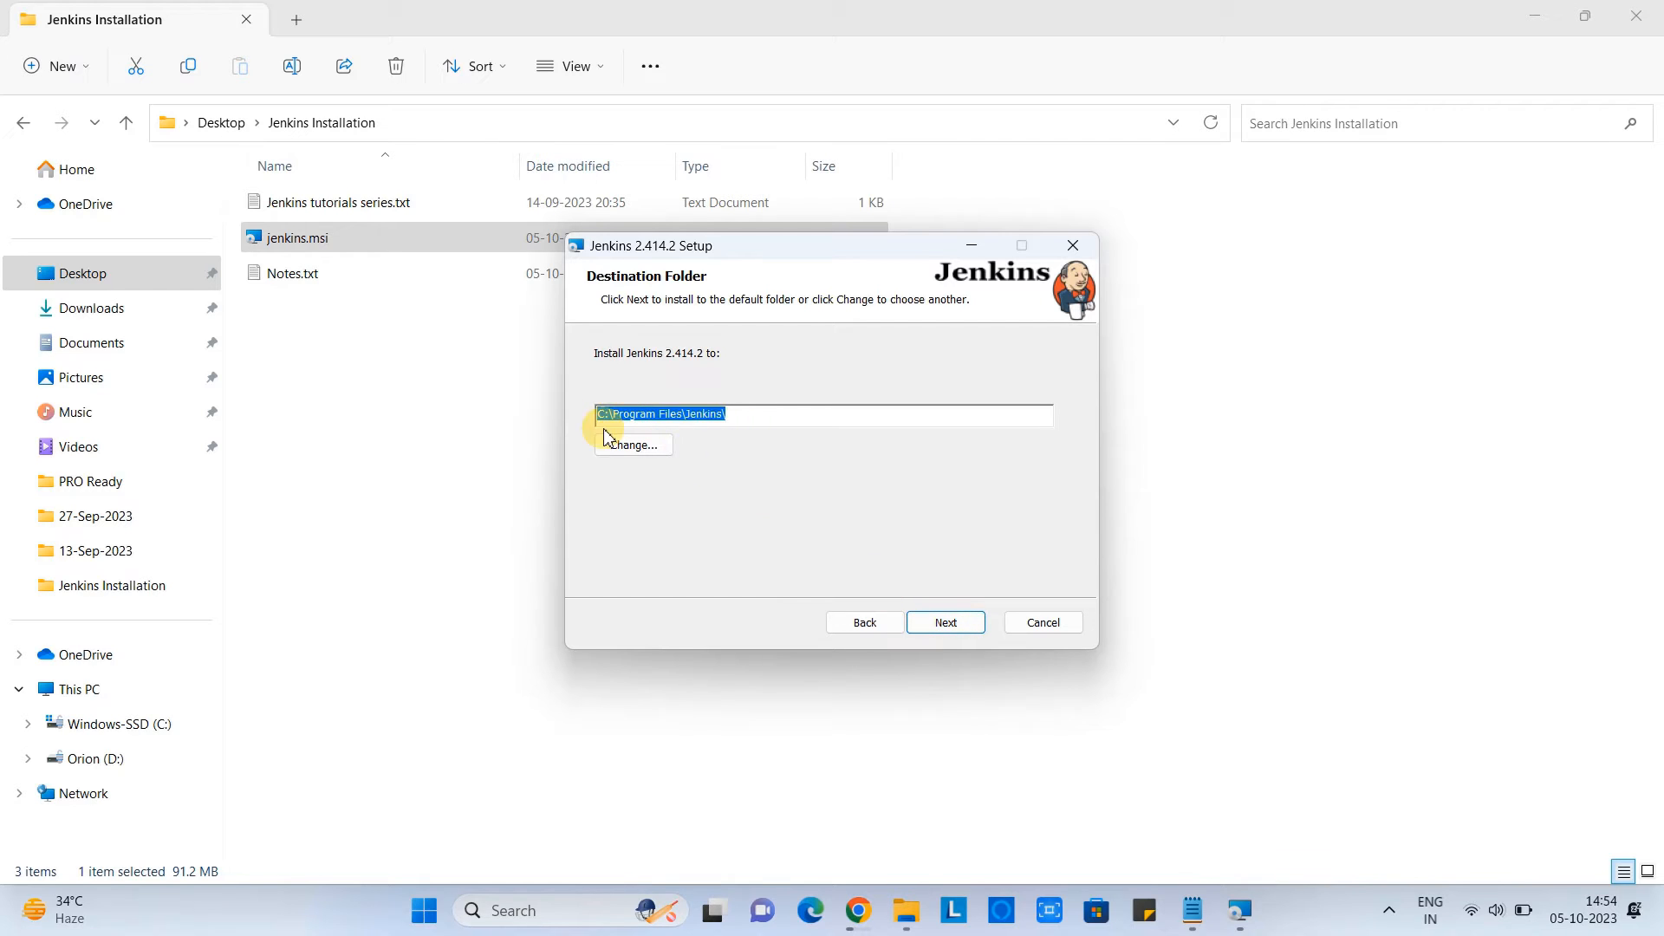
pyautogui.moveTo(743, 415)
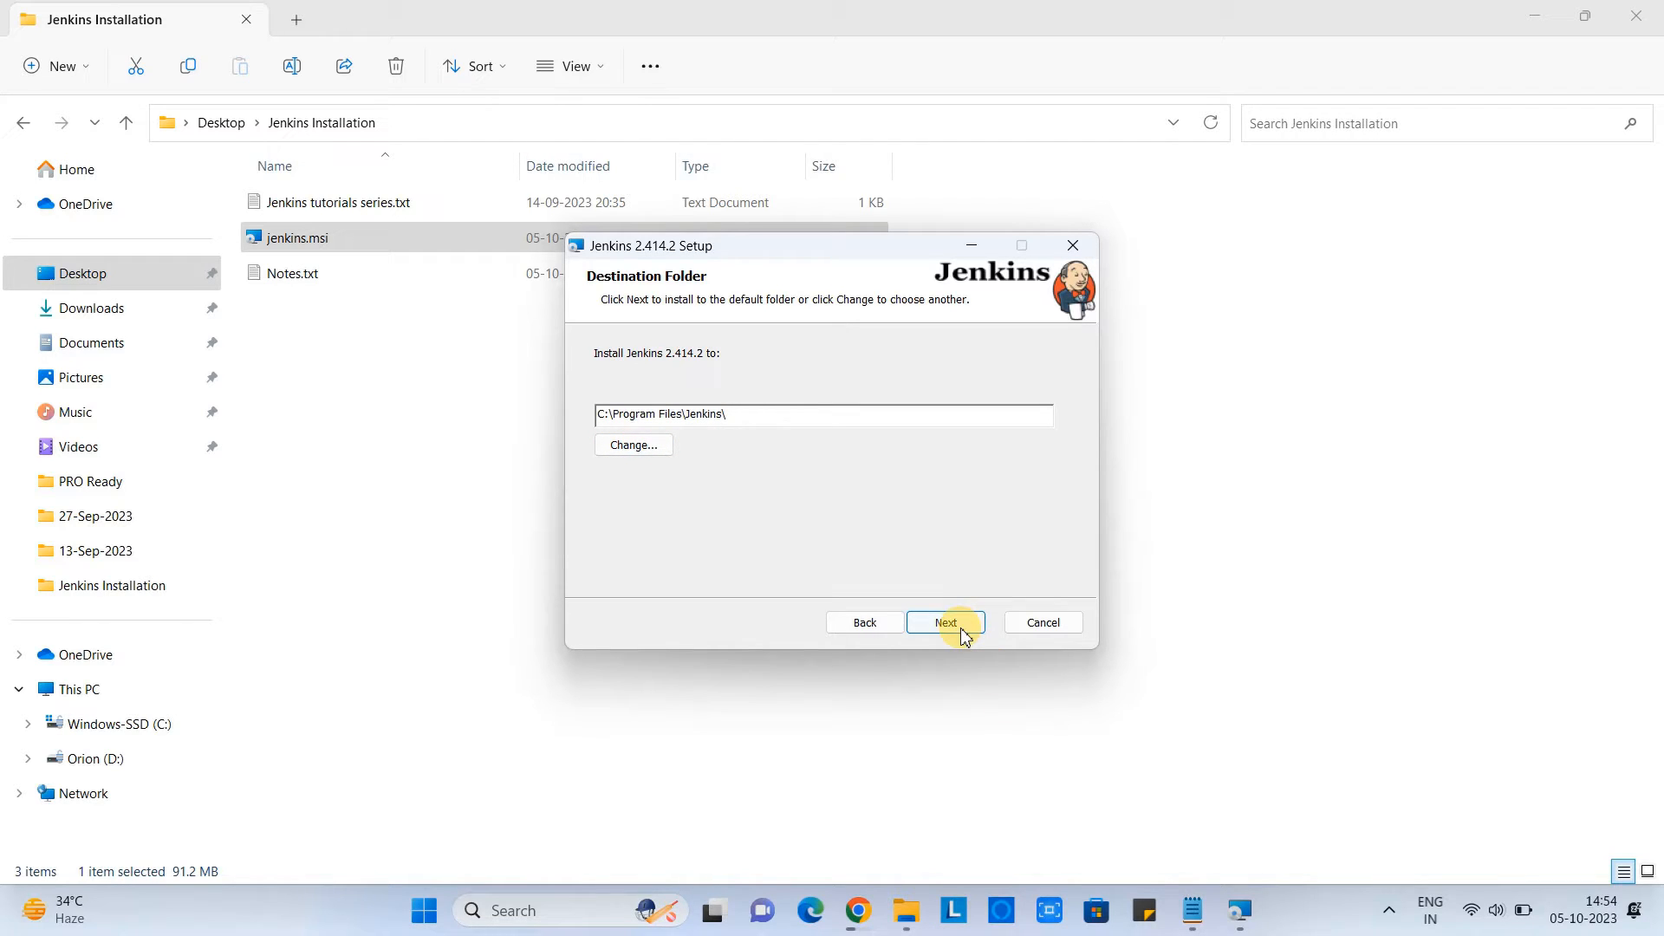
pyautogui.click(943, 622)
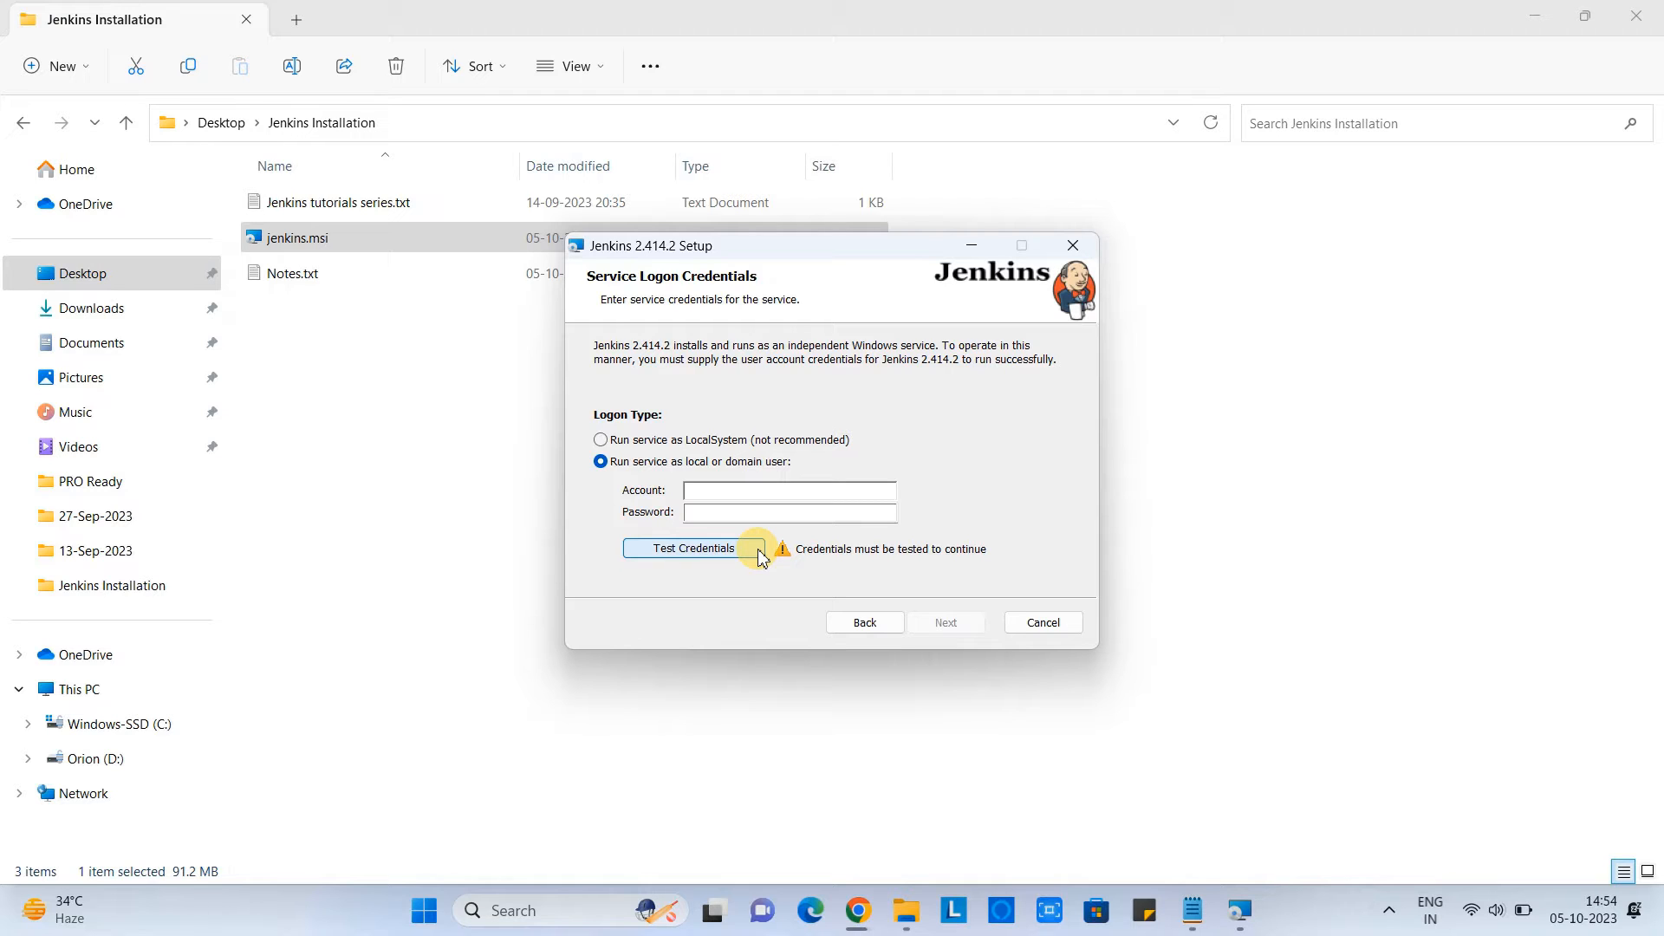
pyautogui.moveTo(601, 444)
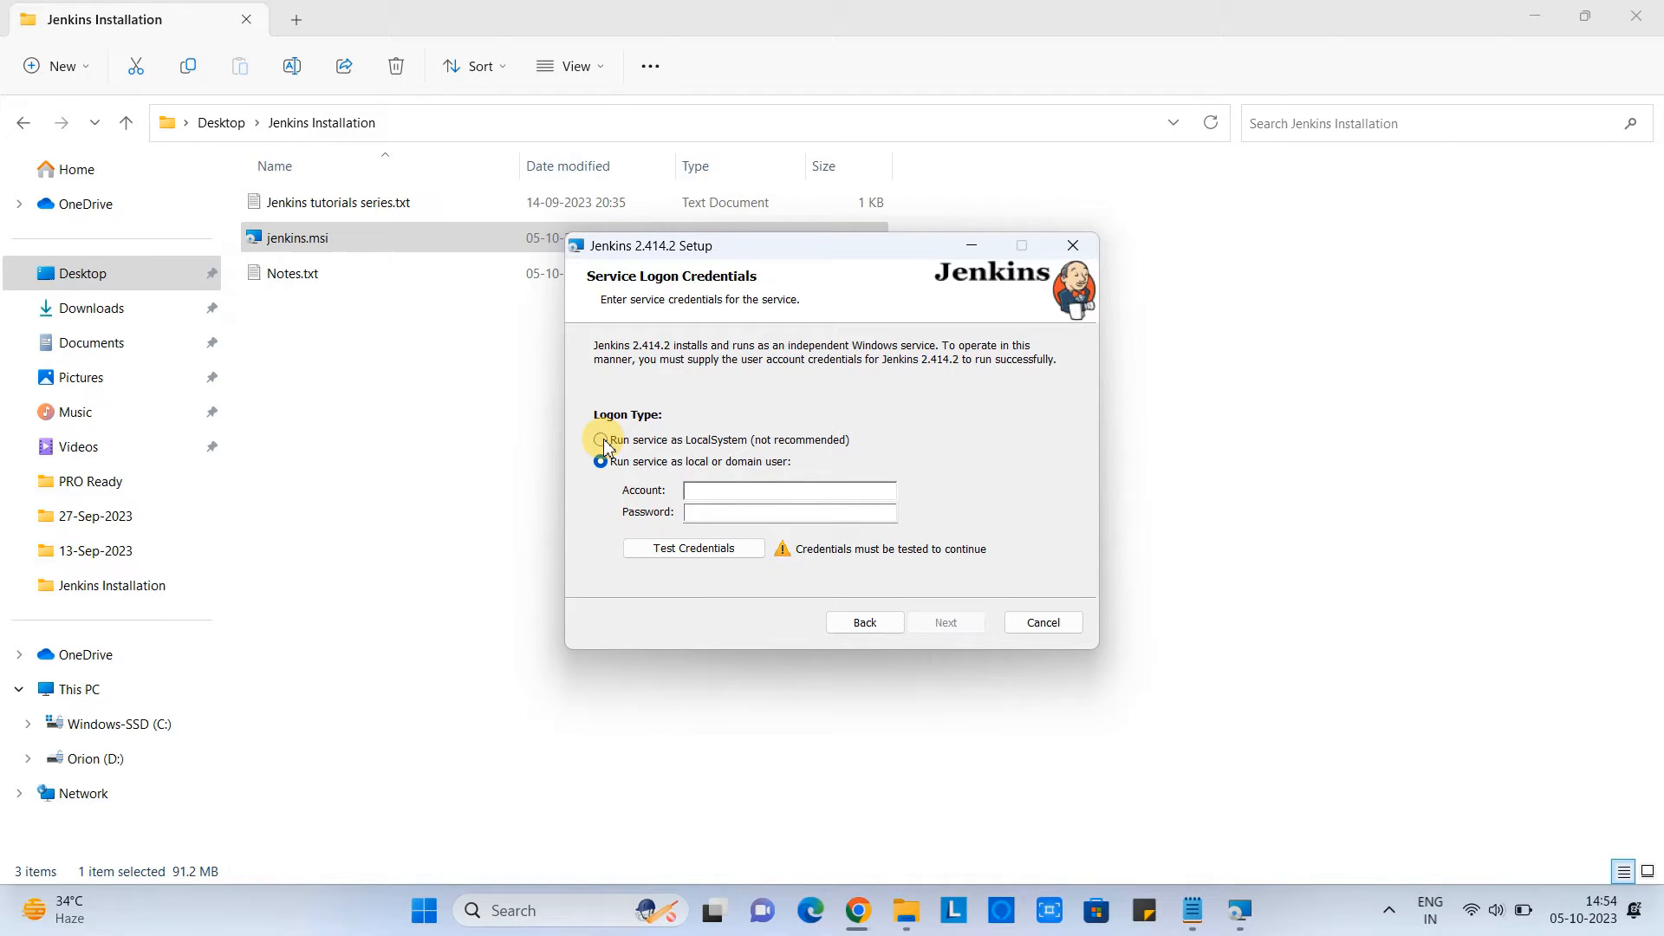
# Set the Jenkins service to run as LocalSystem and continue to port selection.
pyautogui.click(601, 438)
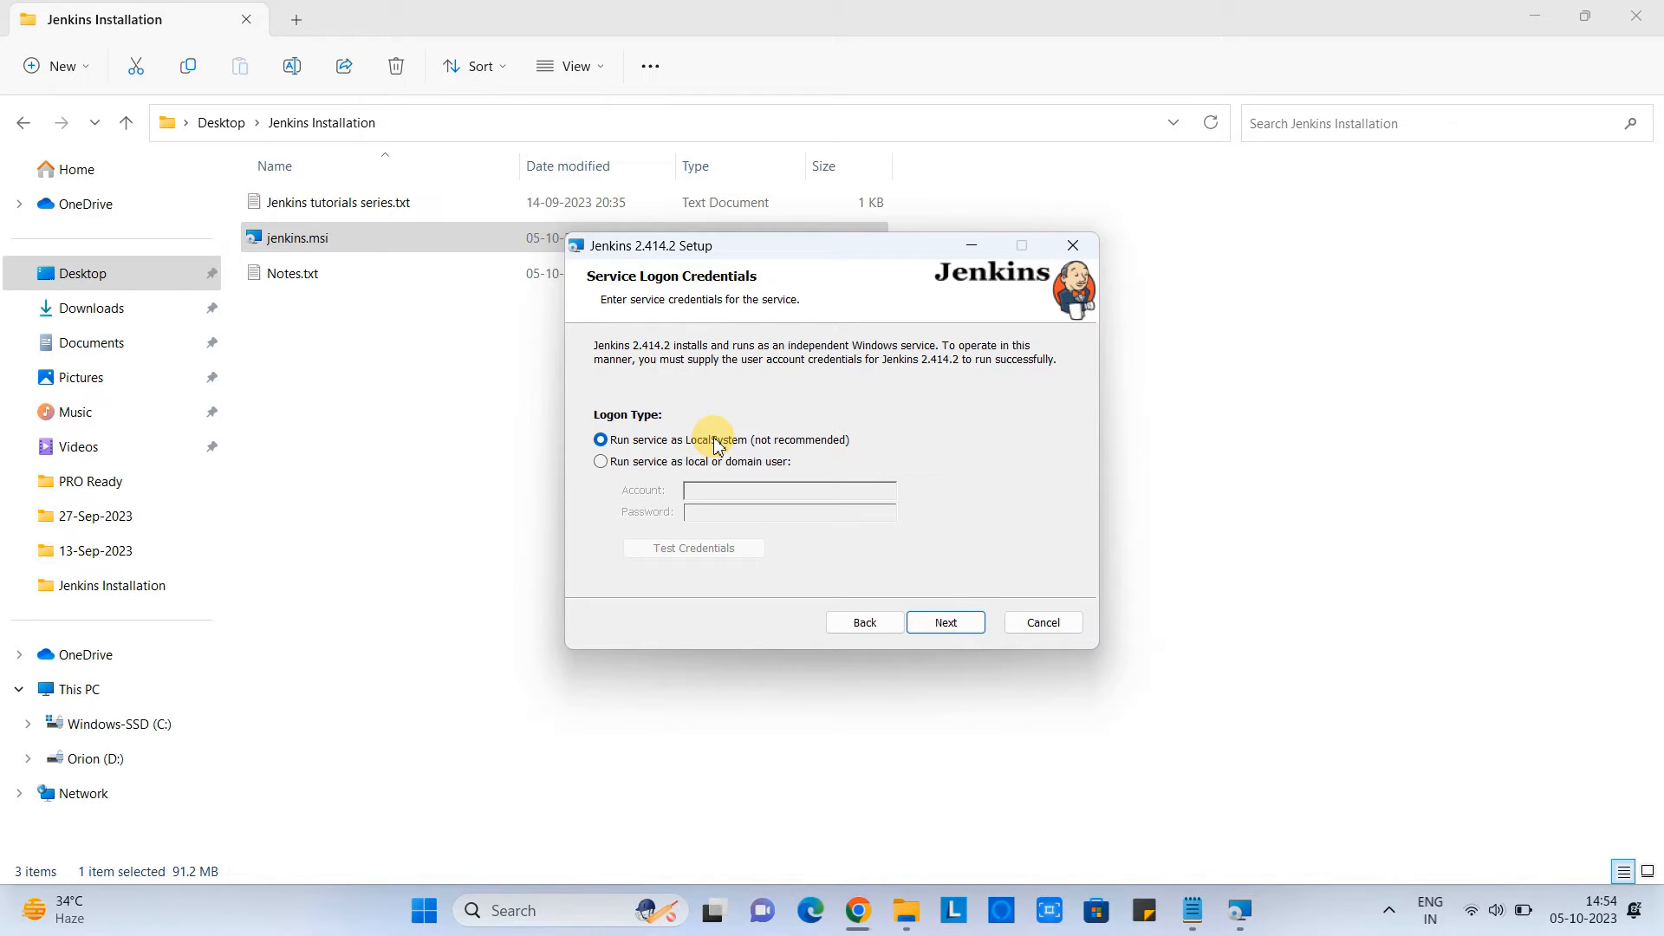
pyautogui.moveTo(796, 452)
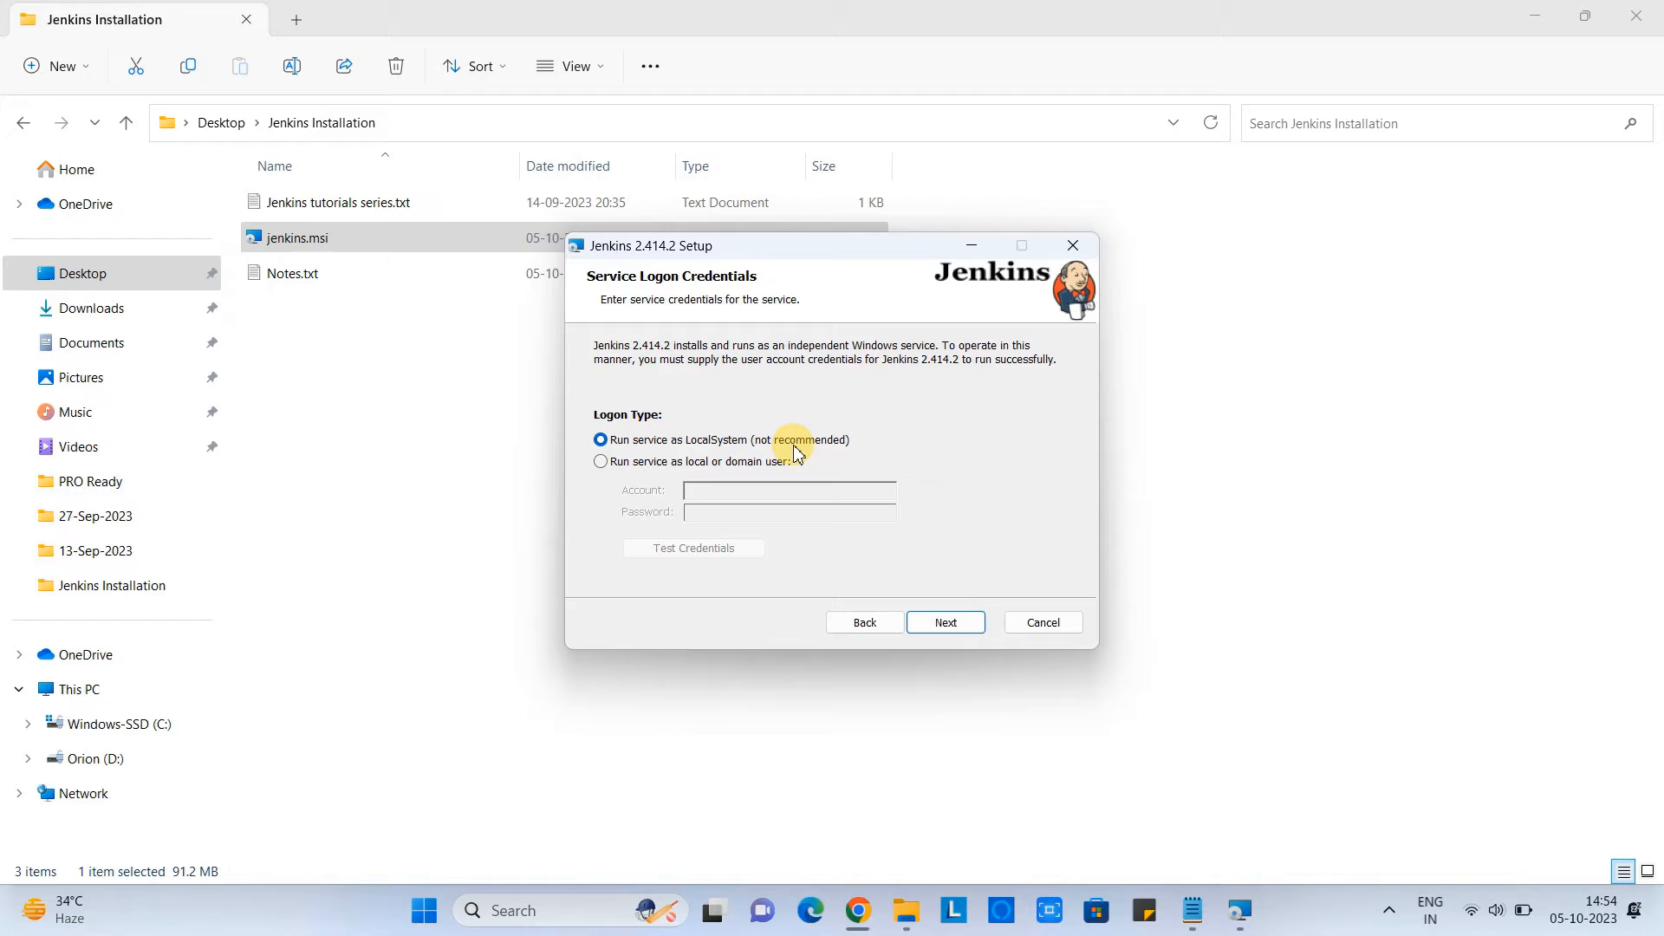
pyautogui.click(943, 622)
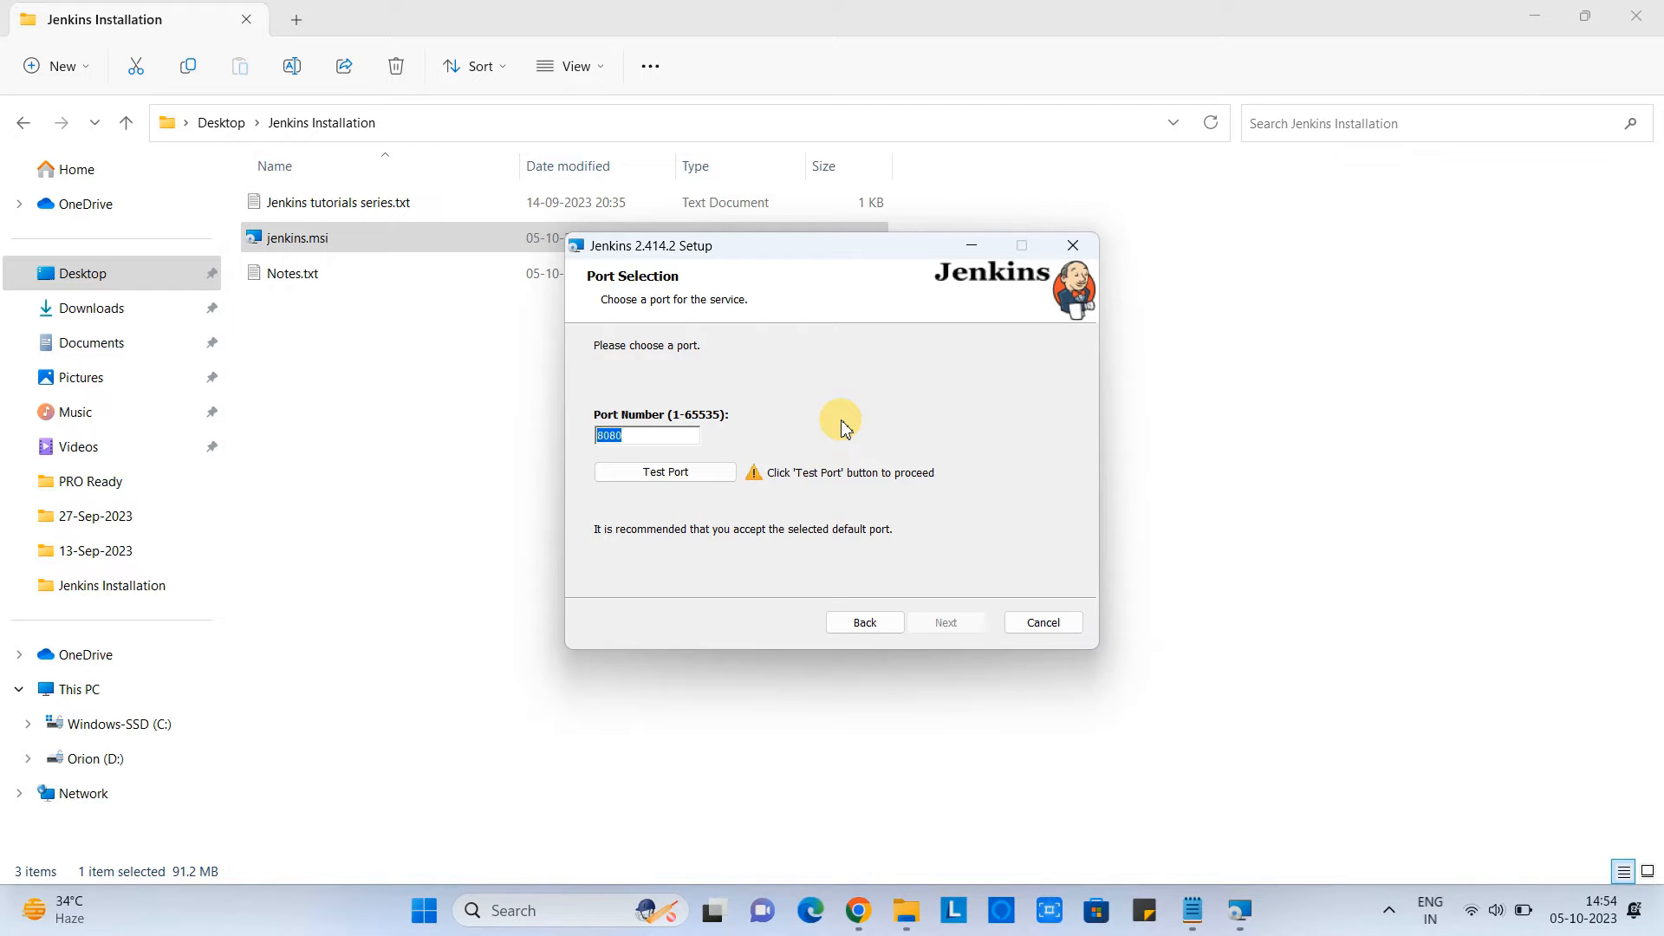
pyautogui.moveTo(789, 452)
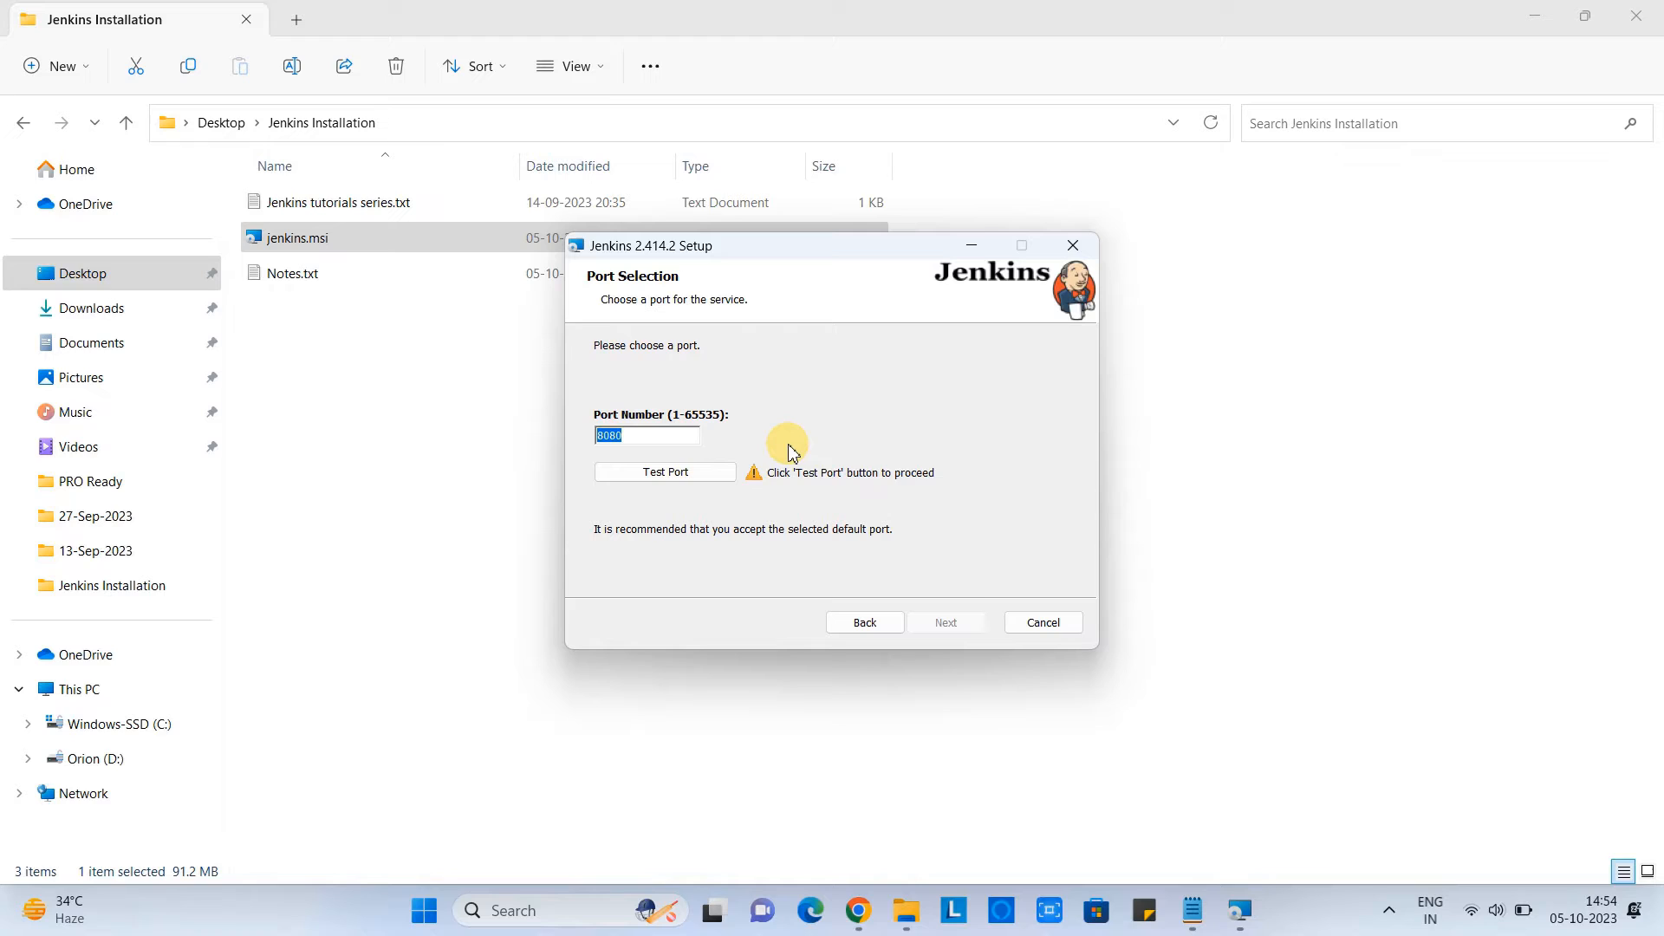
pyautogui.moveTo(719, 472)
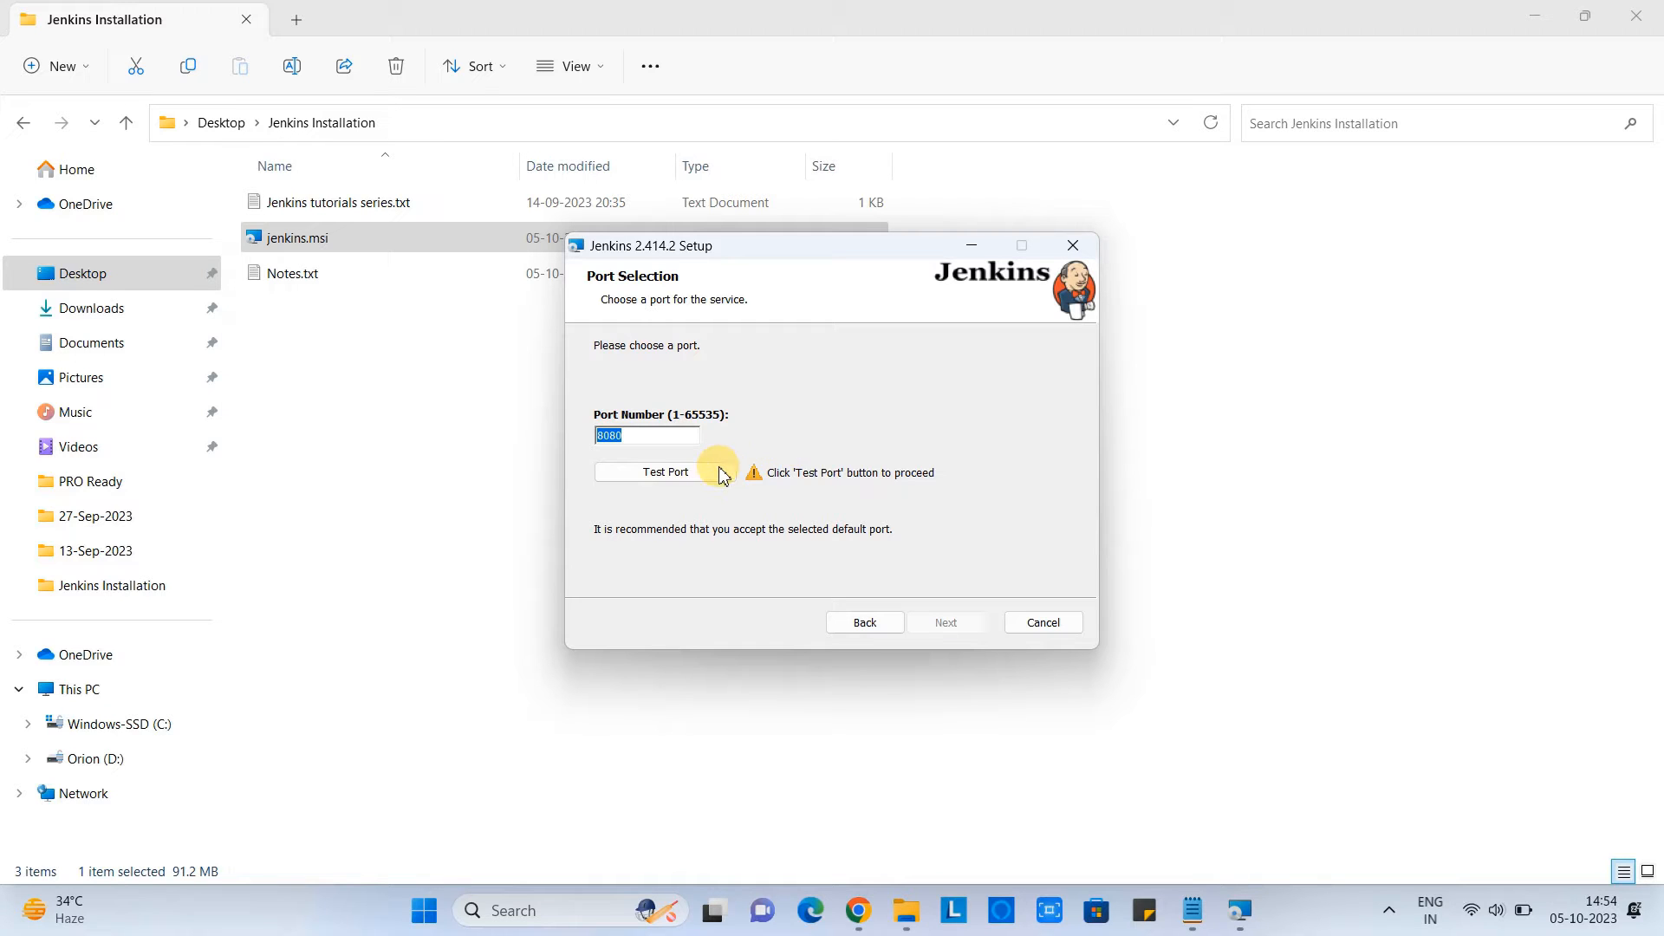
# Test port 8080 and confirm it is available for Jenkins.
pyautogui.click(664, 472)
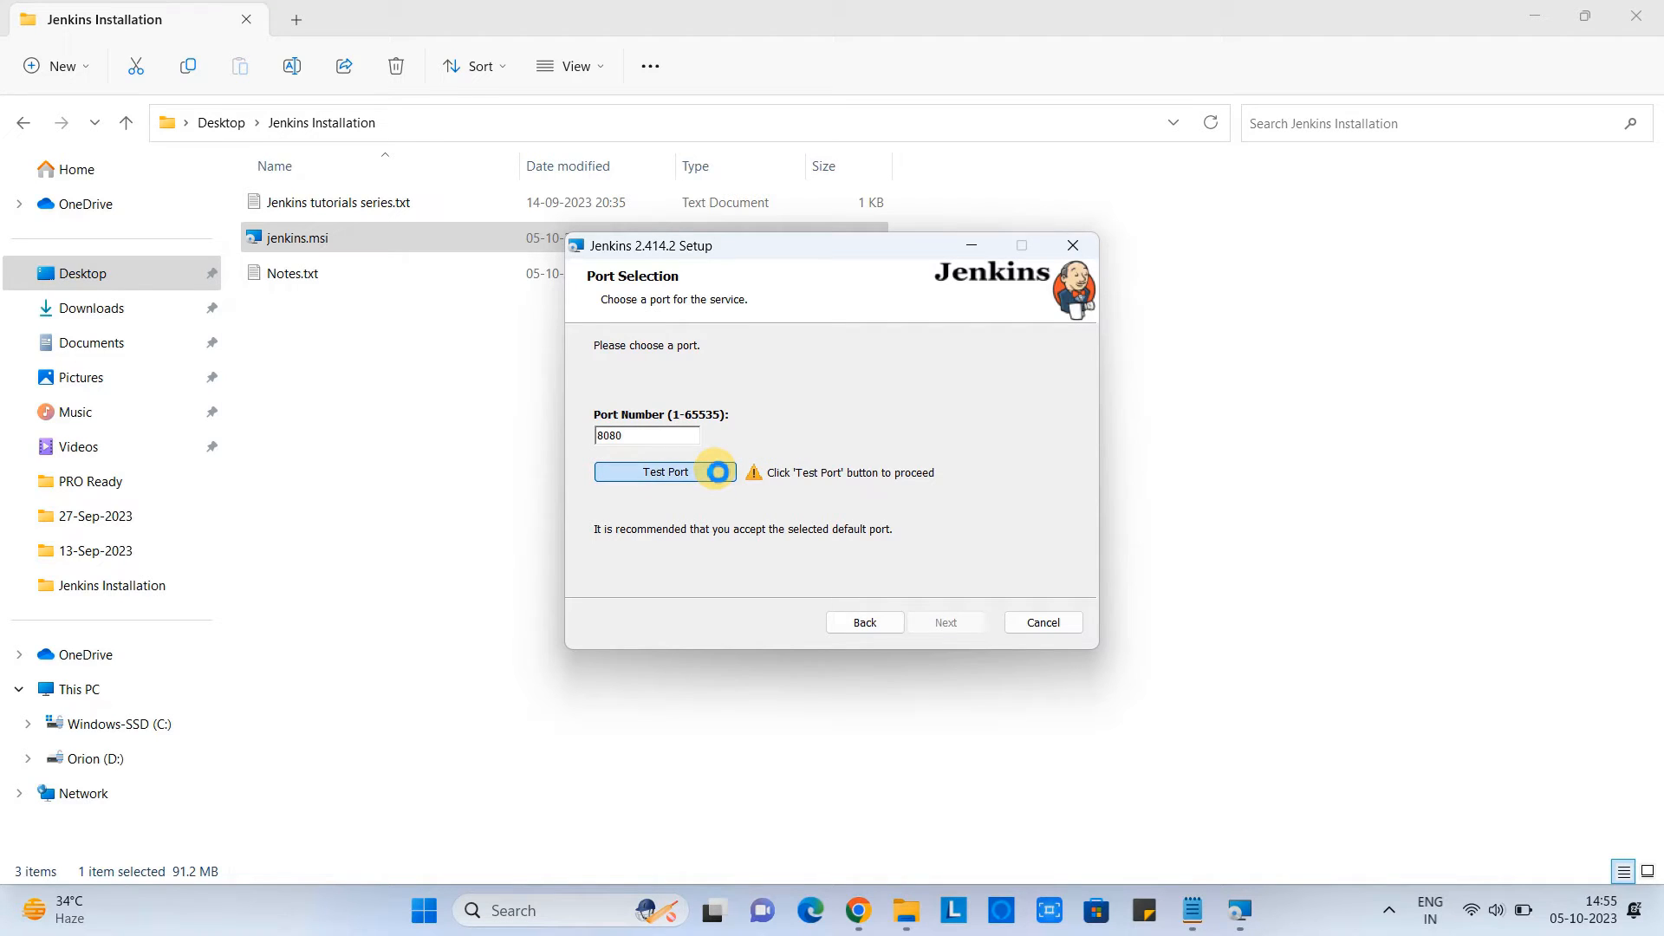
pyautogui.click(664, 472)
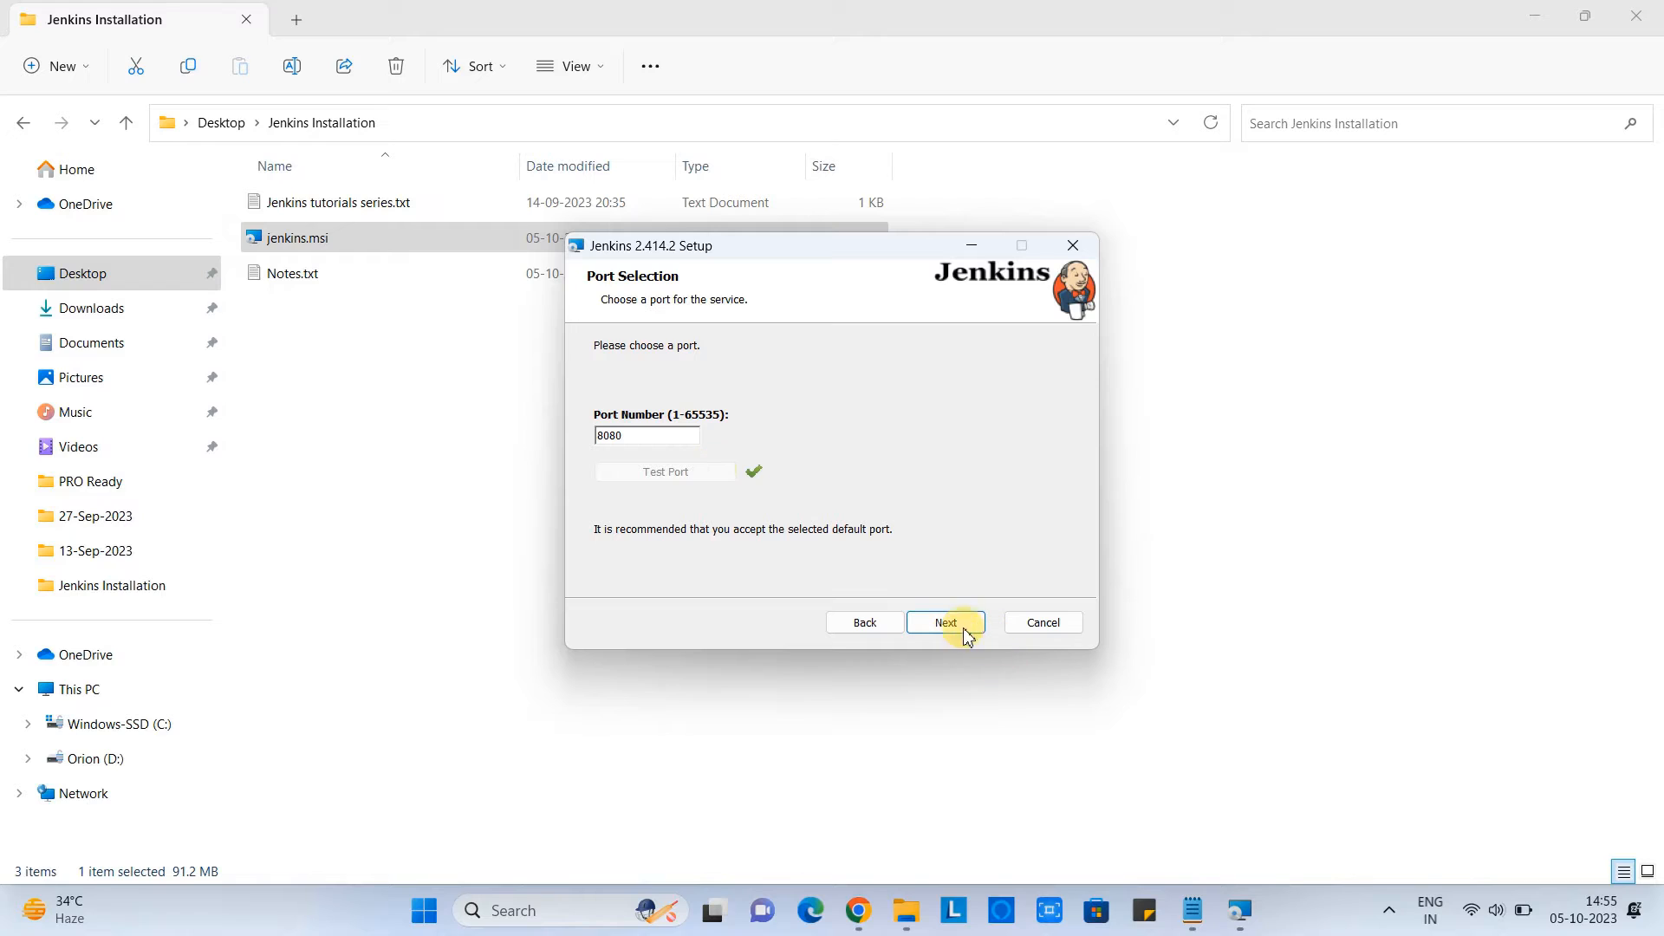
pyautogui.moveTo(995, 645)
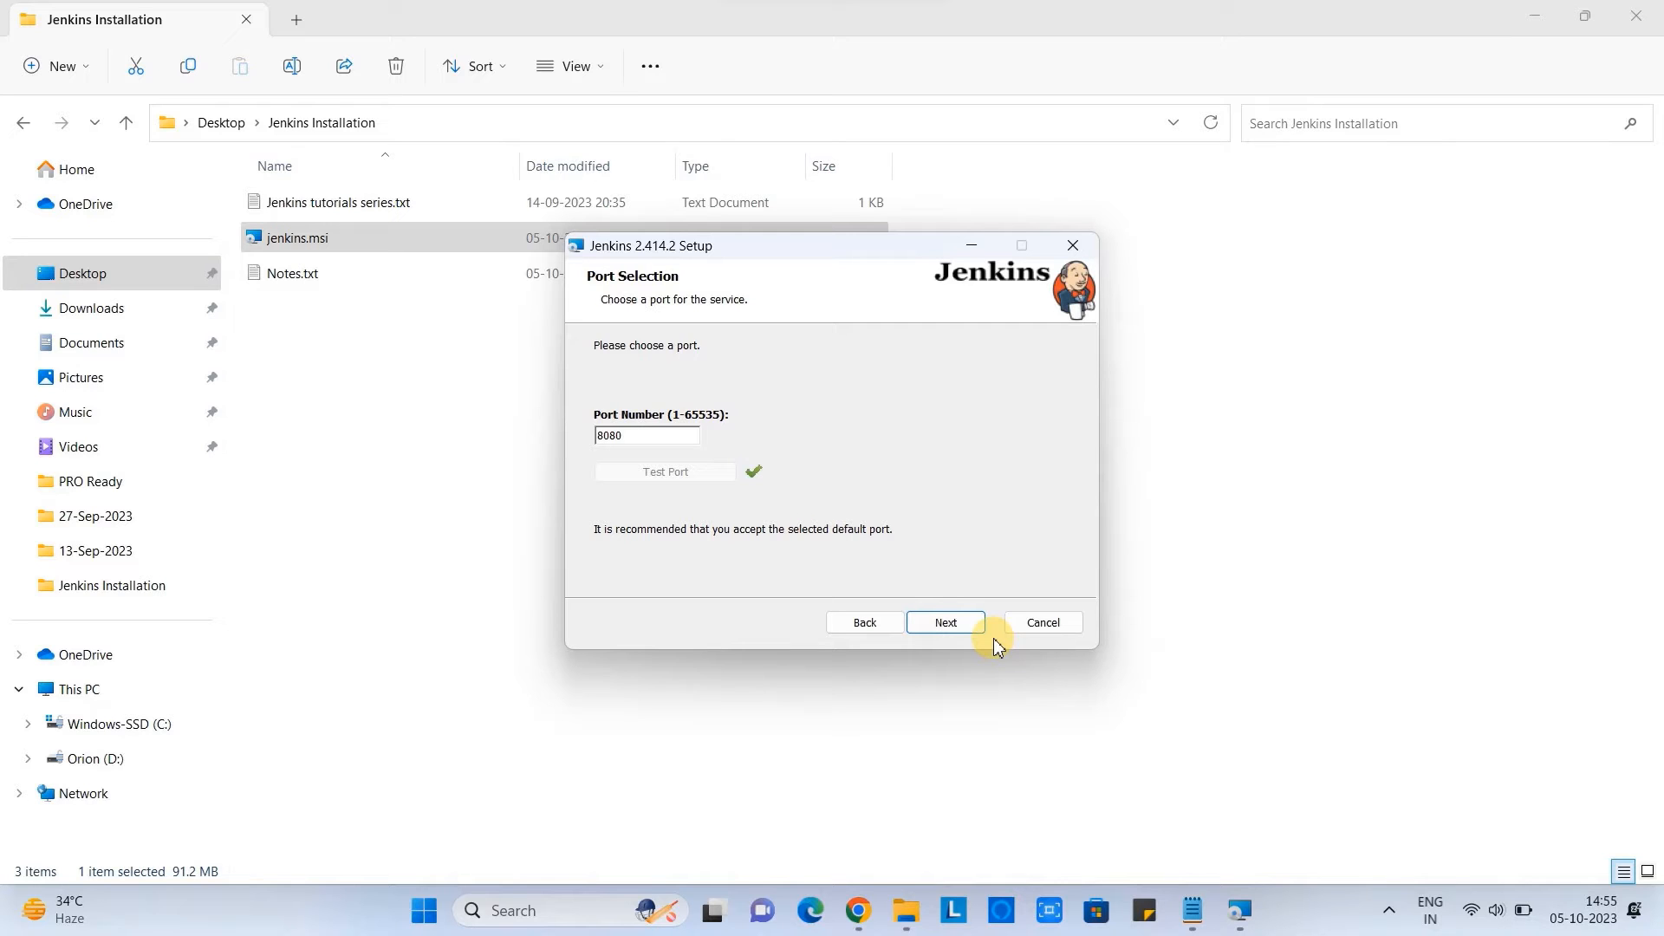
pyautogui.moveTo(929, 595)
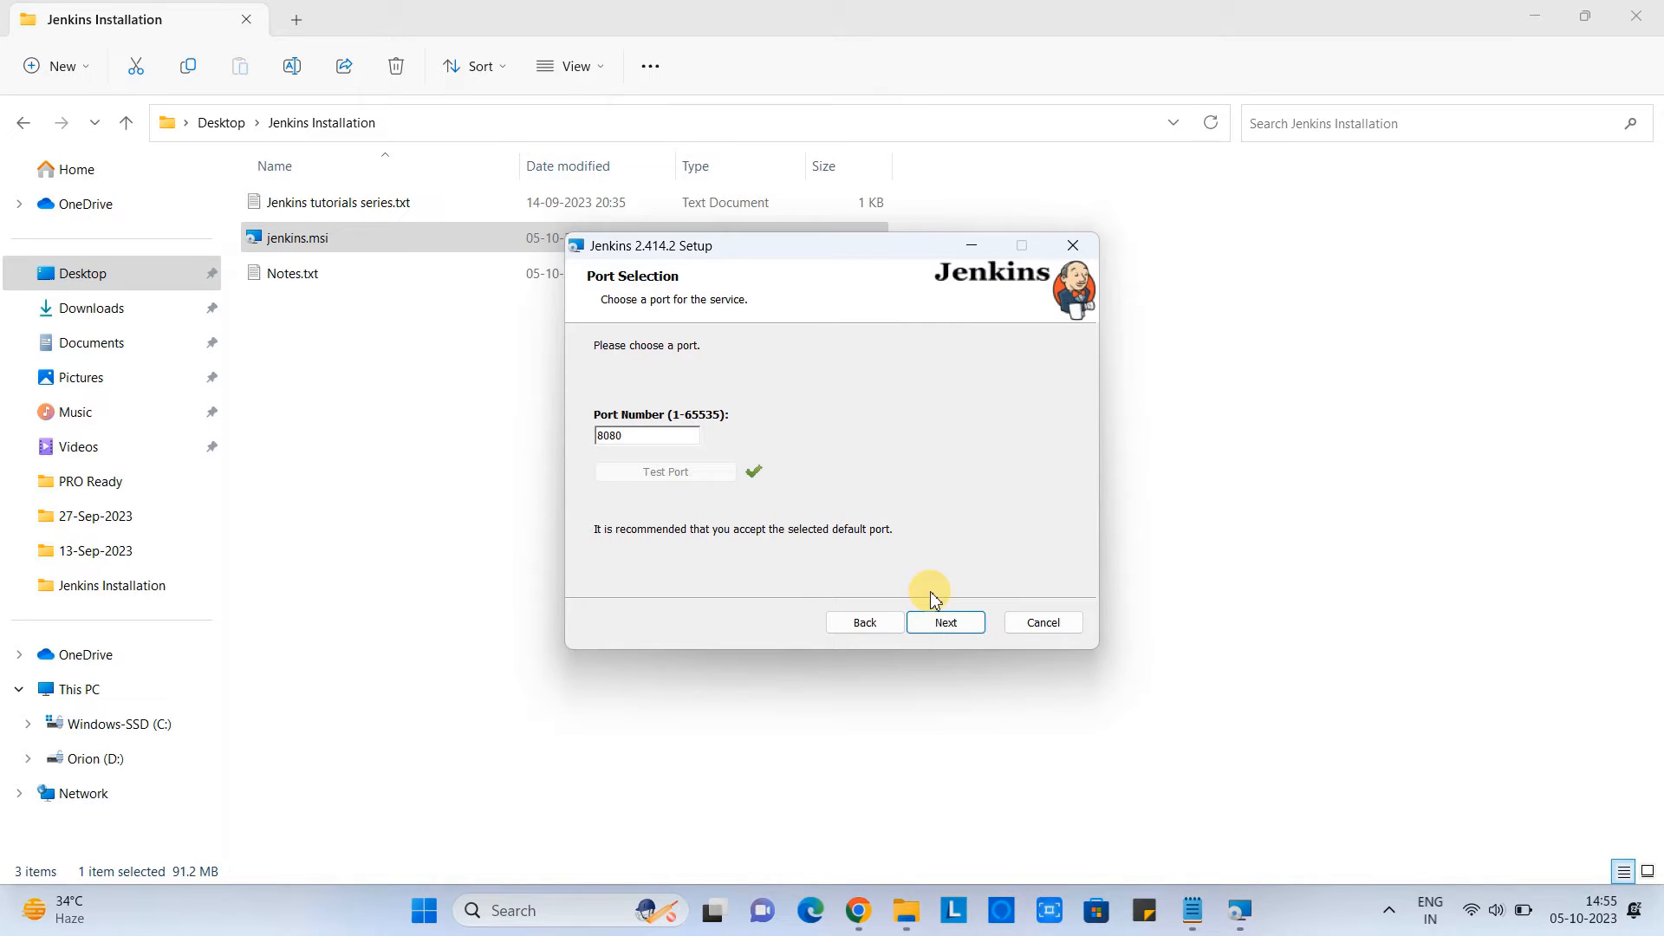
# Confirm the jdk-17.0.8 folder as the Java home directory for Jenkins.
pyautogui.click(943, 622)
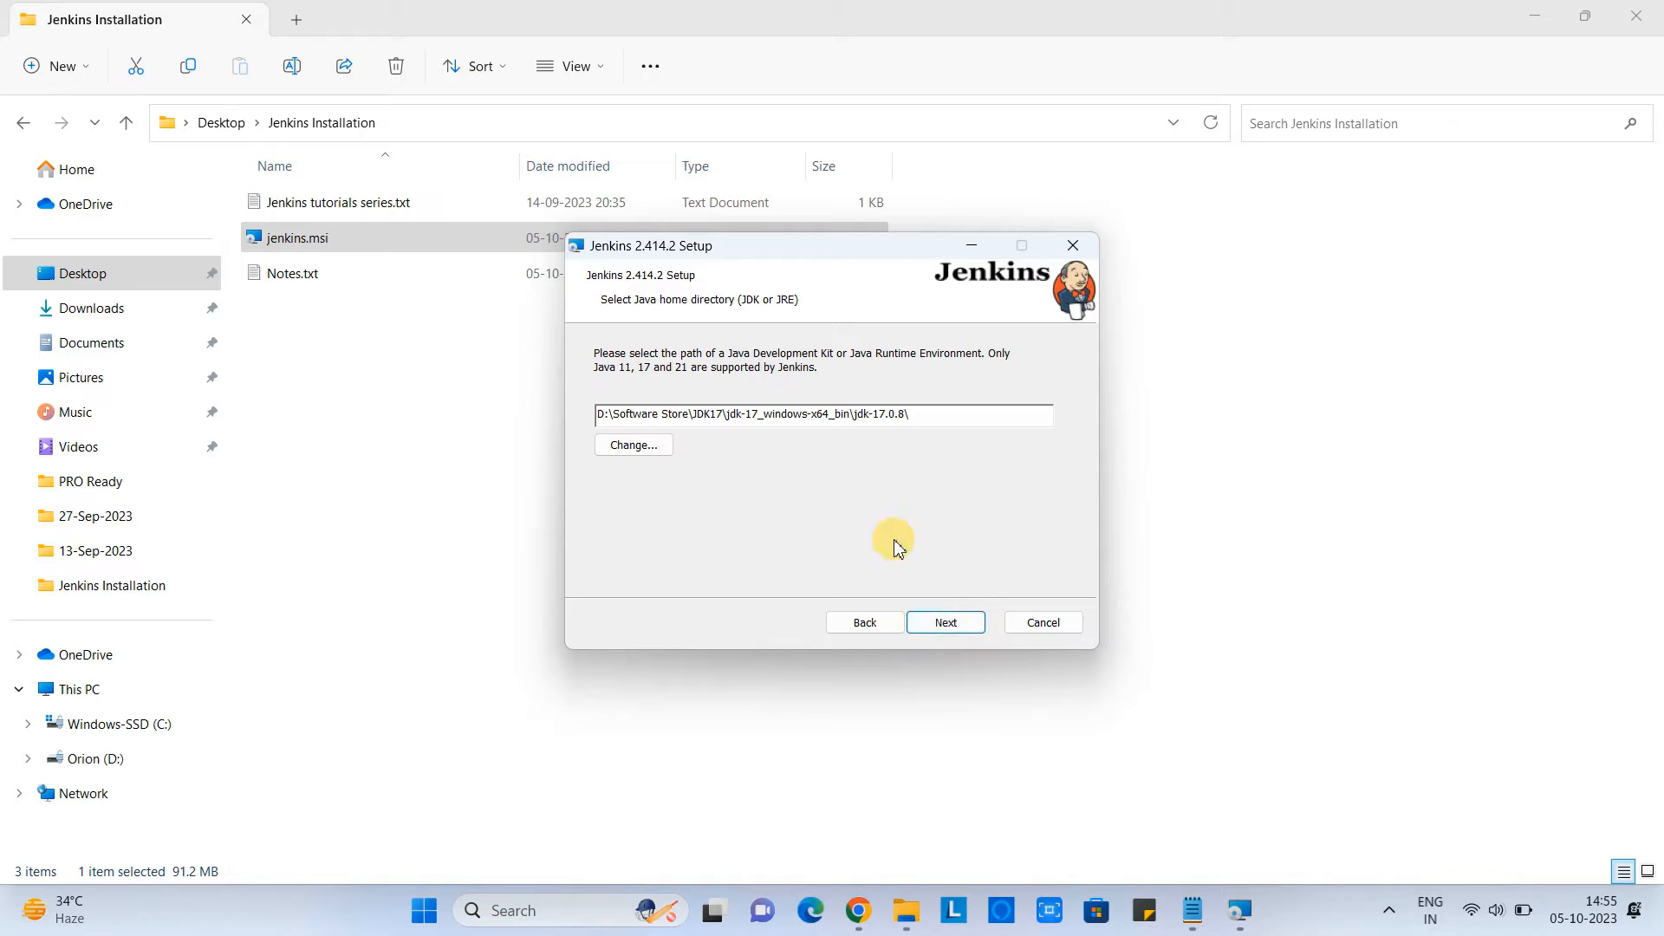
pyautogui.moveTo(744, 470)
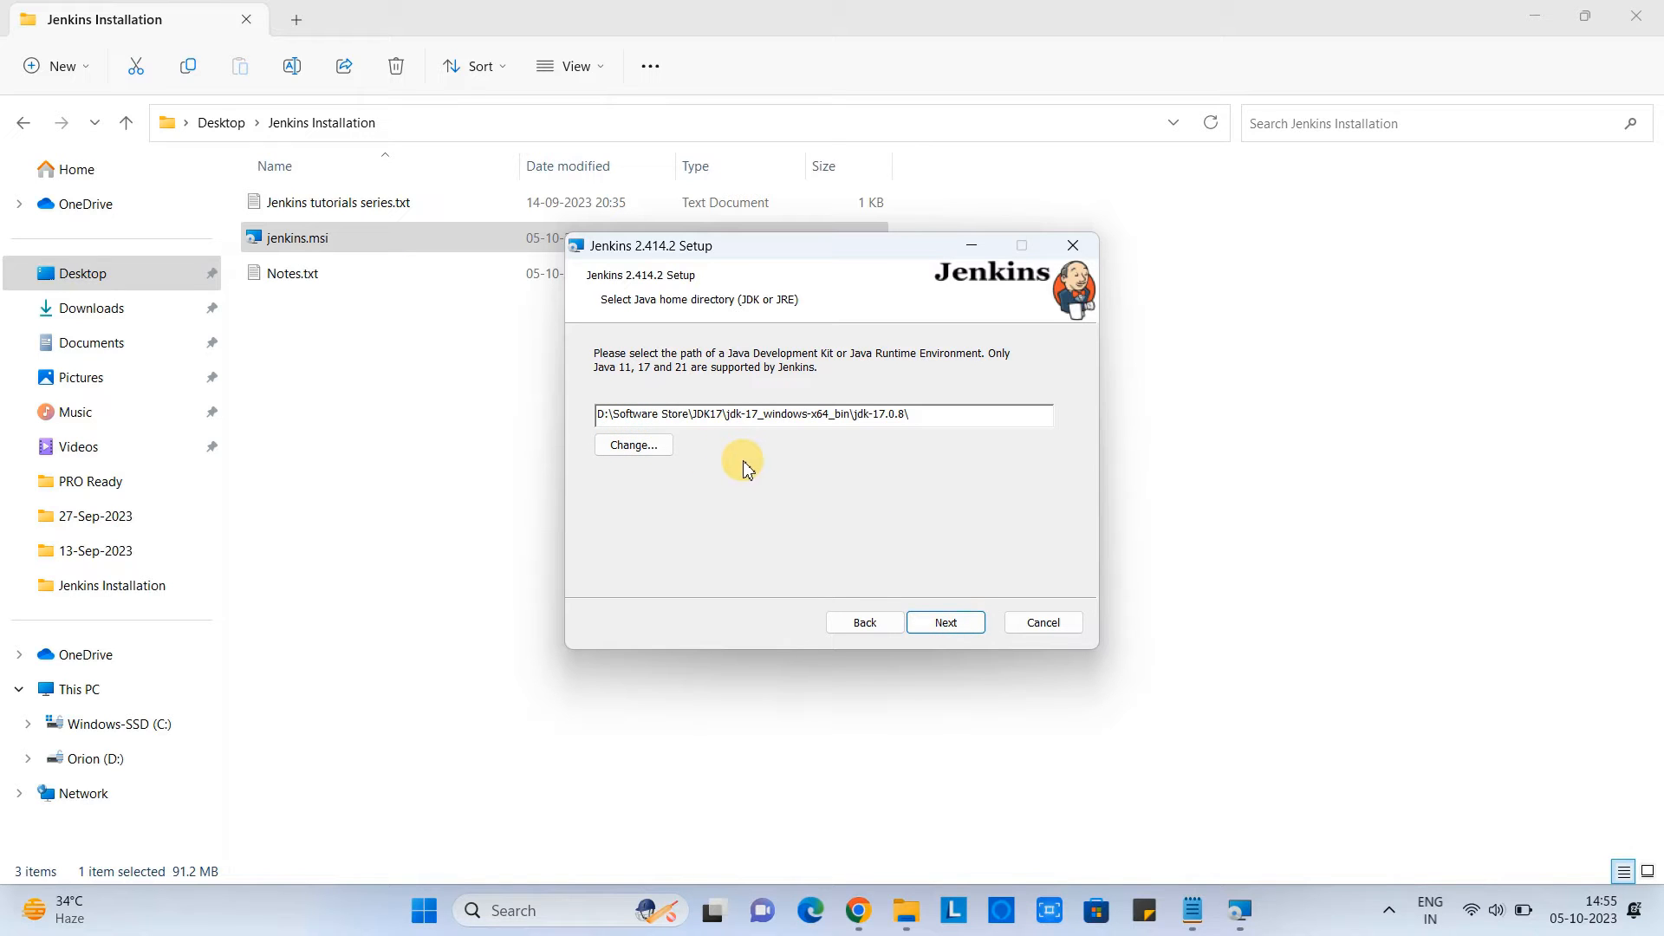
pyautogui.moveTo(830, 376)
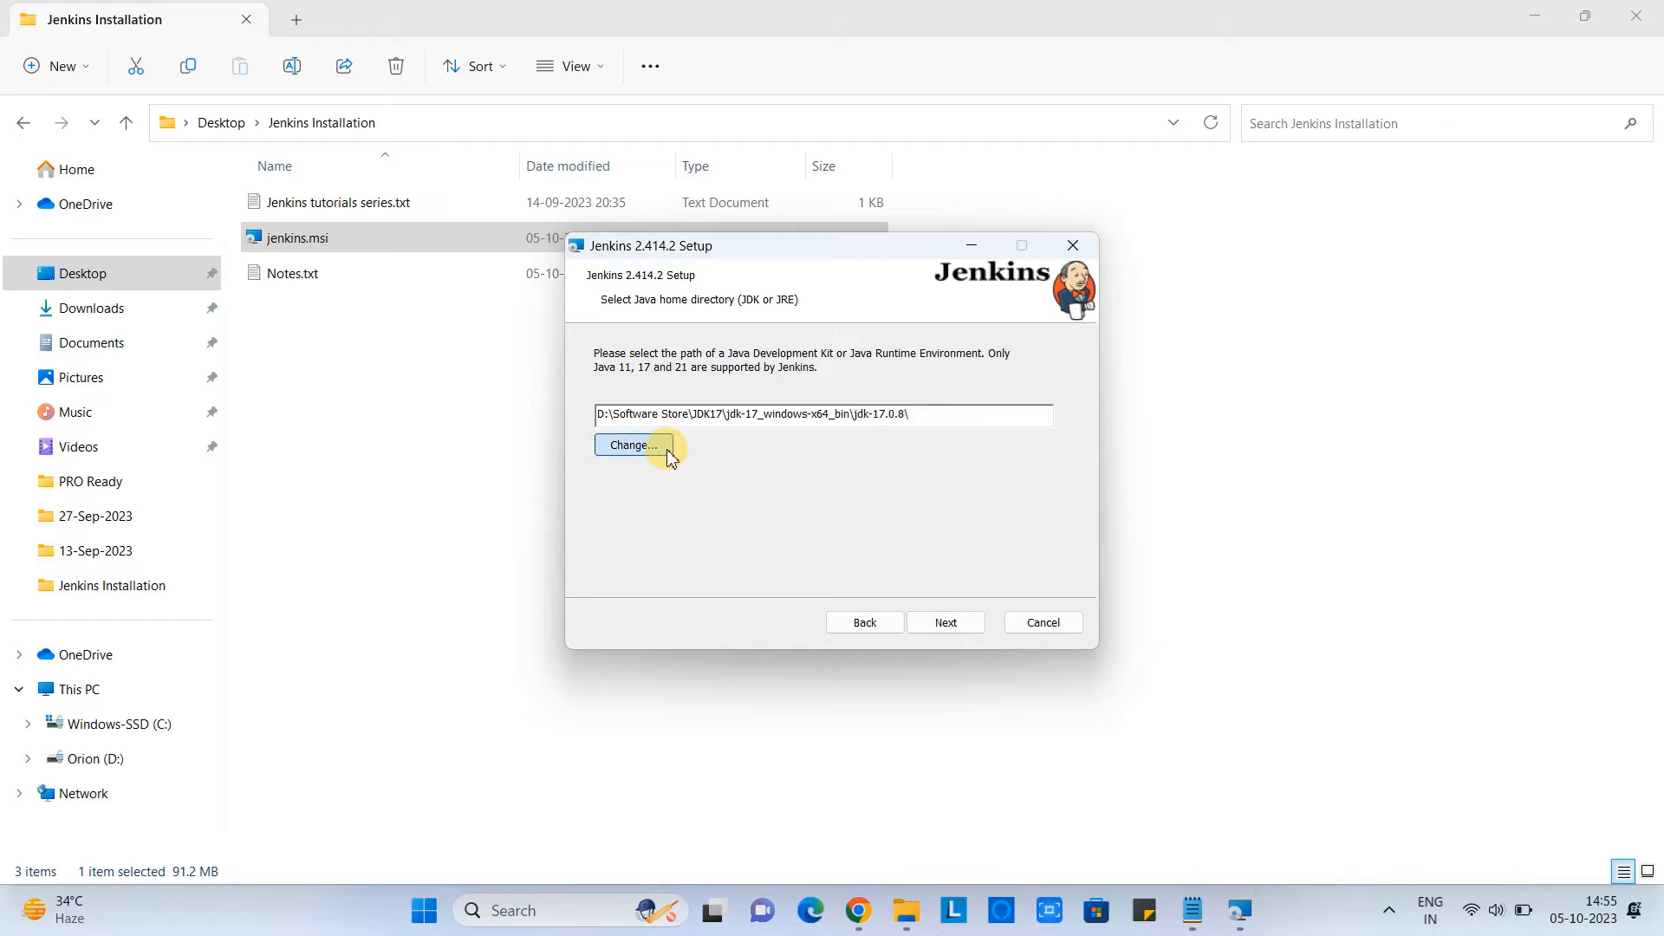
pyautogui.click(632, 445)
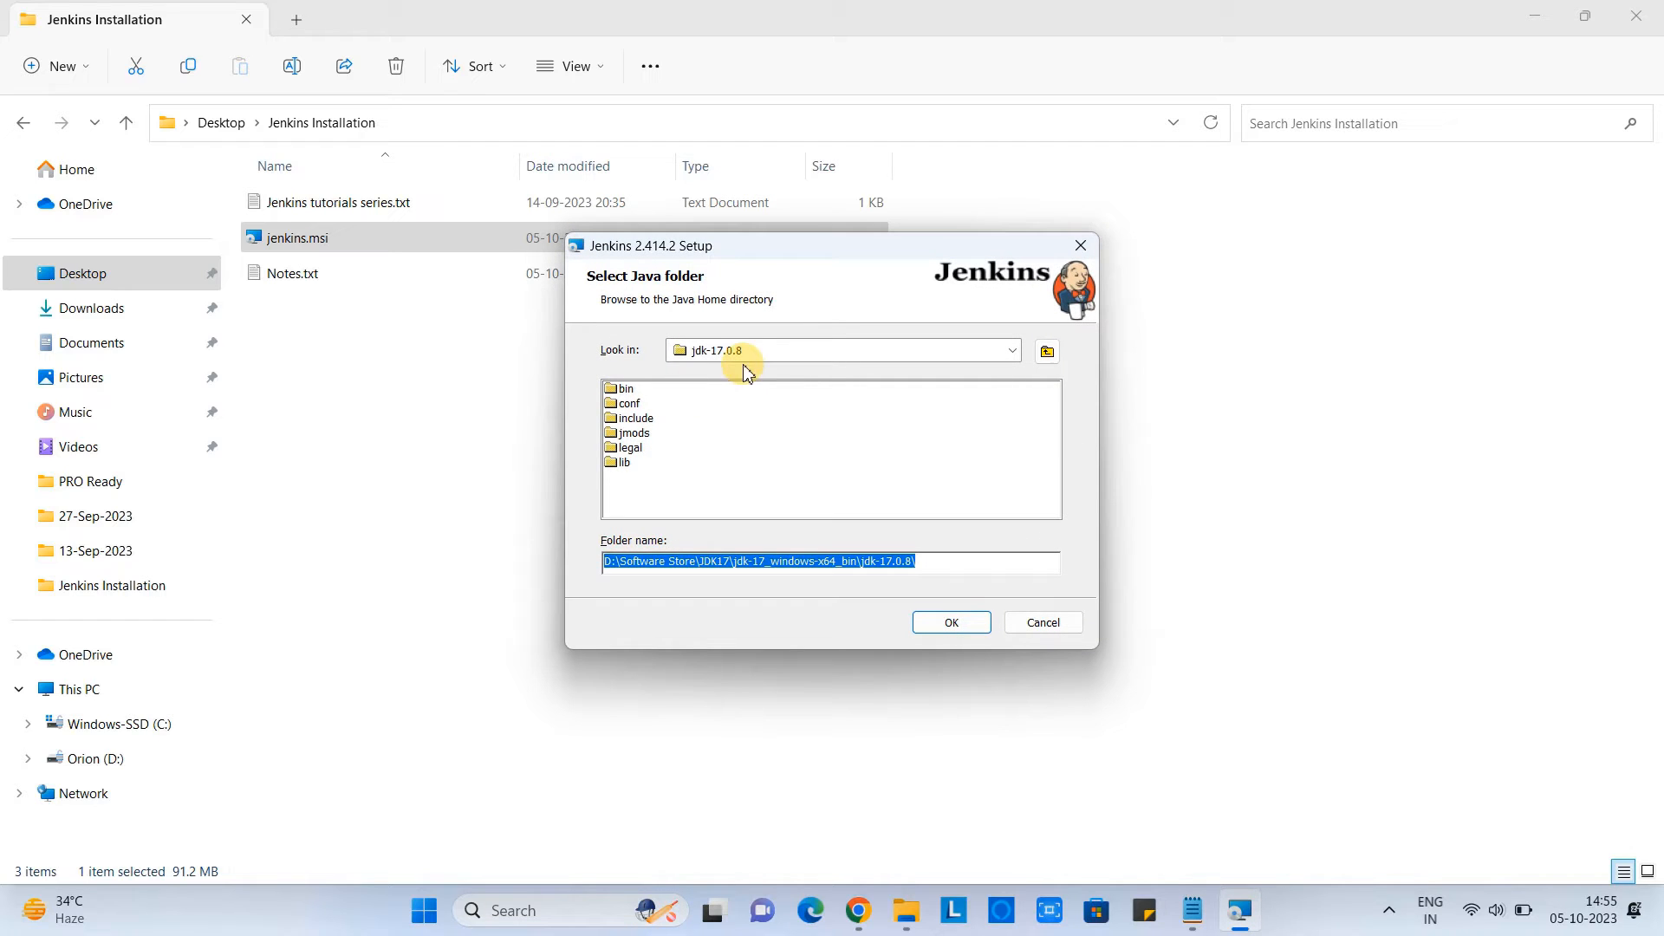
pyautogui.moveTo(636, 451)
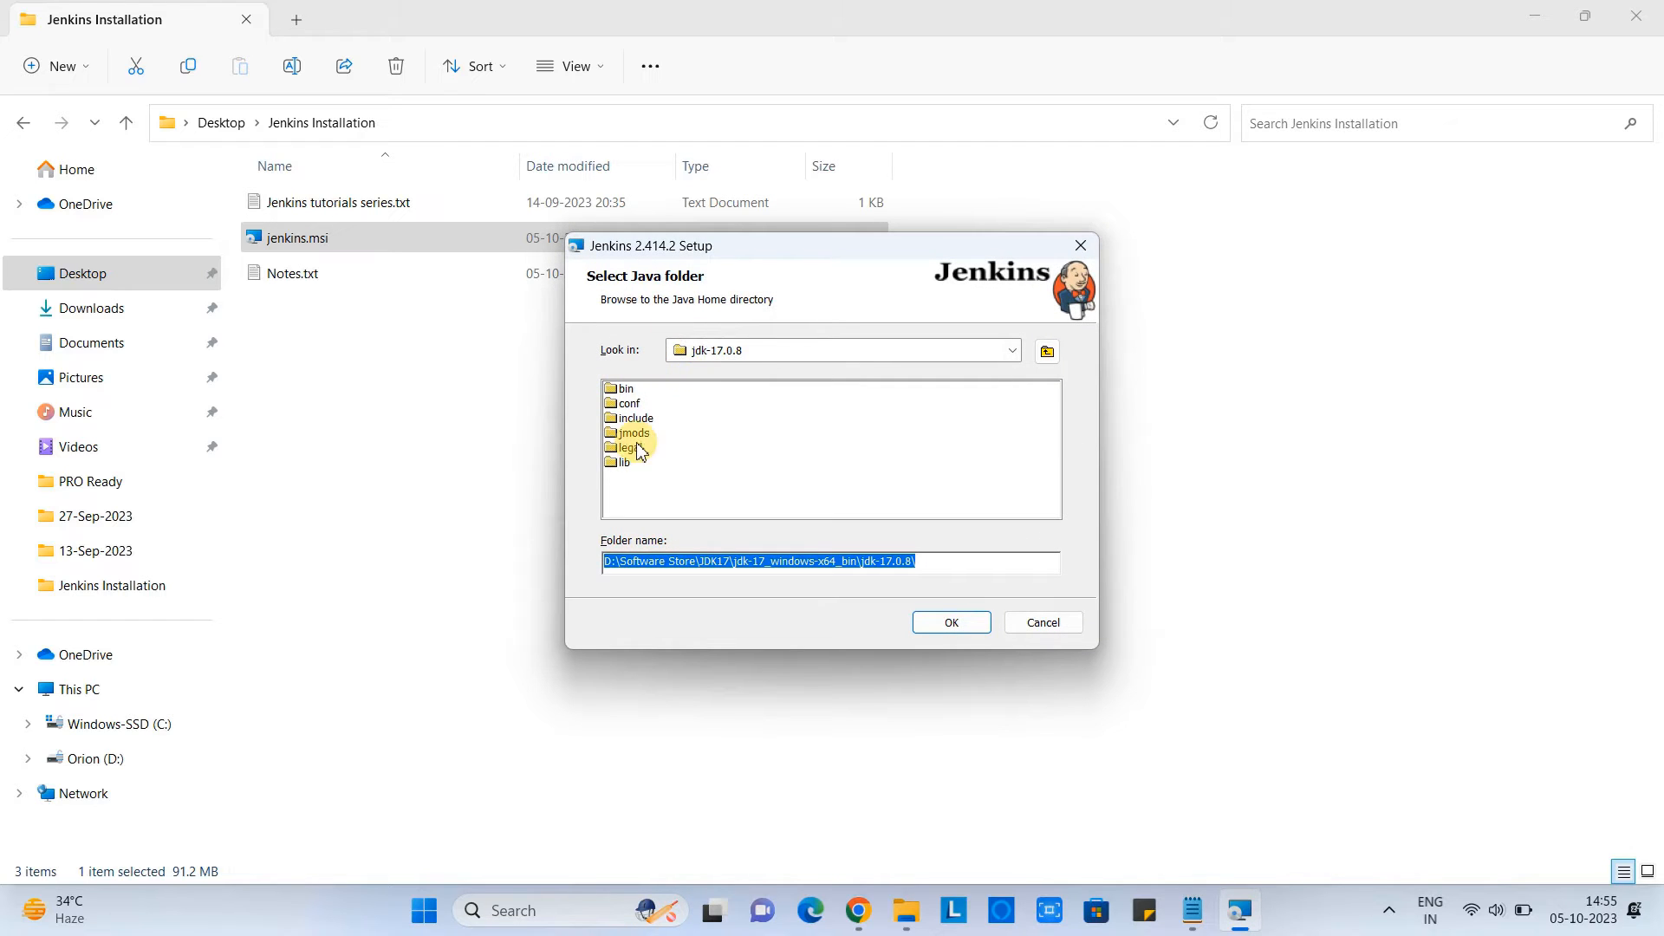
pyautogui.moveTo(833, 574)
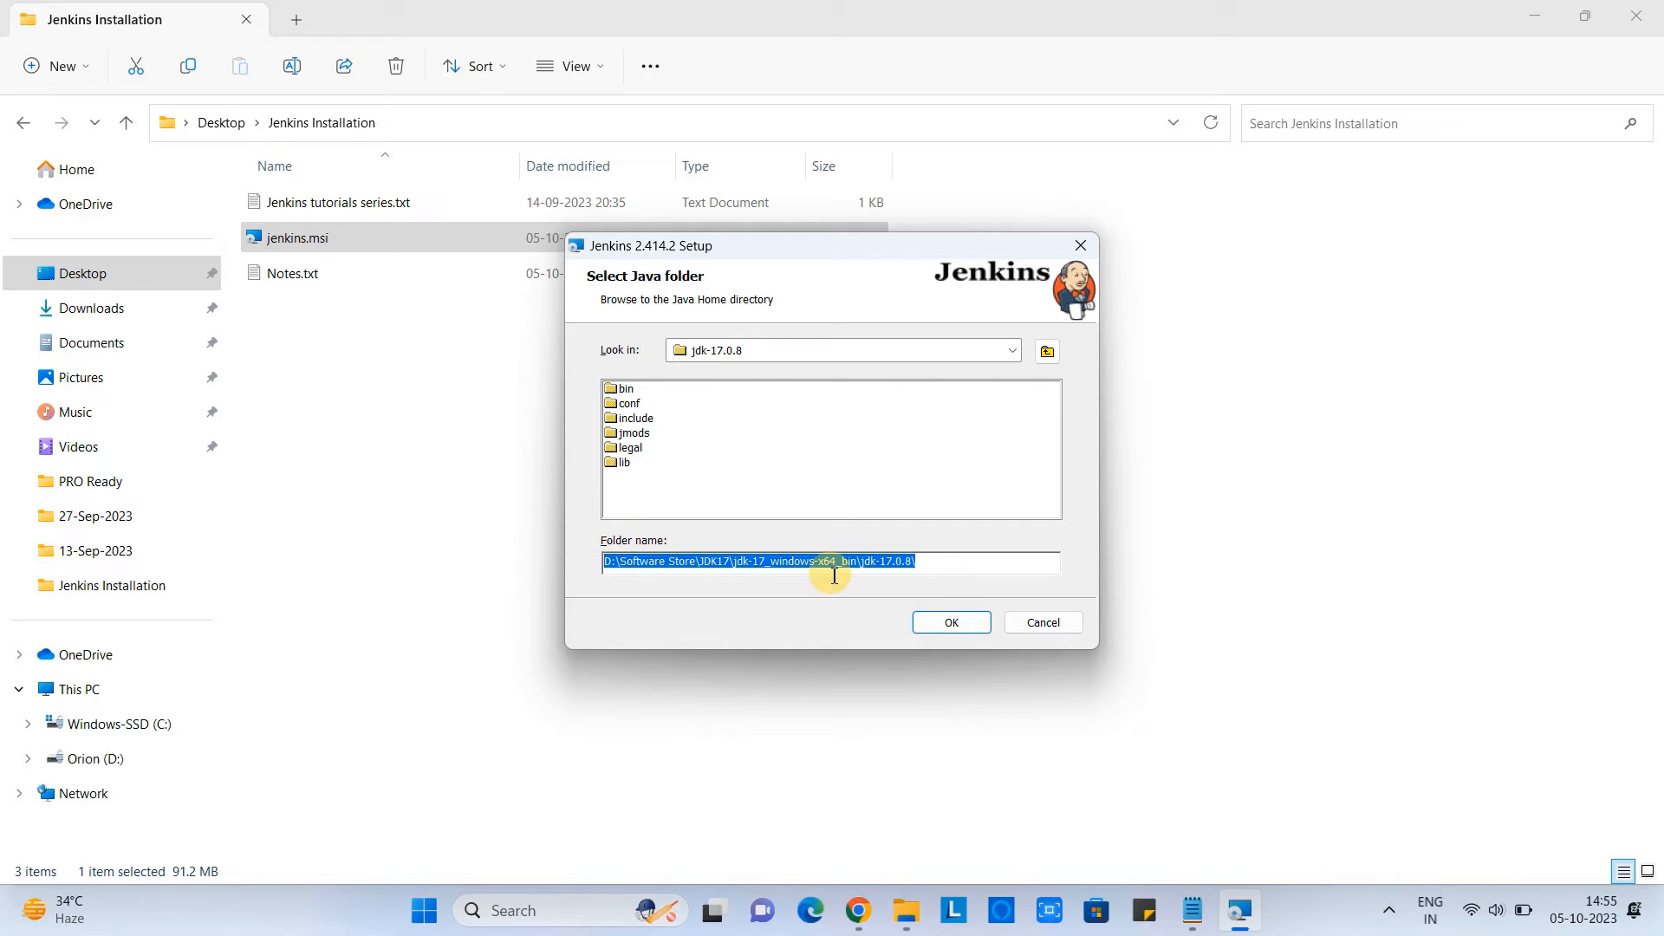
pyautogui.moveTo(707, 338)
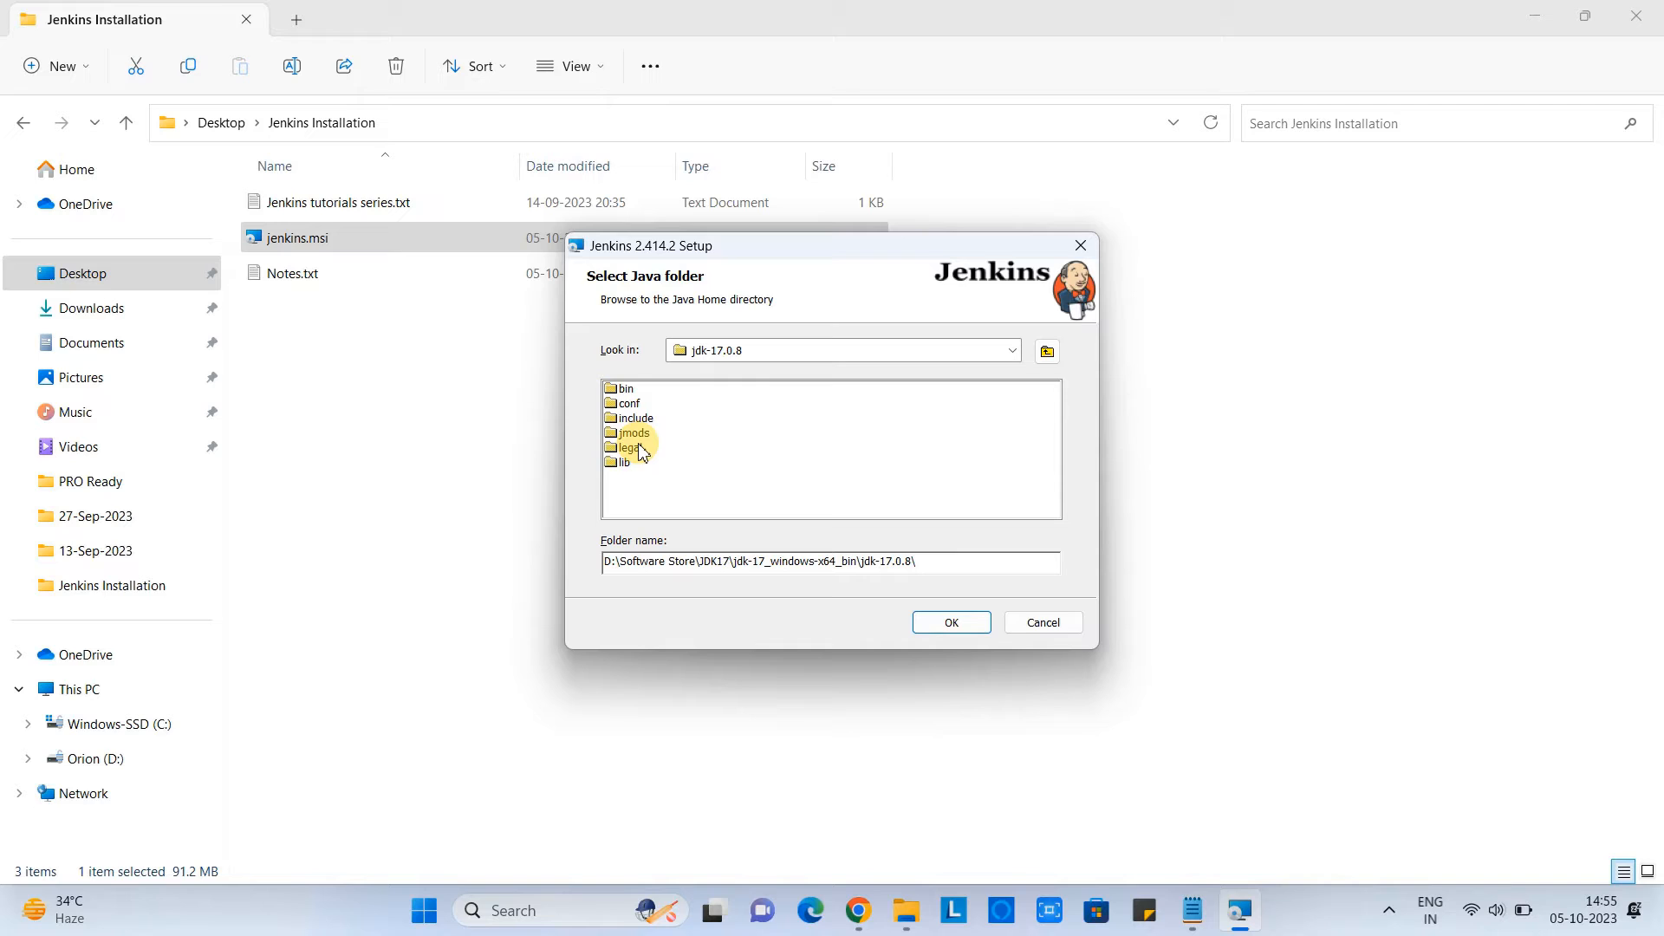
pyautogui.moveTo(1003, 352)
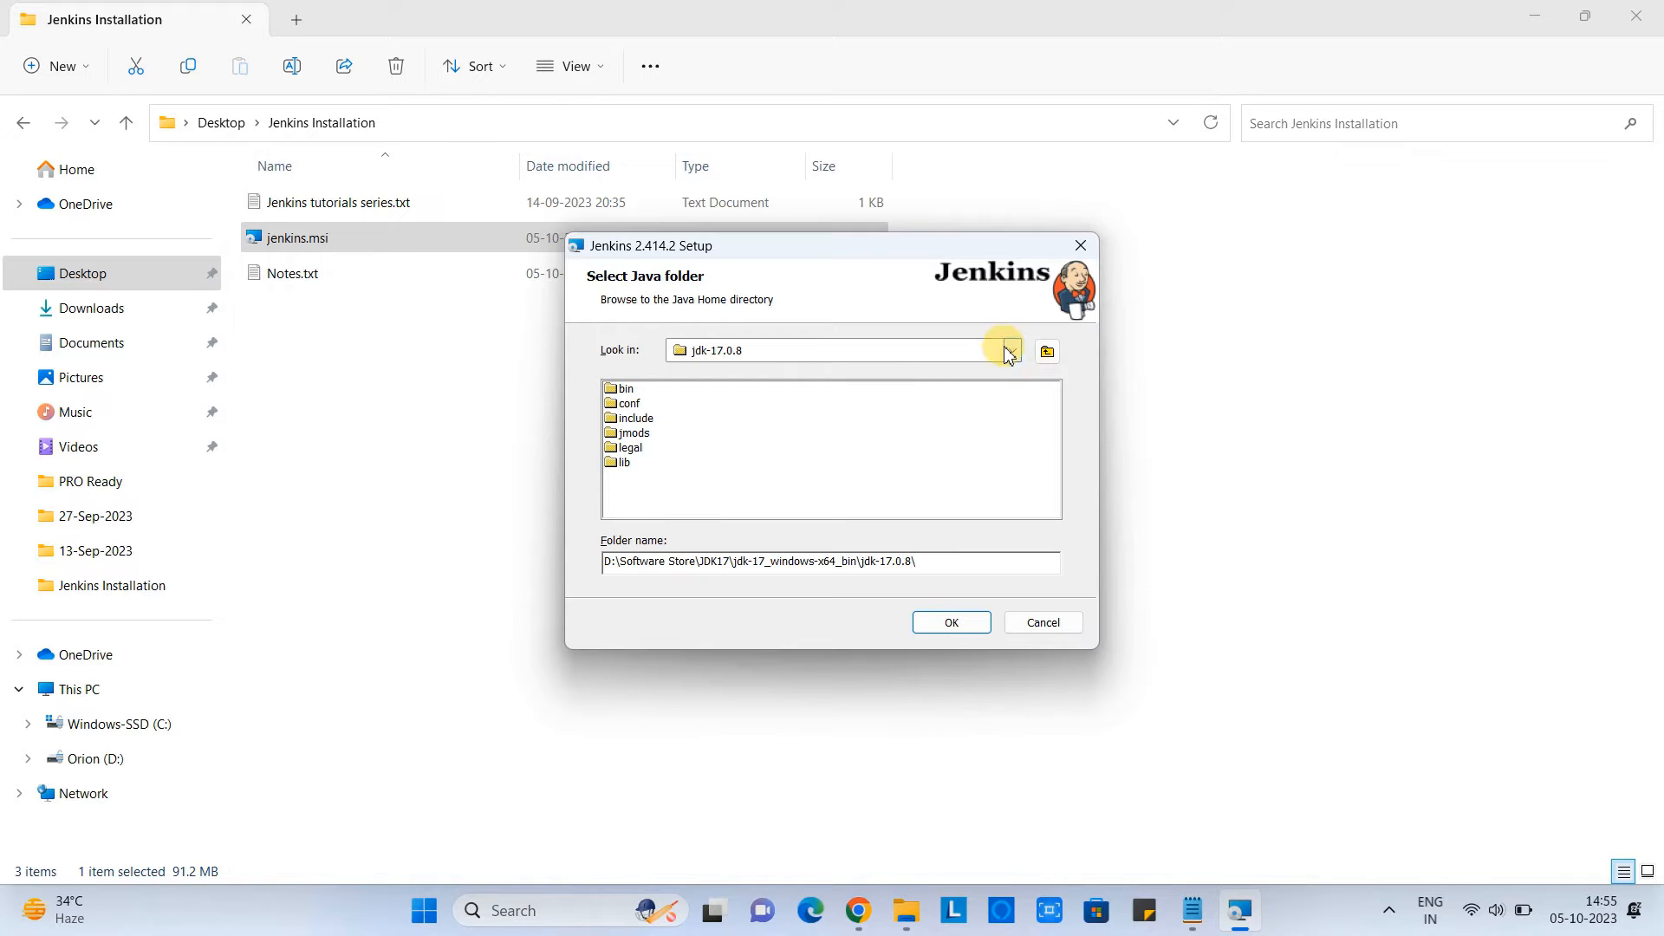
pyautogui.click(1008, 350)
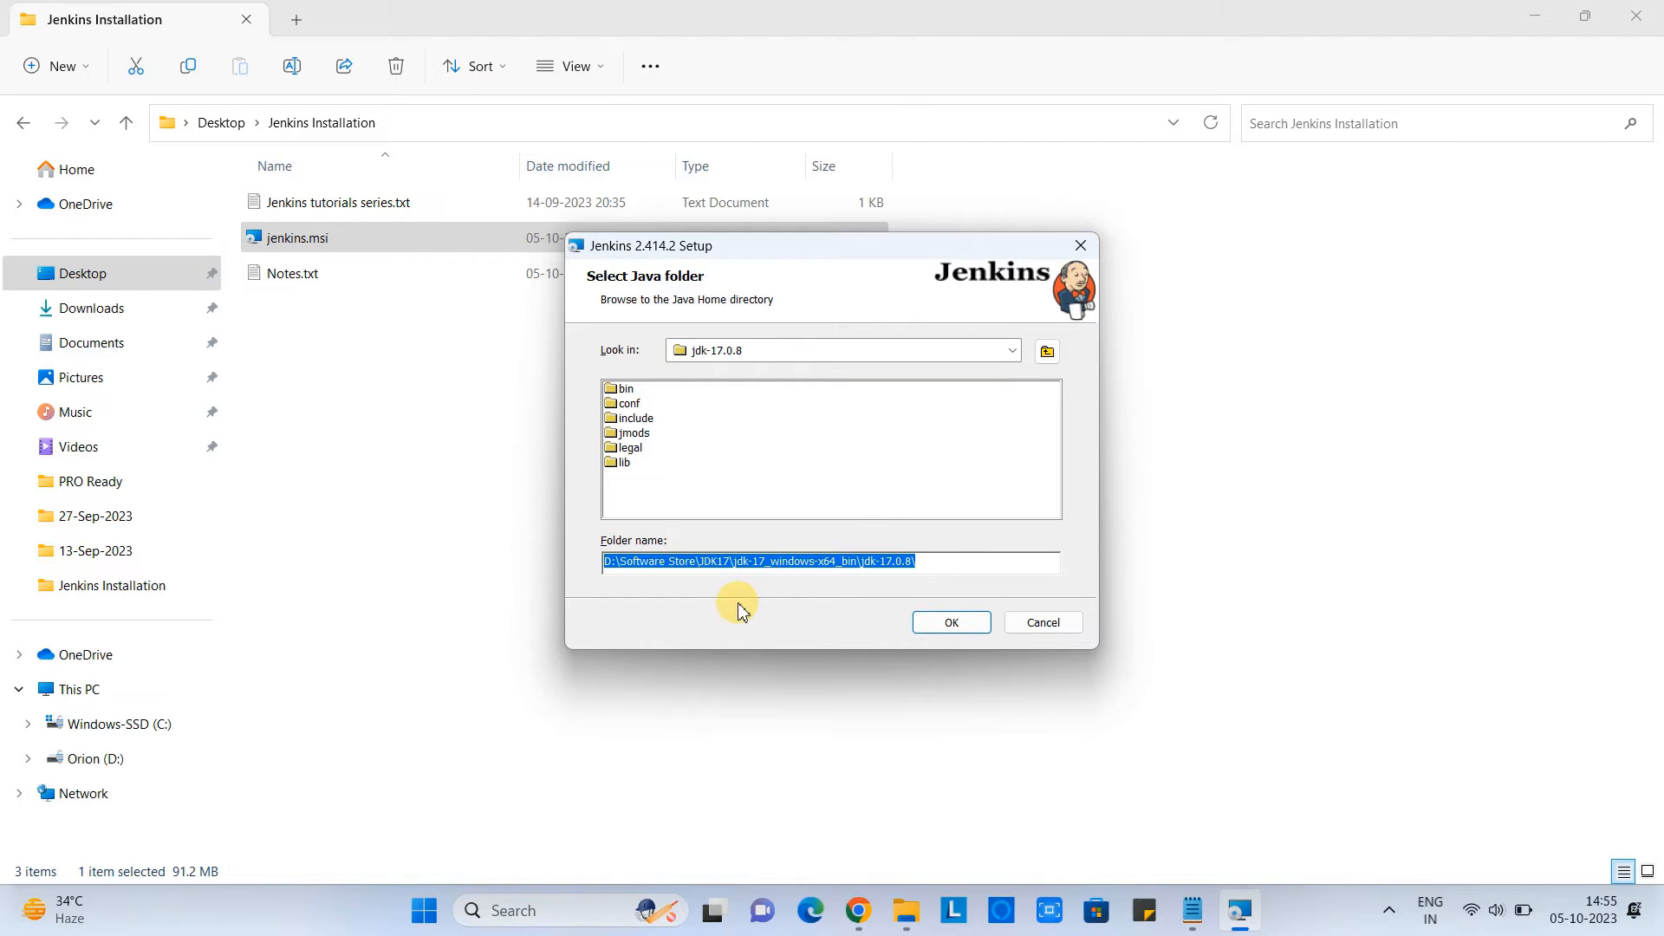
pyautogui.click(949, 623)
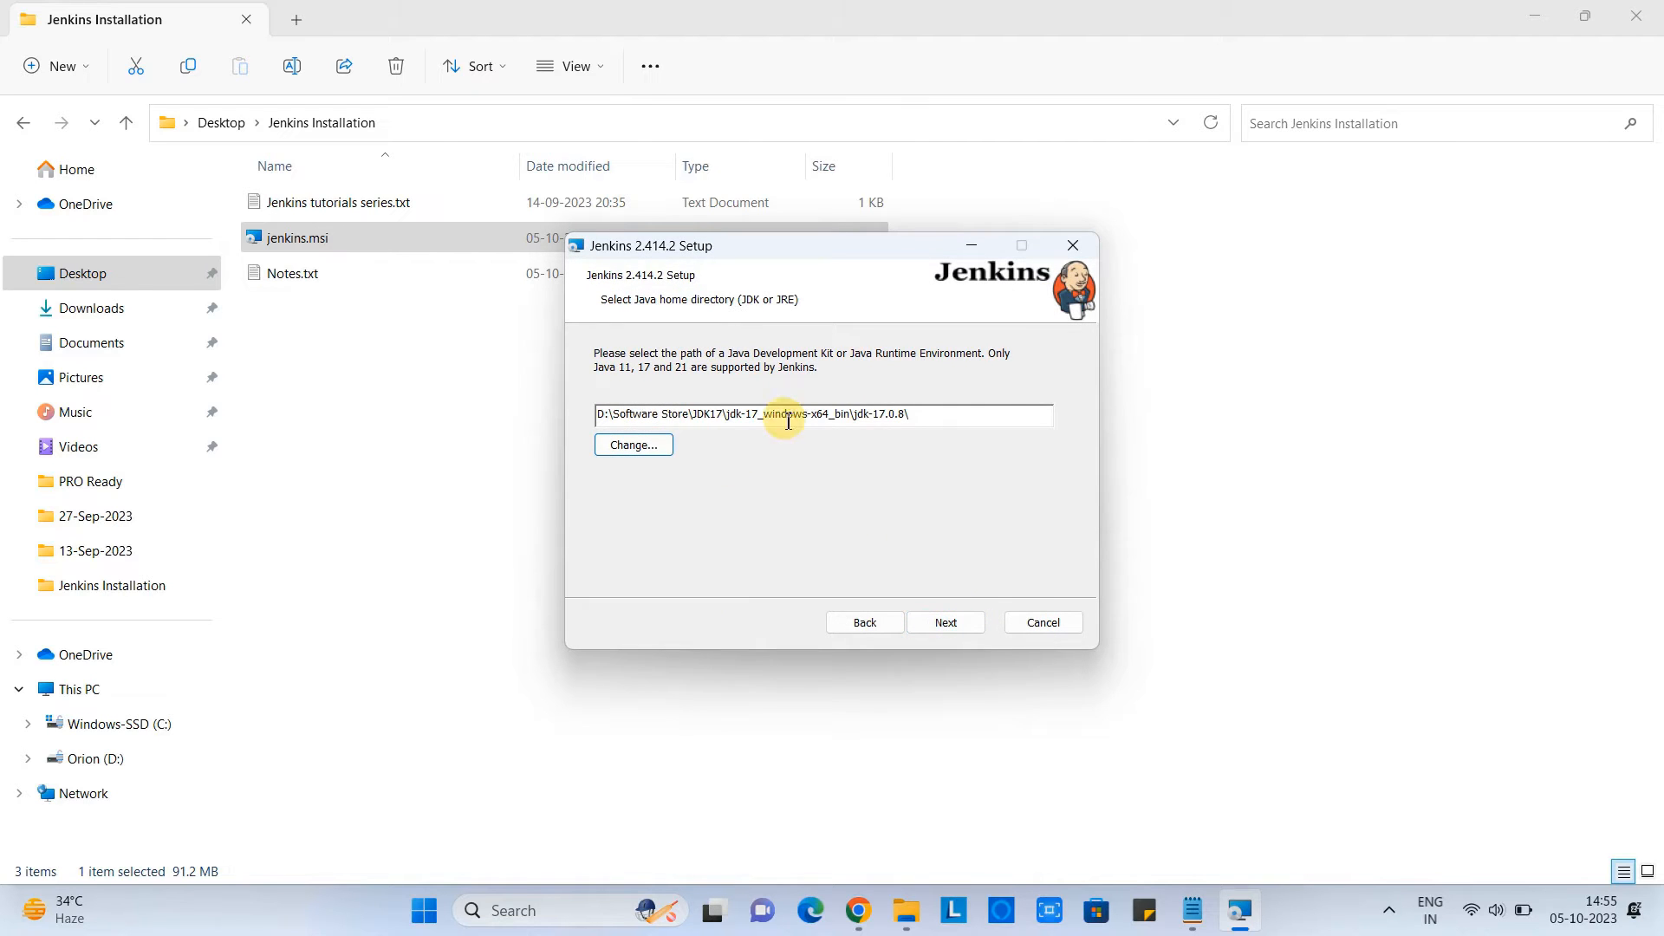
# Keep the default features, reviewing Firewall Exception, and start installing Jenkins 2.414.2.
pyautogui.click(943, 623)
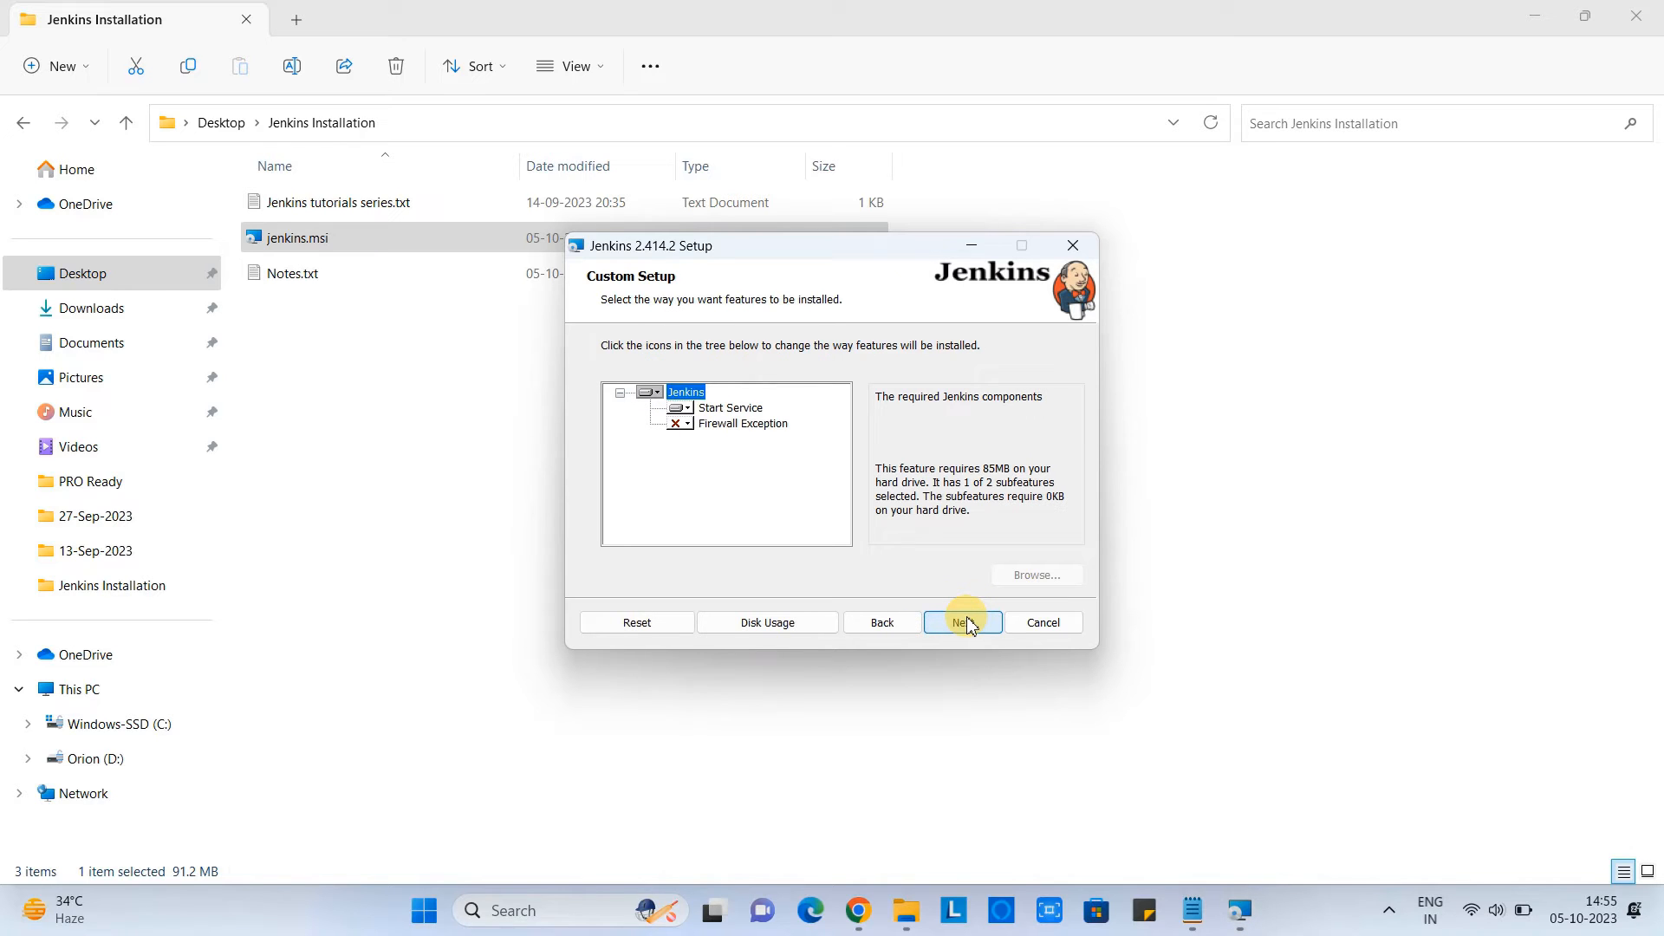
pyautogui.moveTo(641, 286)
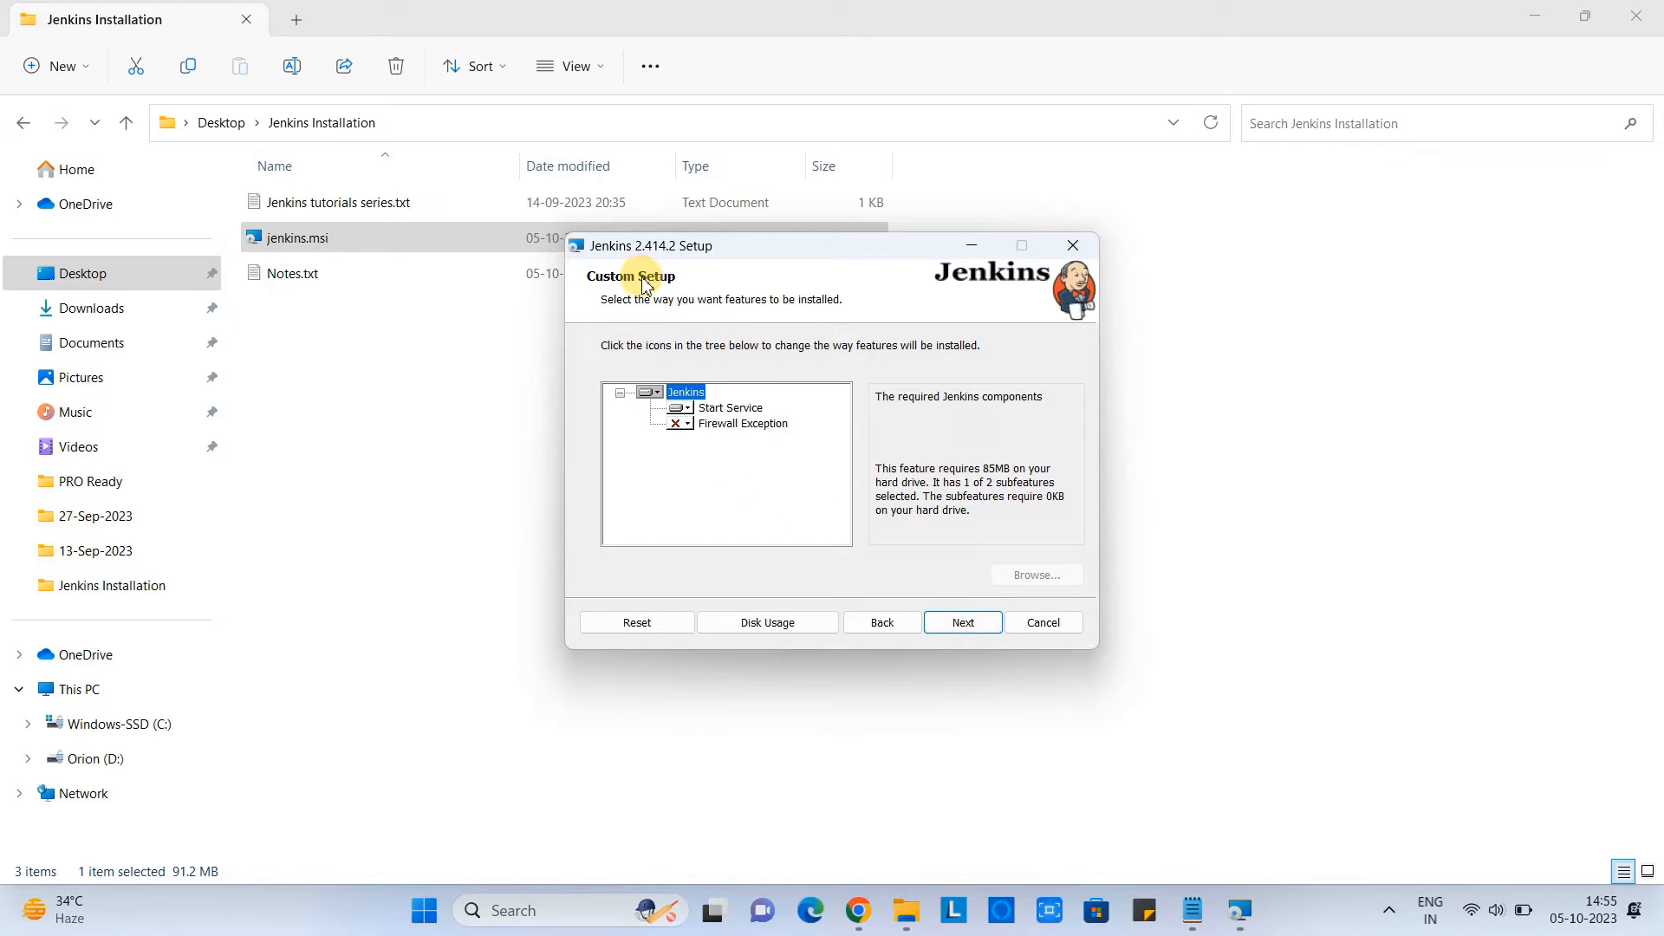
pyautogui.click(744, 423)
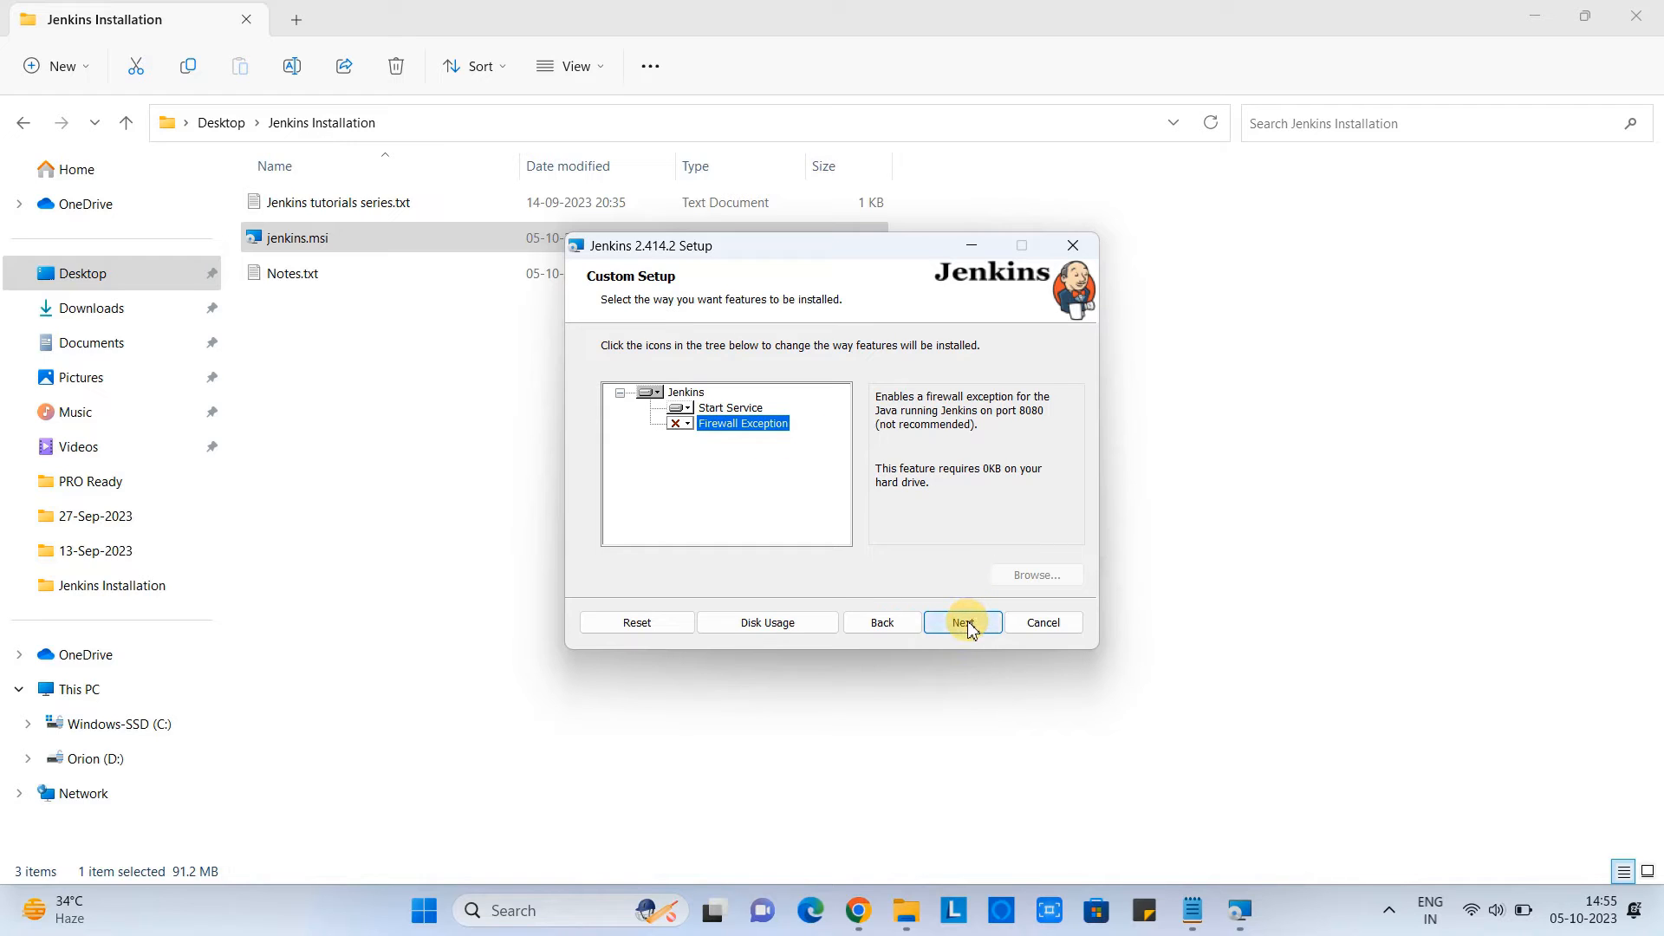
pyautogui.click(962, 622)
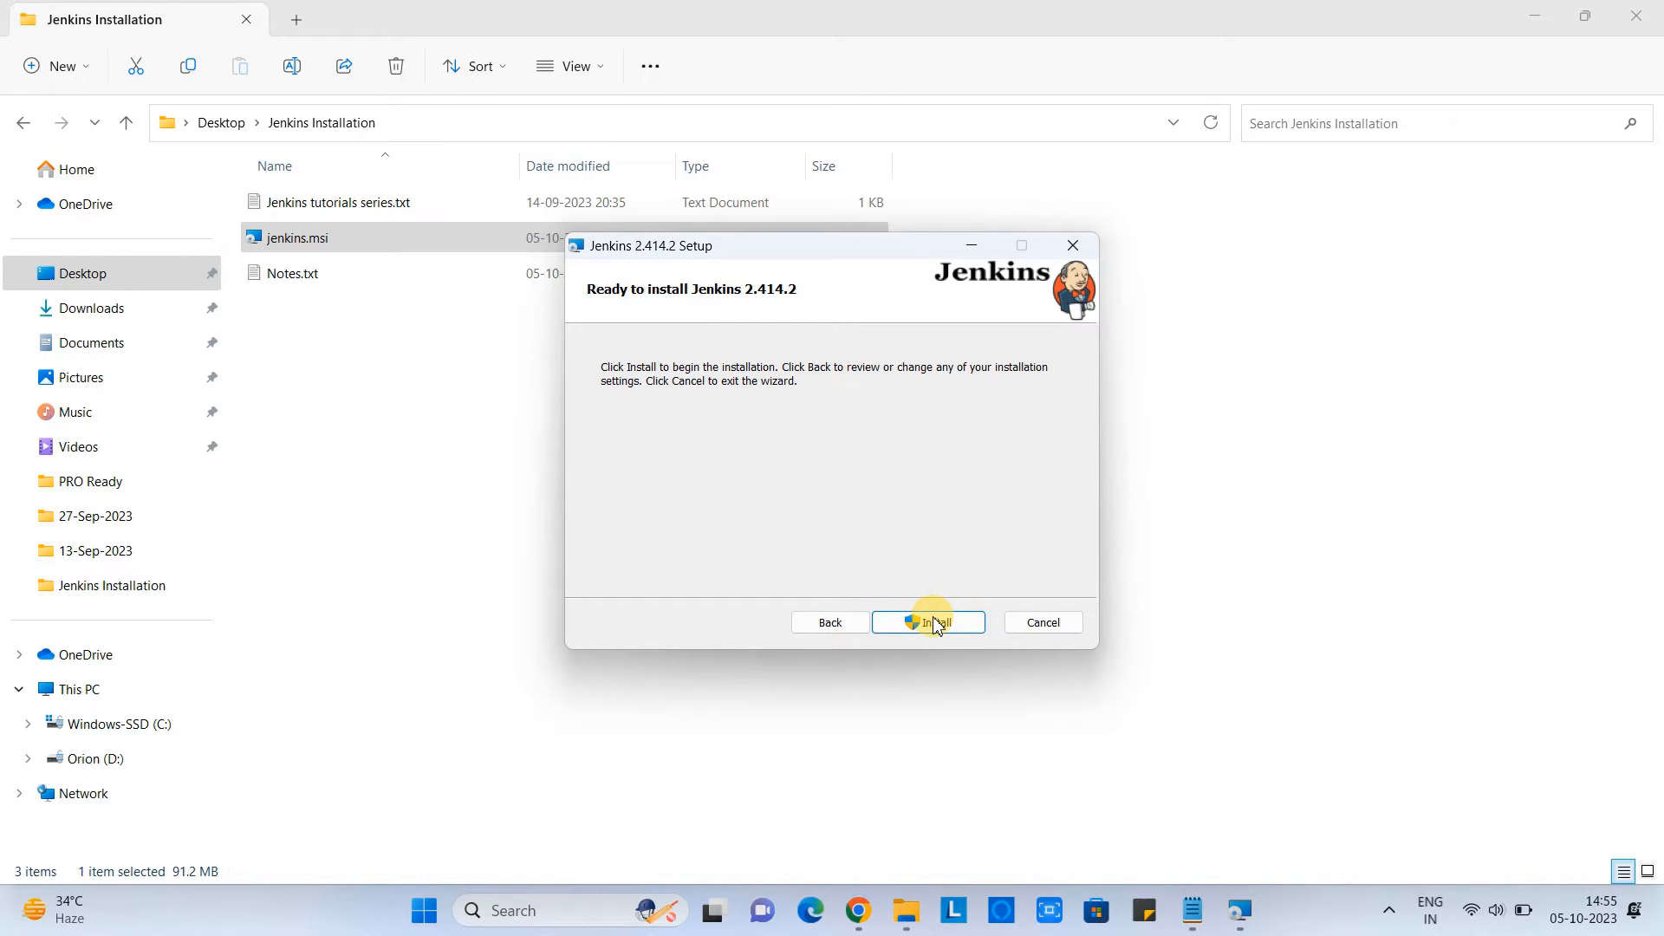
pyautogui.click(926, 622)
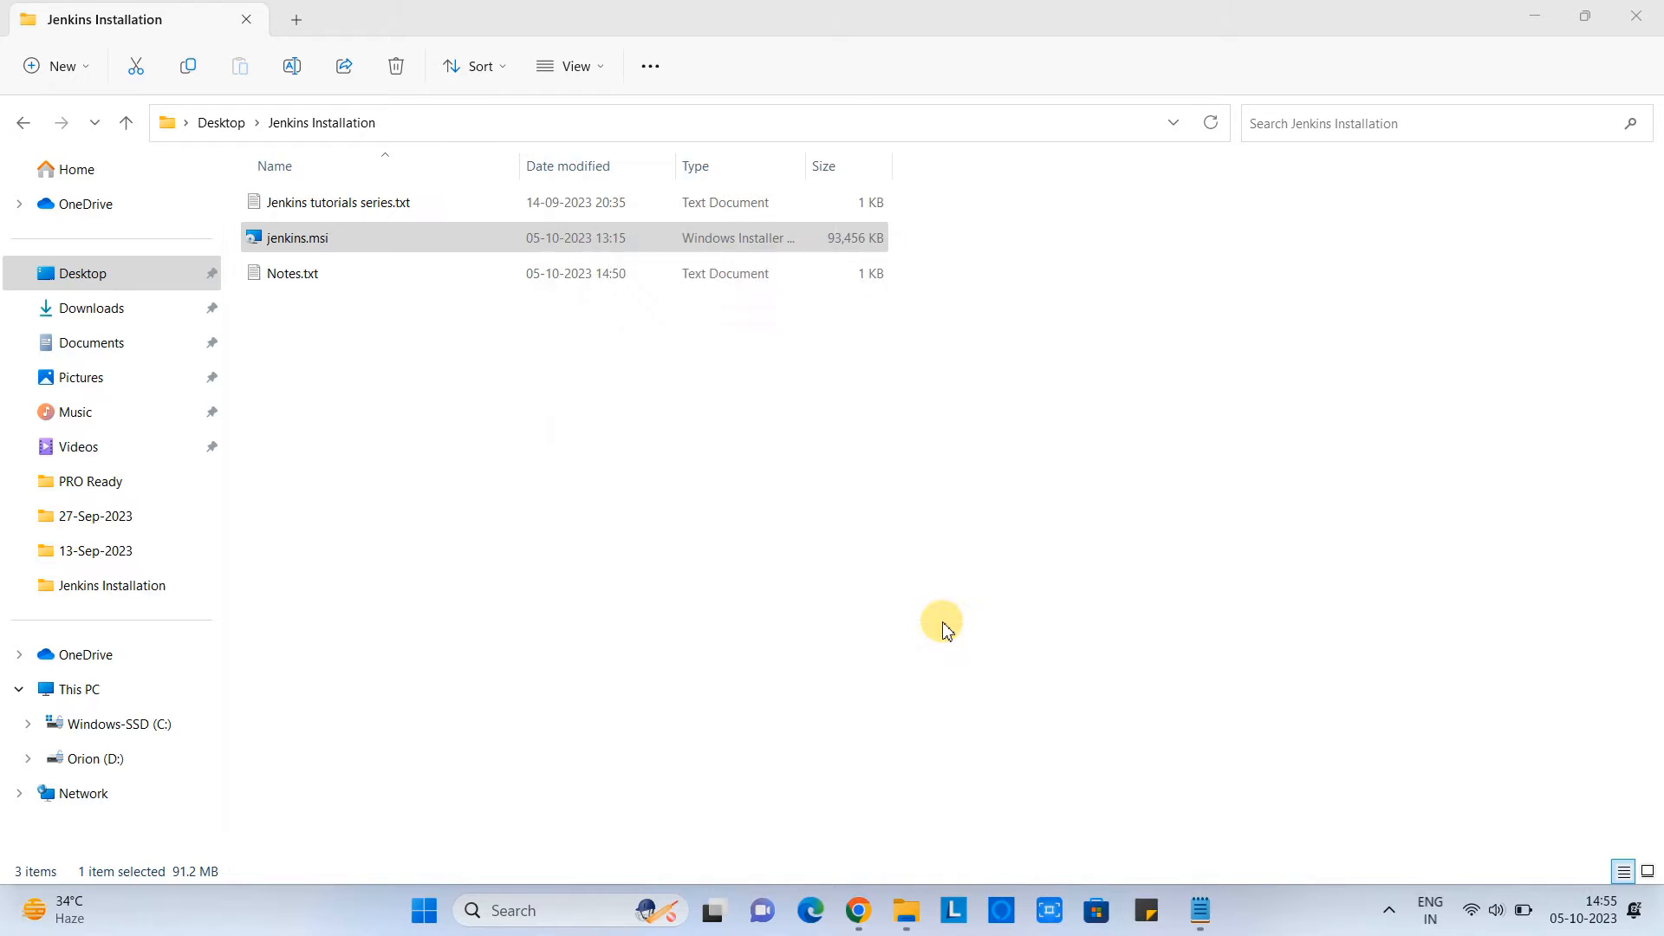
# Allow the installer to make changes in User Account Control and finish the completed wizard.
pyautogui.doubleClick(296, 238)
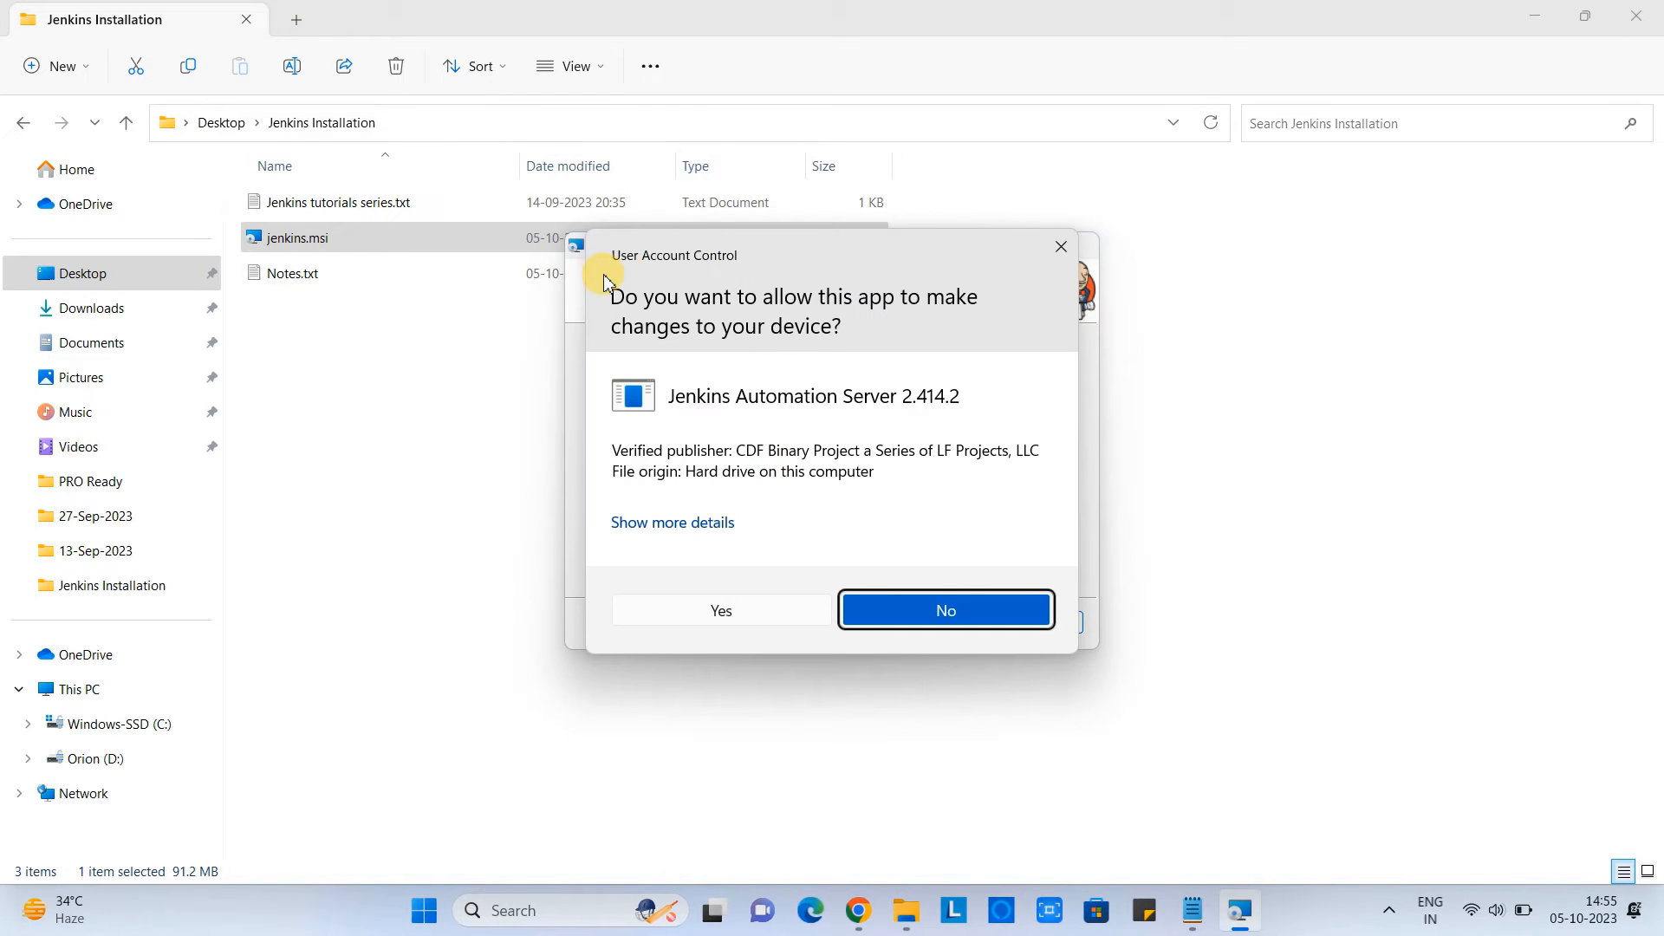
pyautogui.moveTo(745, 297)
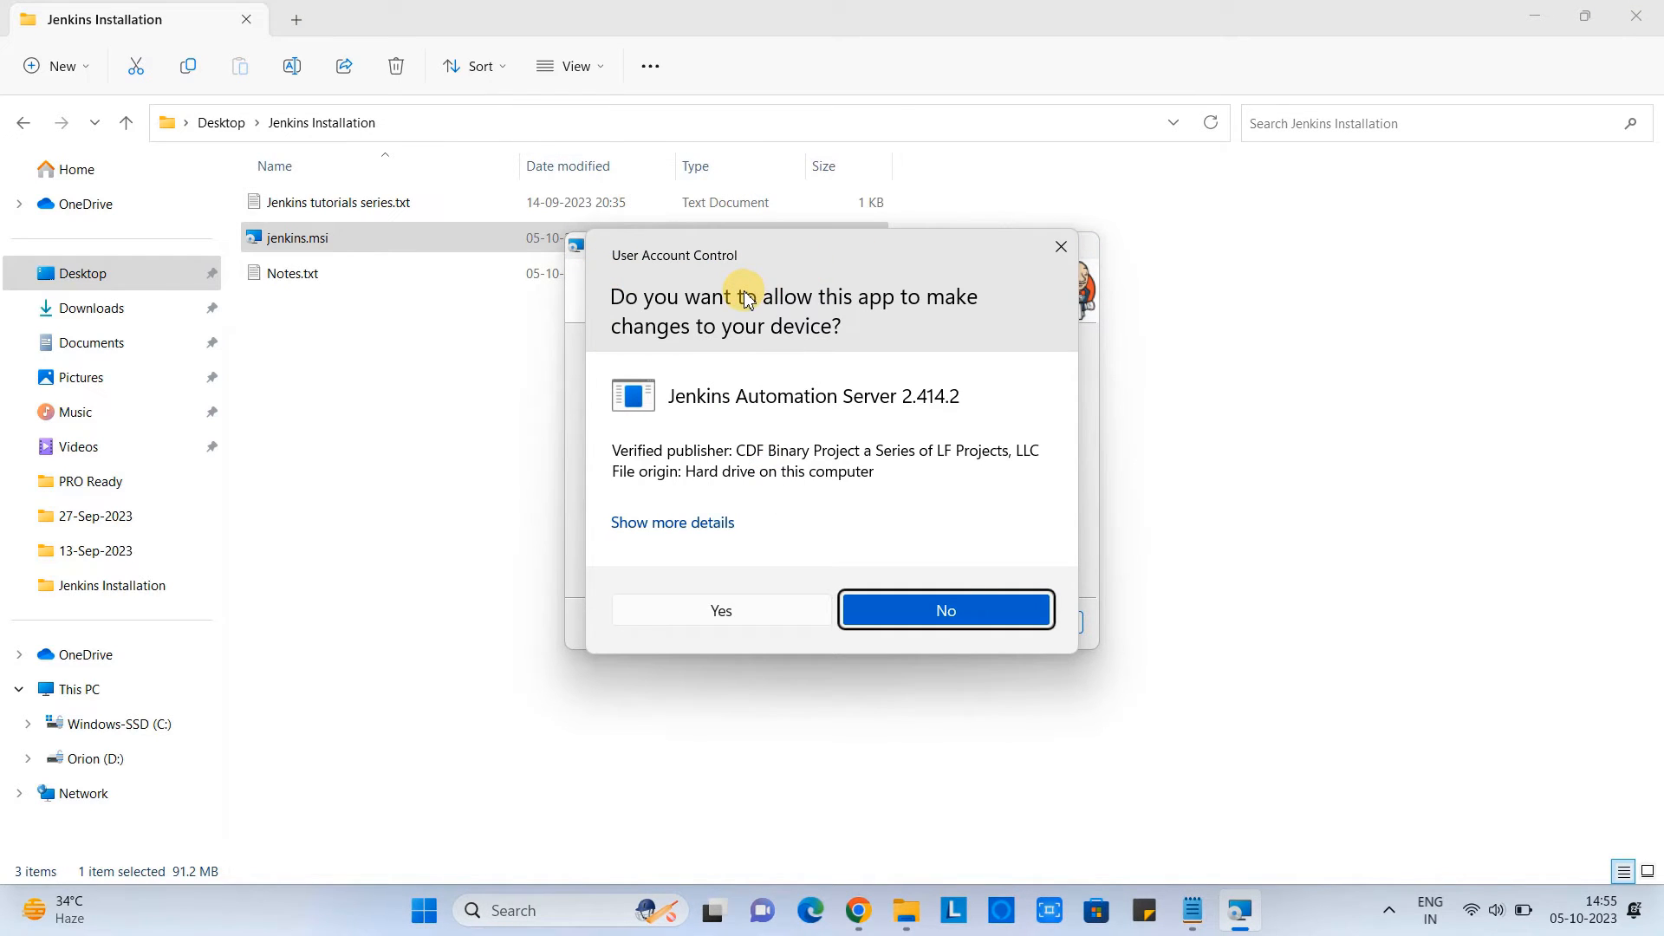
pyautogui.moveTo(817, 345)
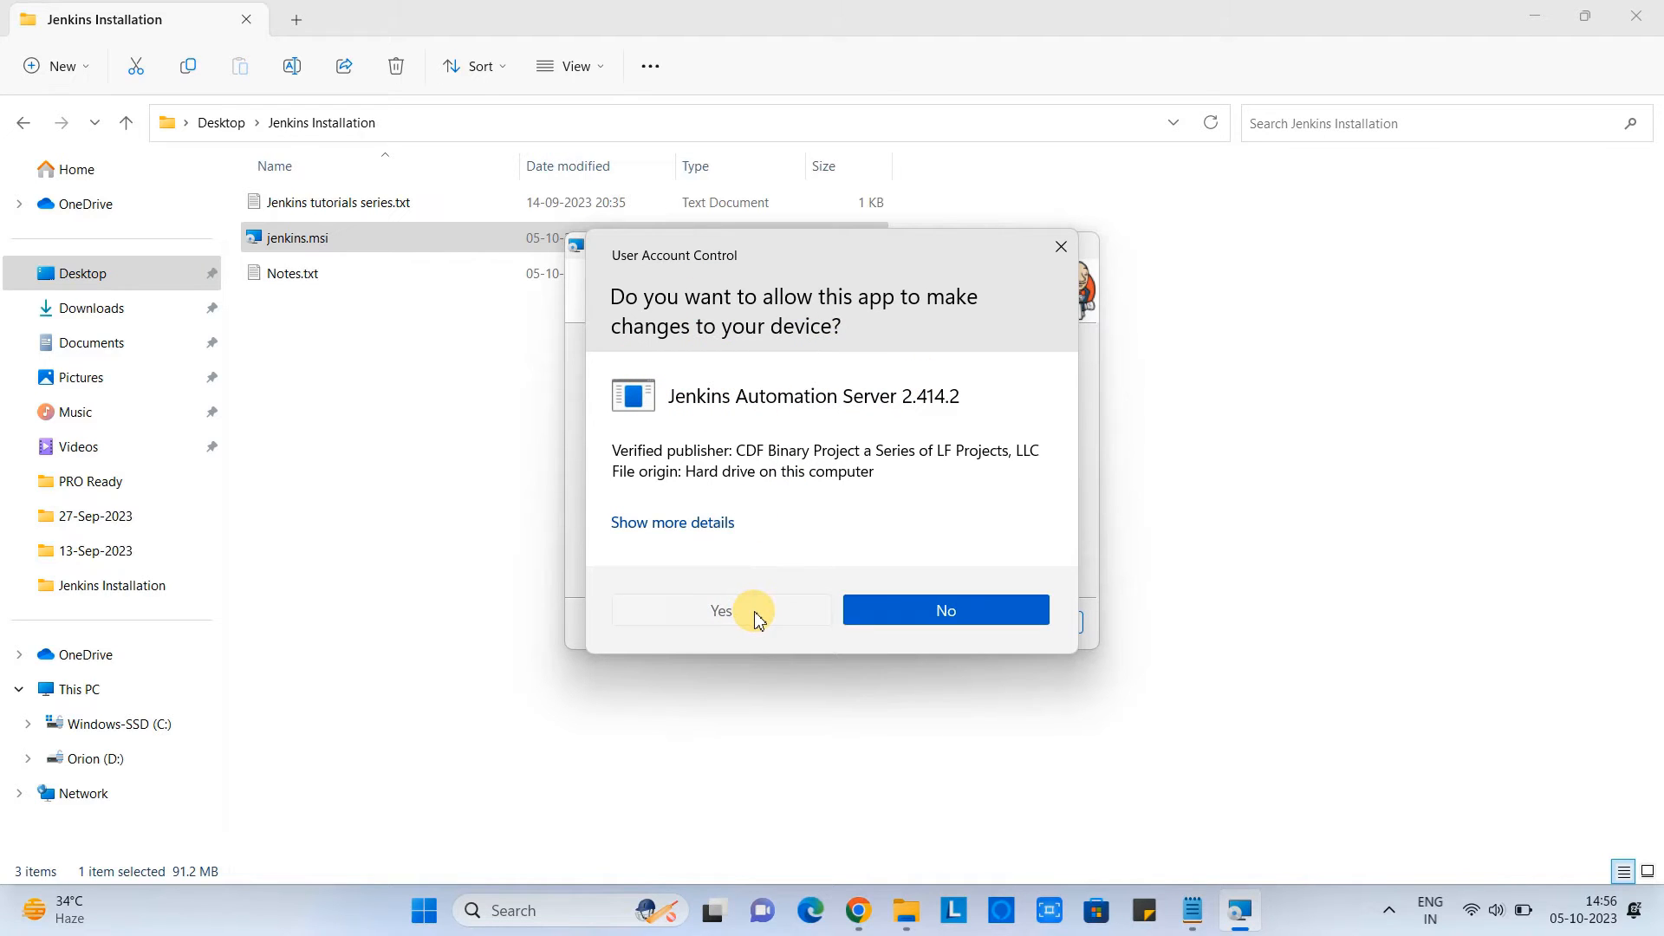
pyautogui.click(722, 608)
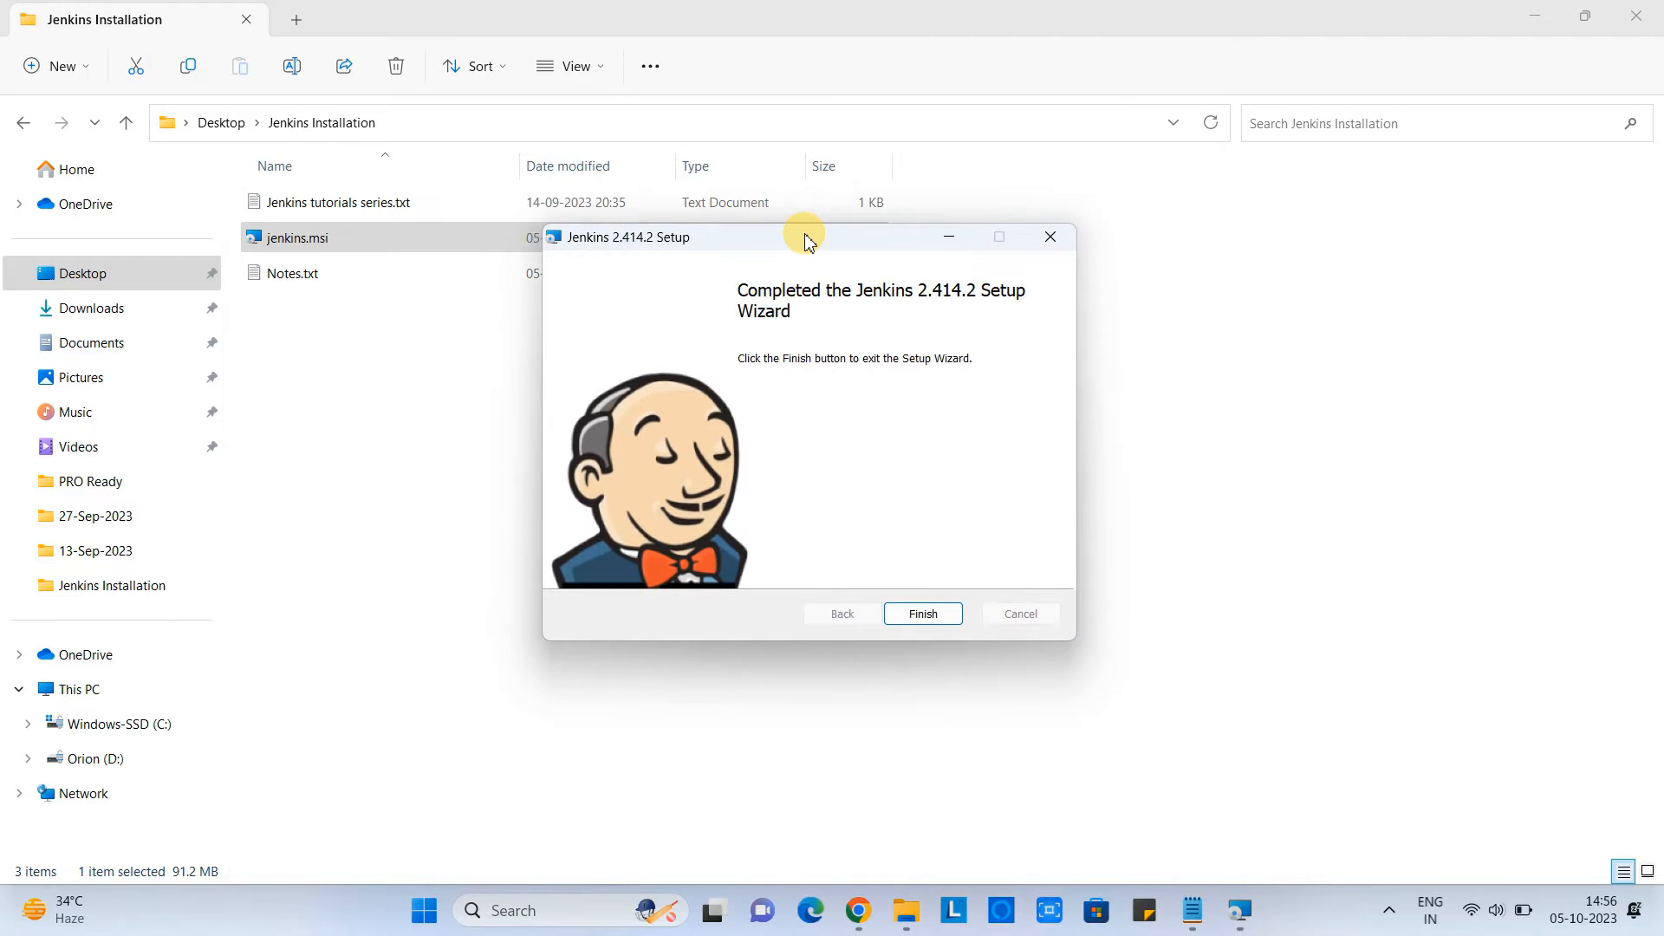
pyautogui.moveTo(923, 298)
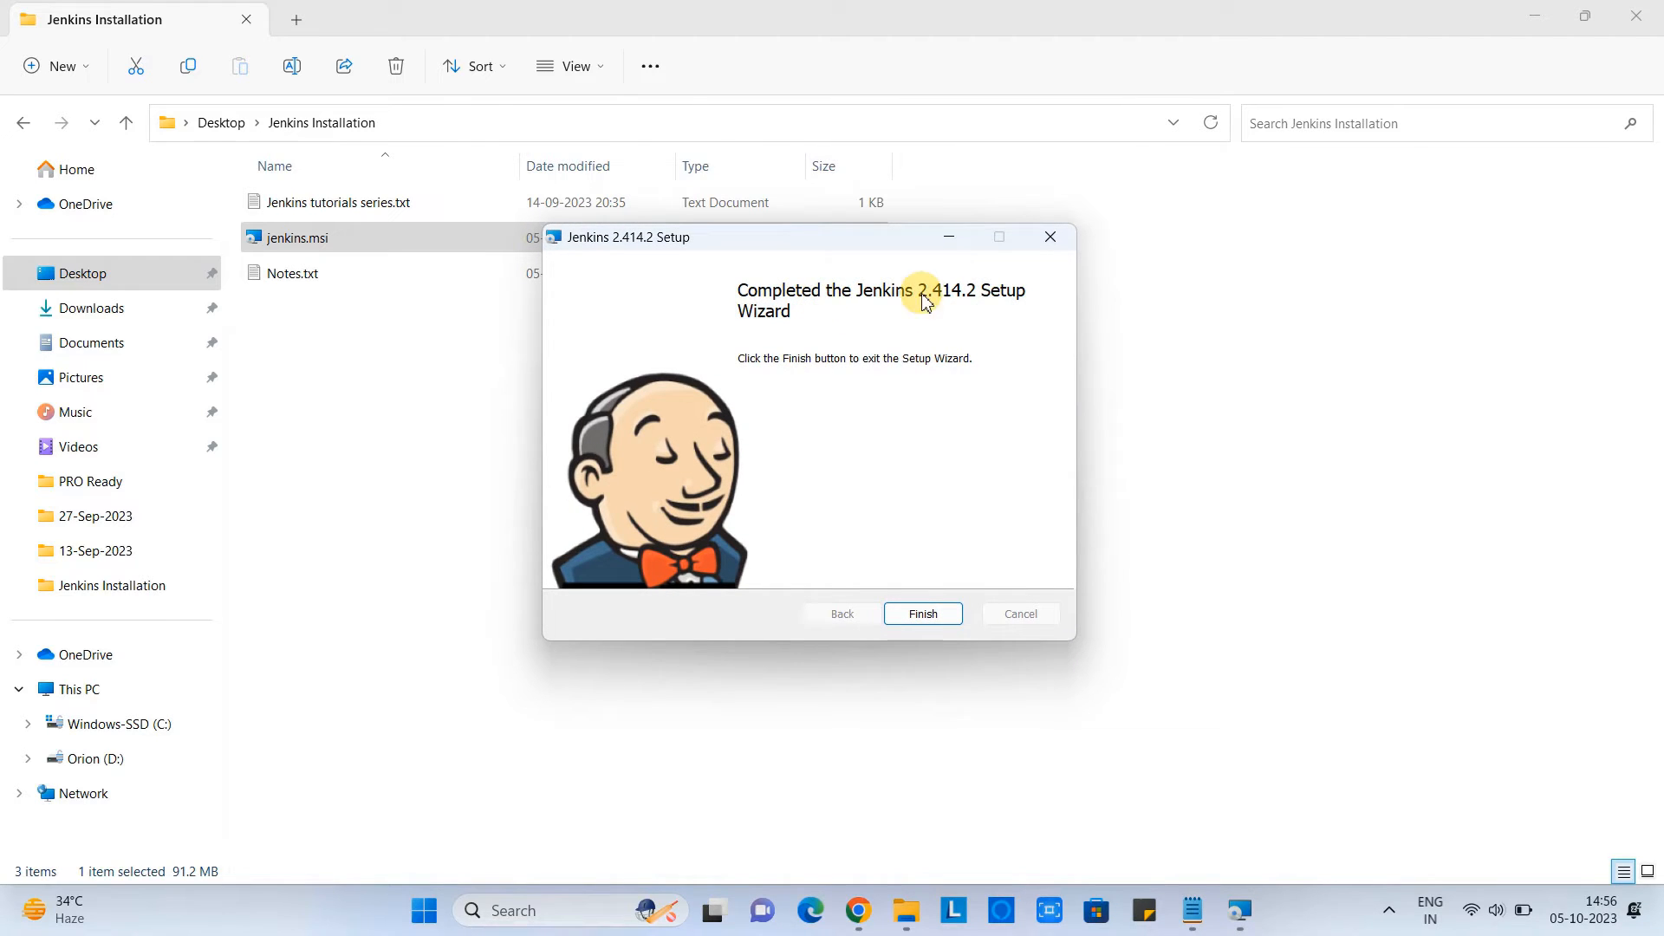
pyautogui.click(920, 613)
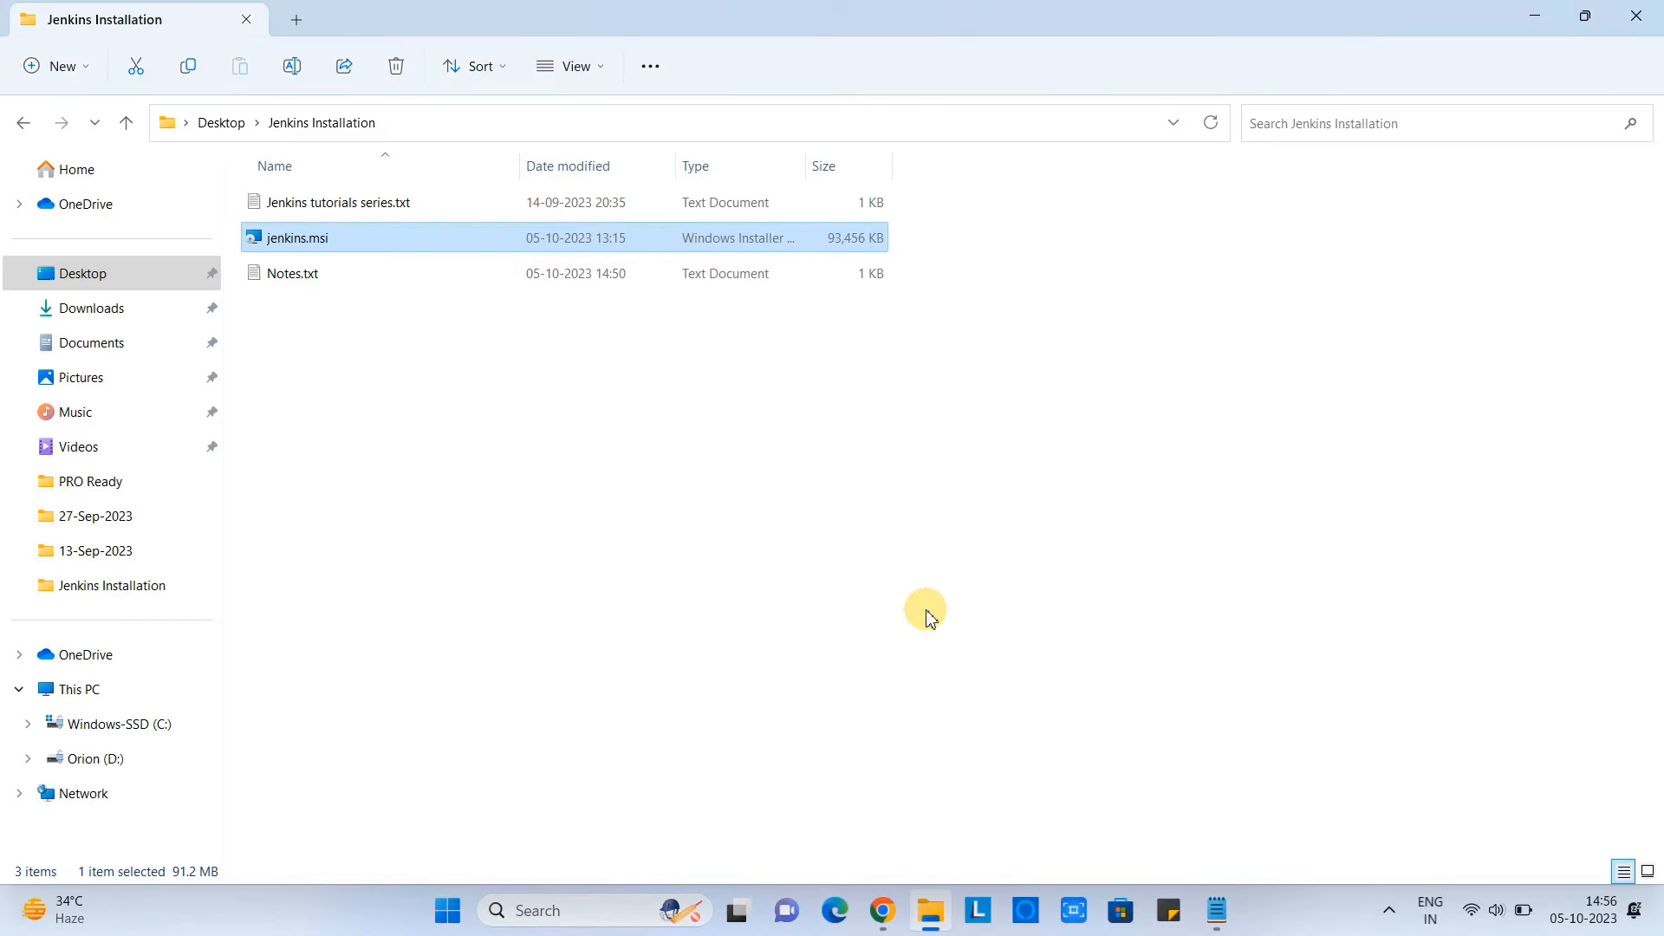
pyautogui.moveTo(1206, 910)
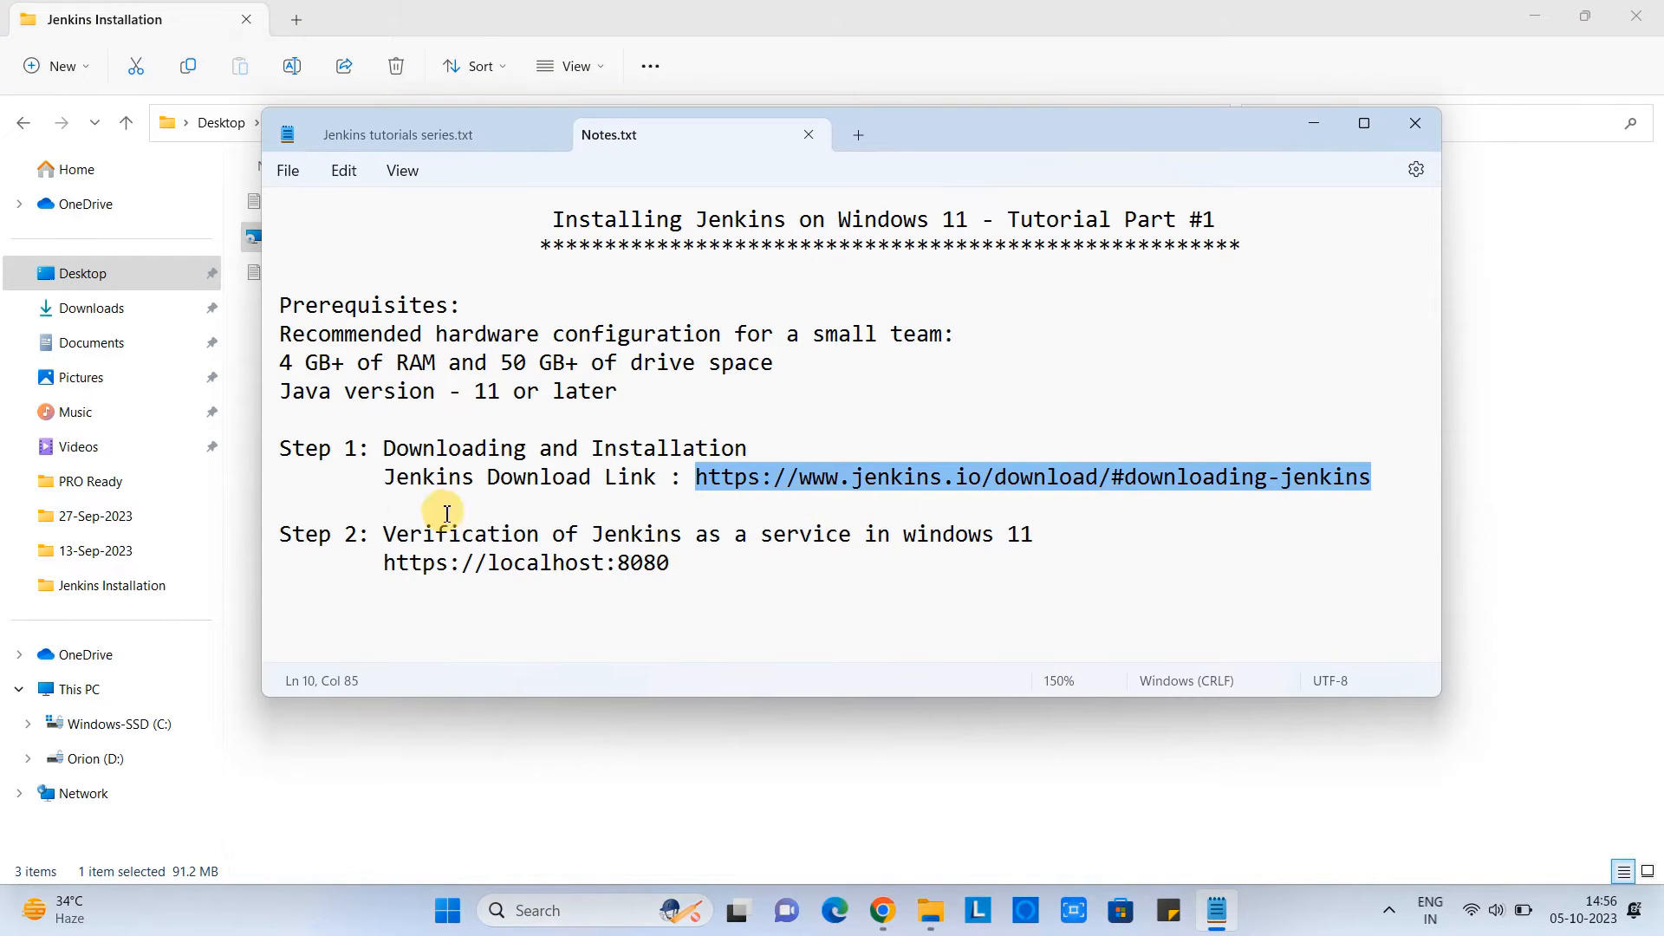
# Review Step 2 on verifying the Jenkins service and localhost:8080, then launch the Services app via search.
pyautogui.click(319, 534)
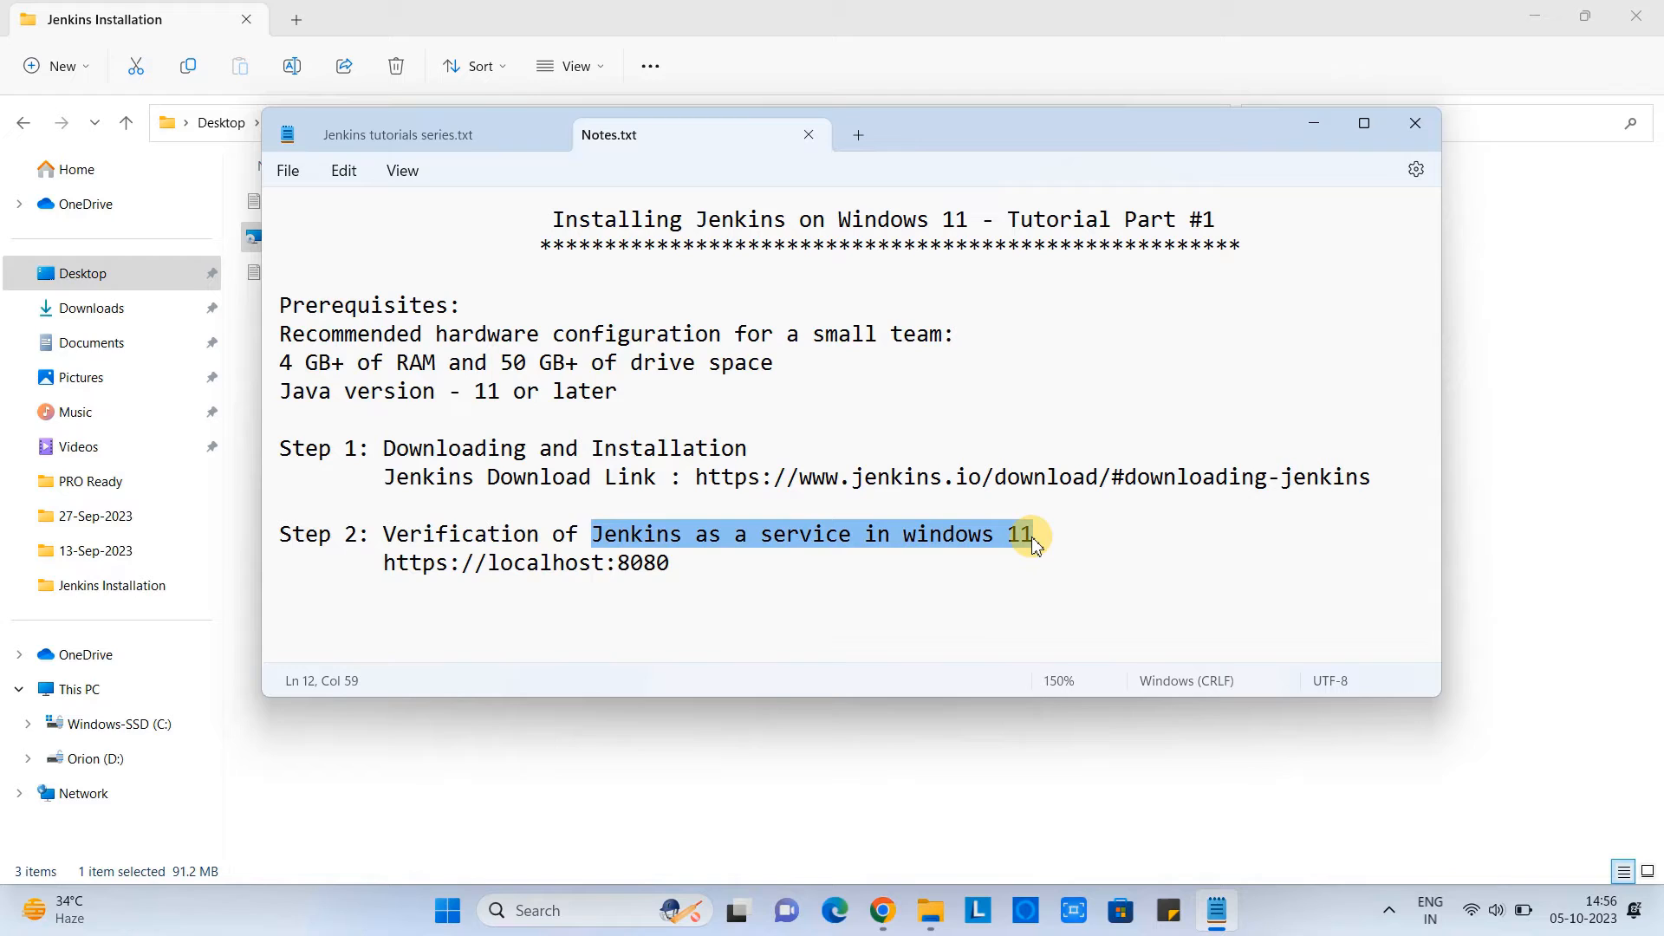
pyautogui.click(395, 562)
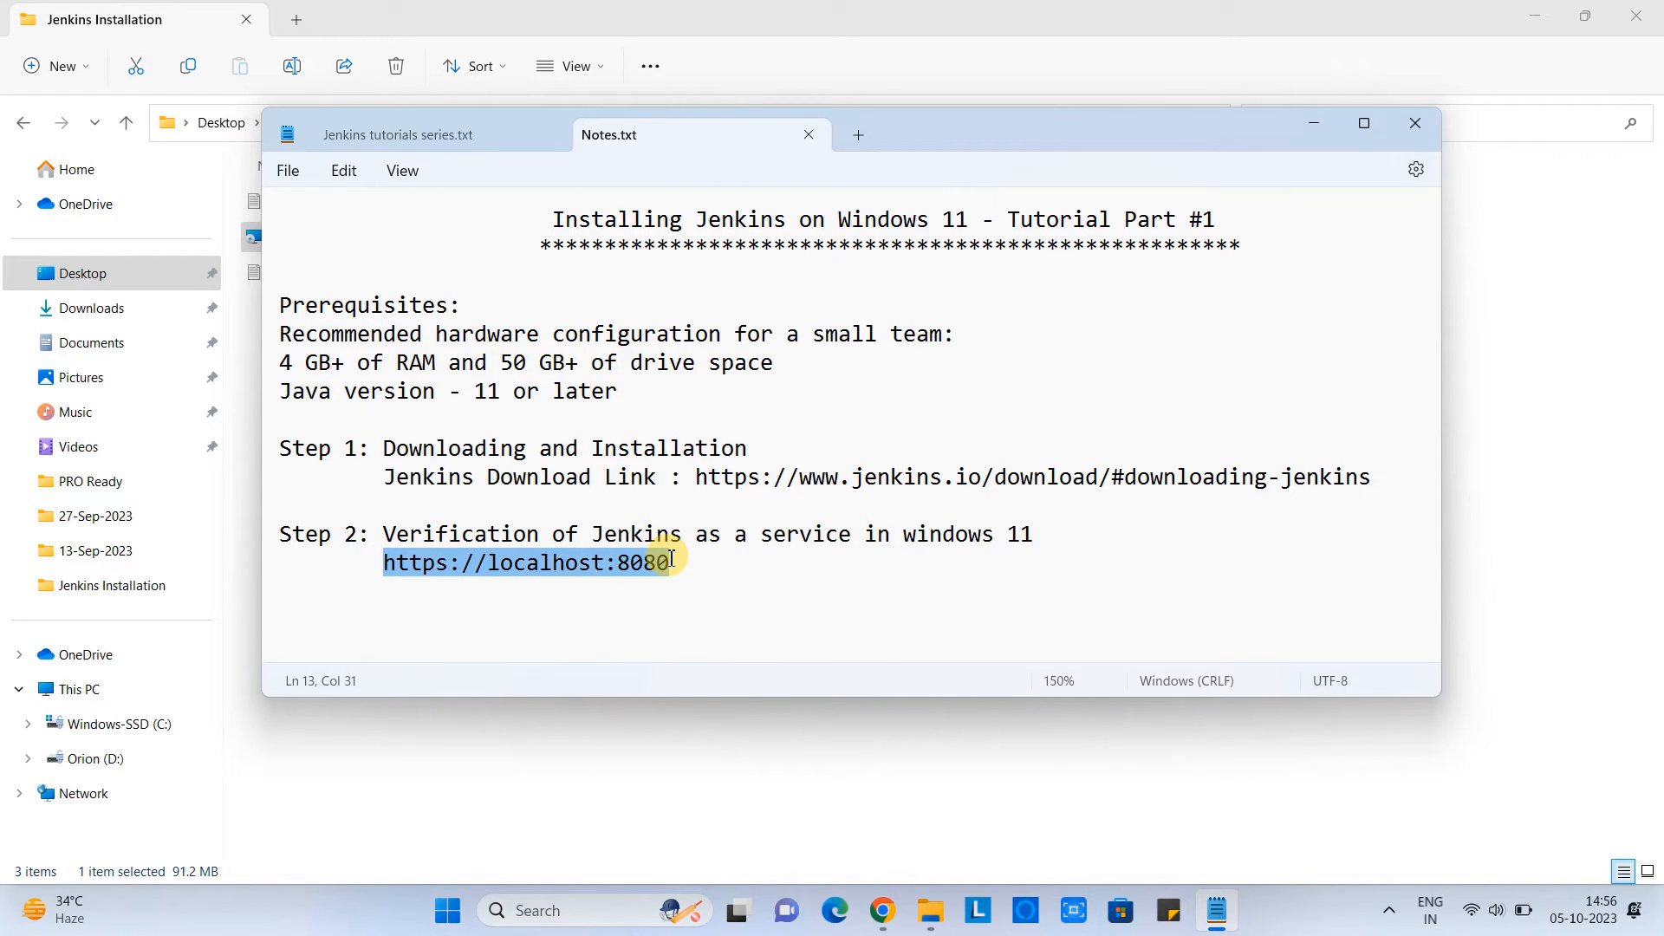
pyautogui.moveTo(1234, 249)
pyautogui.write('s')
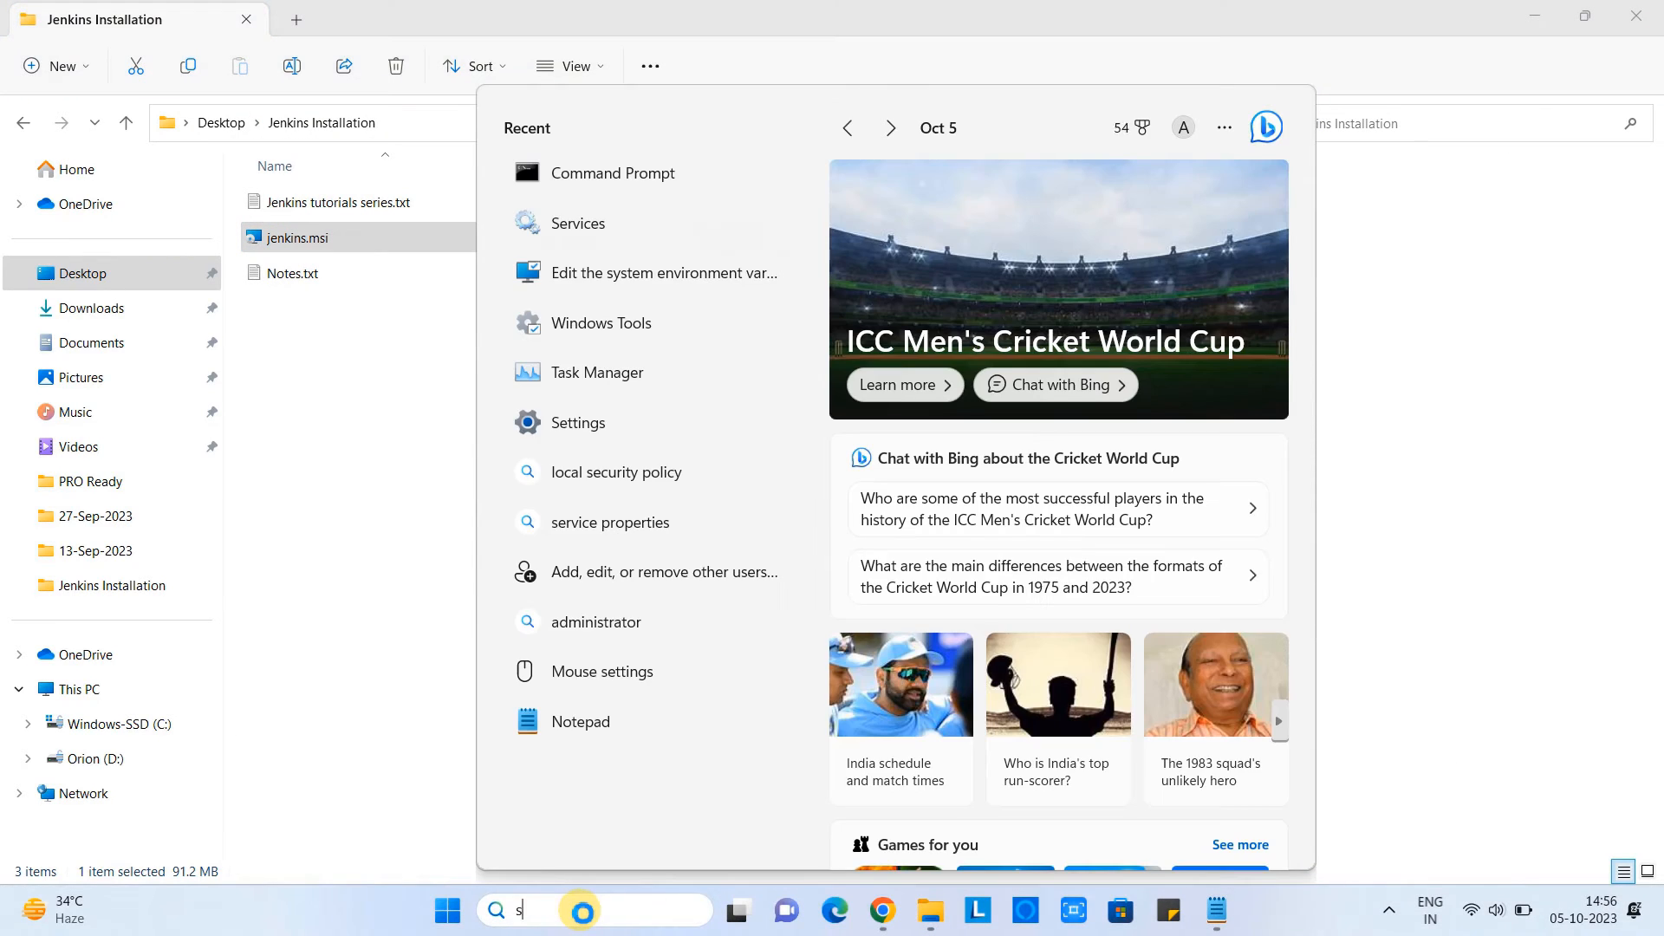
pyautogui.write('ervices')
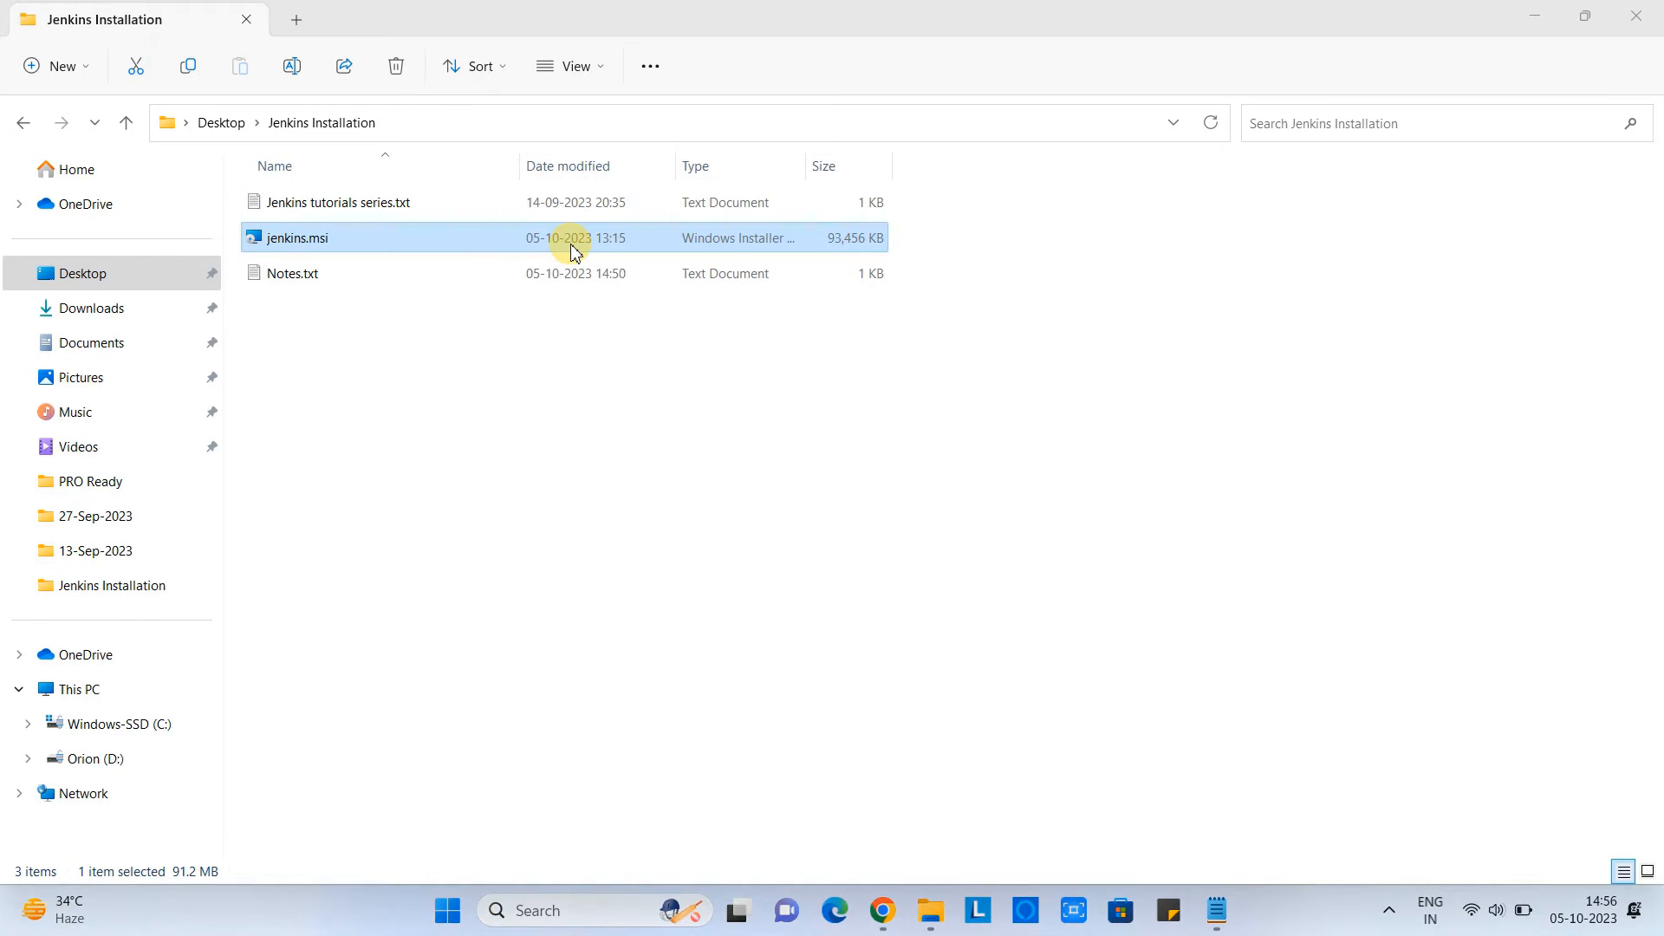
pyautogui.click(1234, 910)
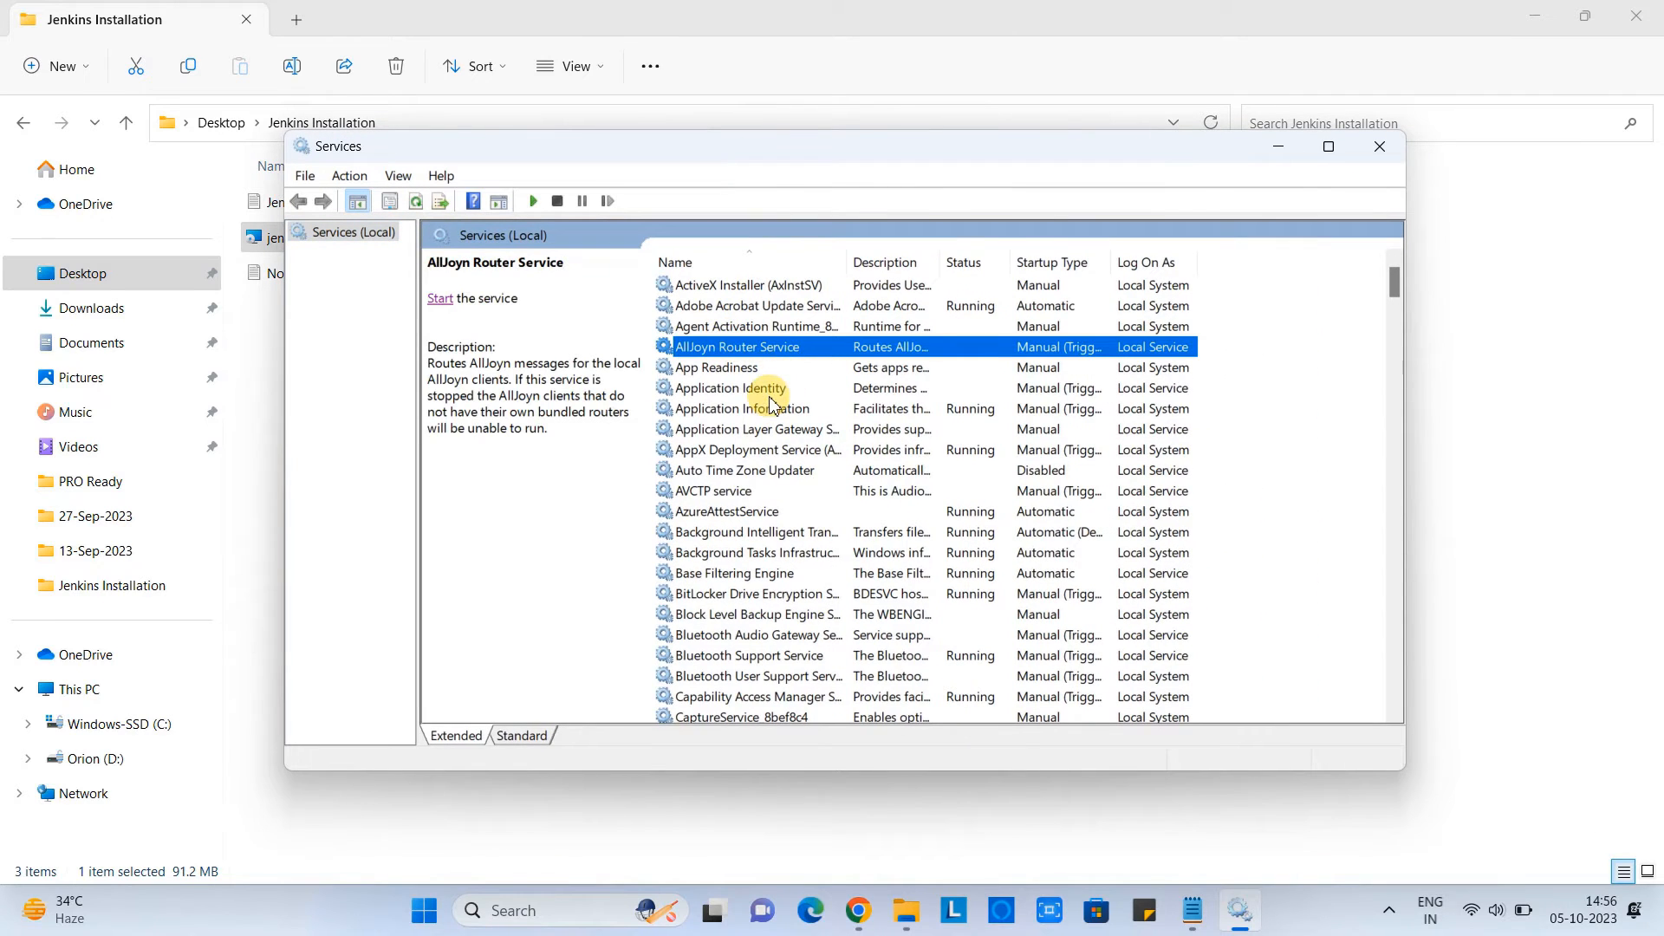
pyautogui.click(730, 386)
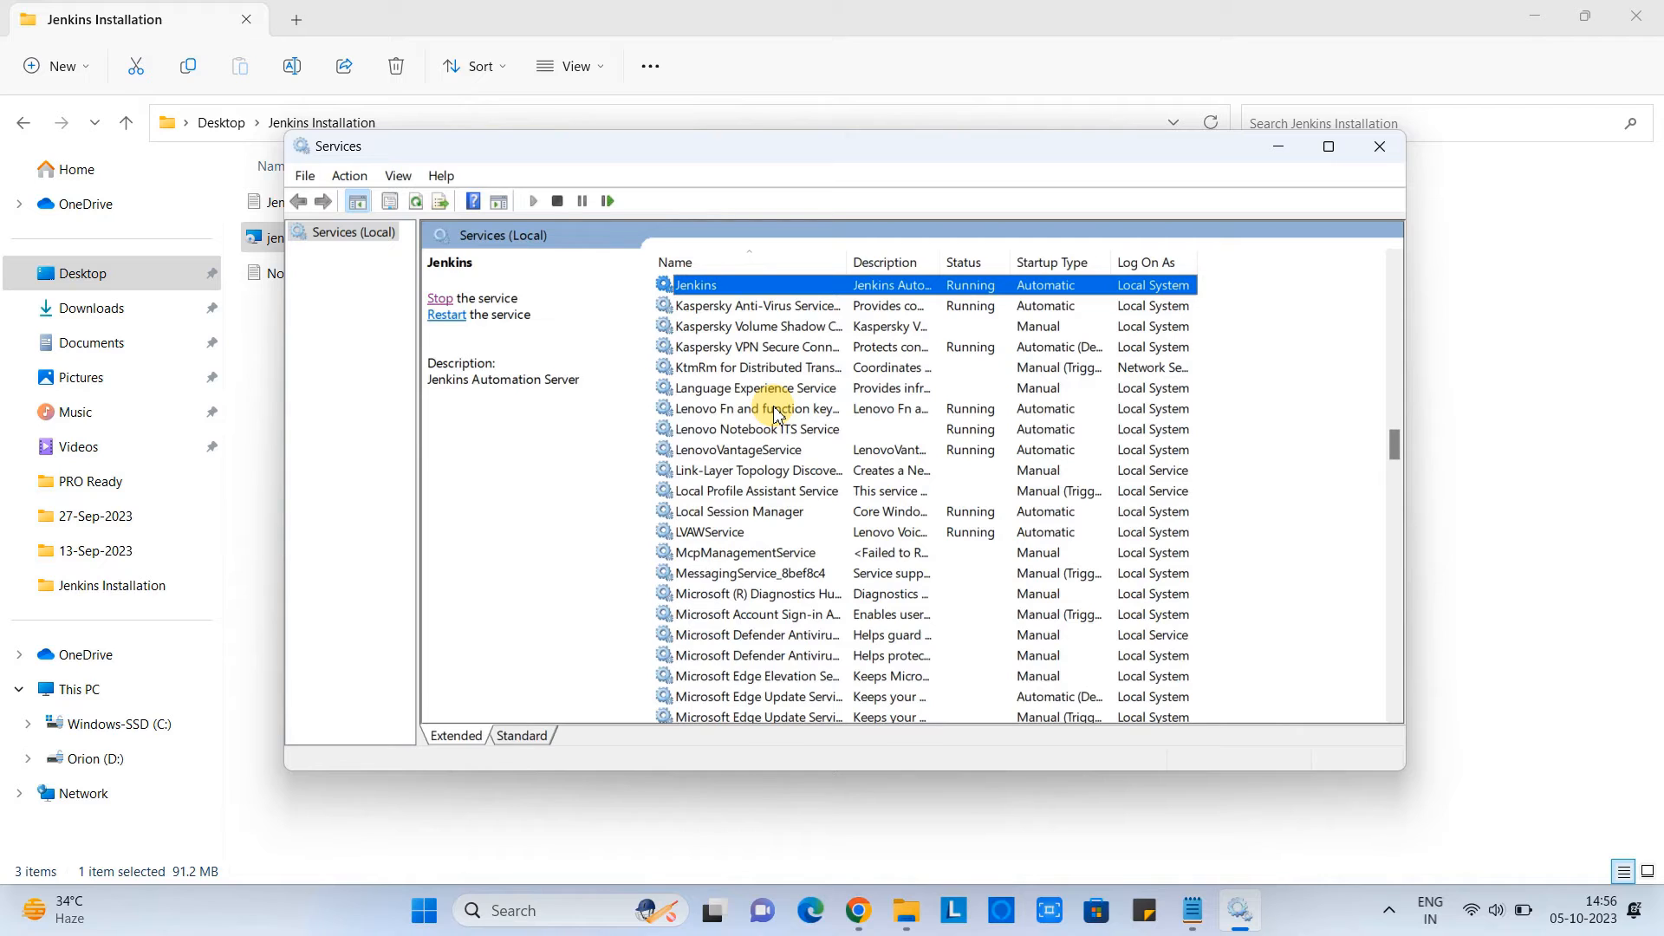
pyautogui.scroll(3)
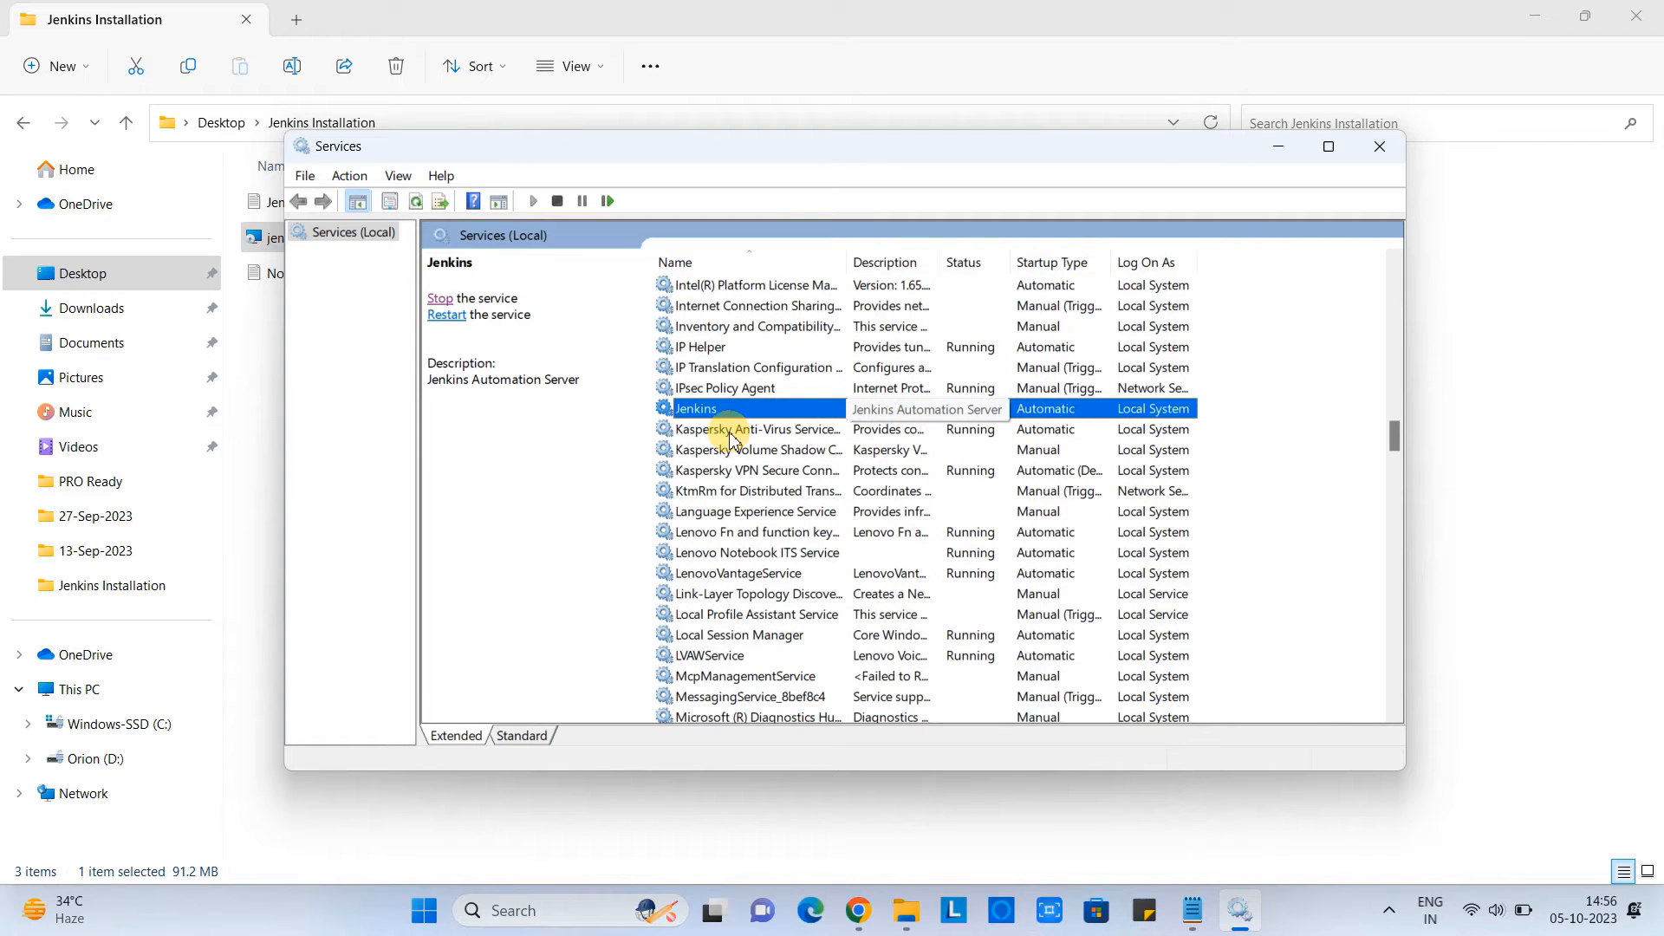
pyautogui.moveTo(1031, 426)
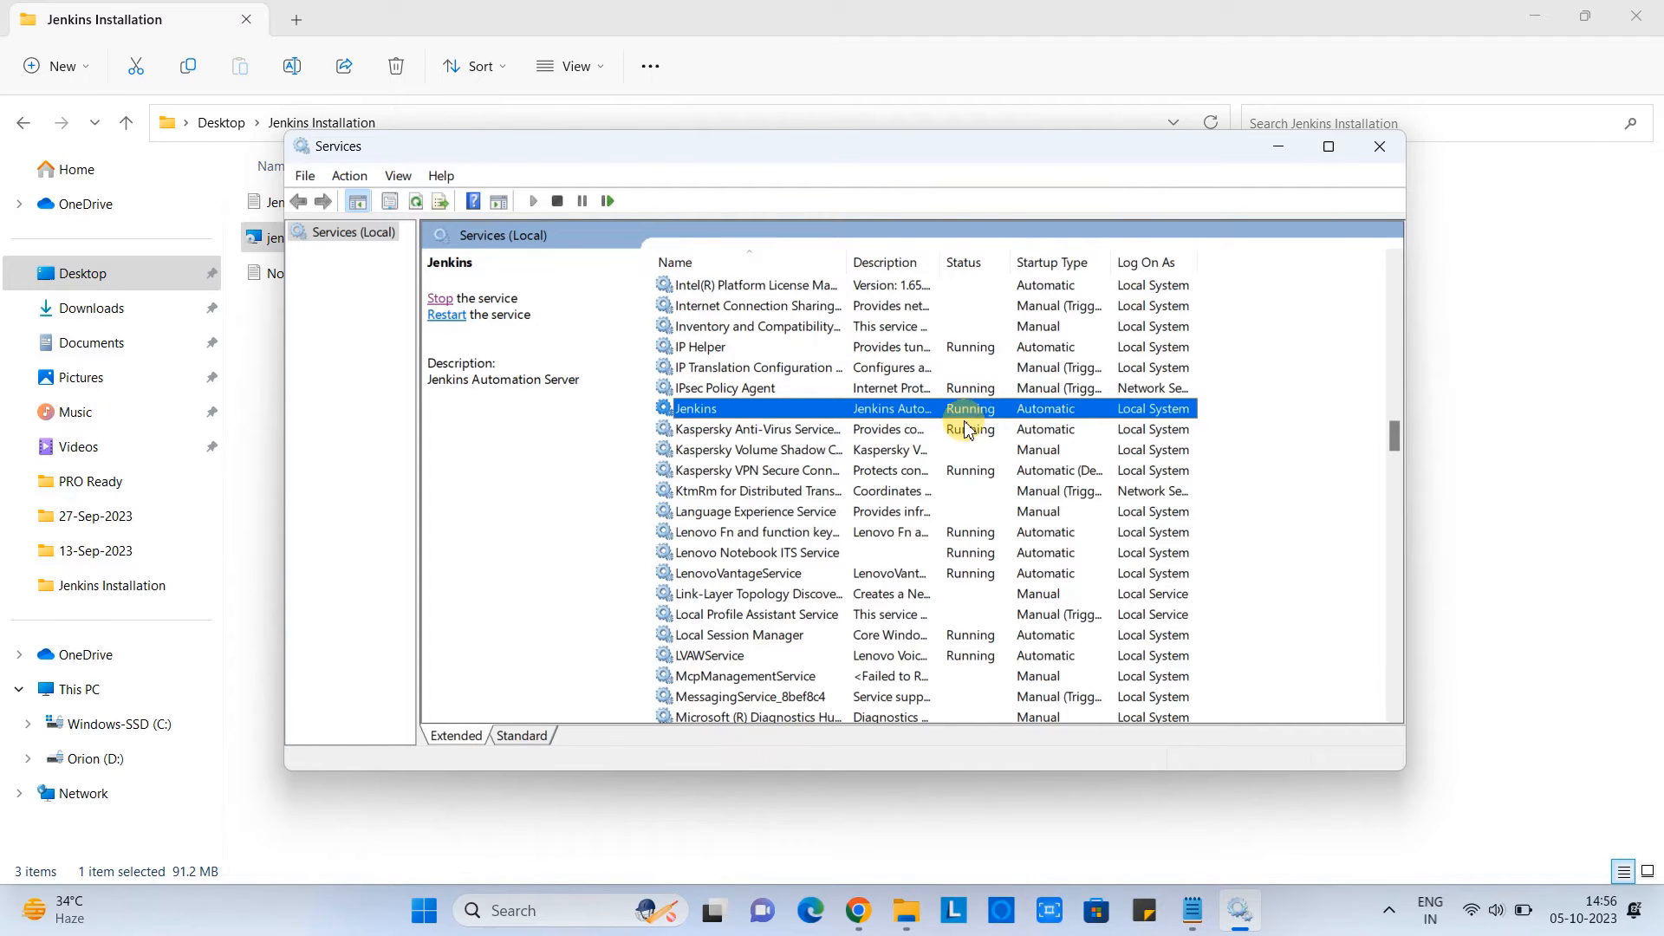
pyautogui.scroll(-3)
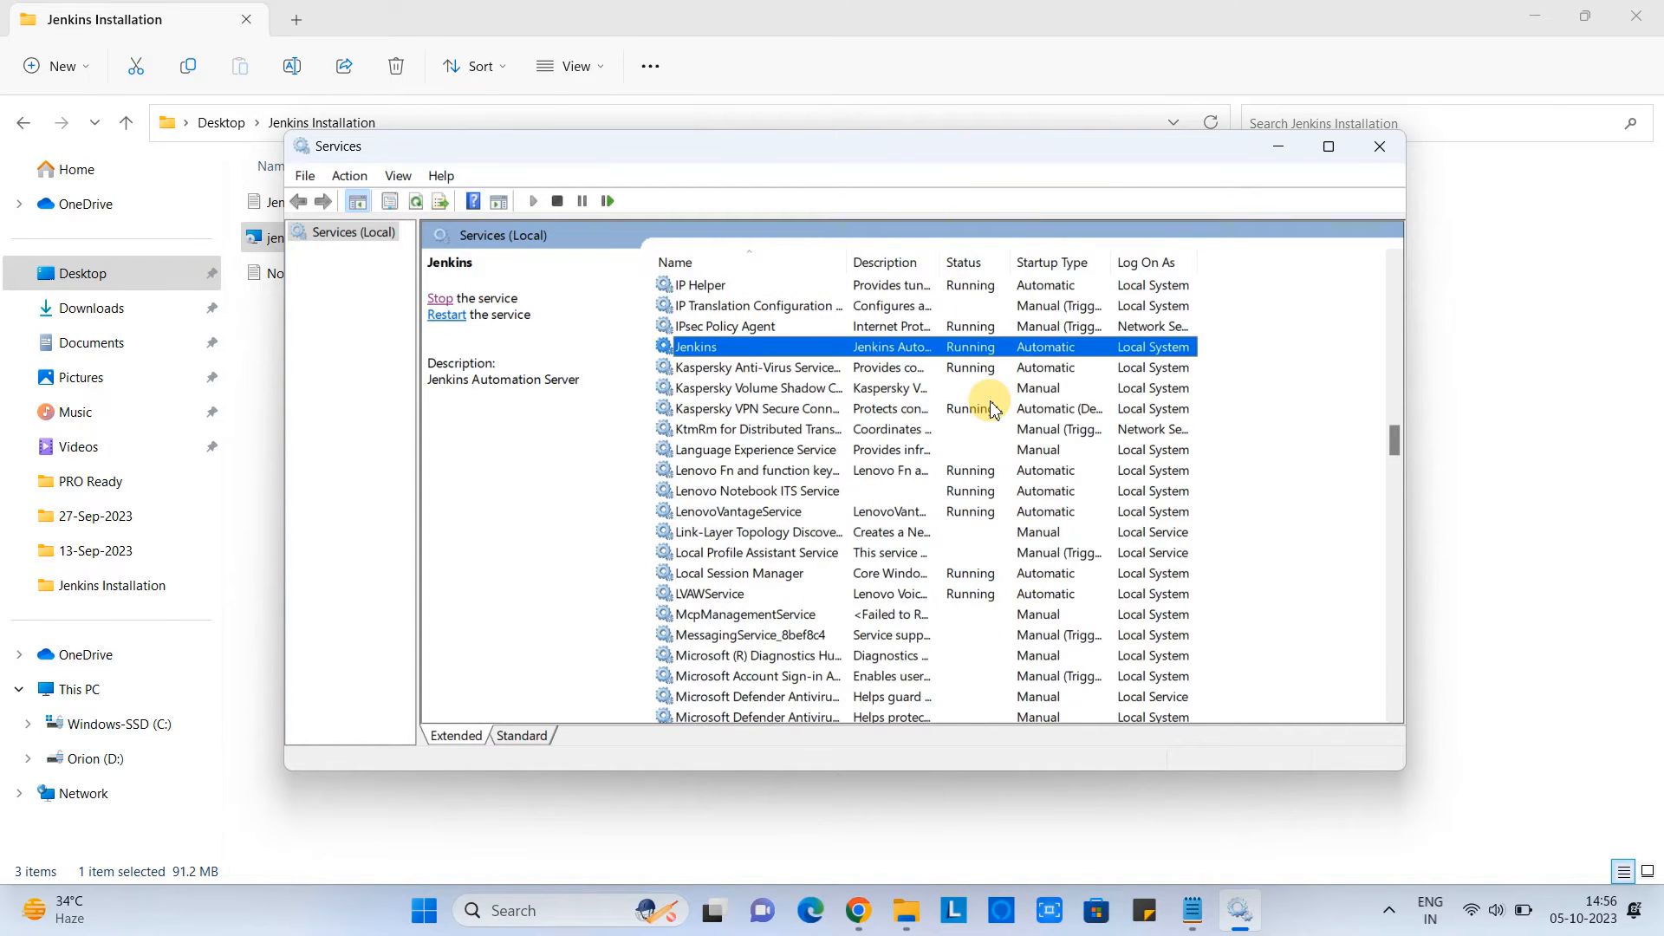
pyautogui.scroll(3)
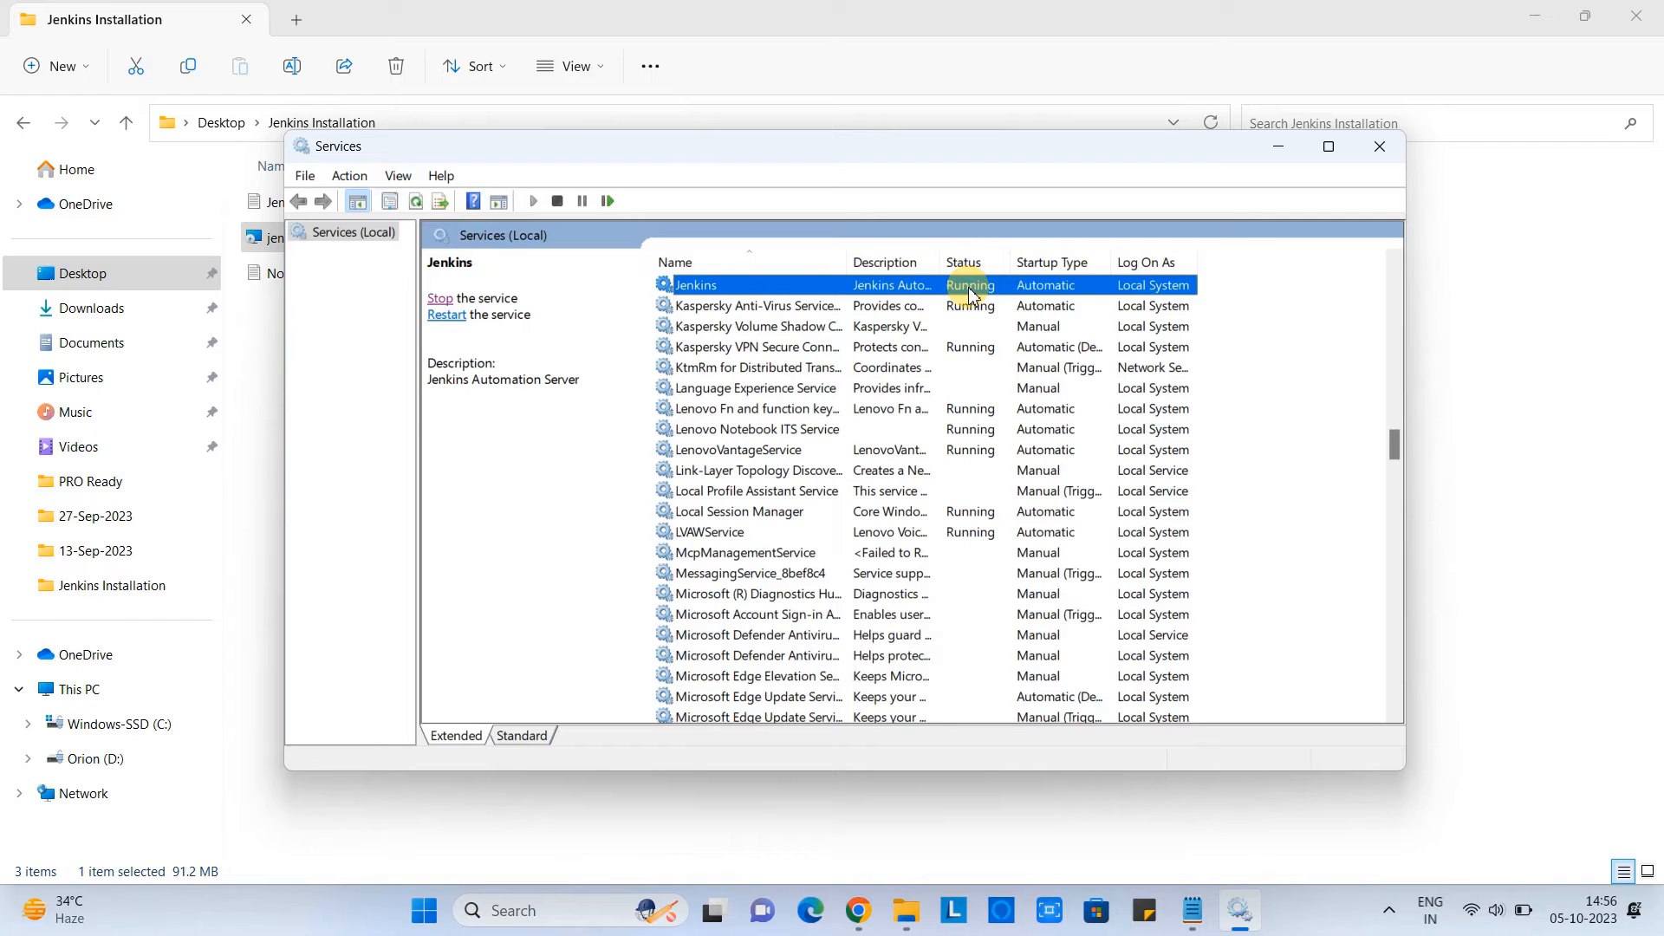
pyautogui.moveTo(1049, 262)
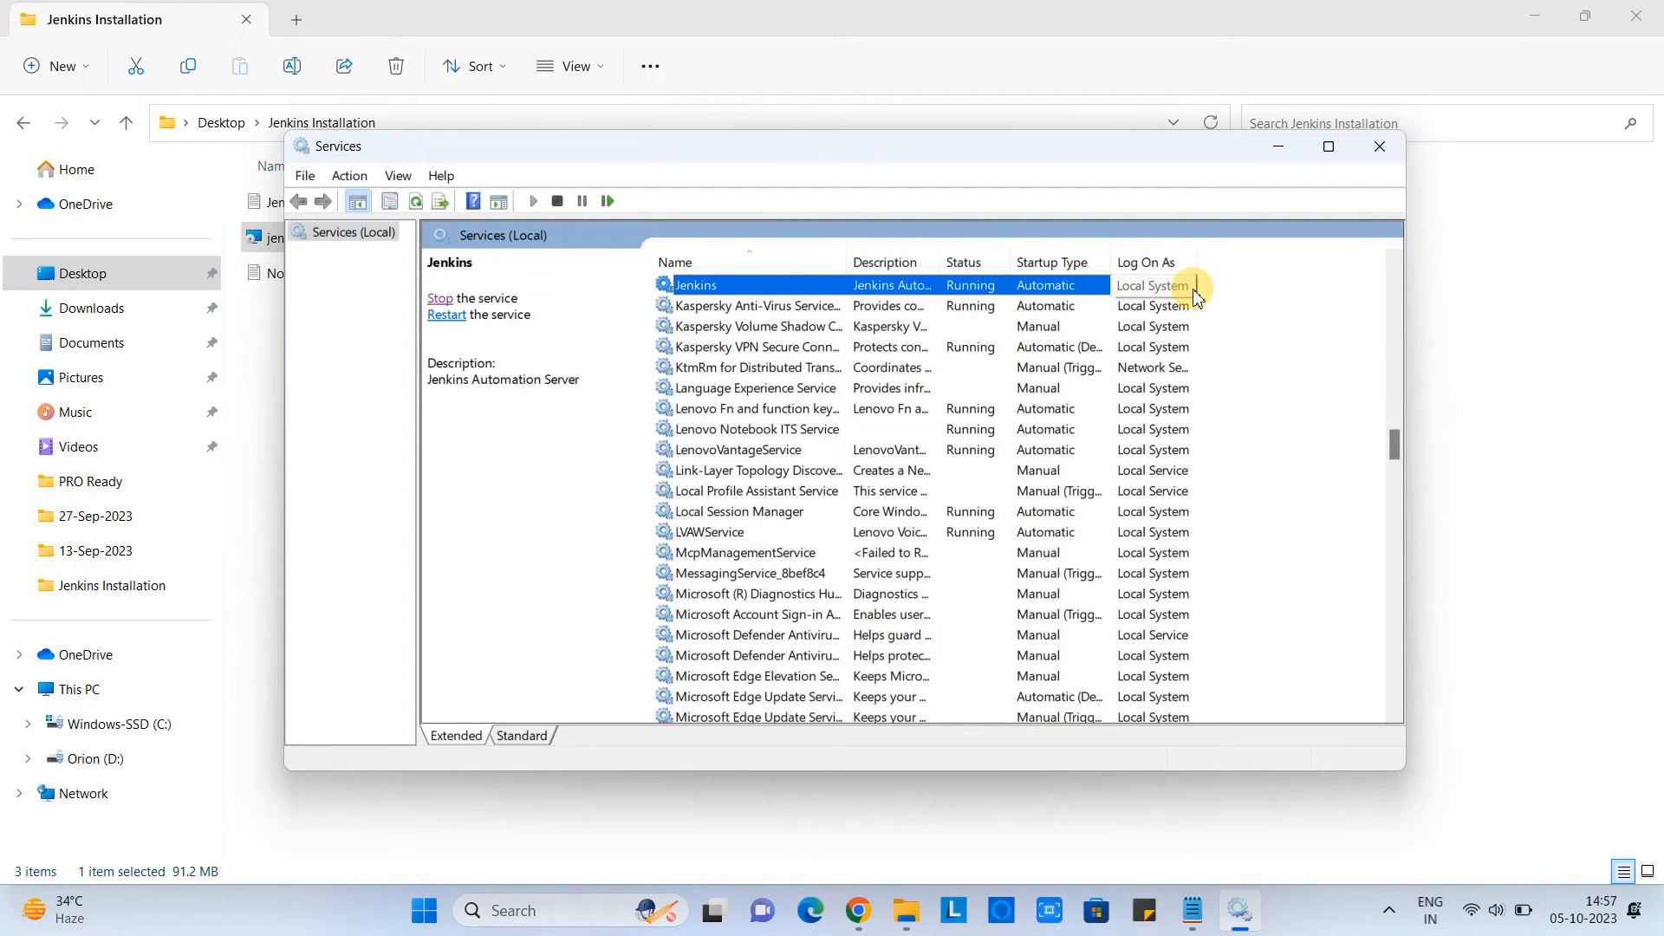
pyautogui.moveTo(447, 315)
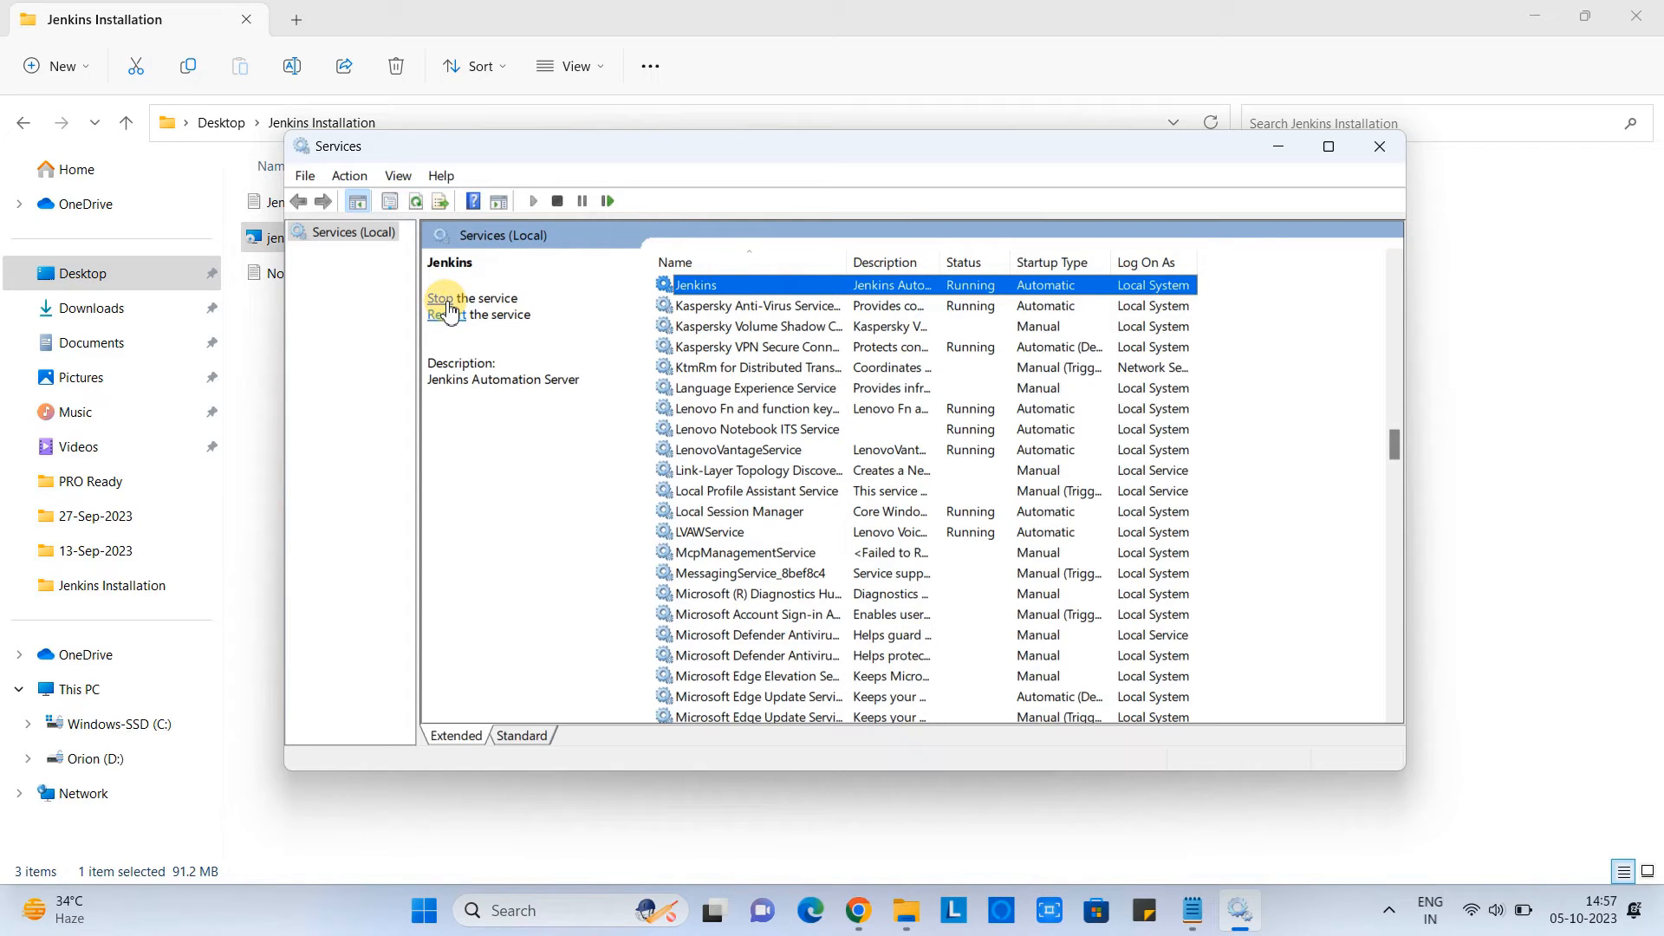
pyautogui.moveTo(442, 308)
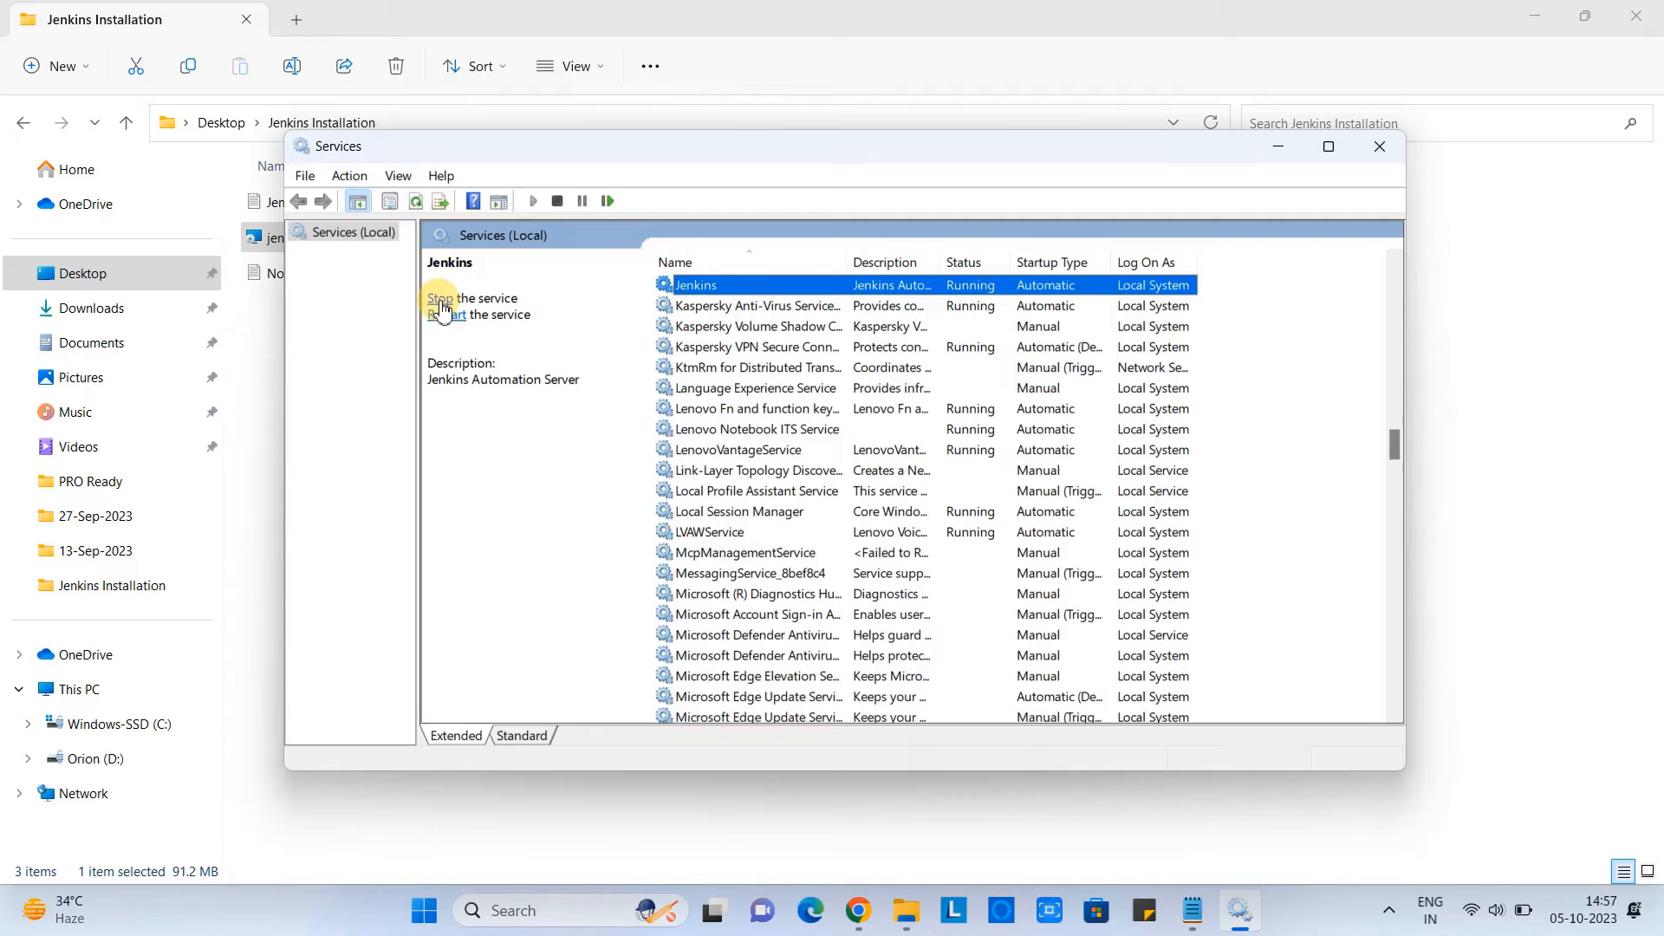
# Stop the Jenkins service in Services.
pyautogui.click(439, 298)
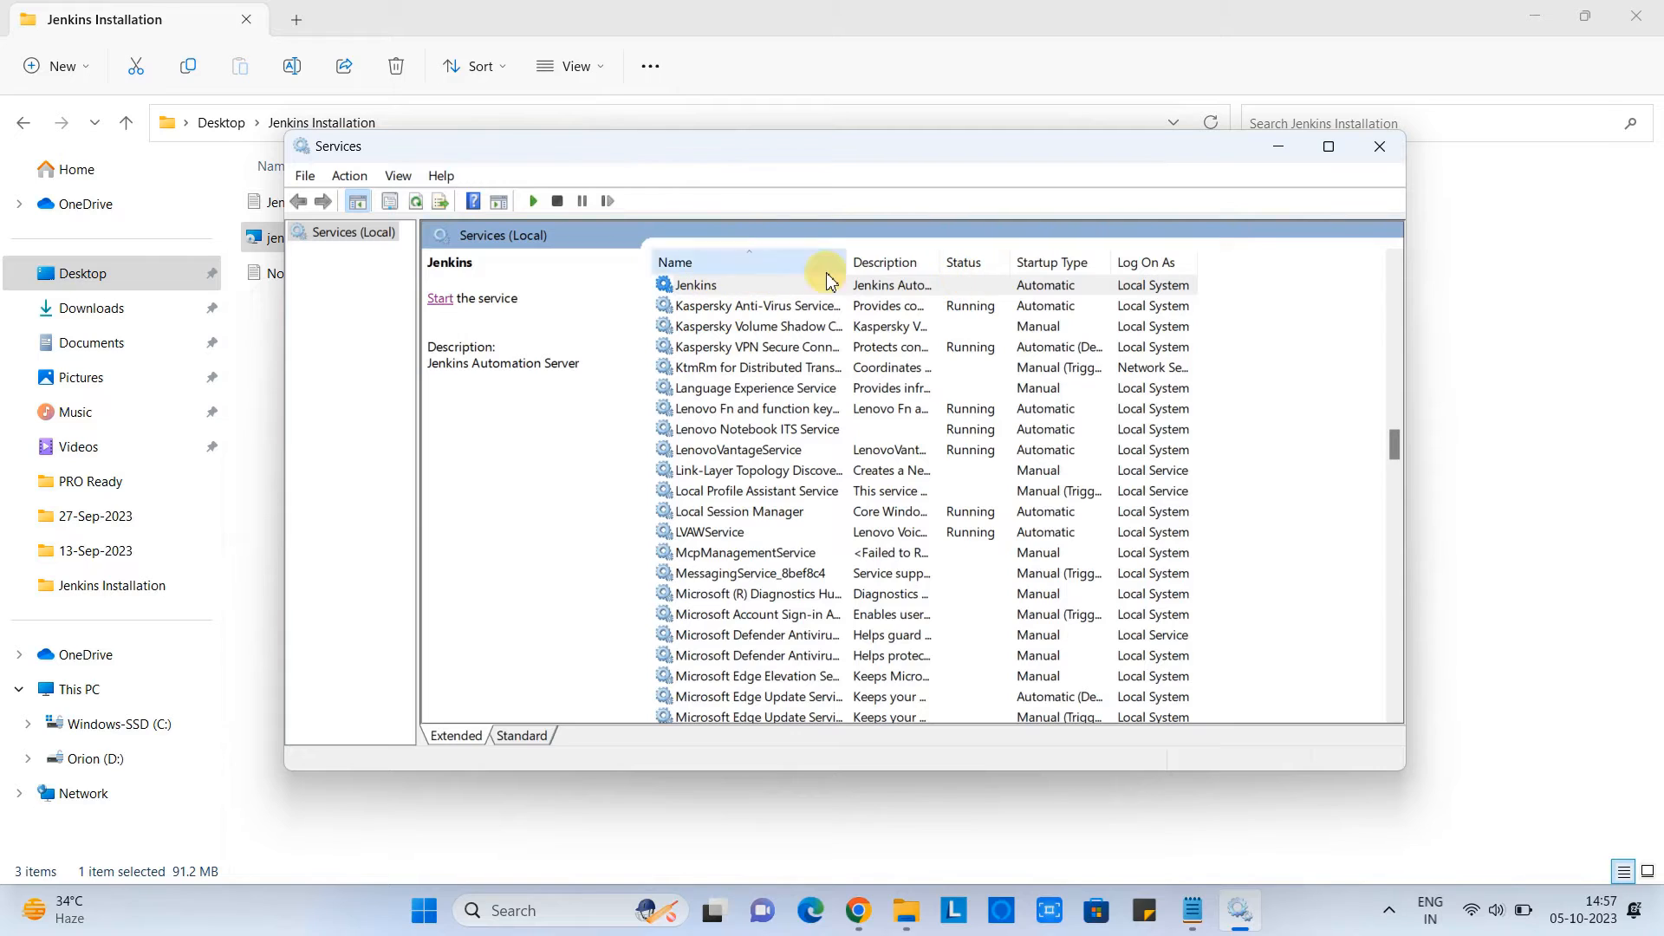
pyautogui.click(754, 305)
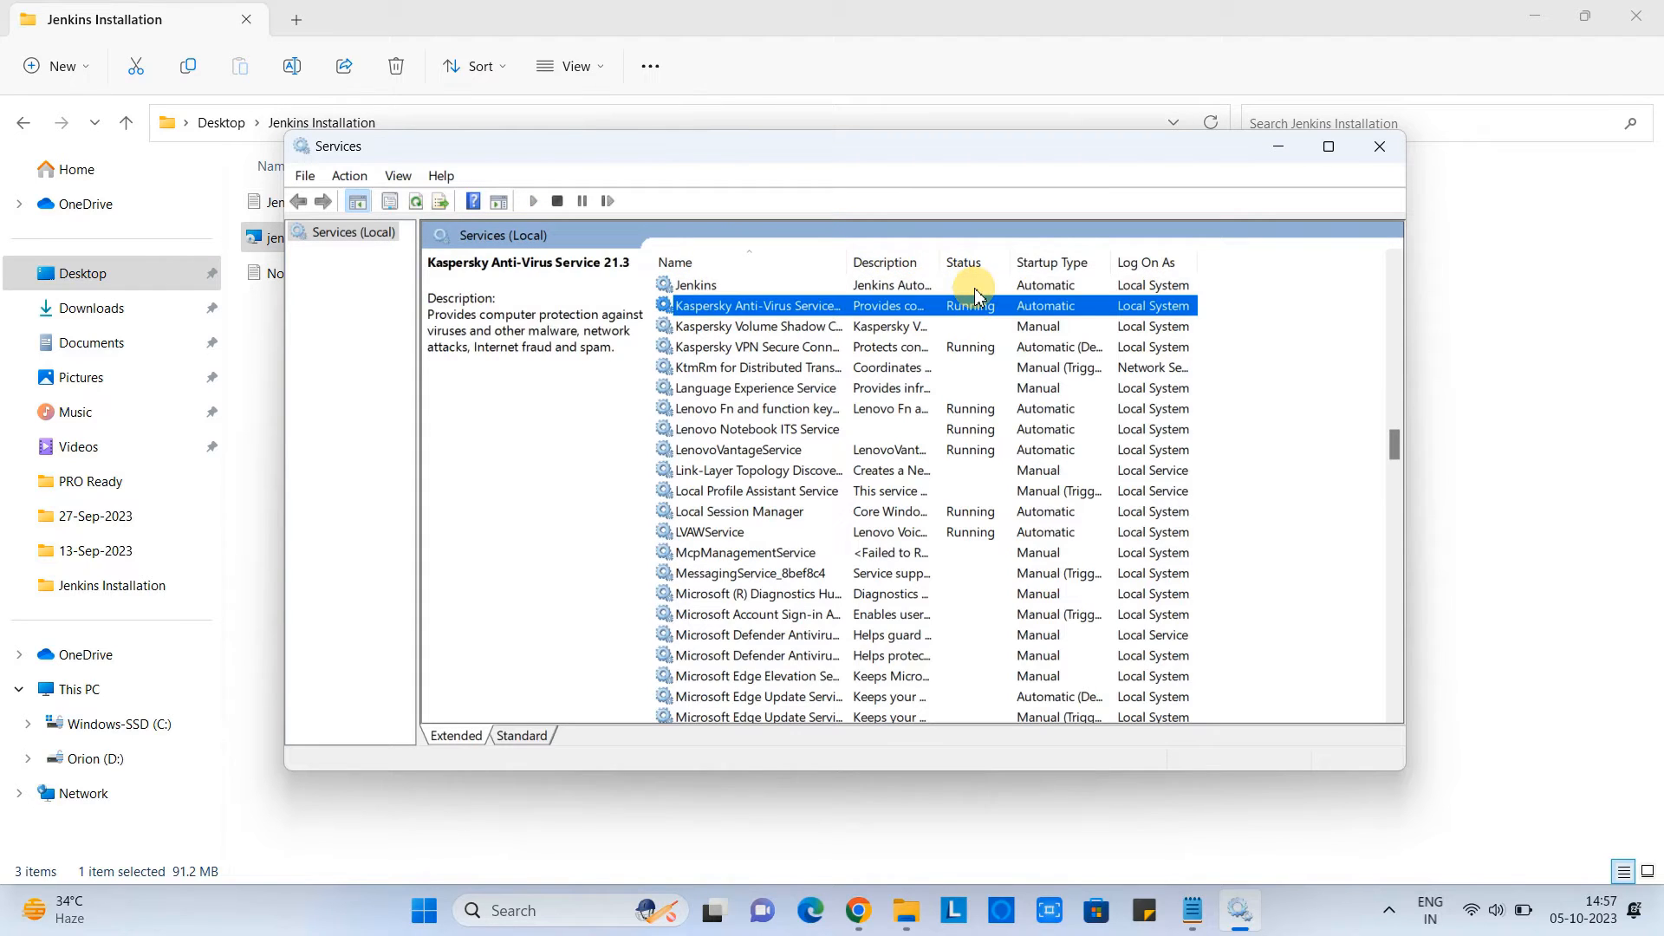
pyautogui.click(695, 285)
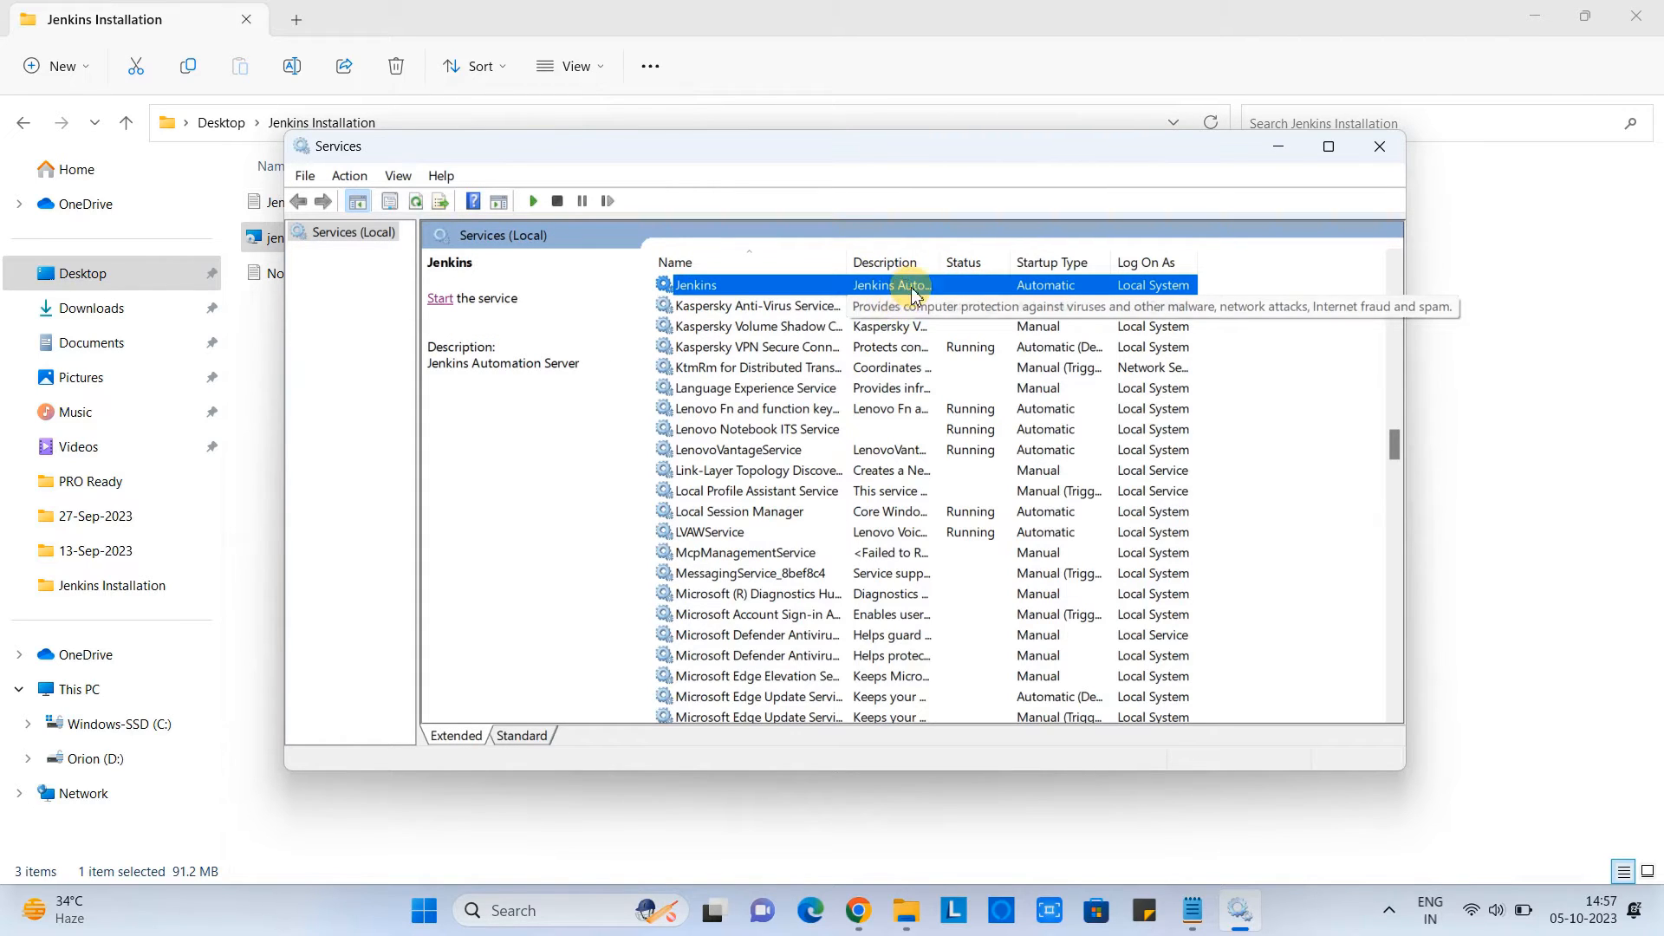
pyautogui.moveTo(447, 309)
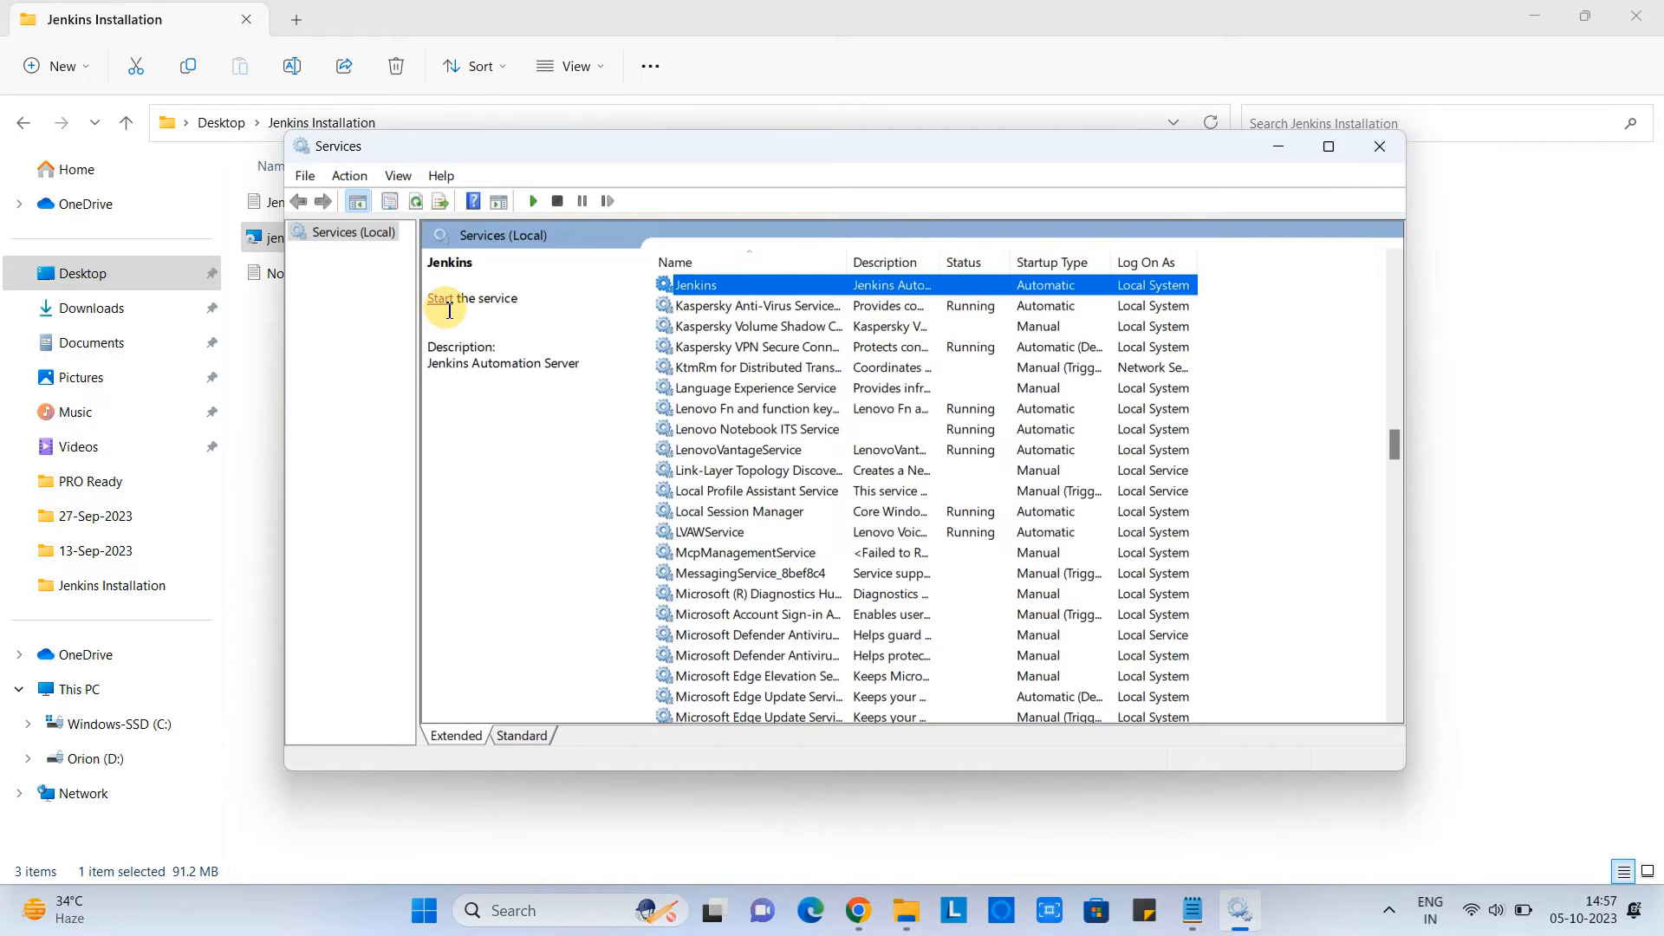
pyautogui.moveTo(443, 308)
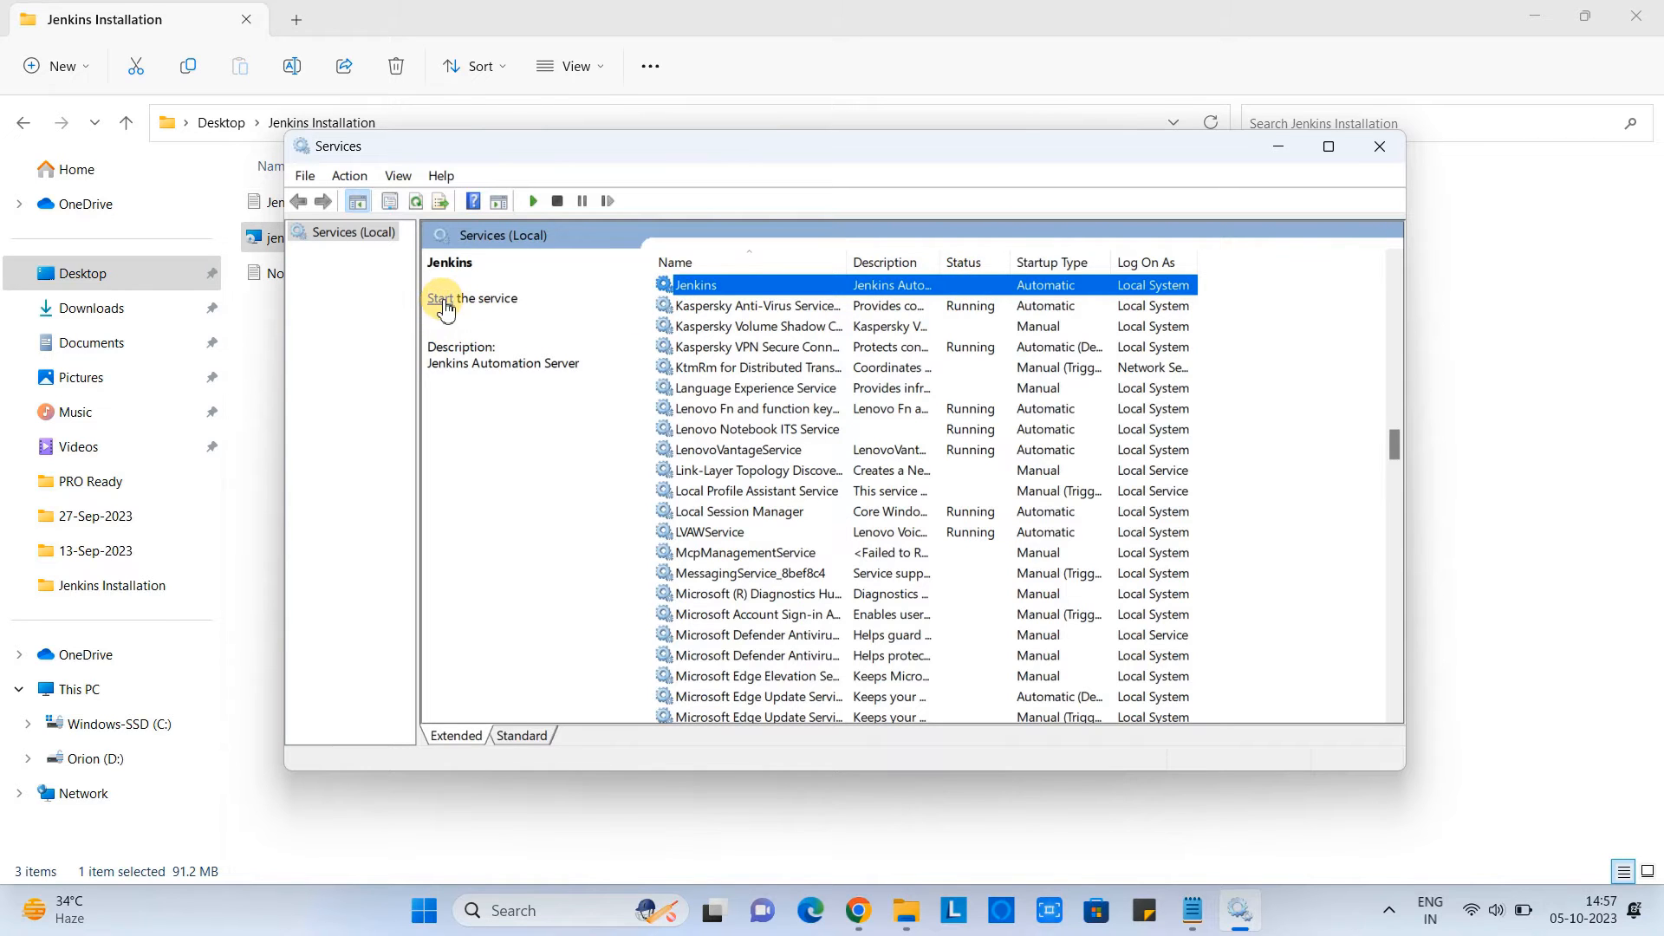
# Start the Jenkins service again so it shows Running and bring up its context menu.
pyautogui.click(450, 298)
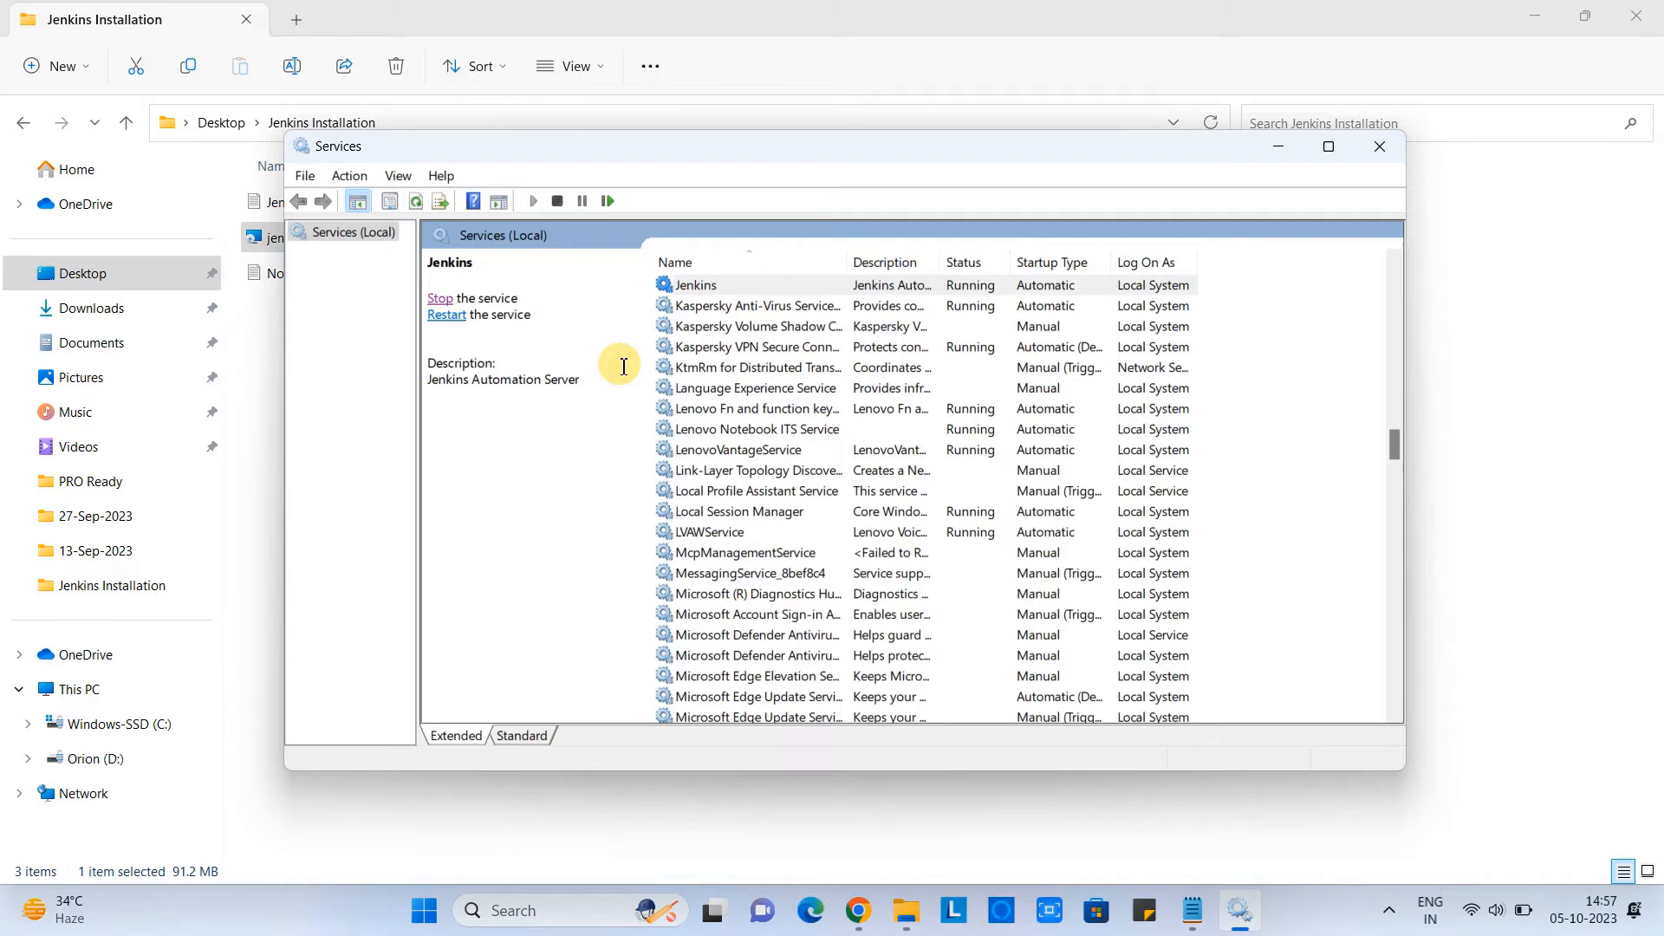
pyautogui.moveTo(872, 292)
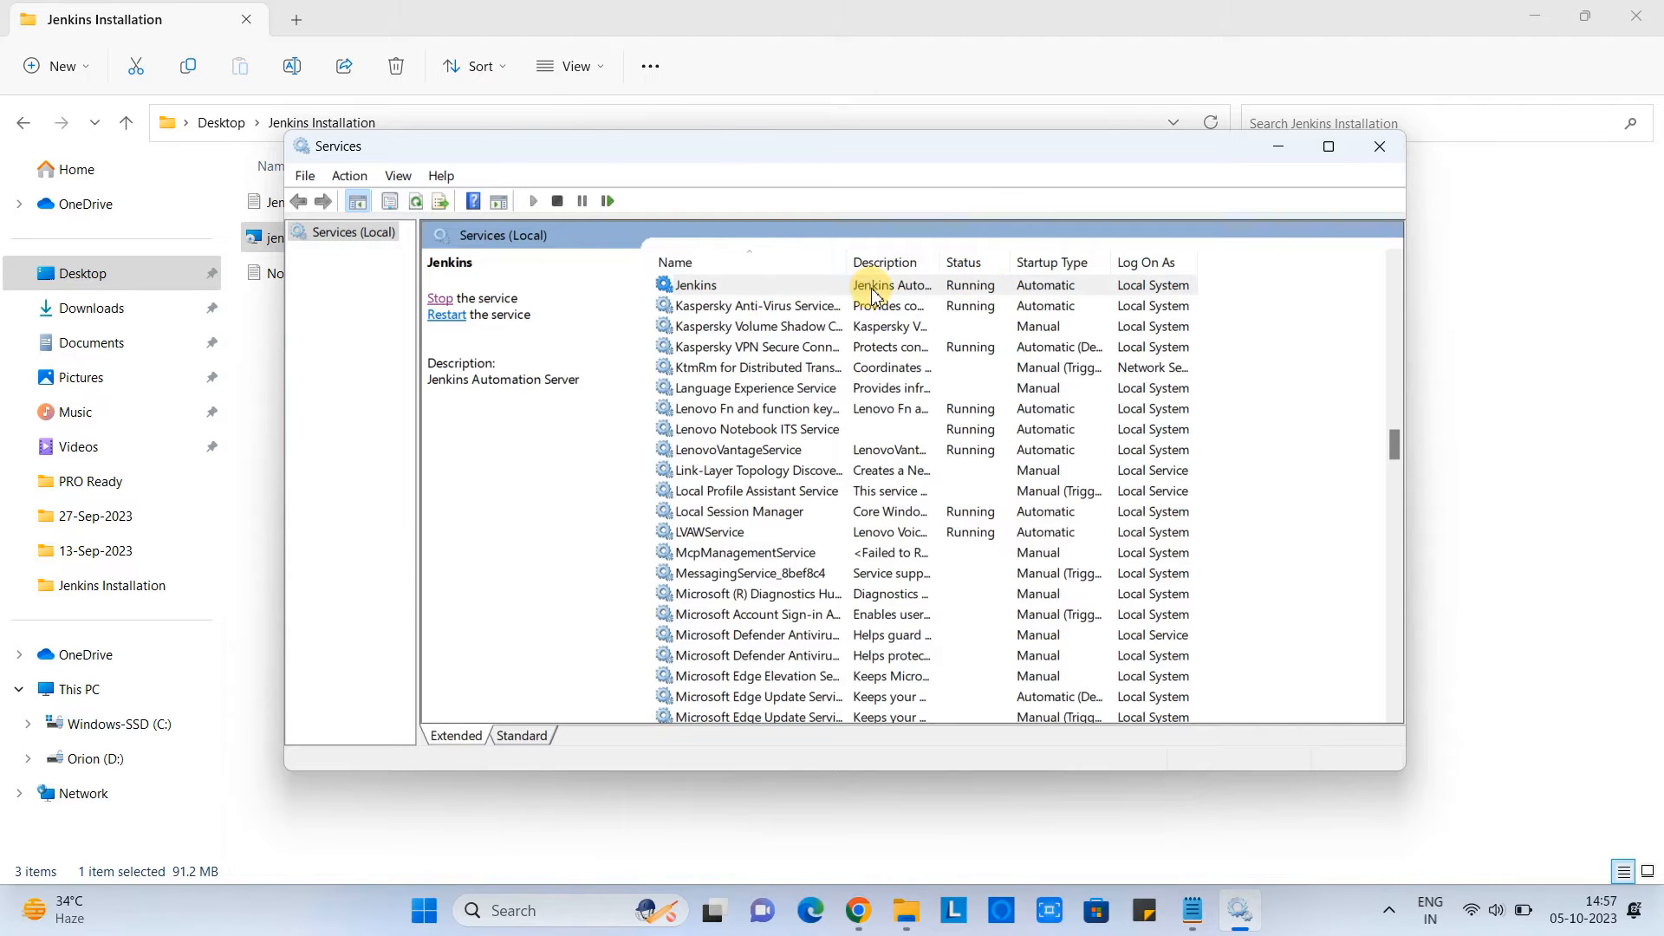
pyautogui.click(691, 284)
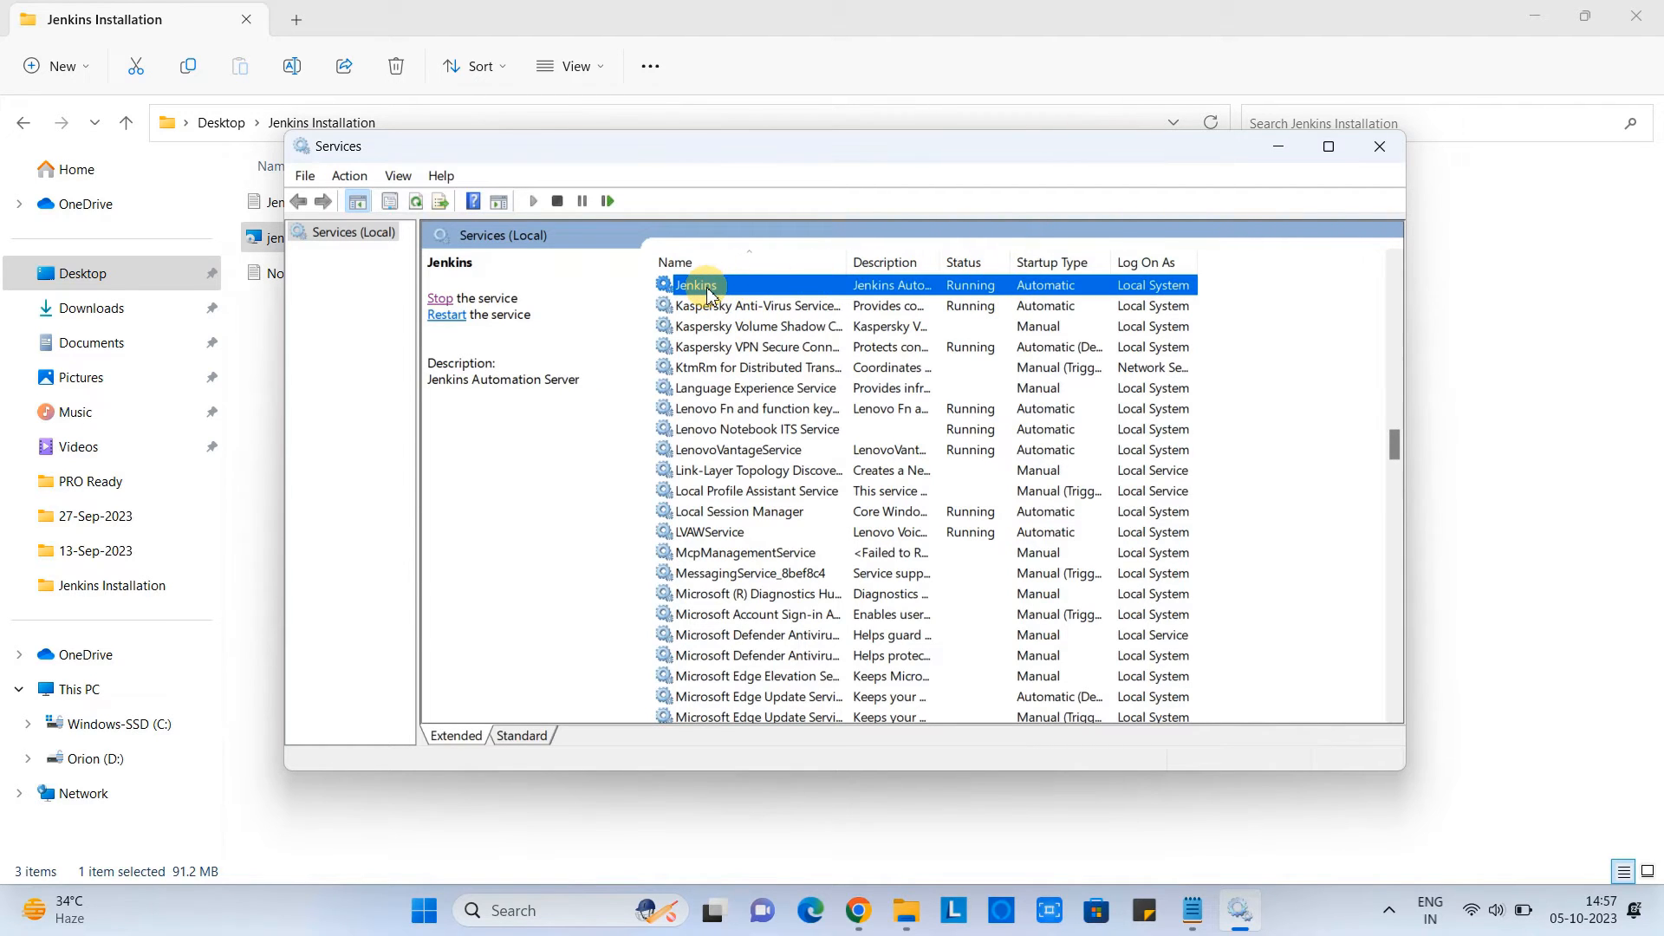
pyautogui.rightClick(694, 285)
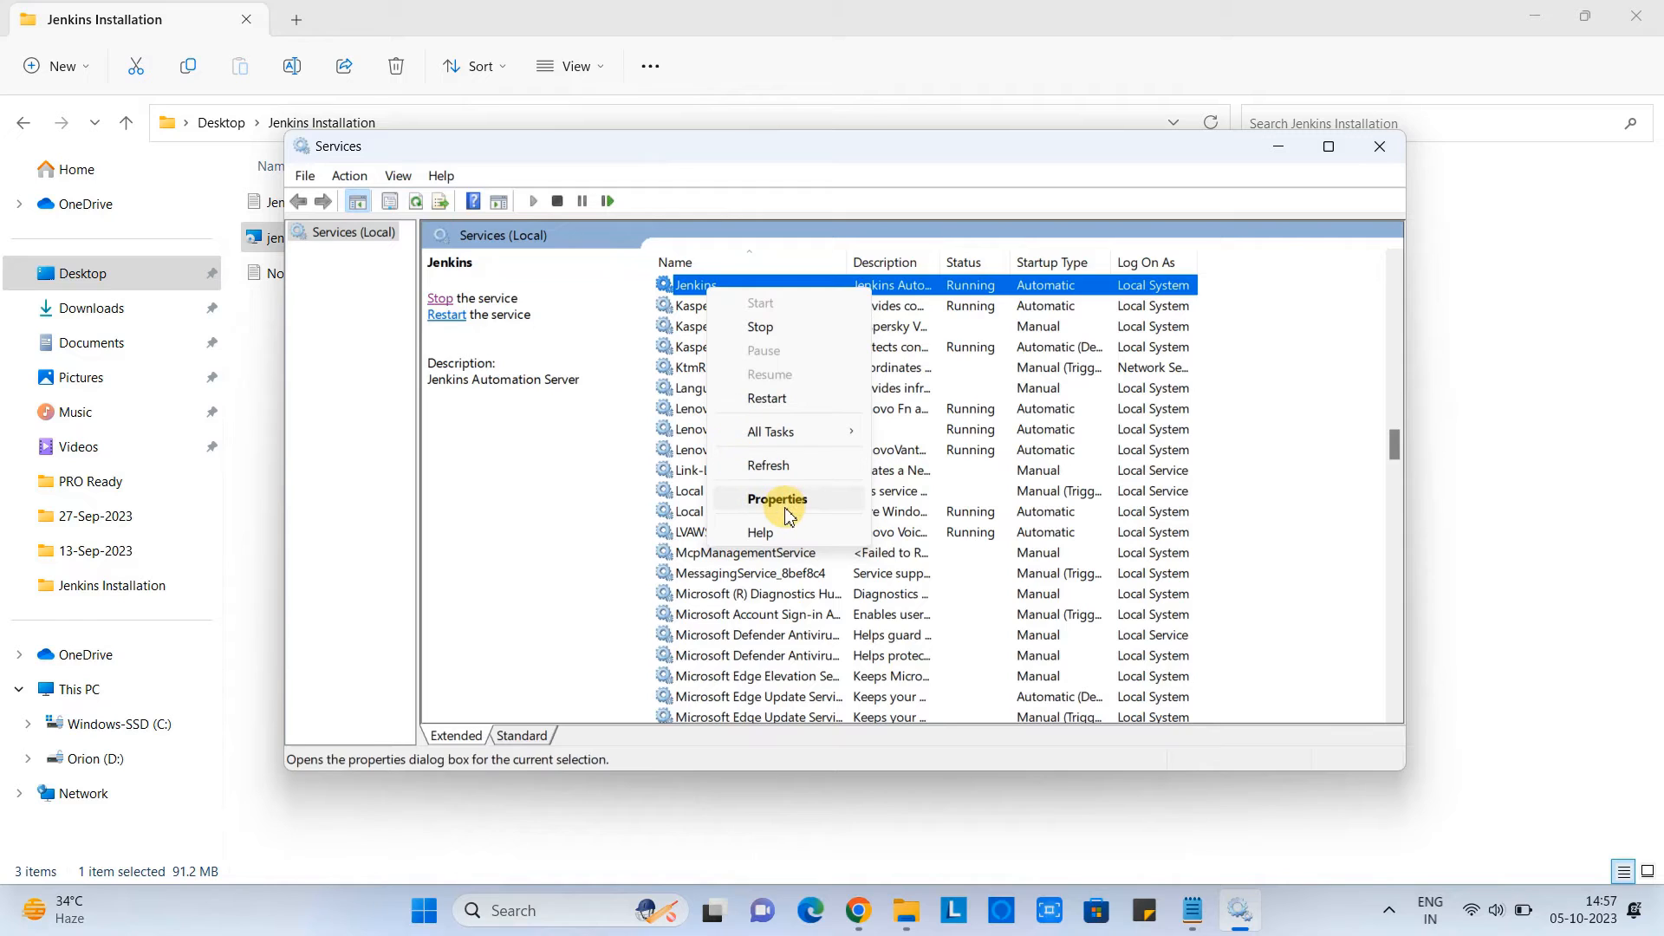
# Set the Jenkins service's Log On to 'This account' and choose the local user Amit.
pyautogui.click(778, 500)
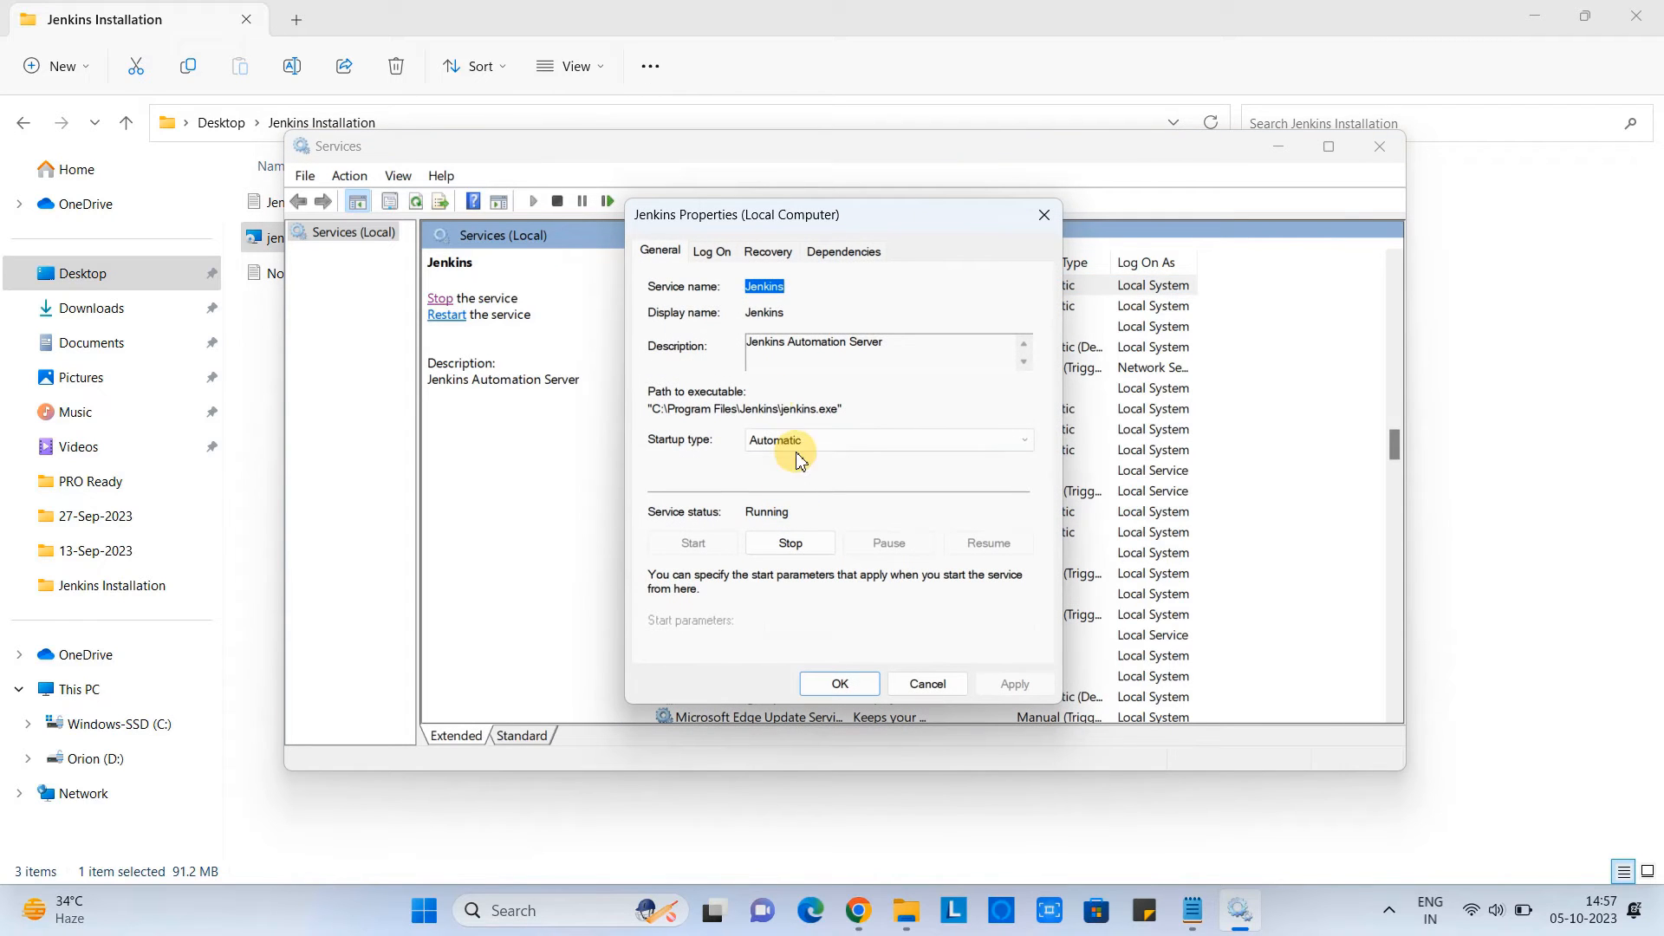
pyautogui.click(711, 252)
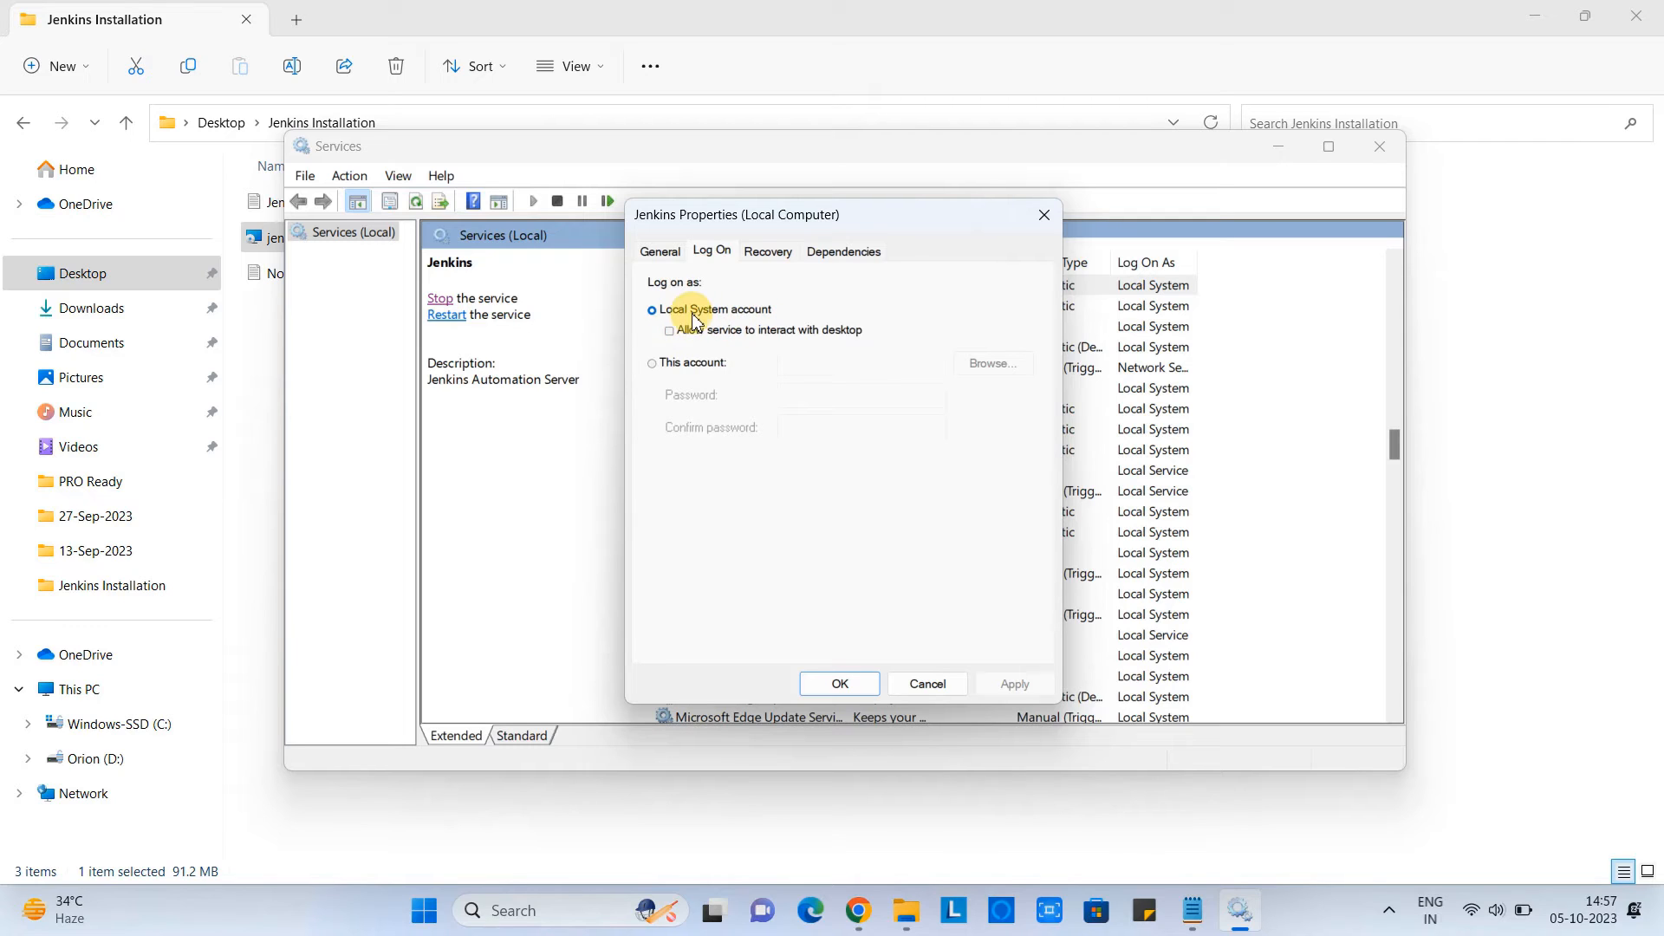
pyautogui.moveTo(785, 319)
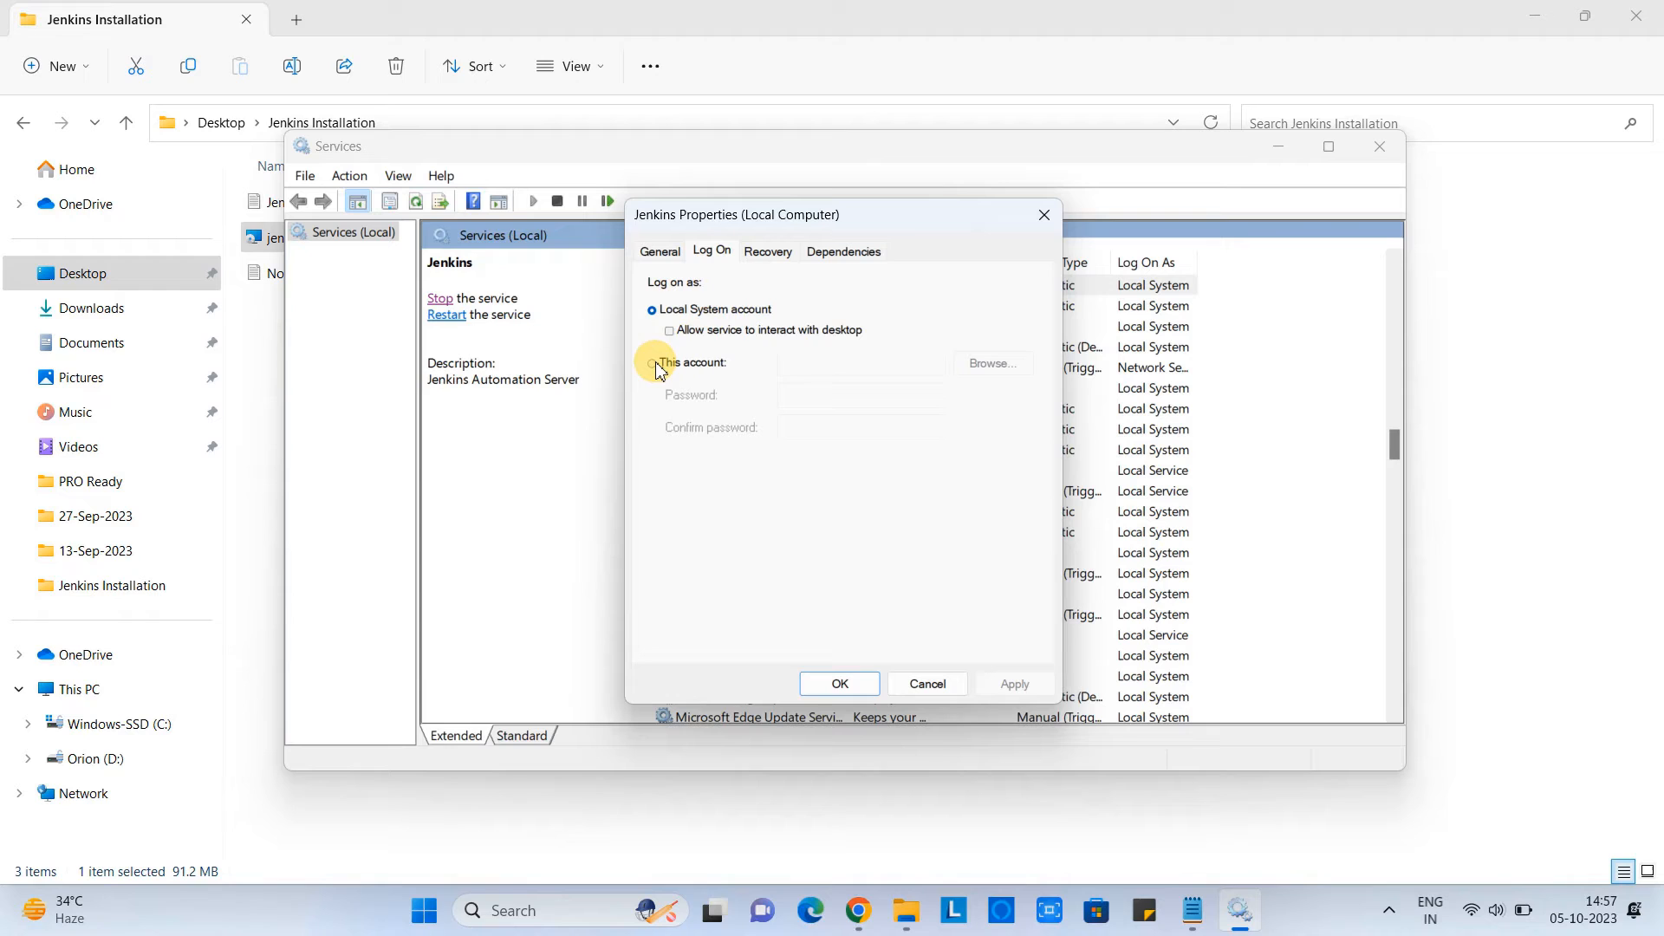
pyautogui.click(651, 362)
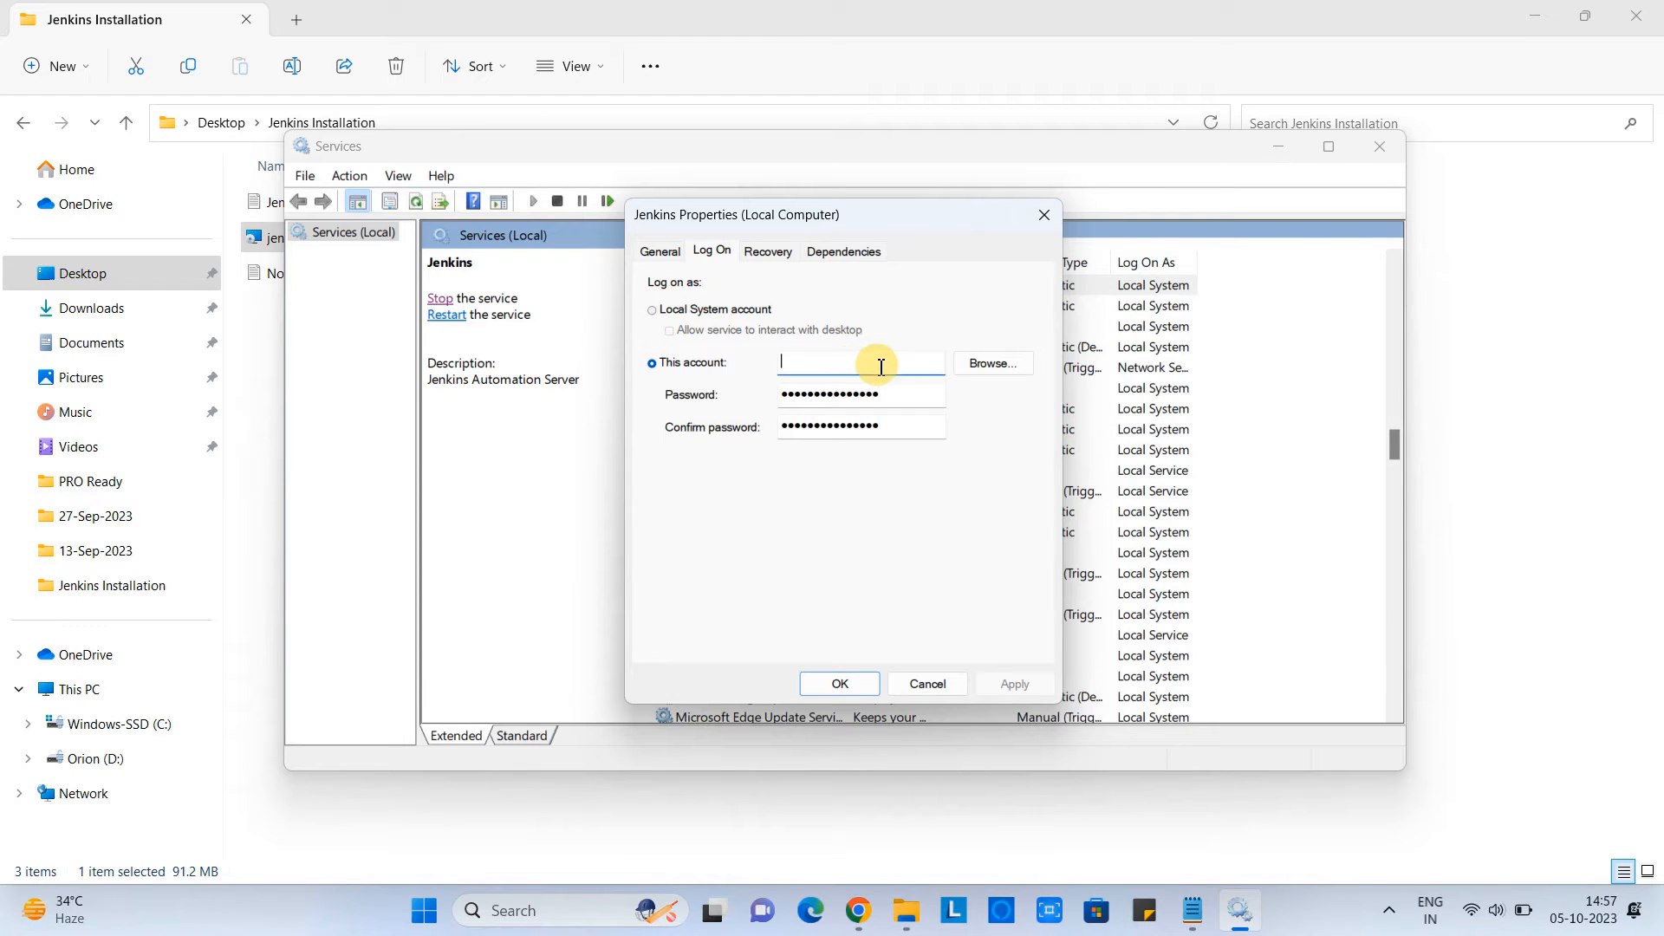
pyautogui.moveTo(992, 362)
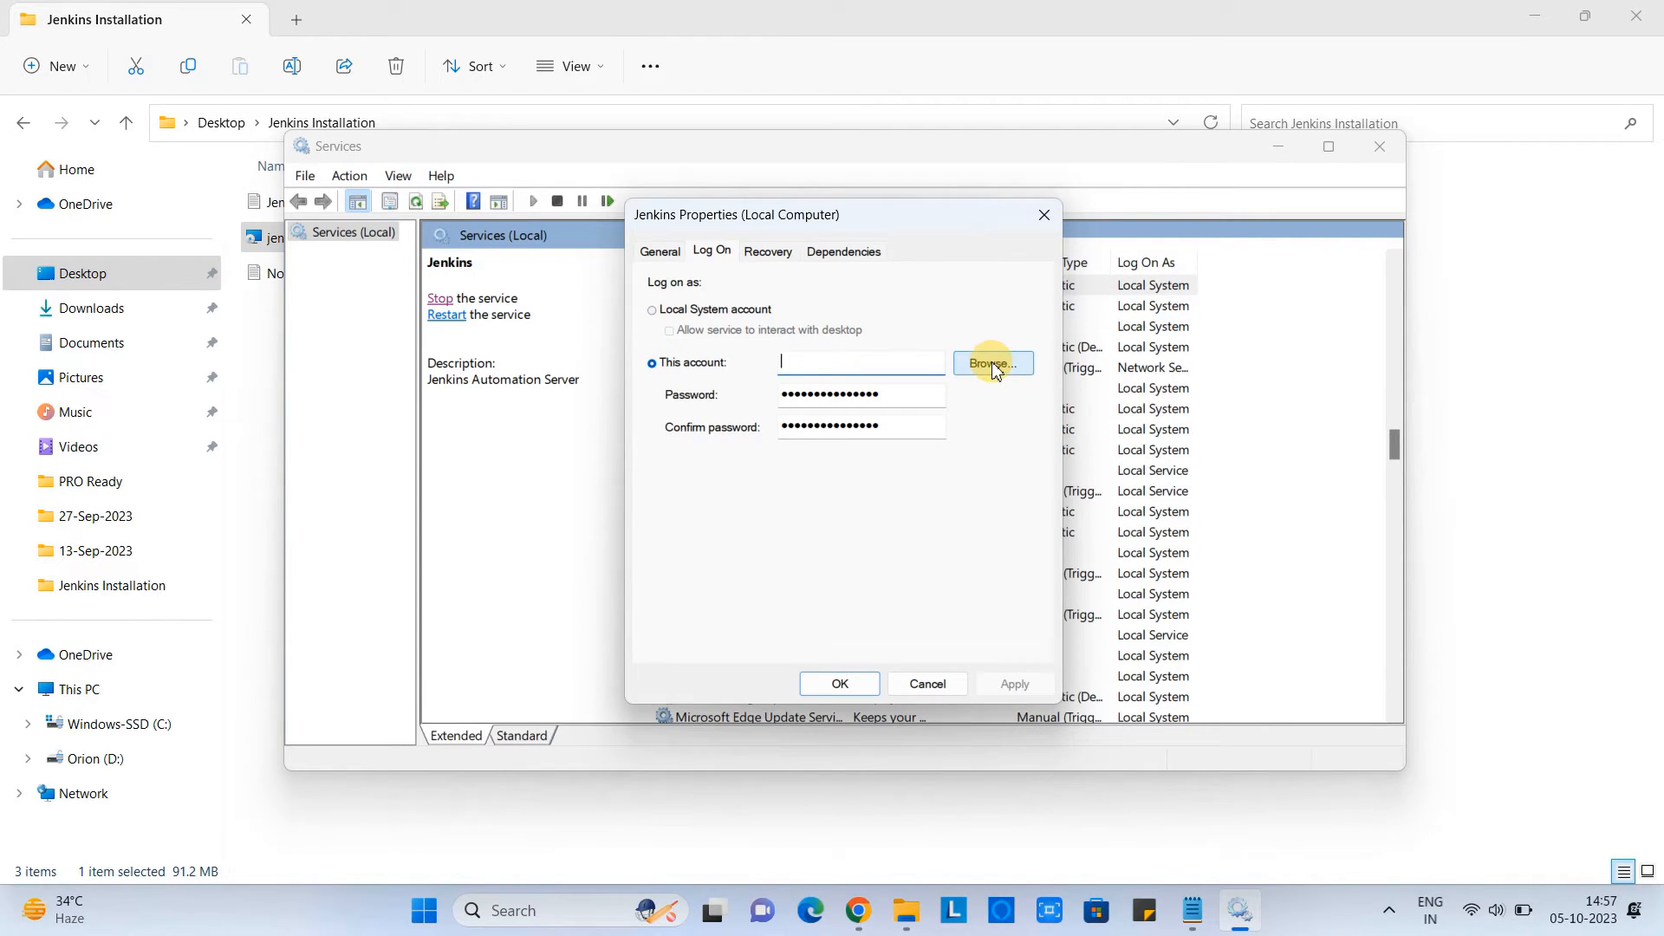
pyautogui.click(990, 363)
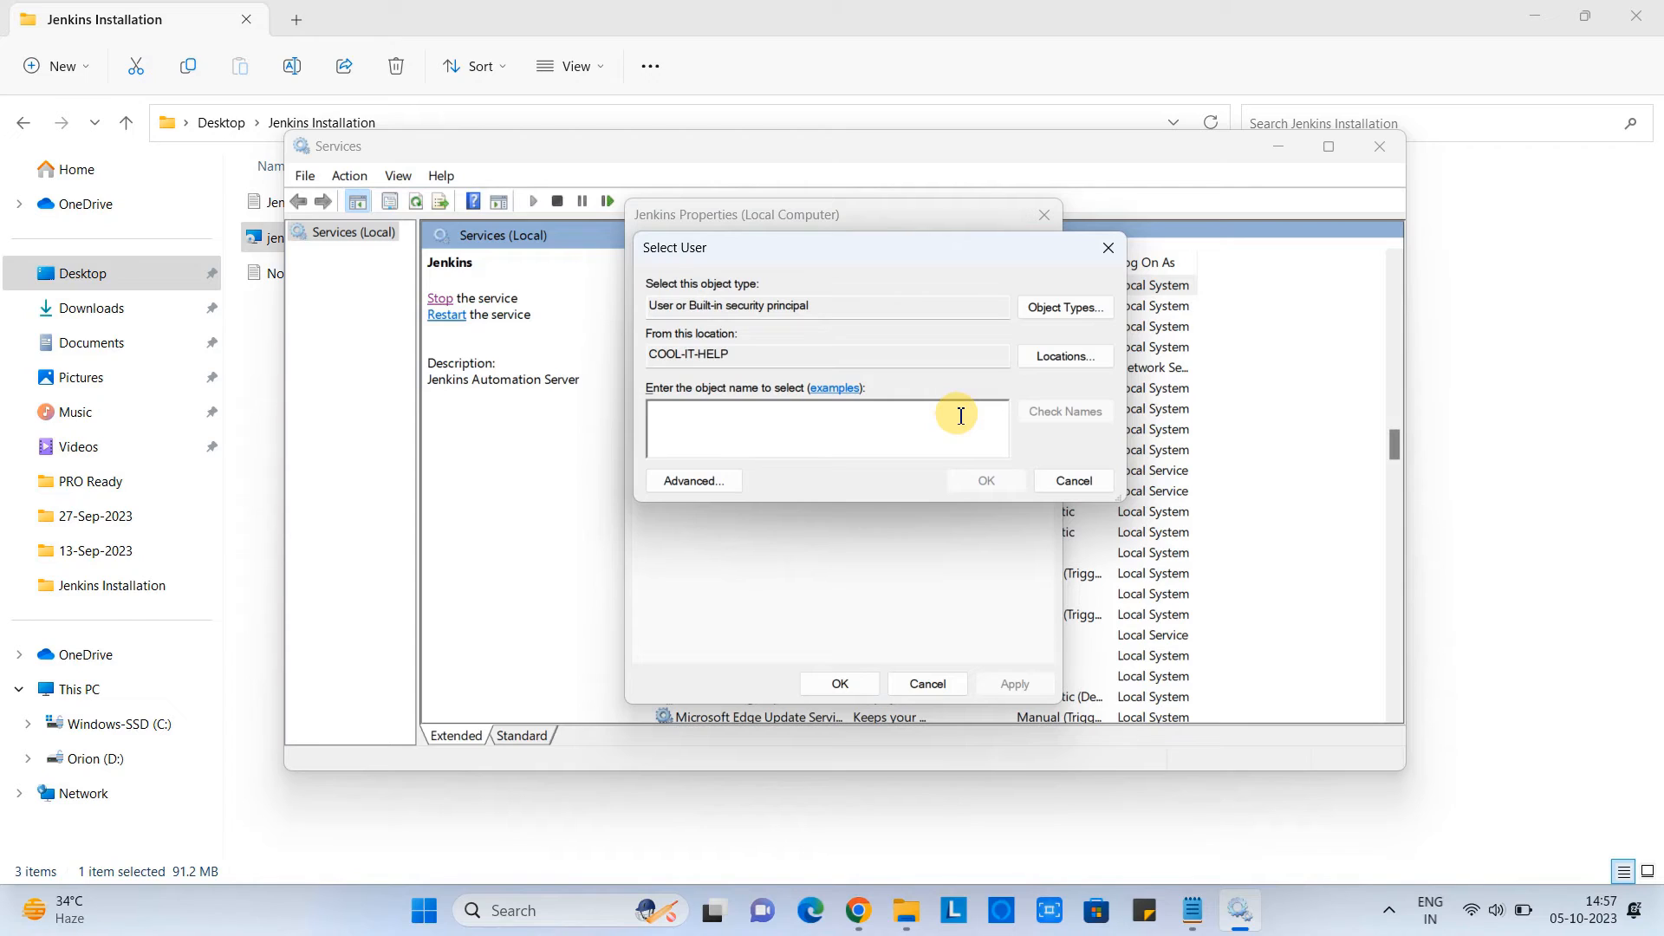
pyautogui.write('Amit')
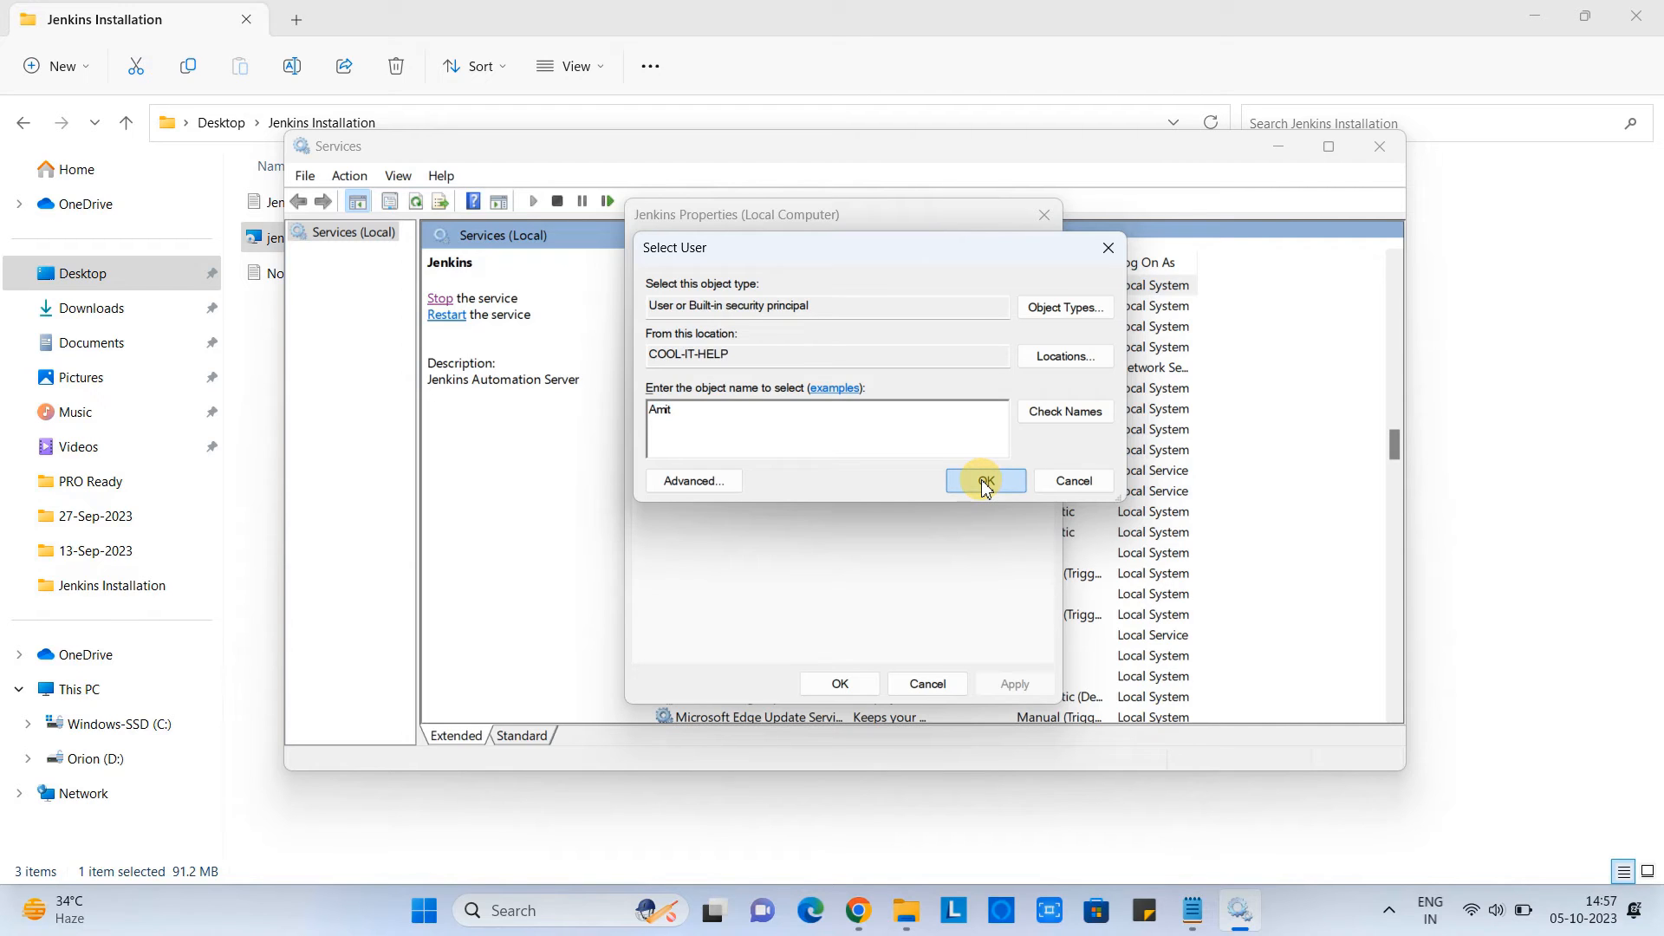
pyautogui.click(983, 480)
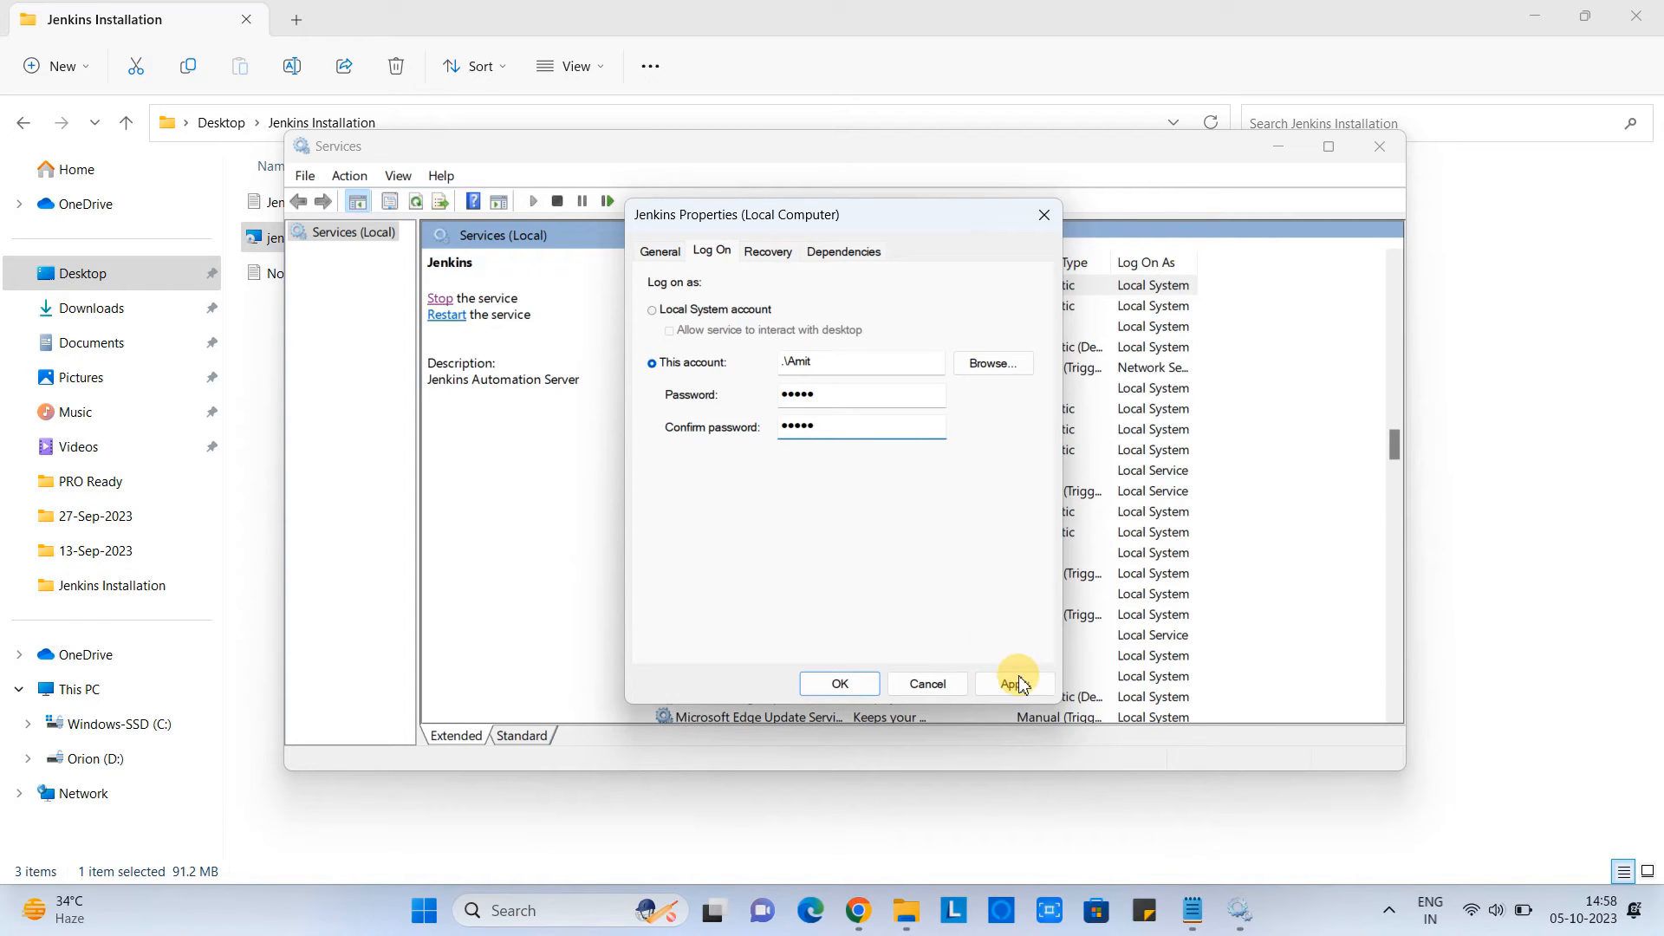
# Apply the new logon account \Amit, accept the restart warning and close the properties.
pyautogui.click(1014, 683)
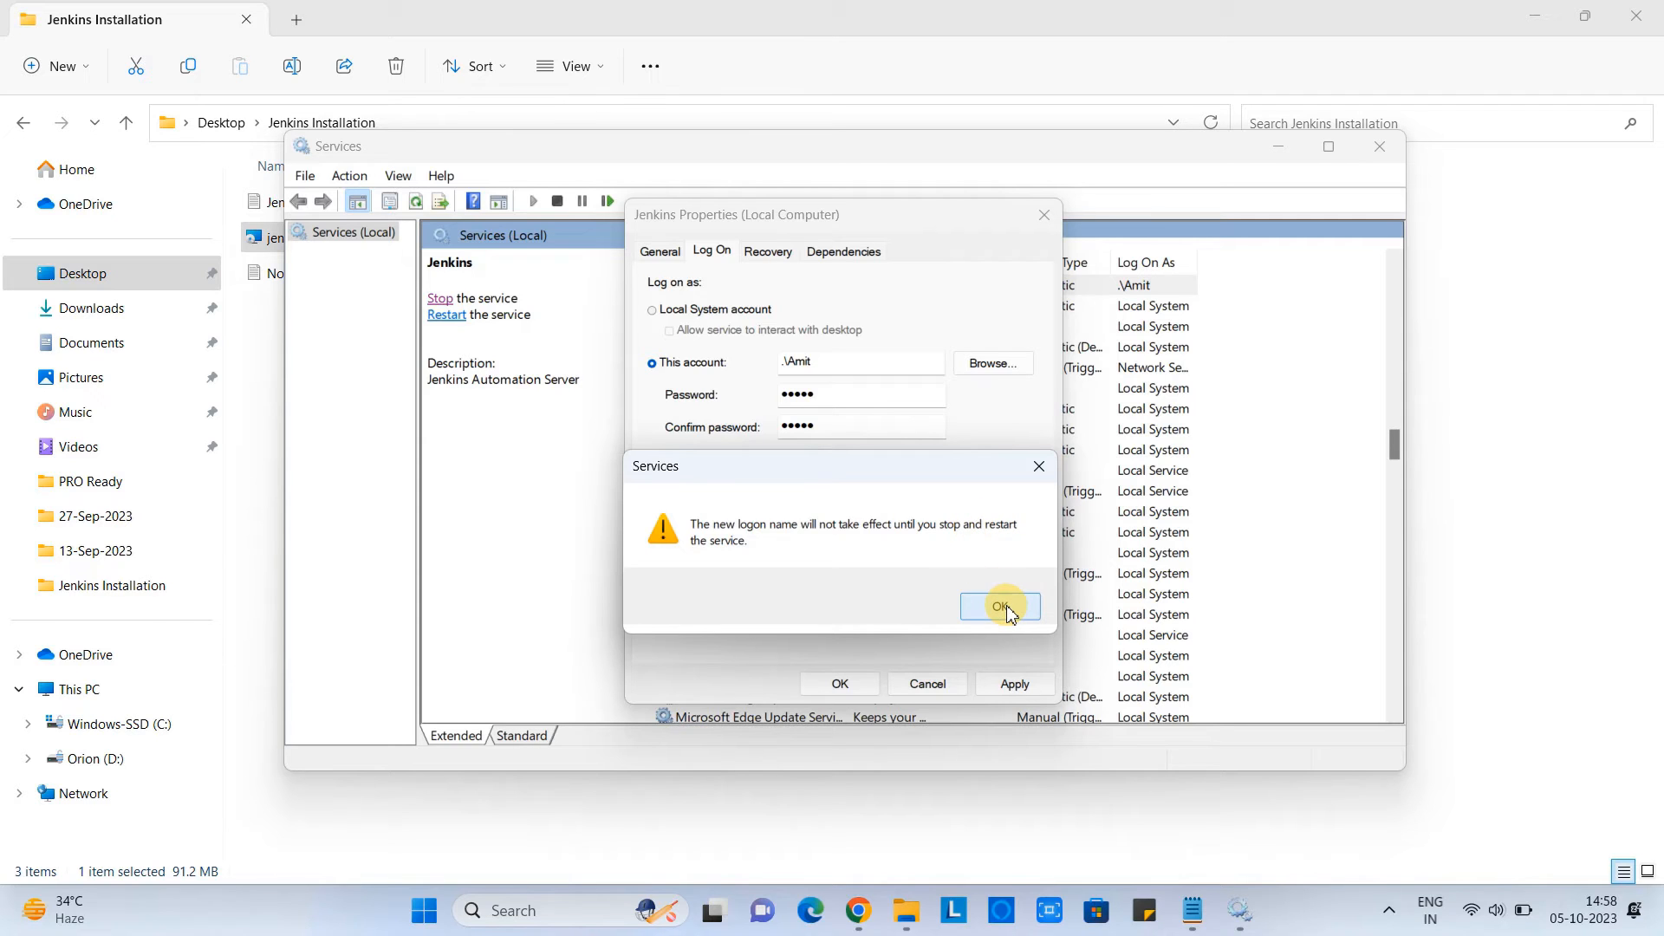
pyautogui.click(998, 607)
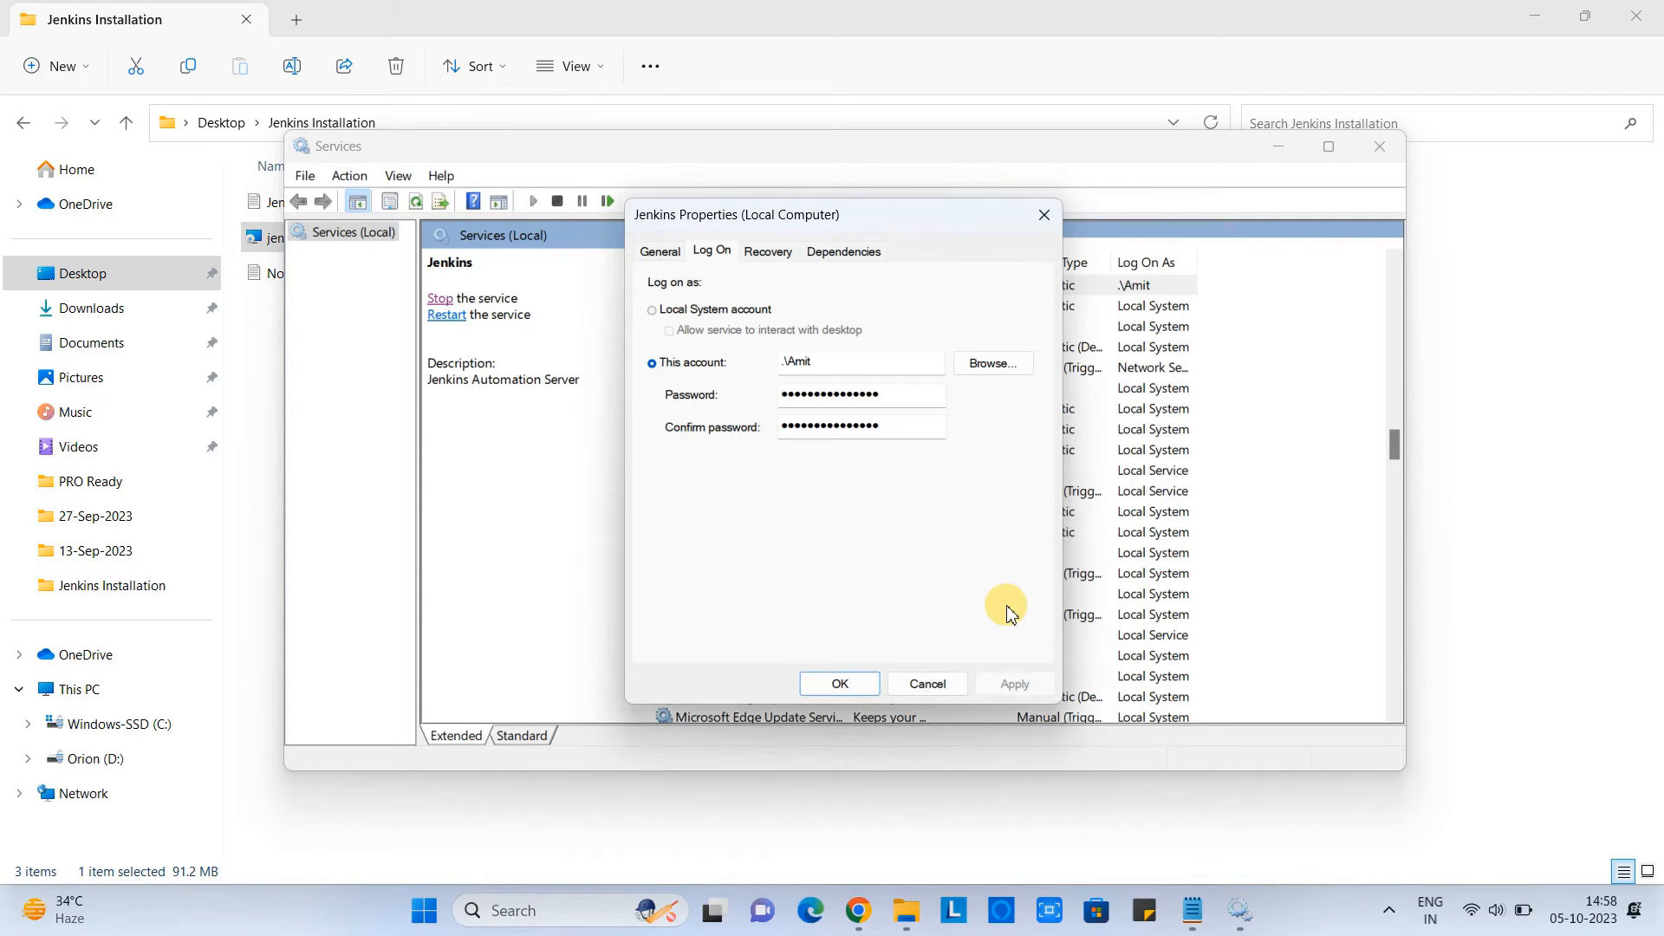
pyautogui.click(838, 683)
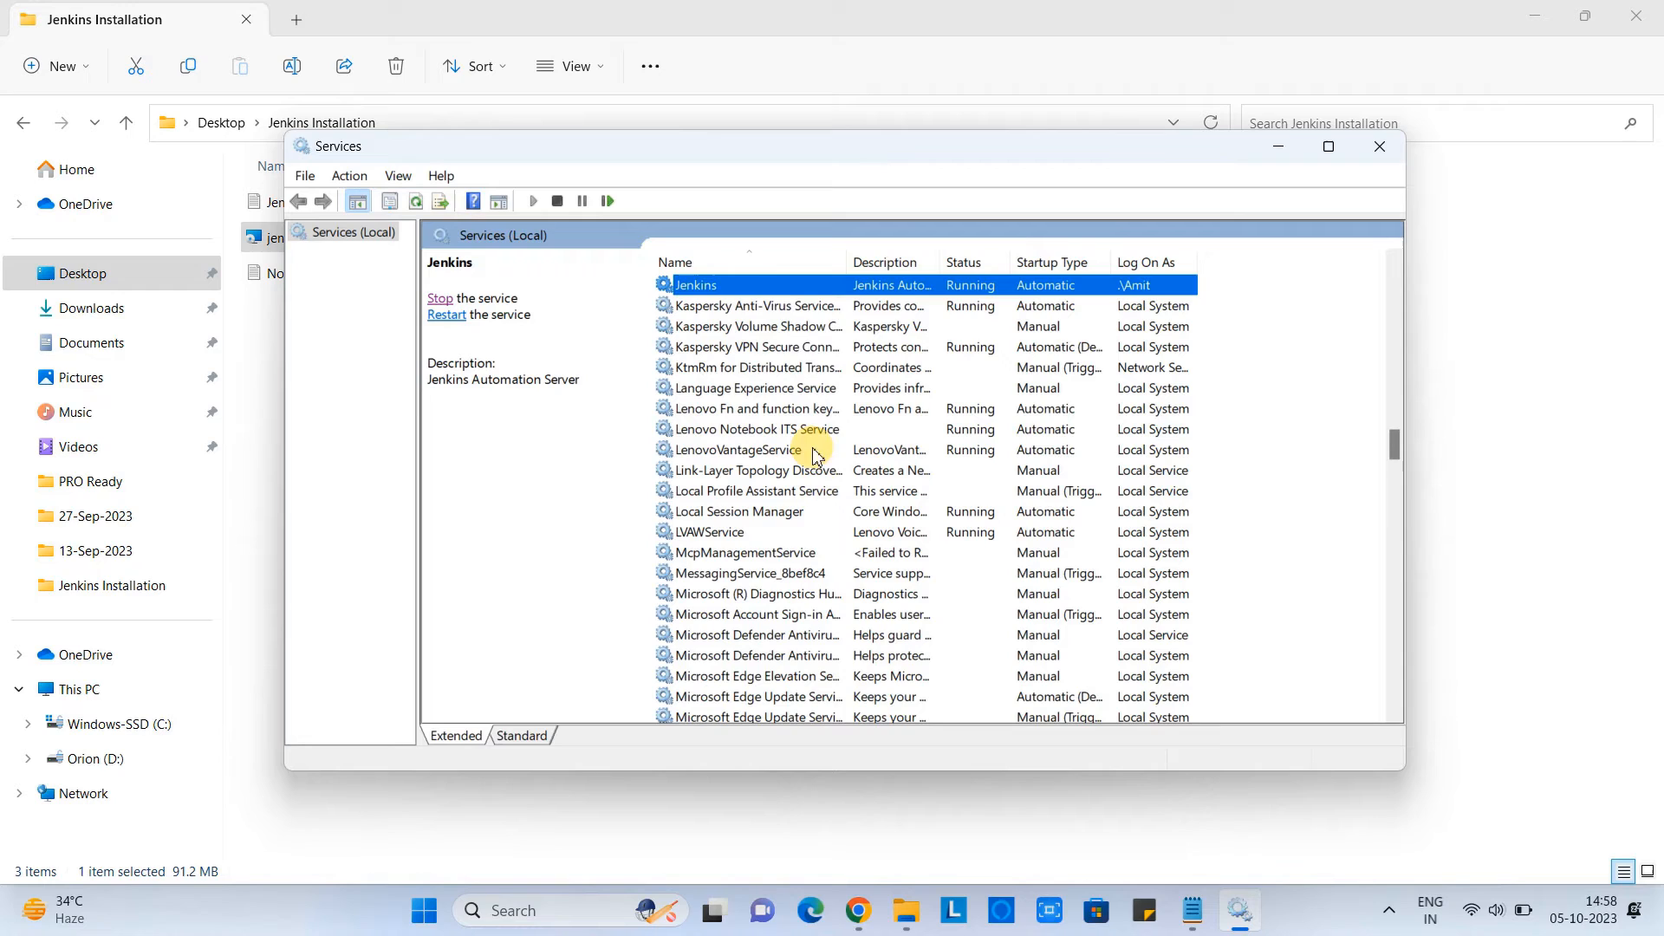
pyautogui.moveTo(966, 294)
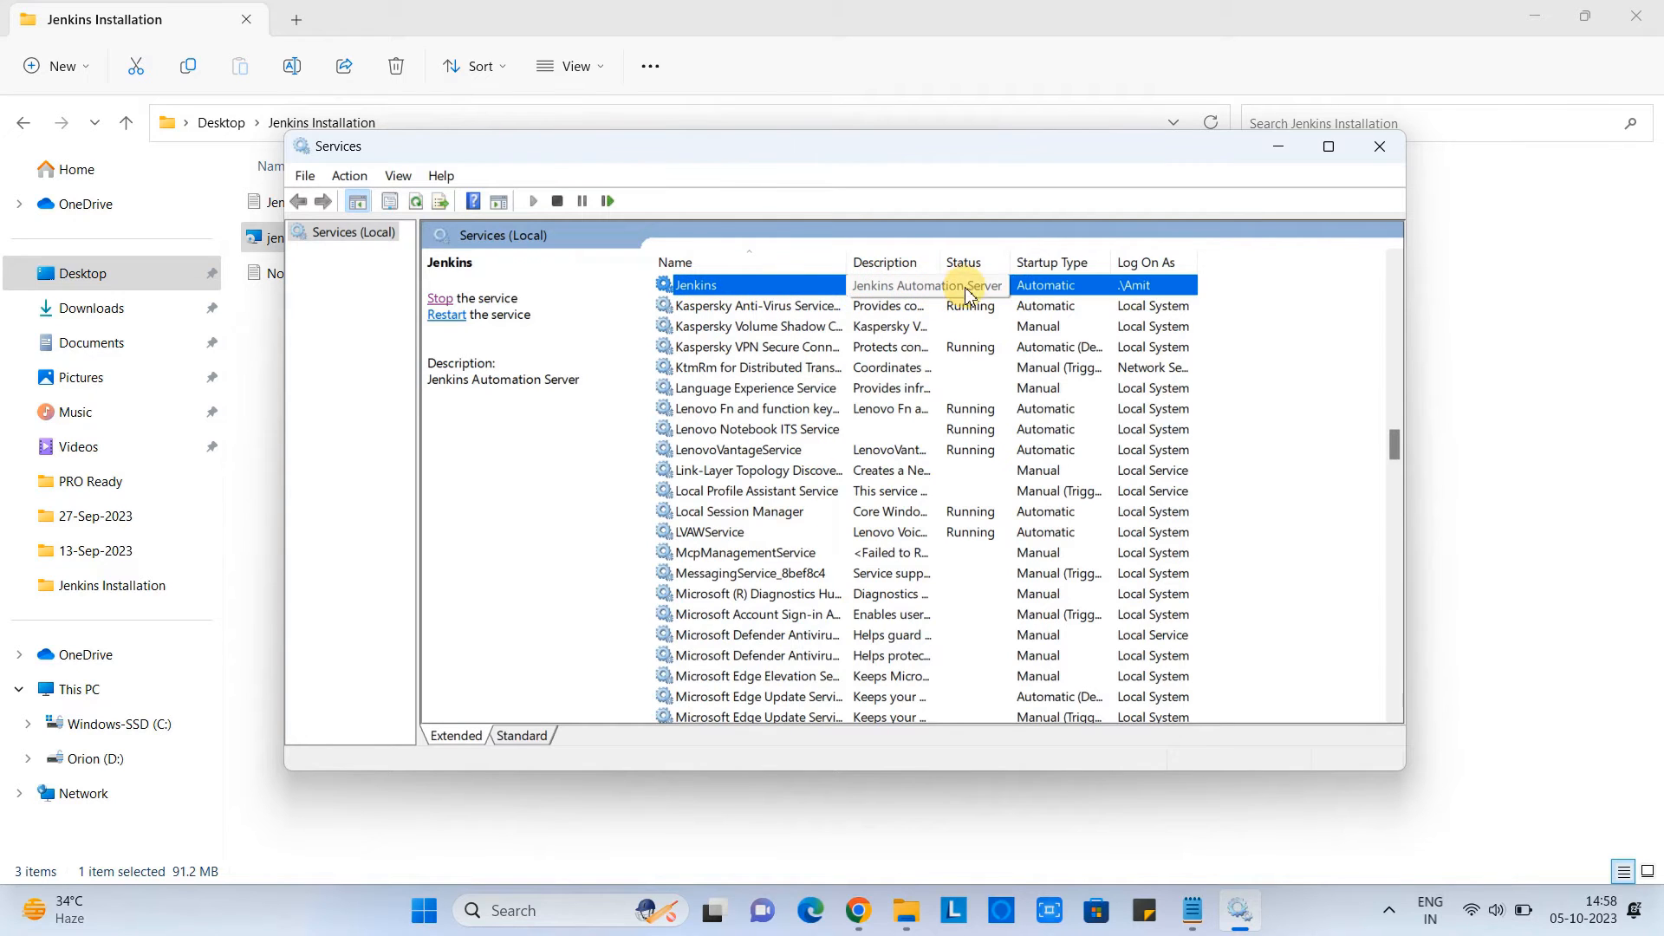
pyautogui.moveTo(1151, 294)
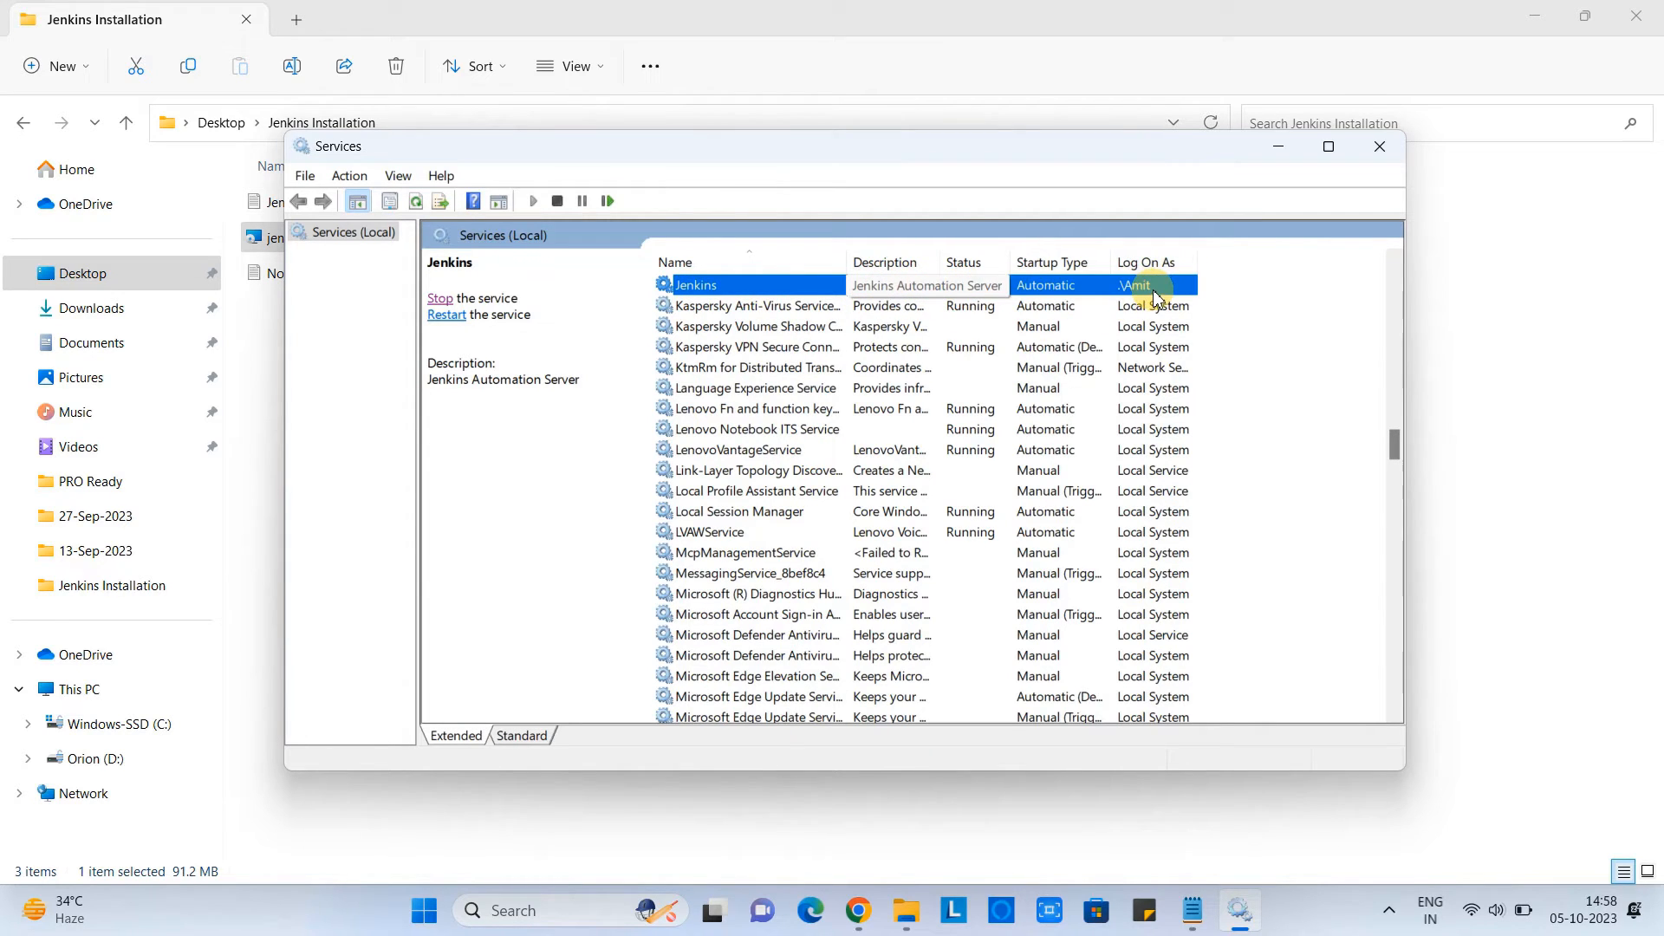
pyautogui.moveTo(1135, 286)
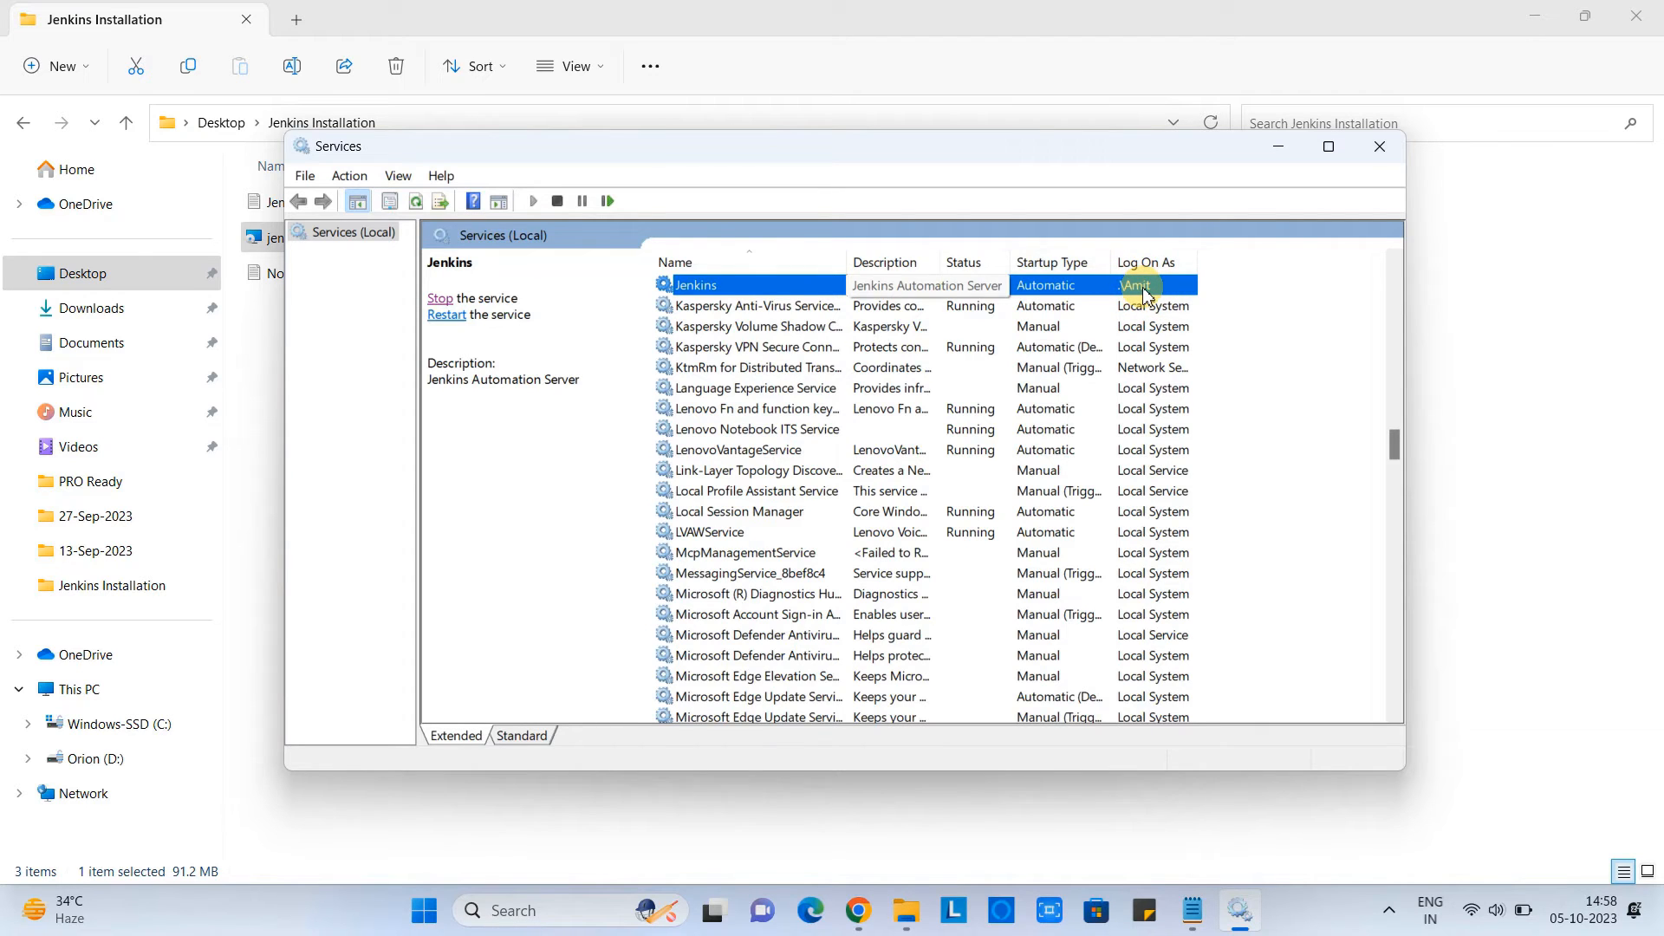
# Restart the Jenkins service so it runs under \Amit, then minimize Services.
pyautogui.click(438, 298)
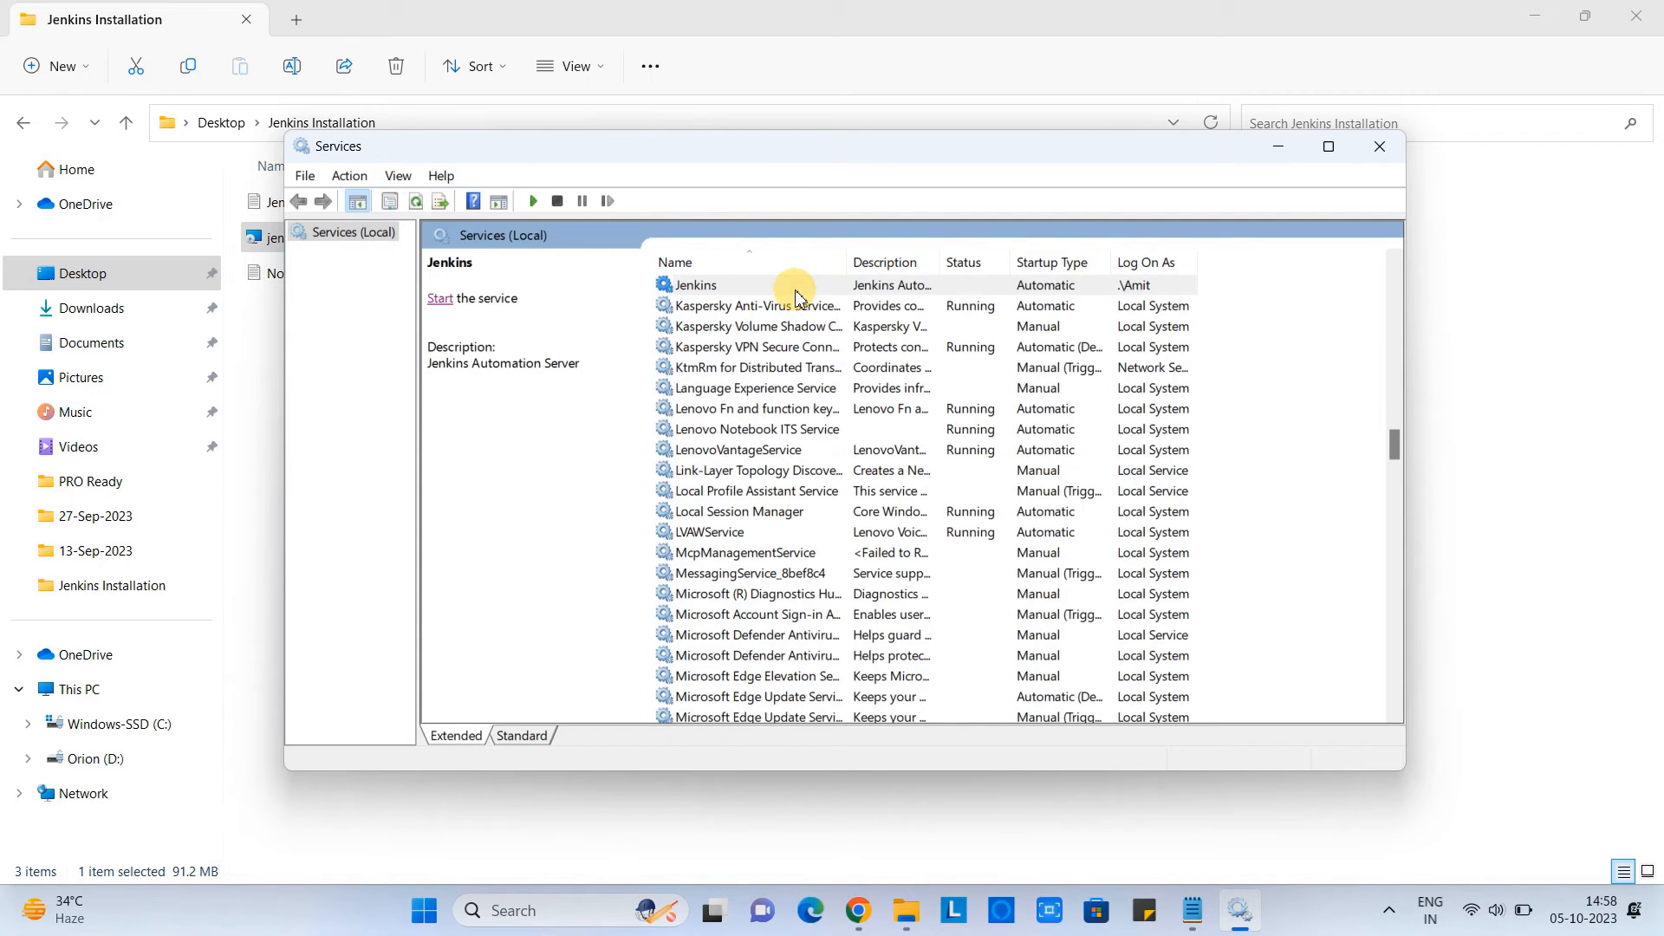
pyautogui.click(694, 285)
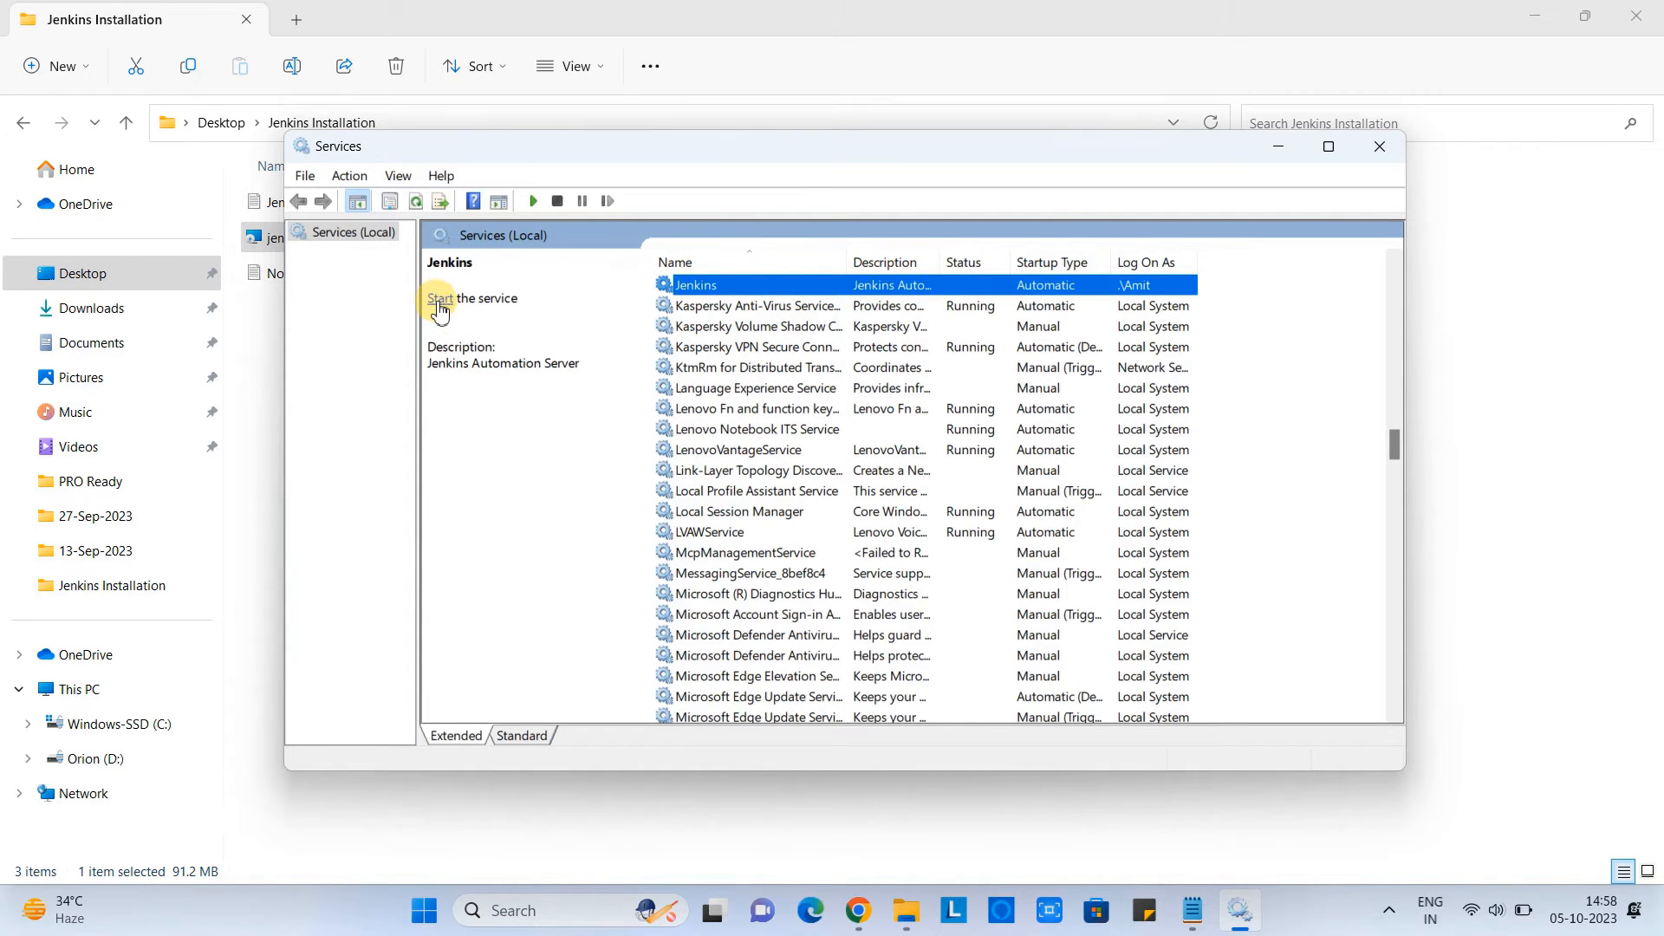
pyautogui.click(438, 298)
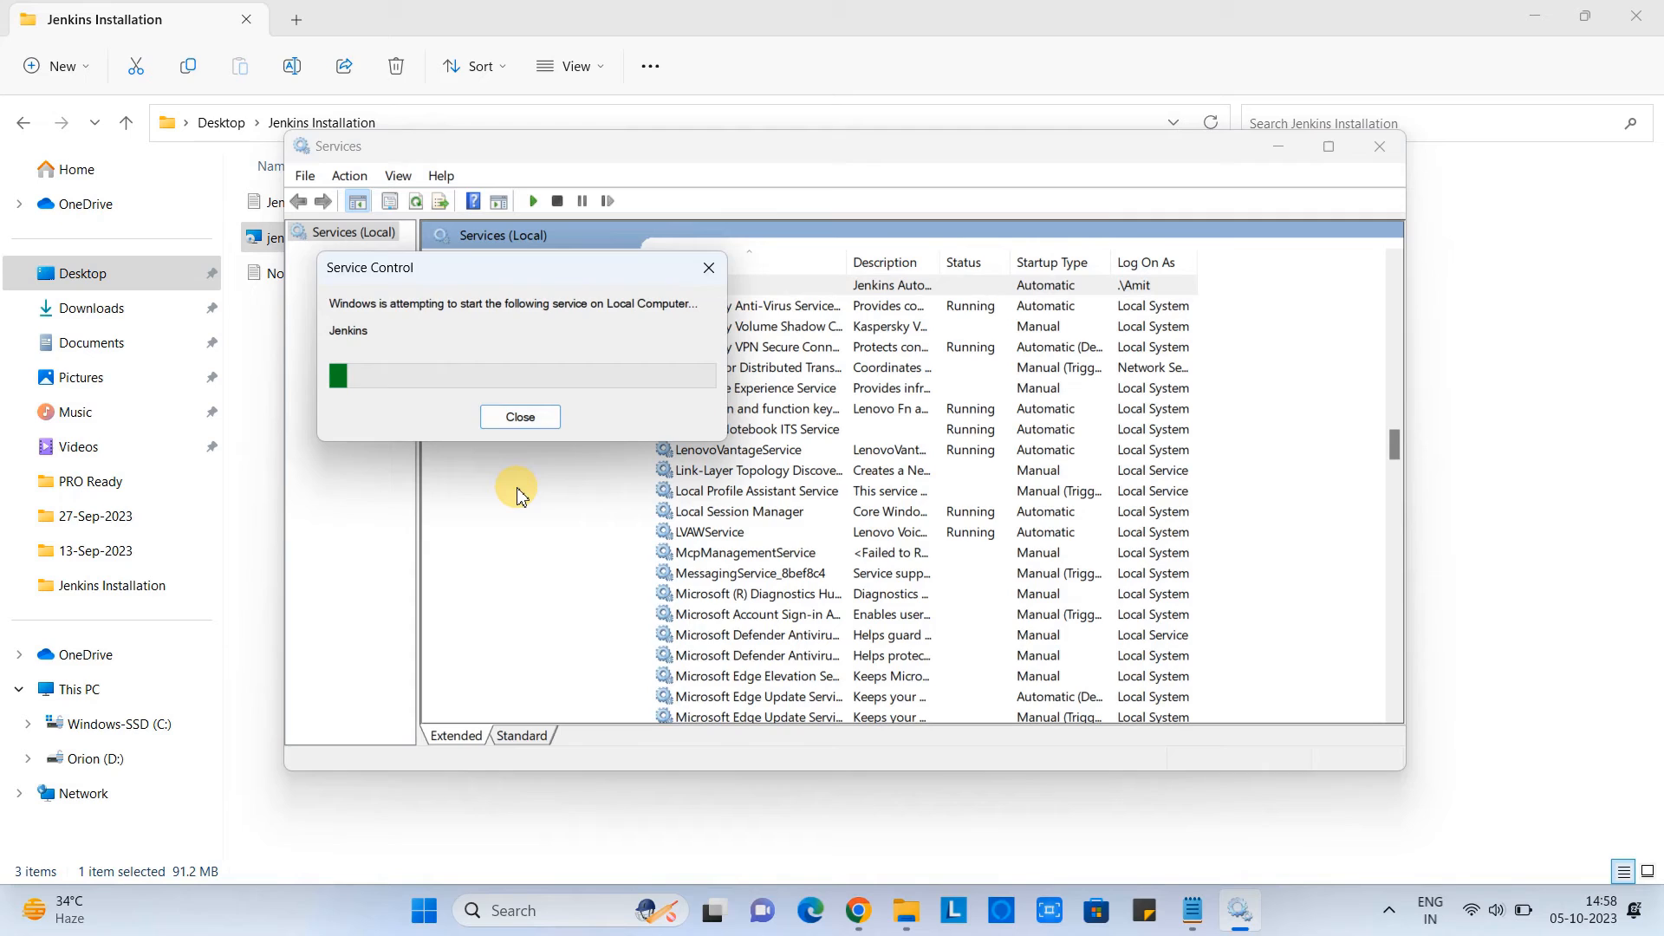
pyautogui.click(518, 416)
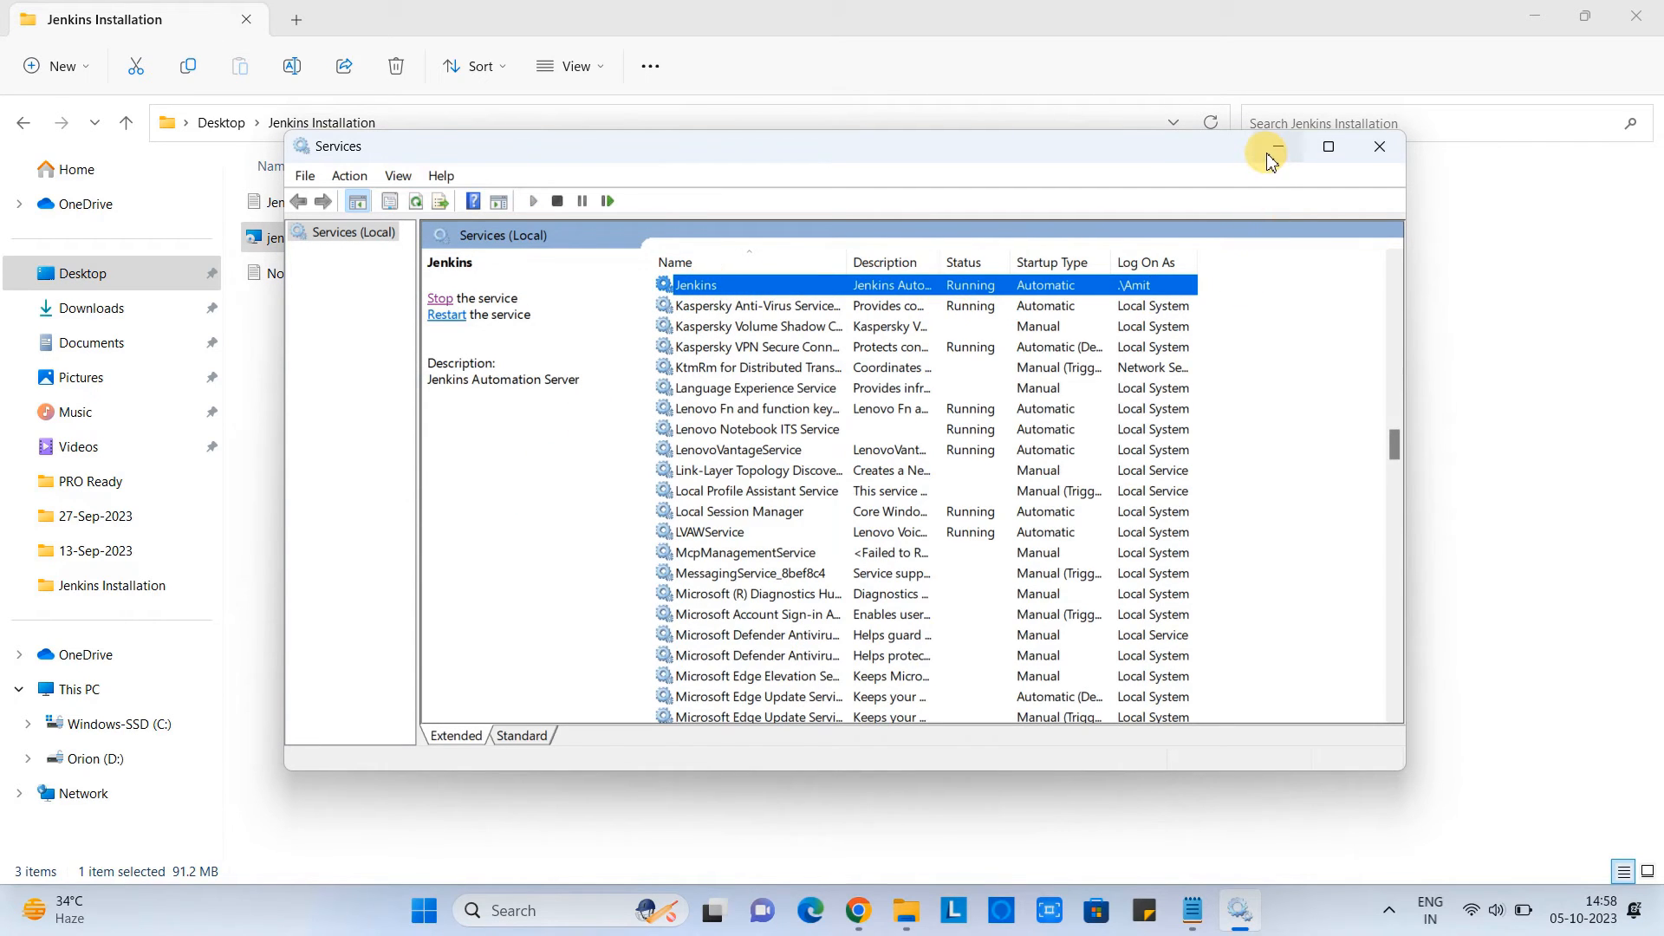
pyautogui.moveTo(1274, 145)
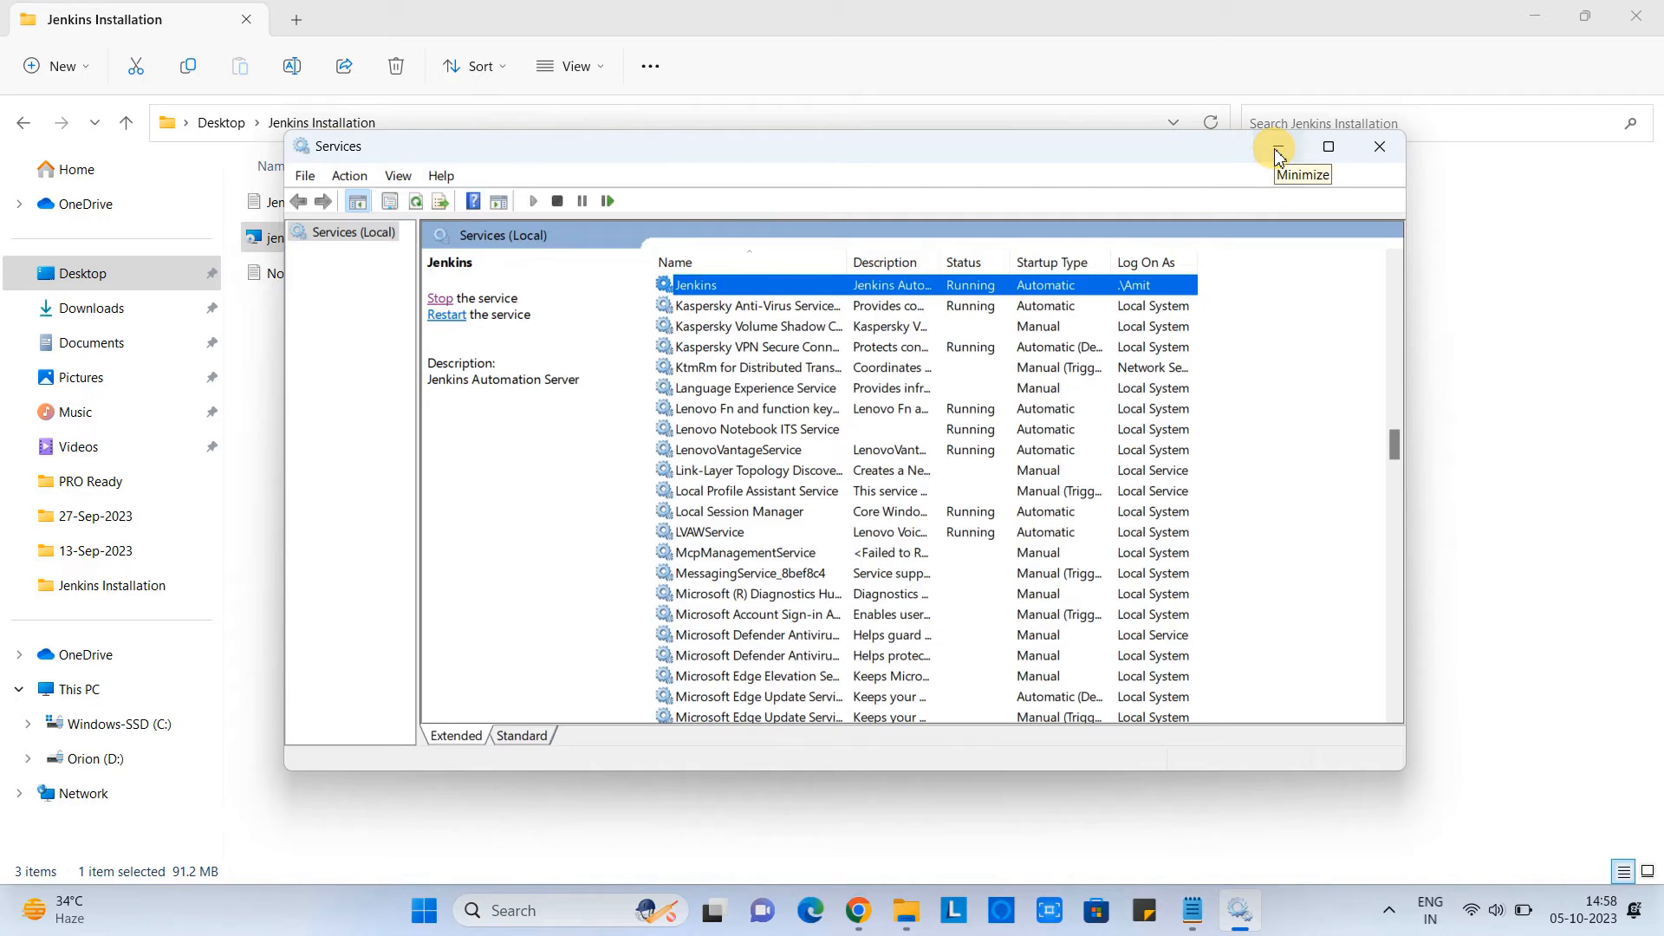
pyautogui.click(1272, 146)
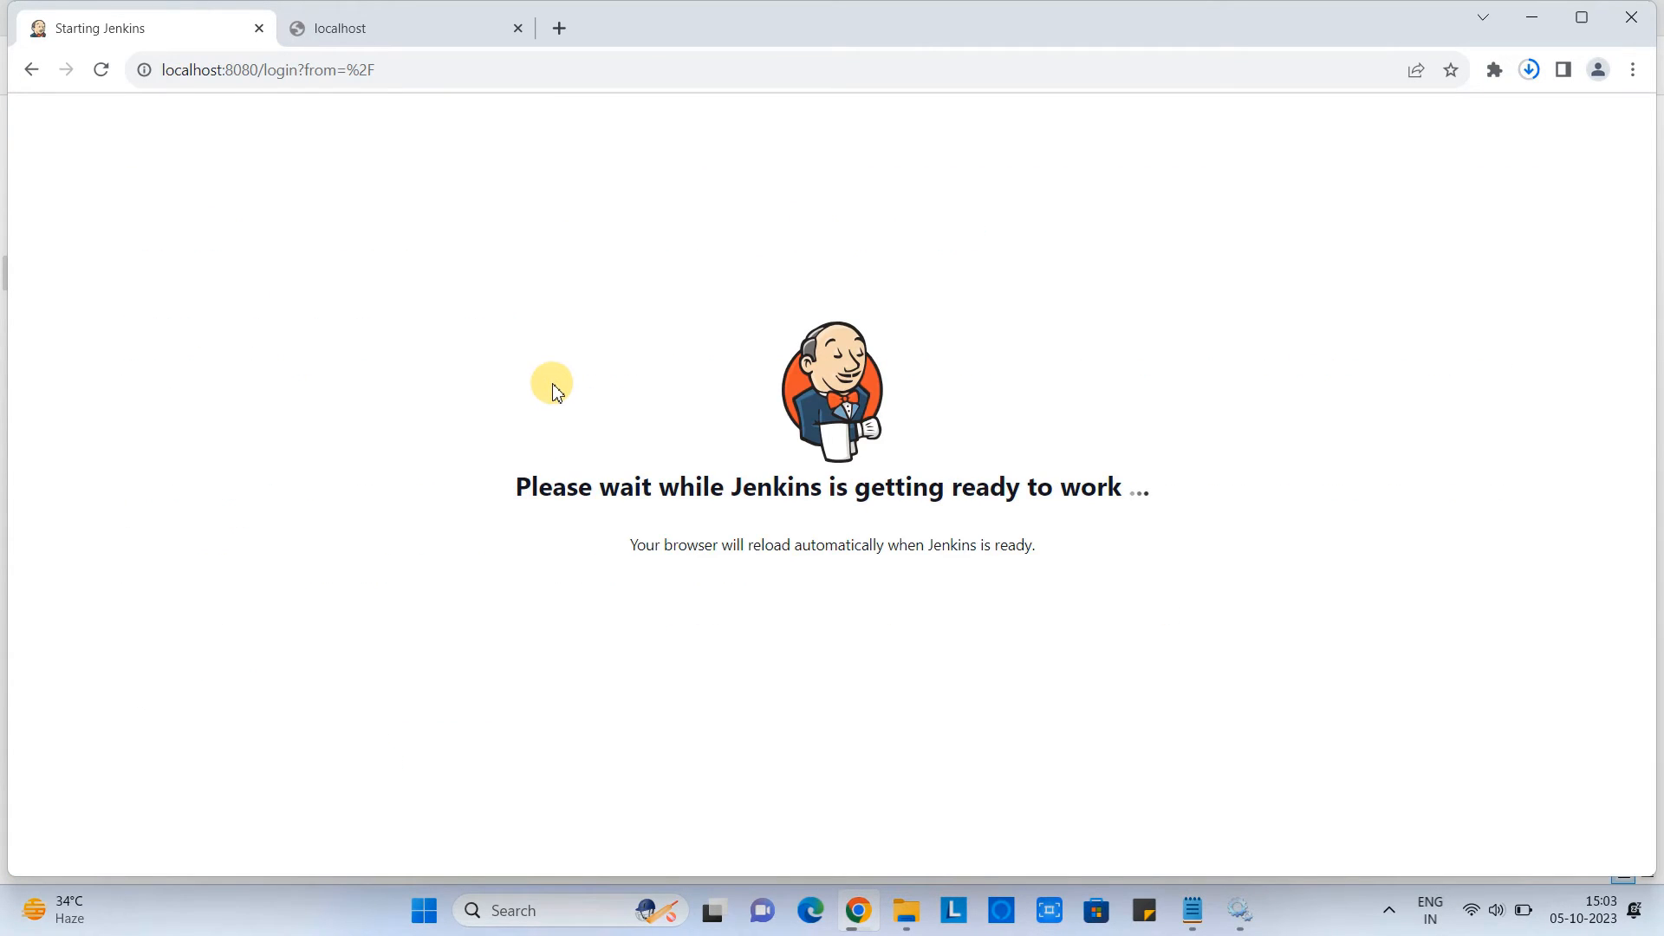
# Reload localhost:8080 to the Unlock Jenkins page and go to the installation folder for initialAdminPassword.
pyautogui.click(517, 27)
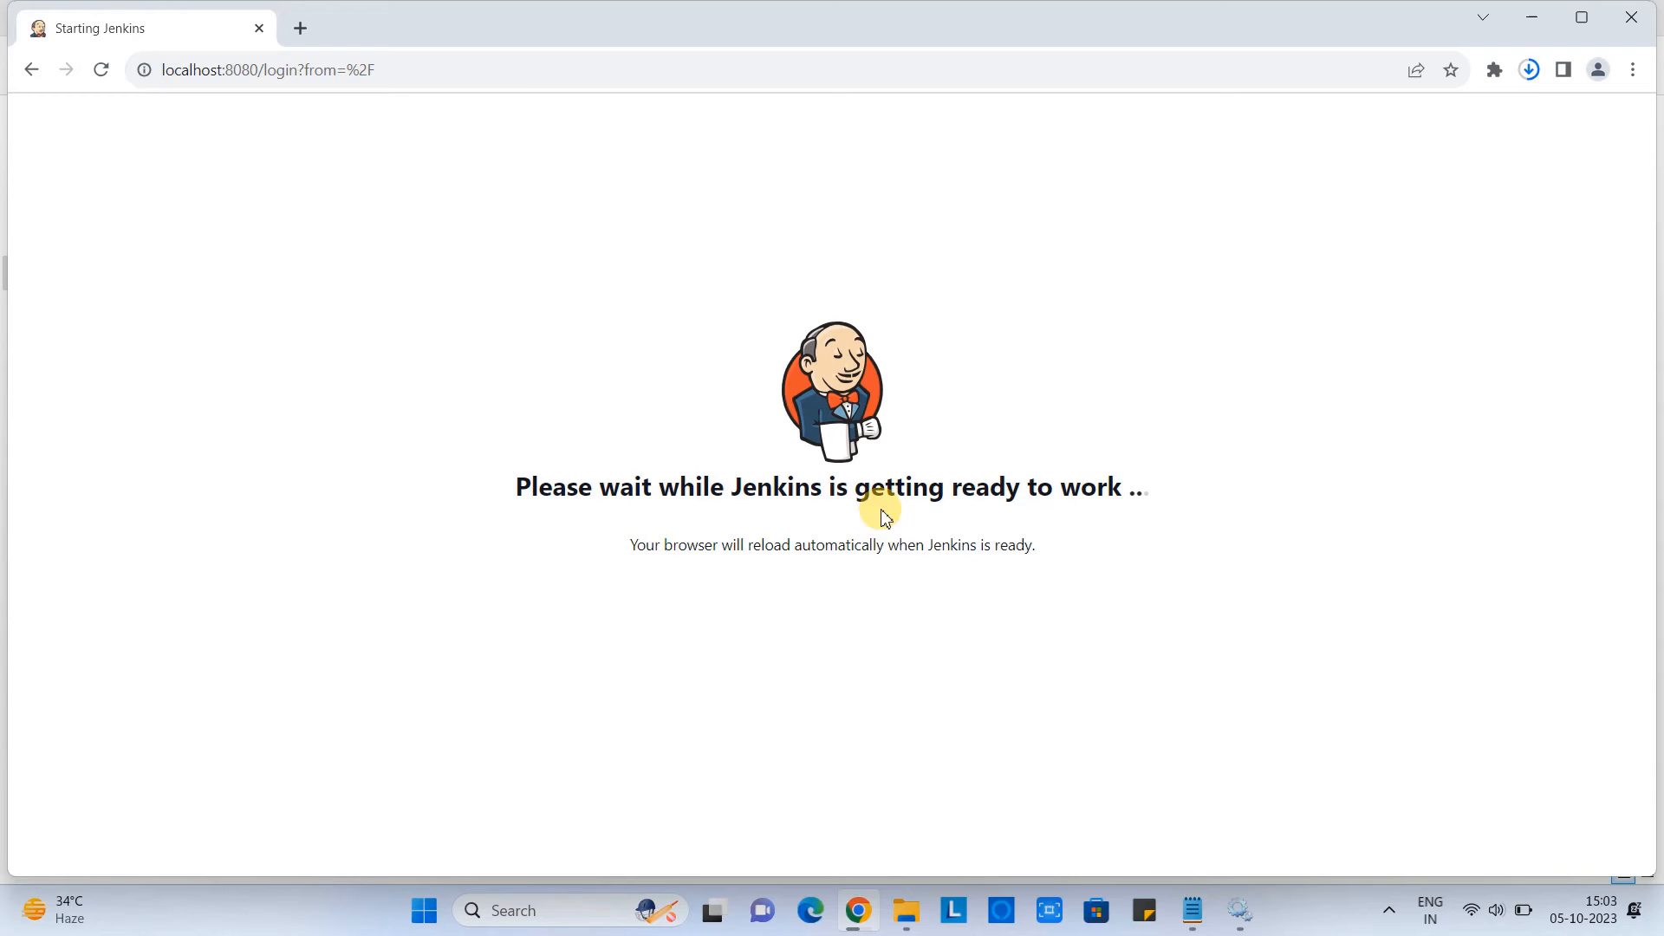
pyautogui.moveTo(894, 571)
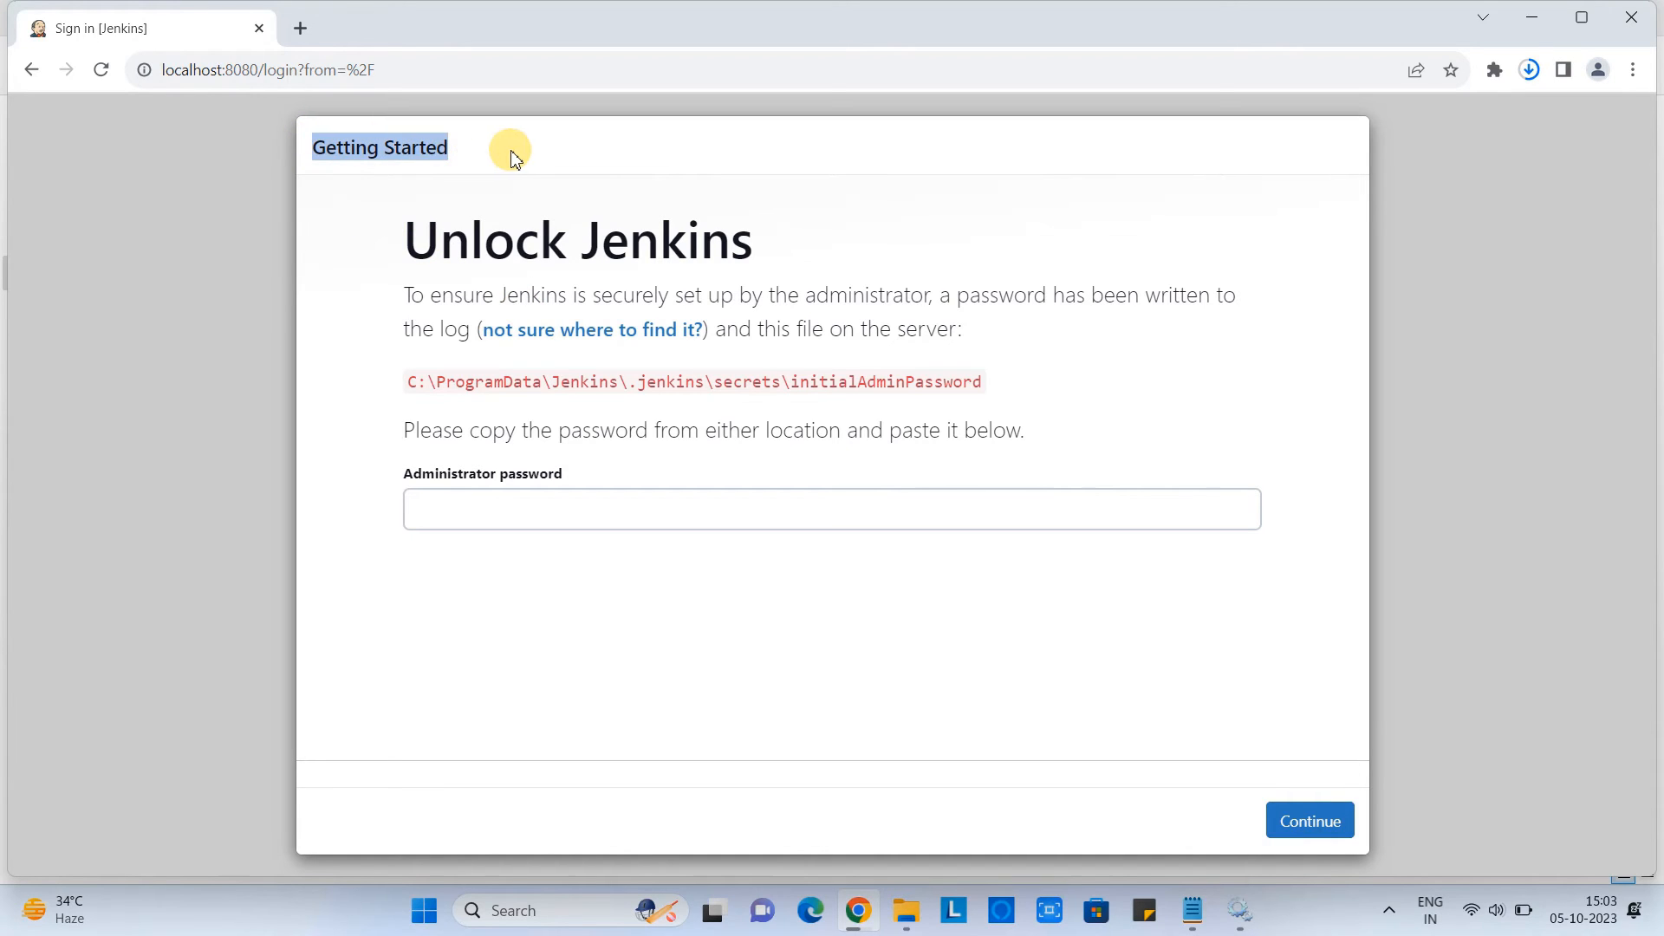
pyautogui.moveTo(419, 236)
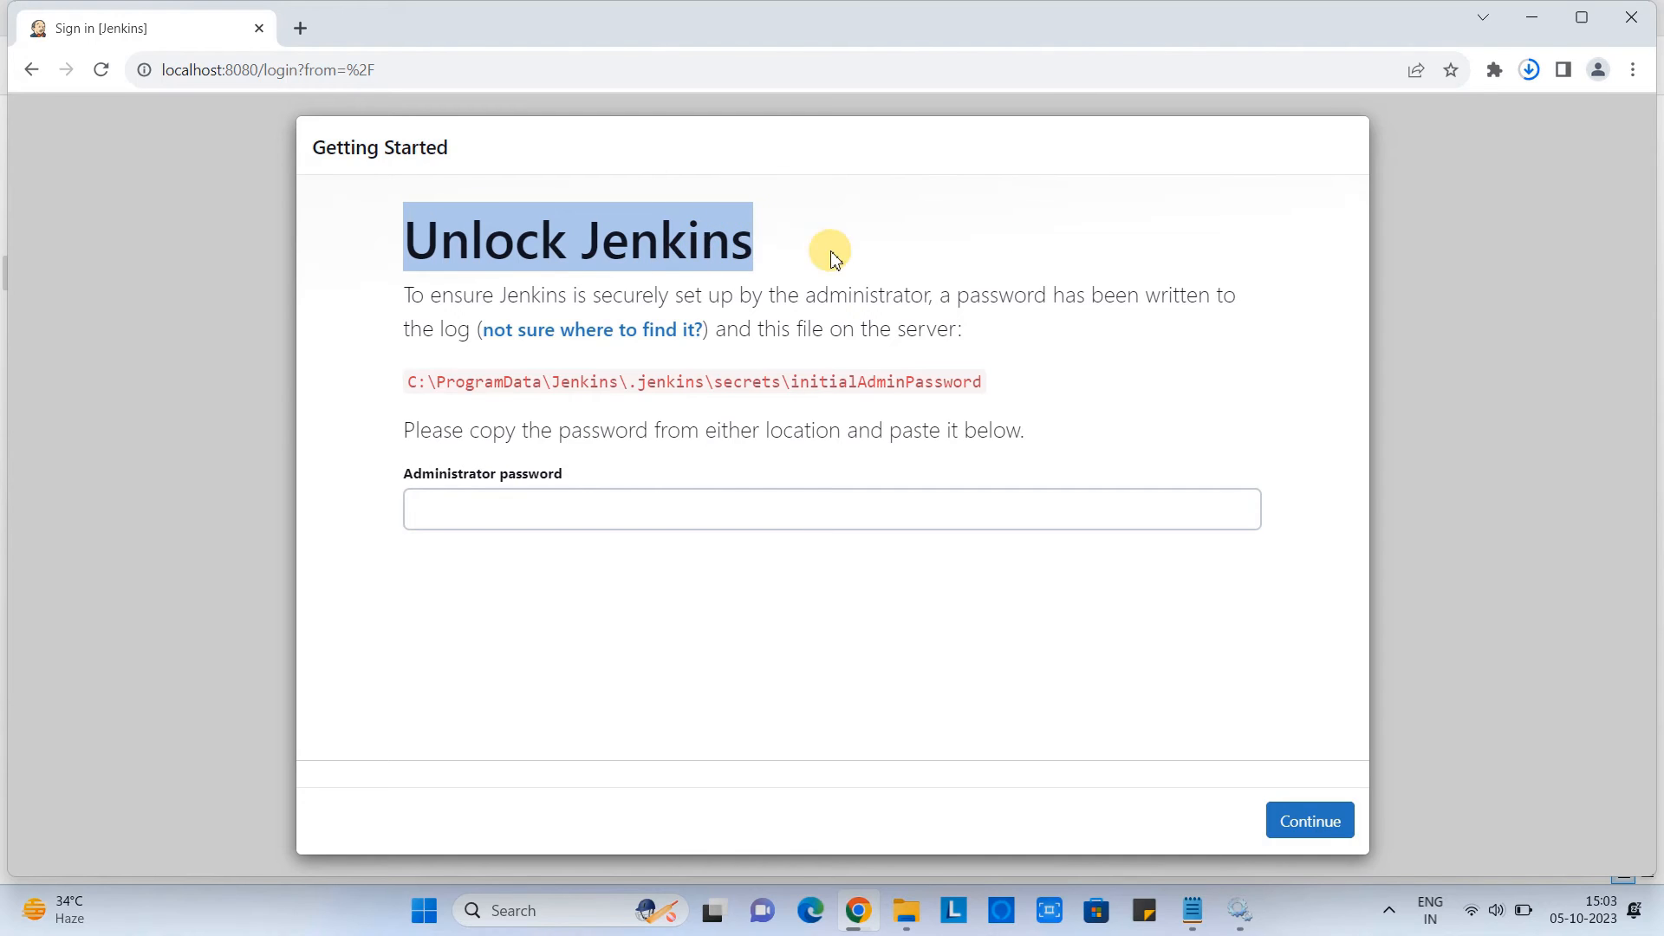
pyautogui.moveTo(863, 471)
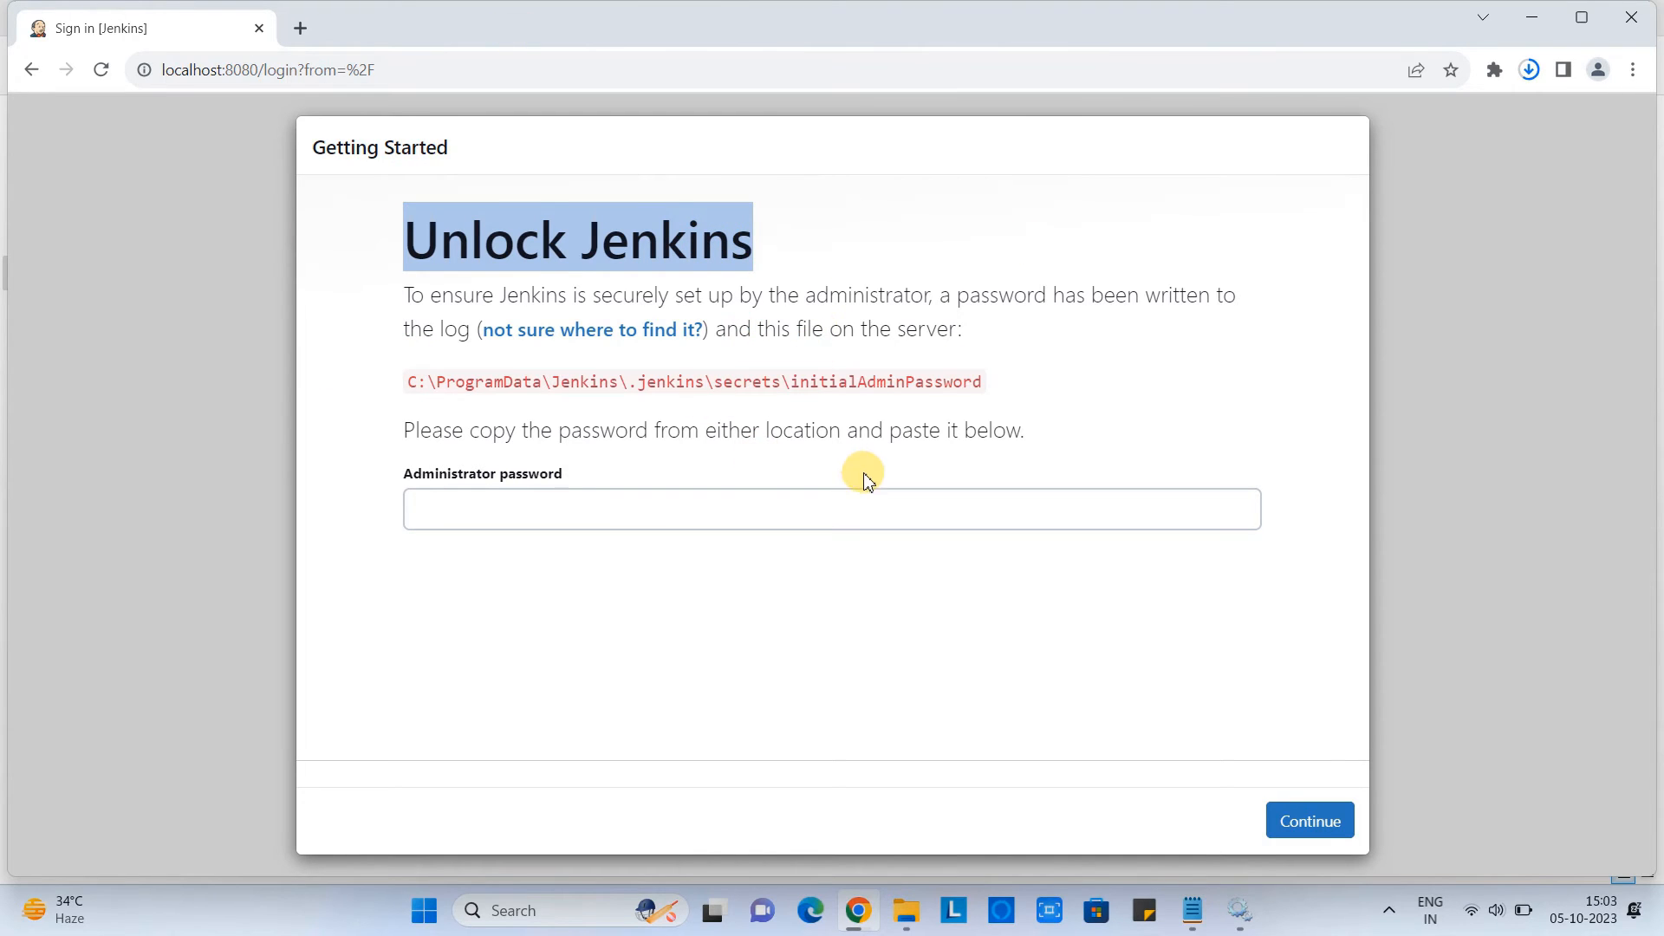
pyautogui.moveTo(921, 405)
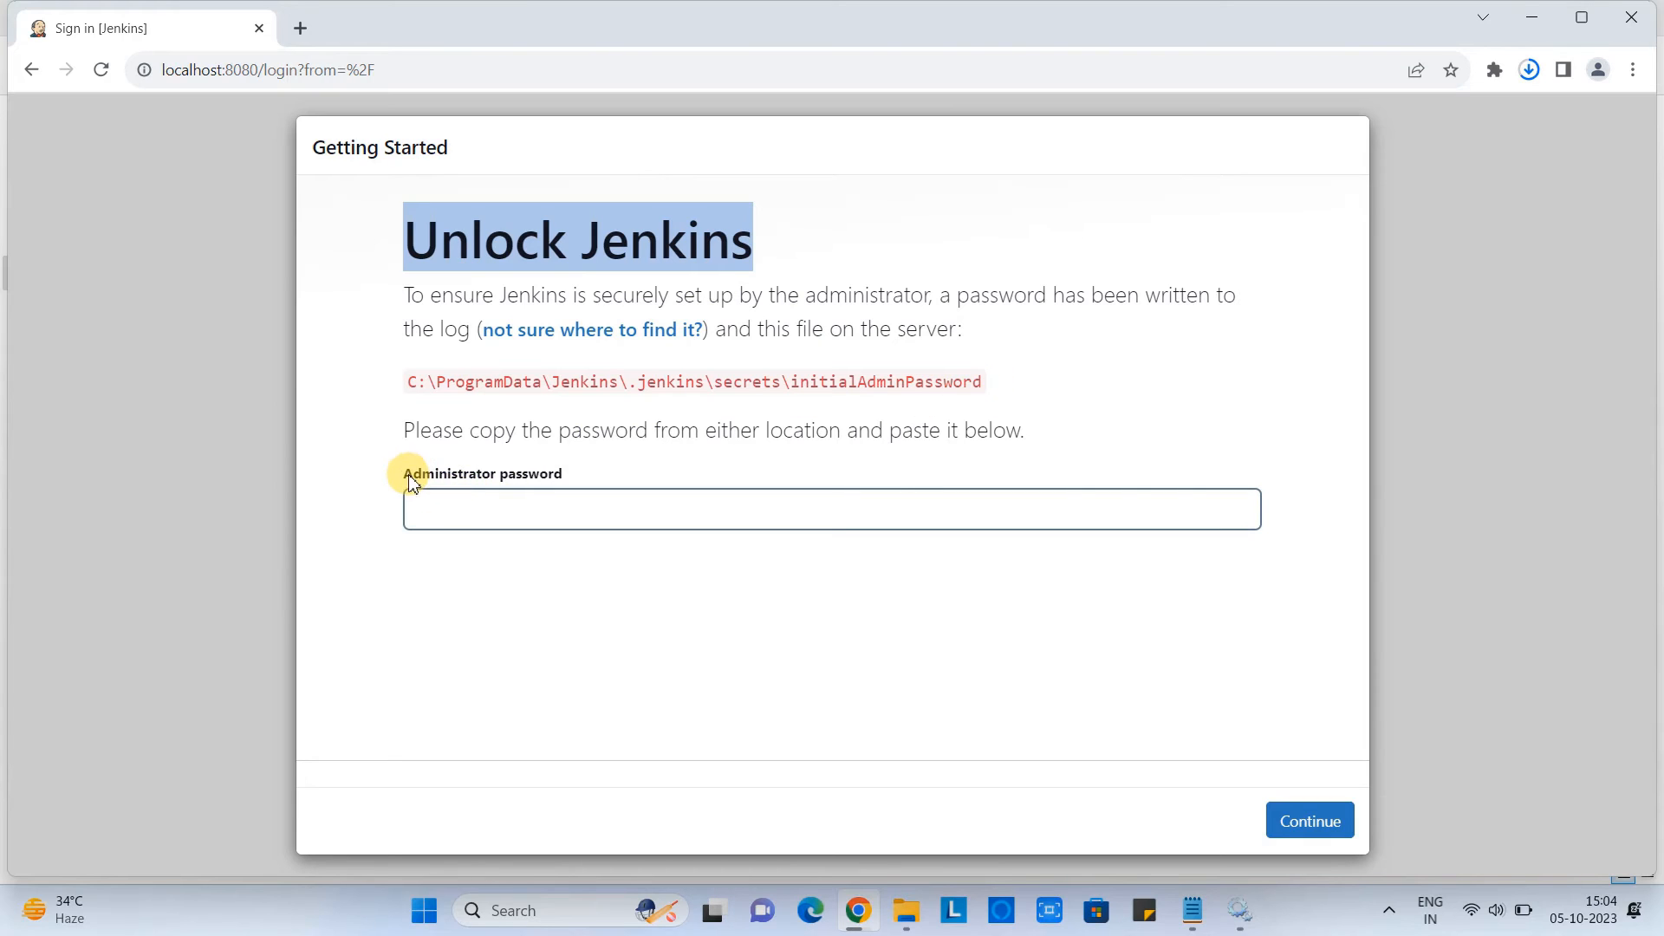
pyautogui.moveTo(310, 412)
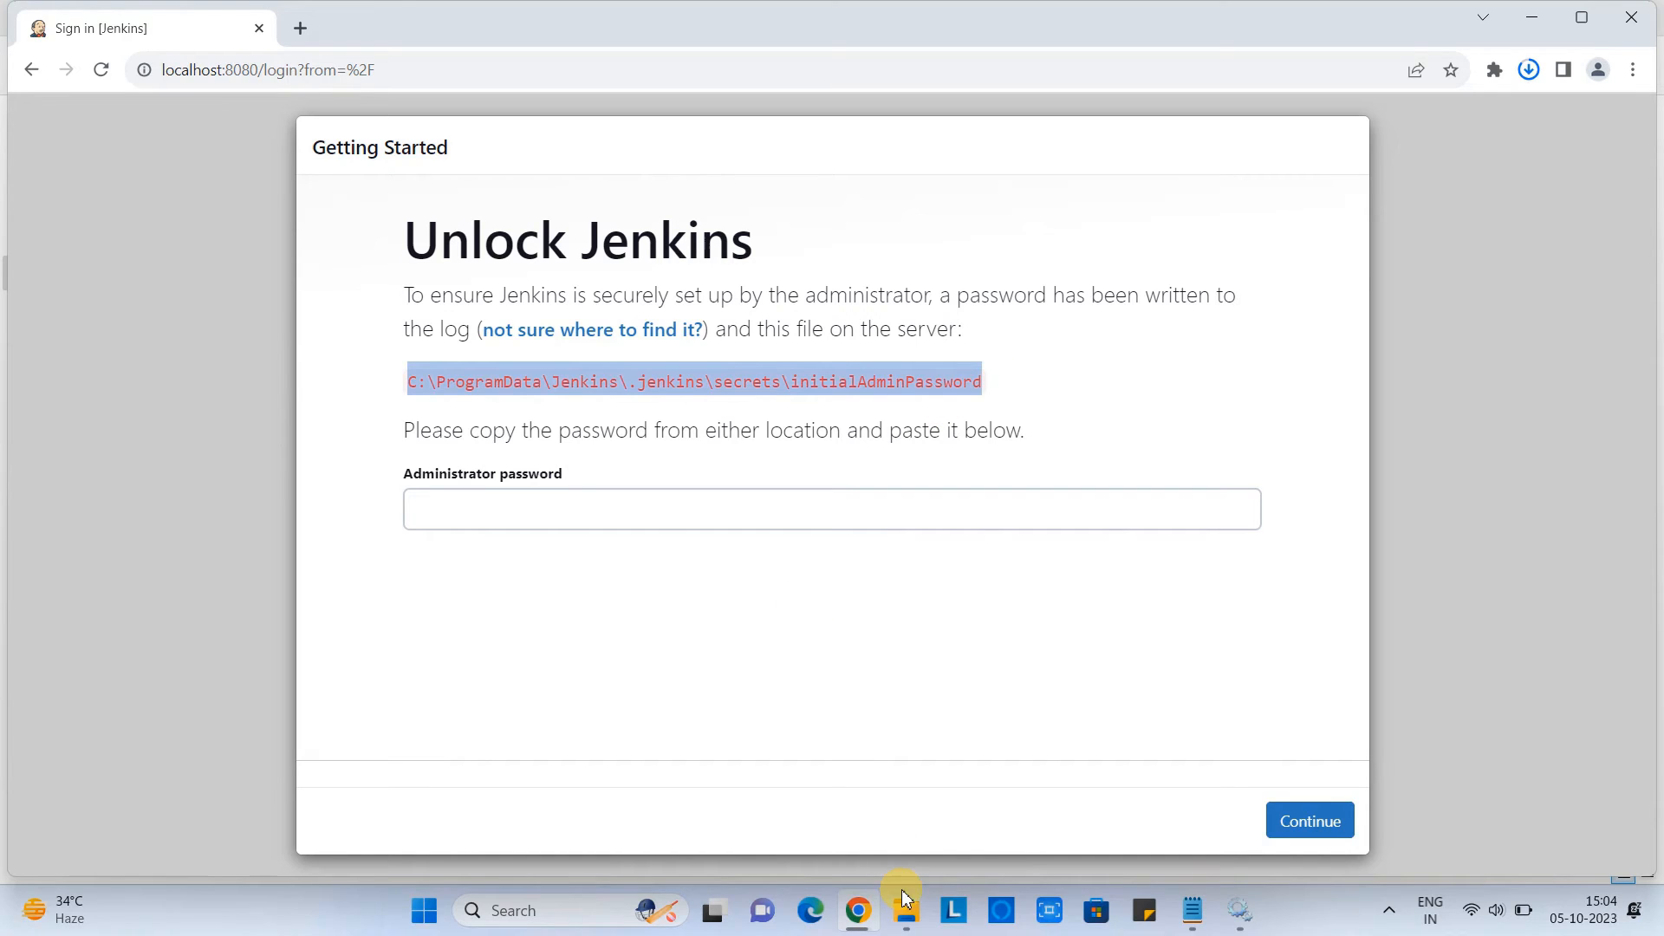
pyautogui.click(904, 910)
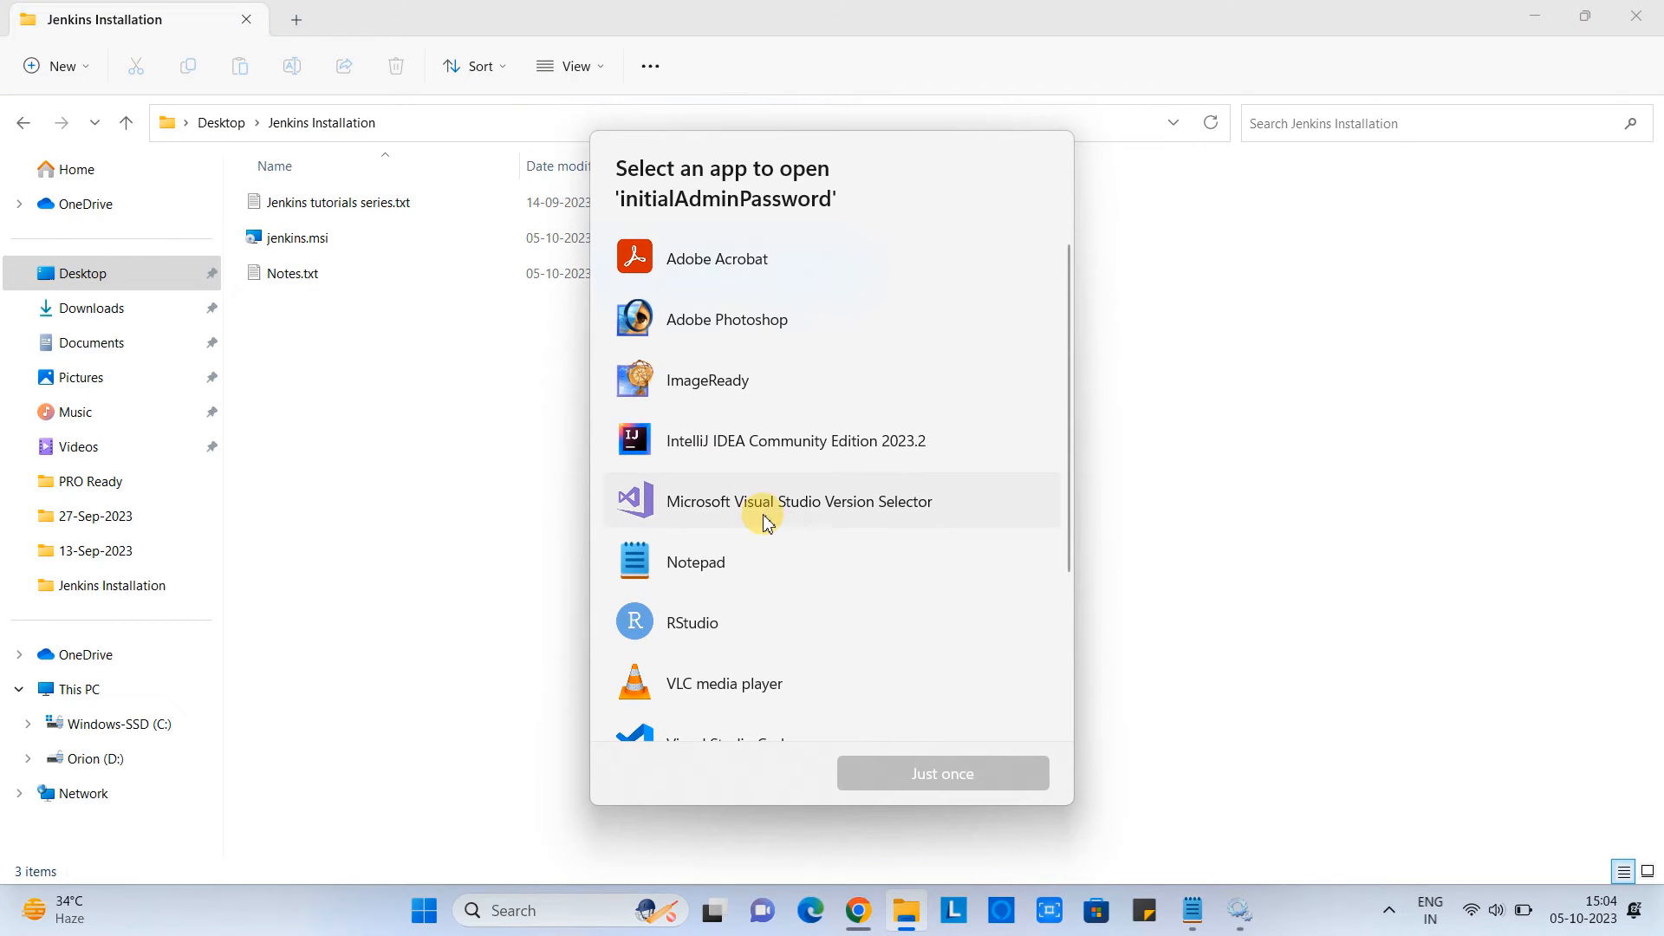
# View initialAdminPassword in Notepad and paste its value into the Jenkins administrator password field.
pyautogui.click(940, 773)
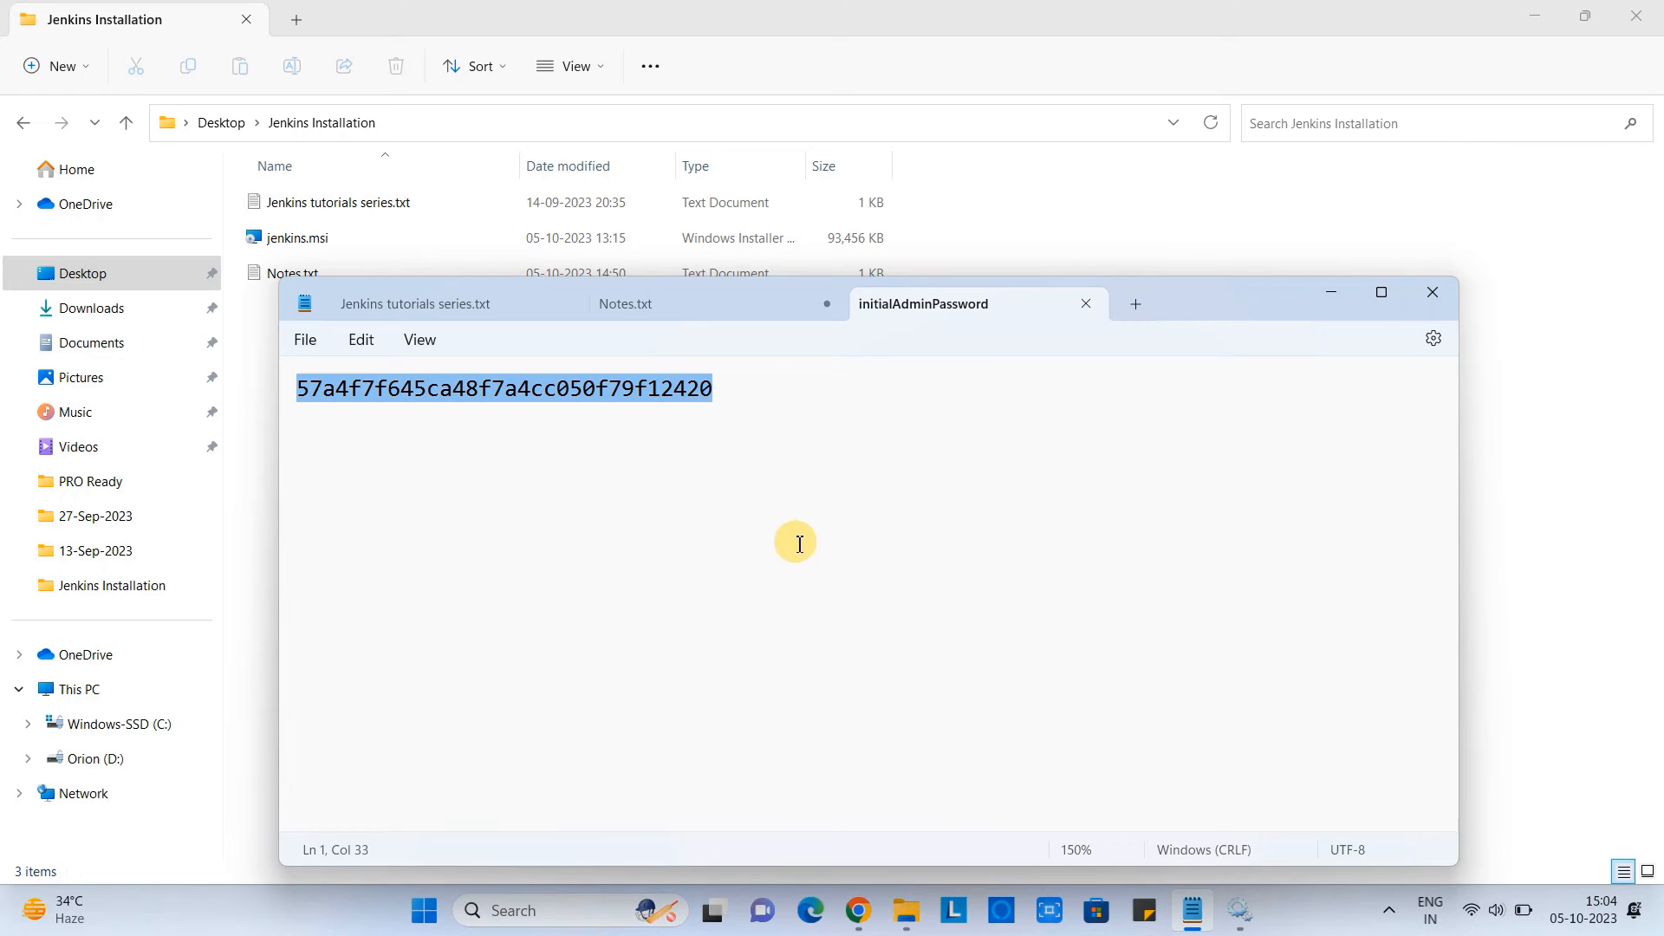
pyautogui.click(856, 910)
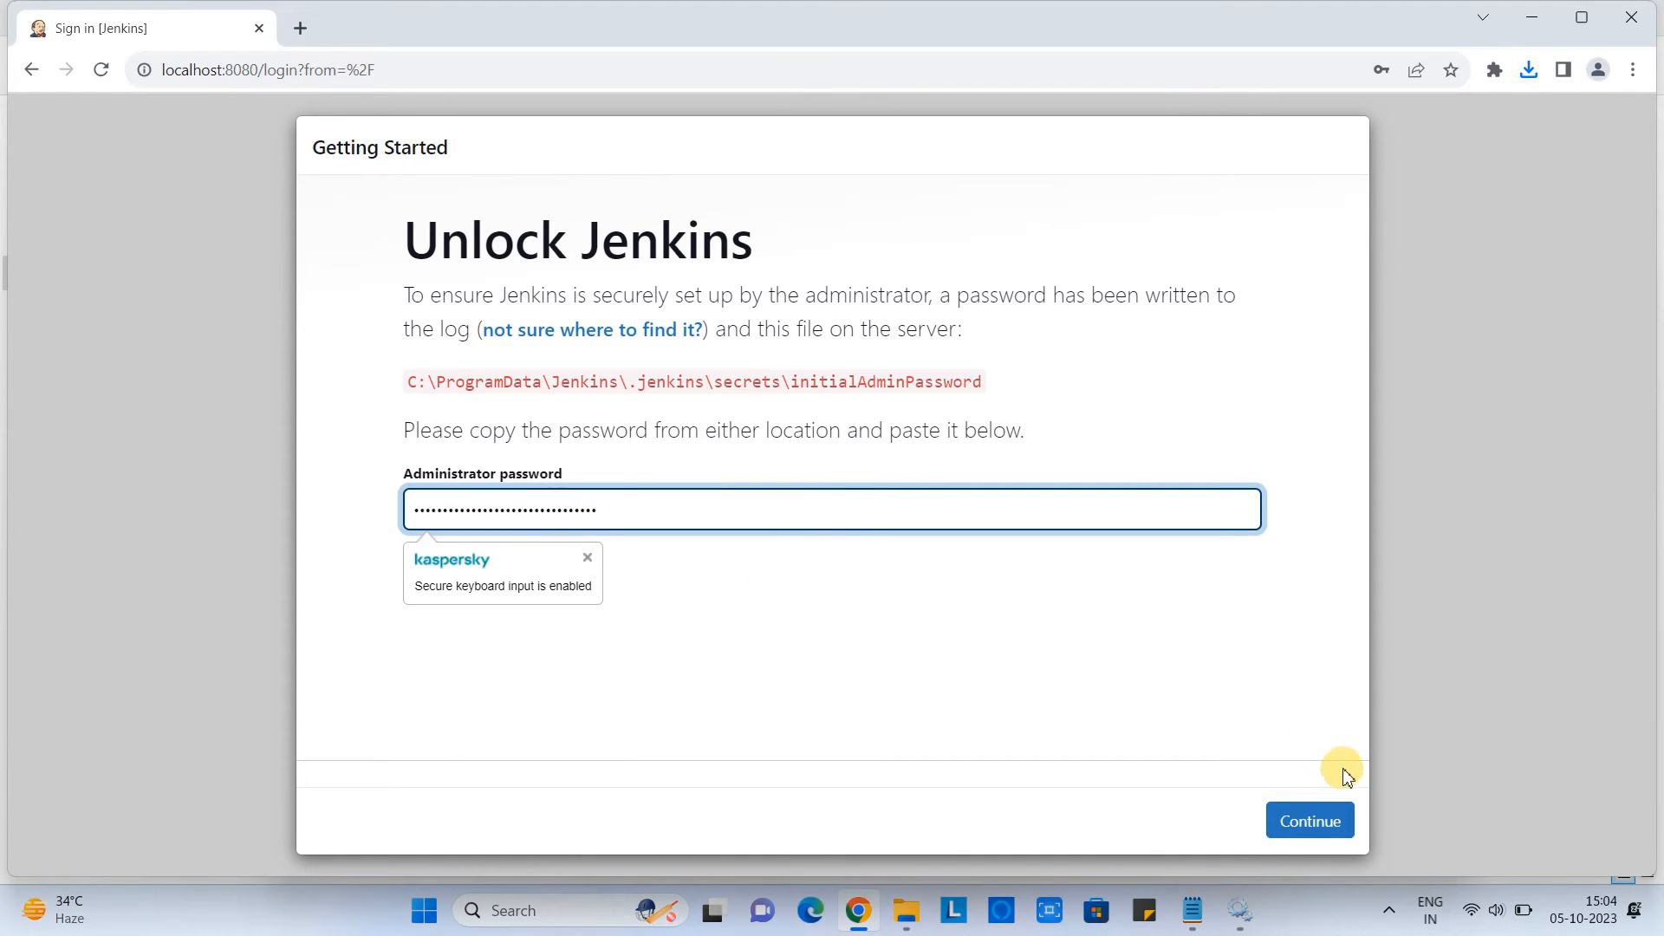
# Submit the administrator password to unlock Jenkins and reach the Customize Jenkins page.
pyautogui.click(1309, 820)
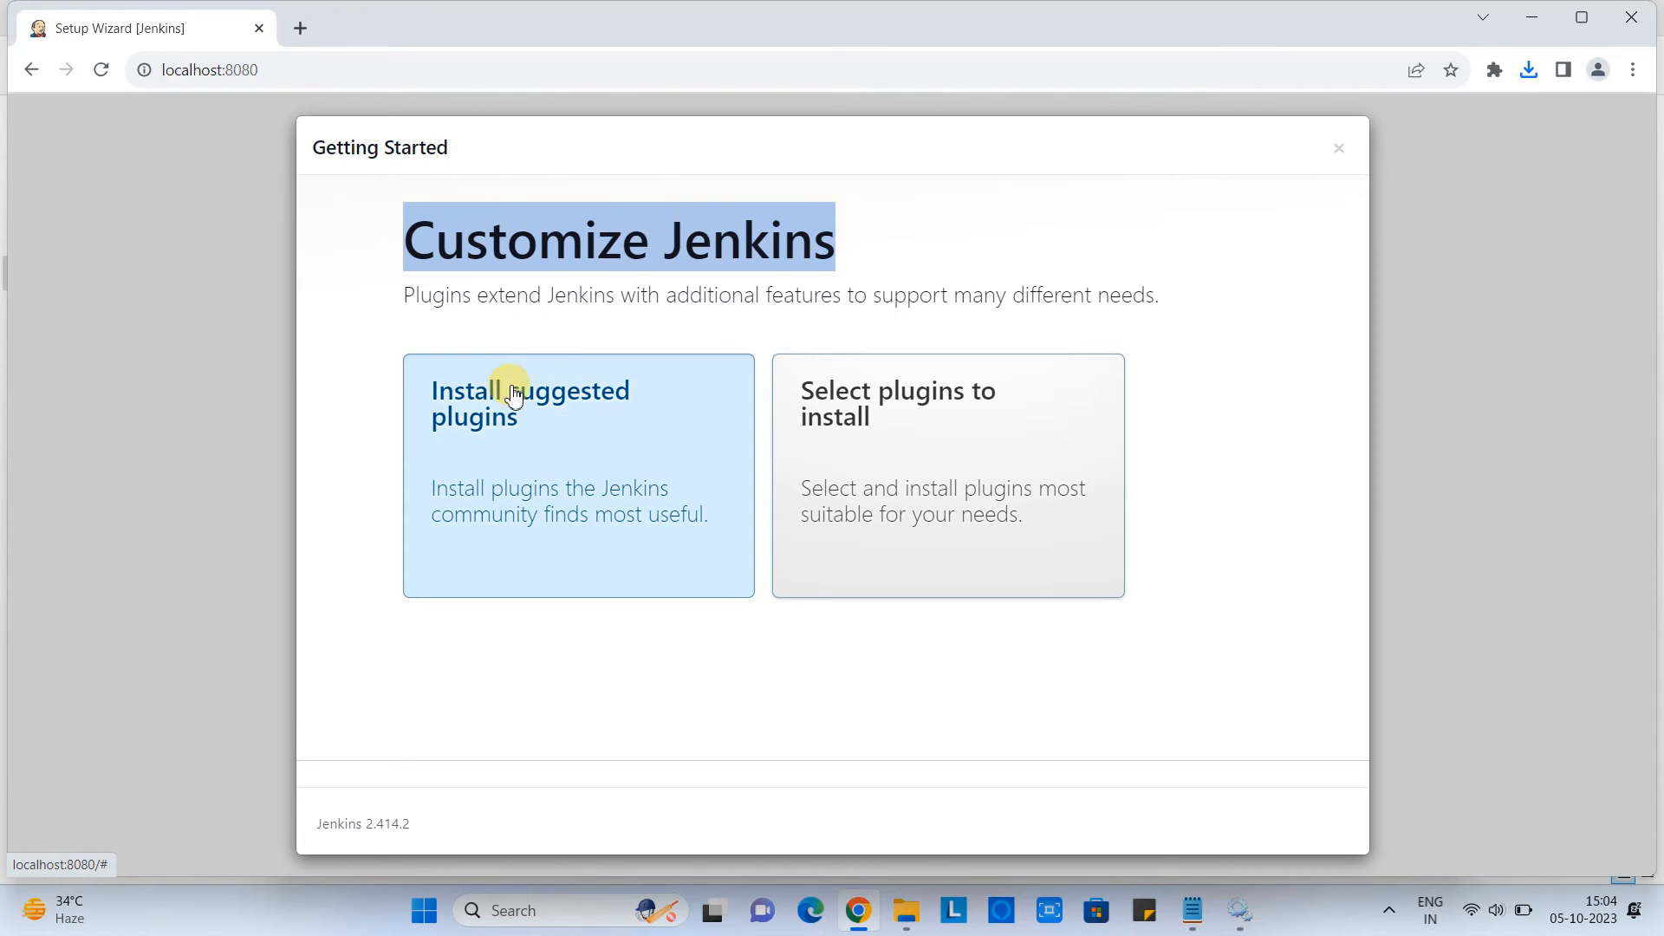
pyautogui.moveTo(595, 468)
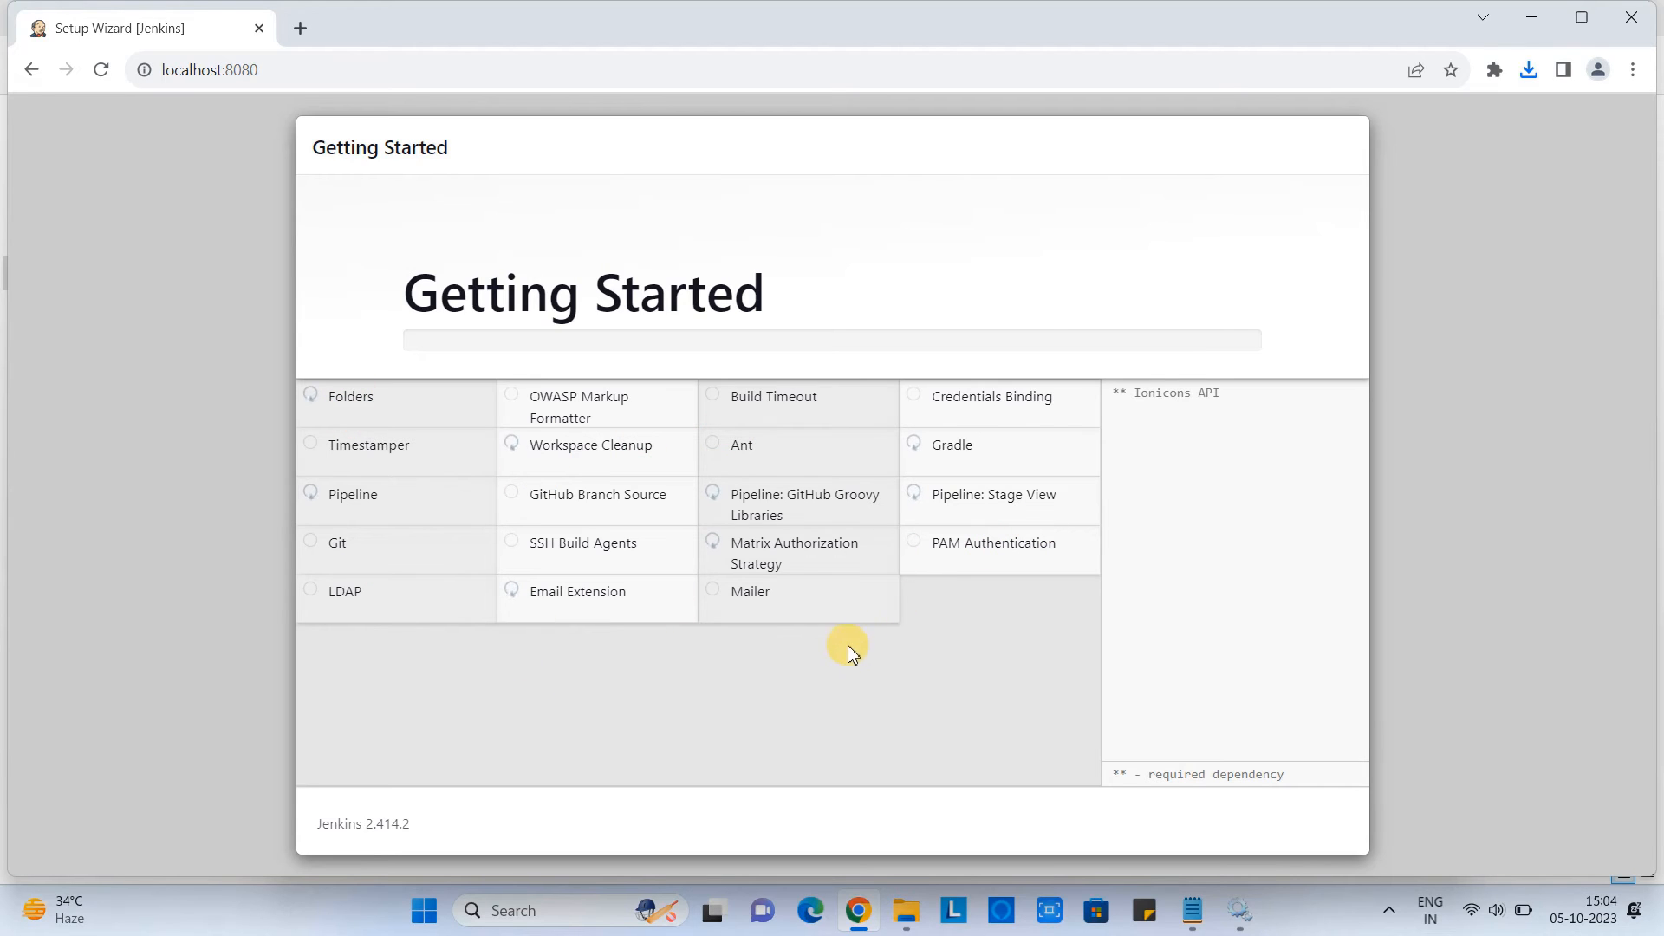
pyautogui.moveTo(431, 620)
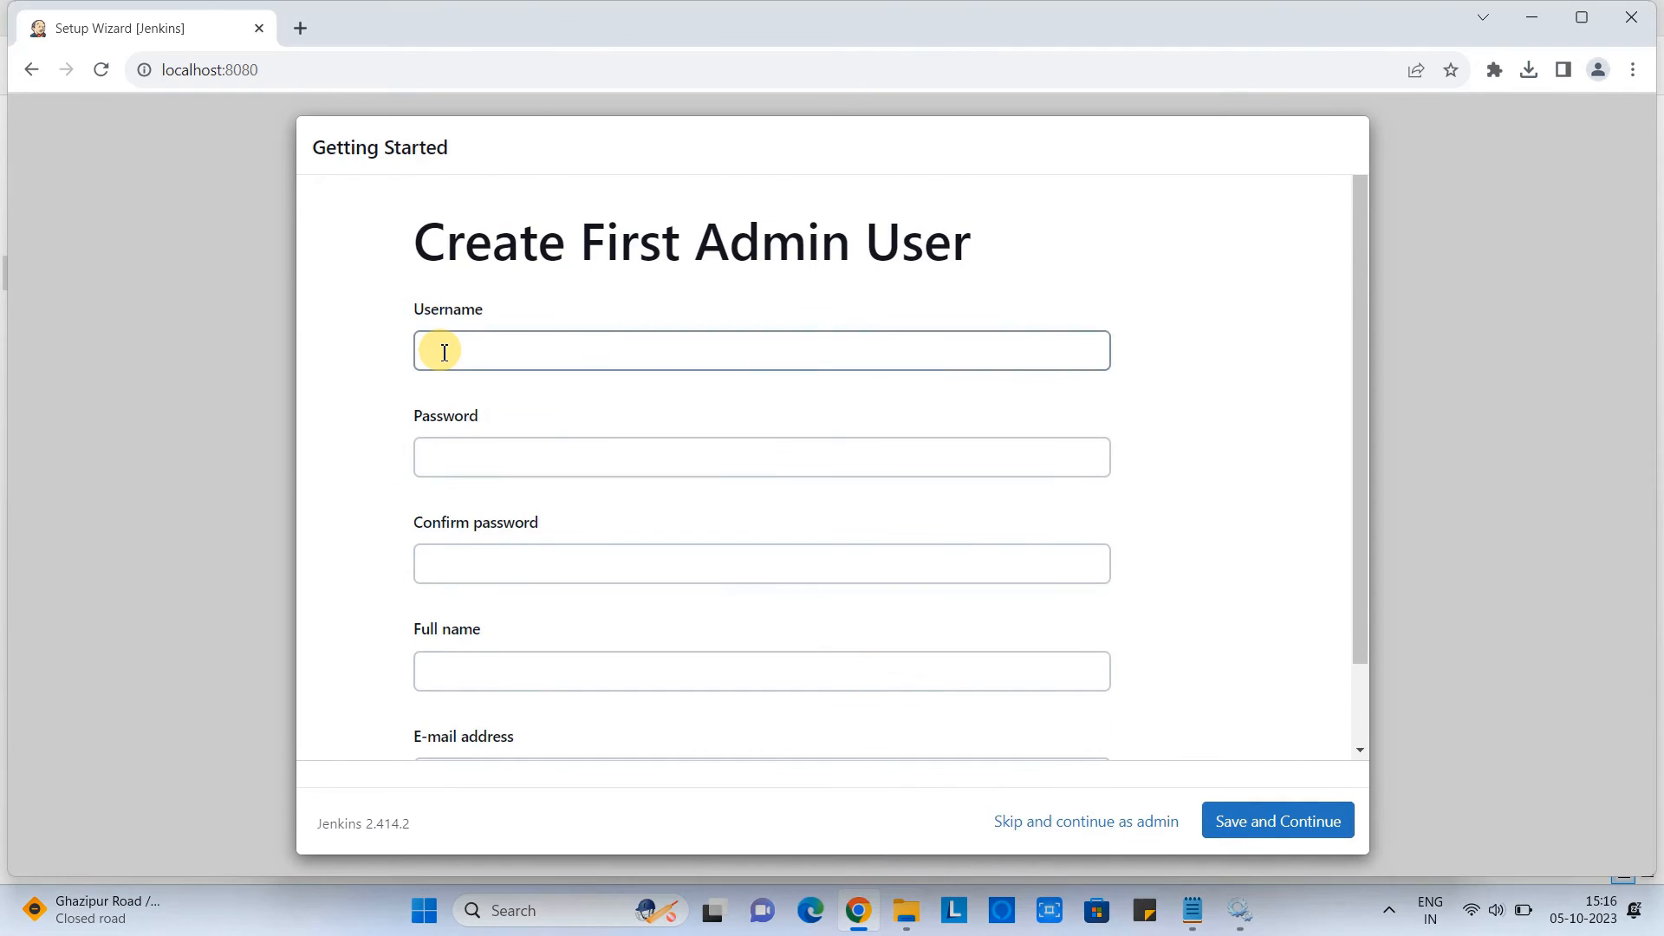
# Enter the admin username 'cool...' and the full name 'cool IT Help' in the Create First Admin User form.
pyautogui.click(761, 350)
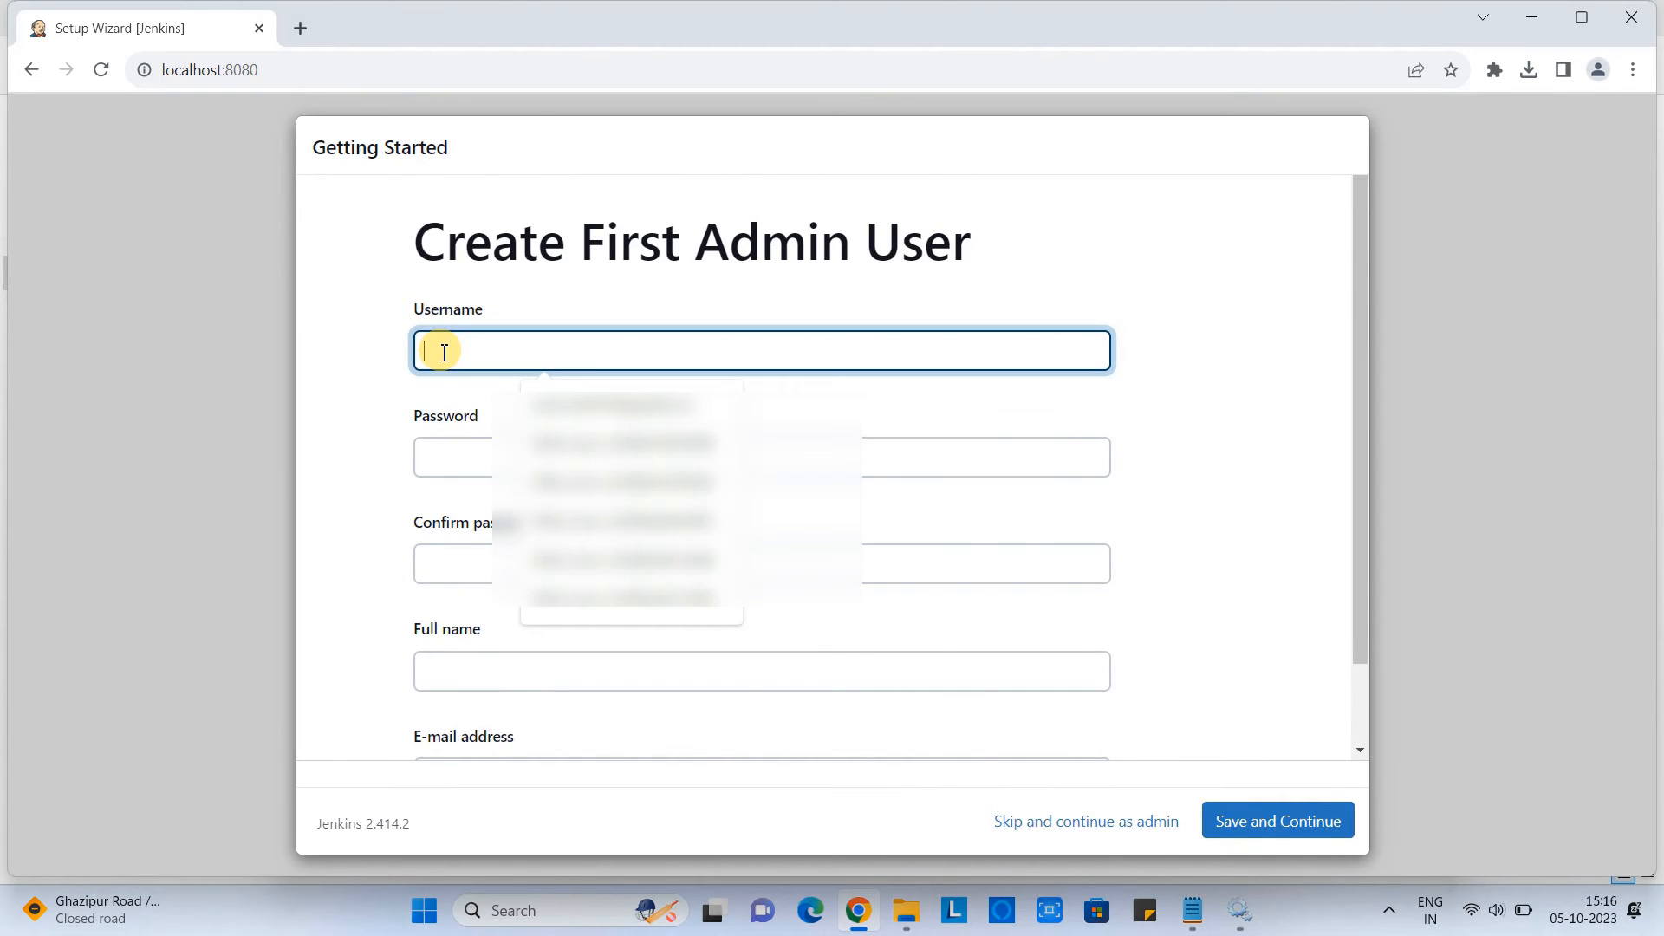
pyautogui.write('coolithelp')
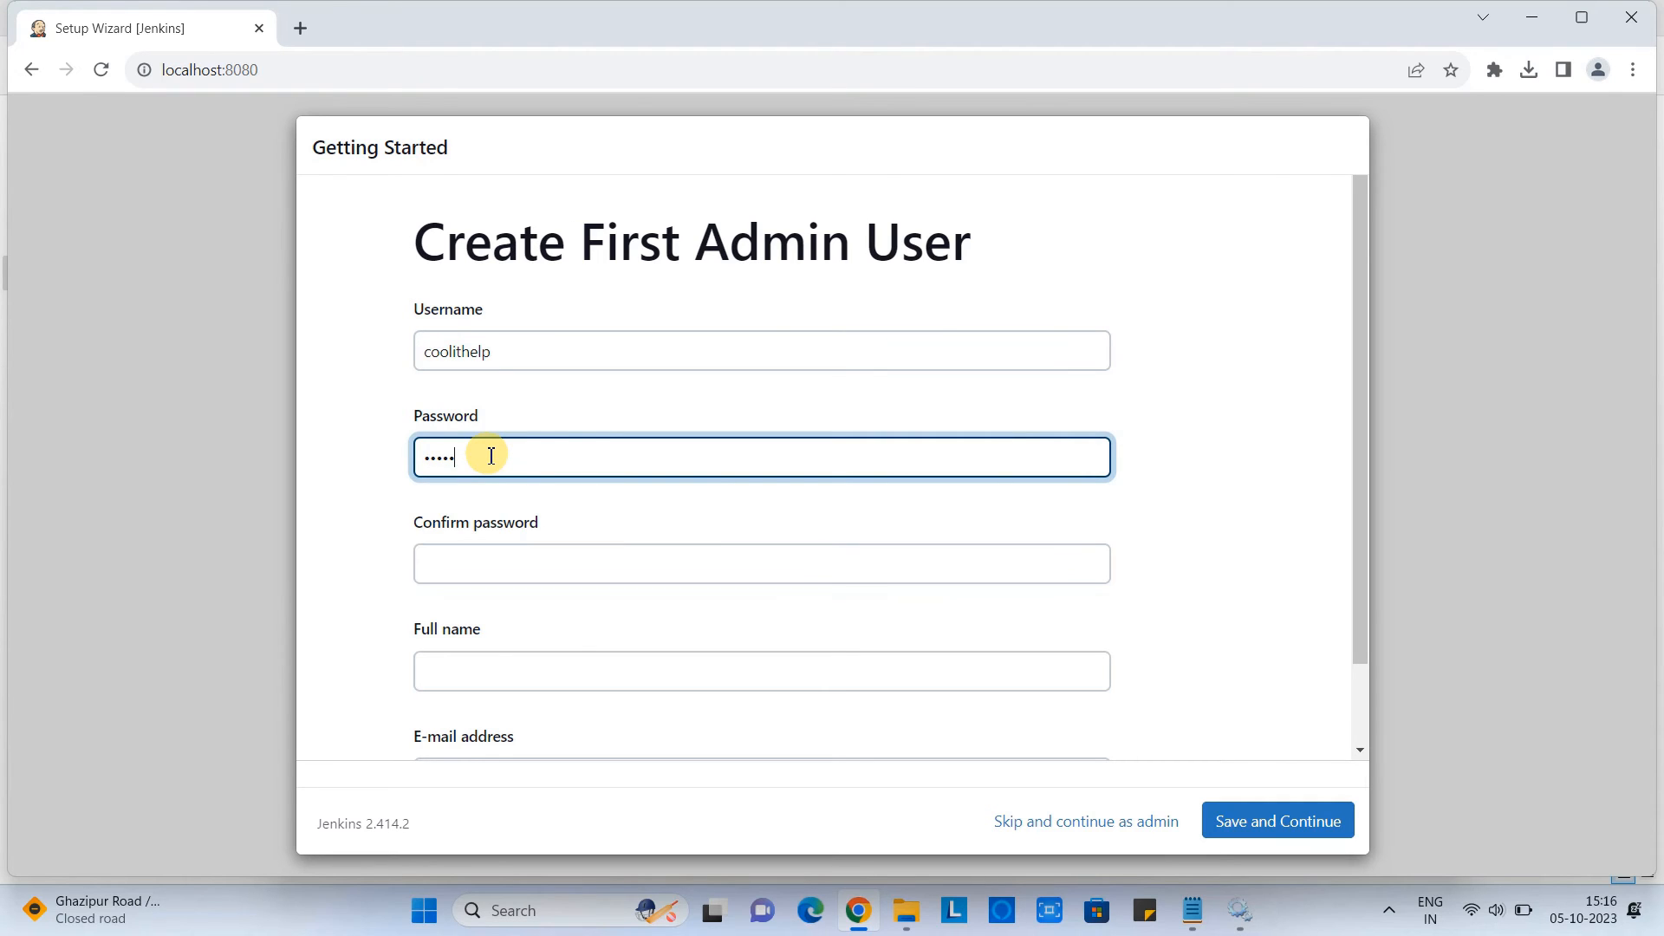
pyautogui.click(760, 564)
pyautogui.write('c')
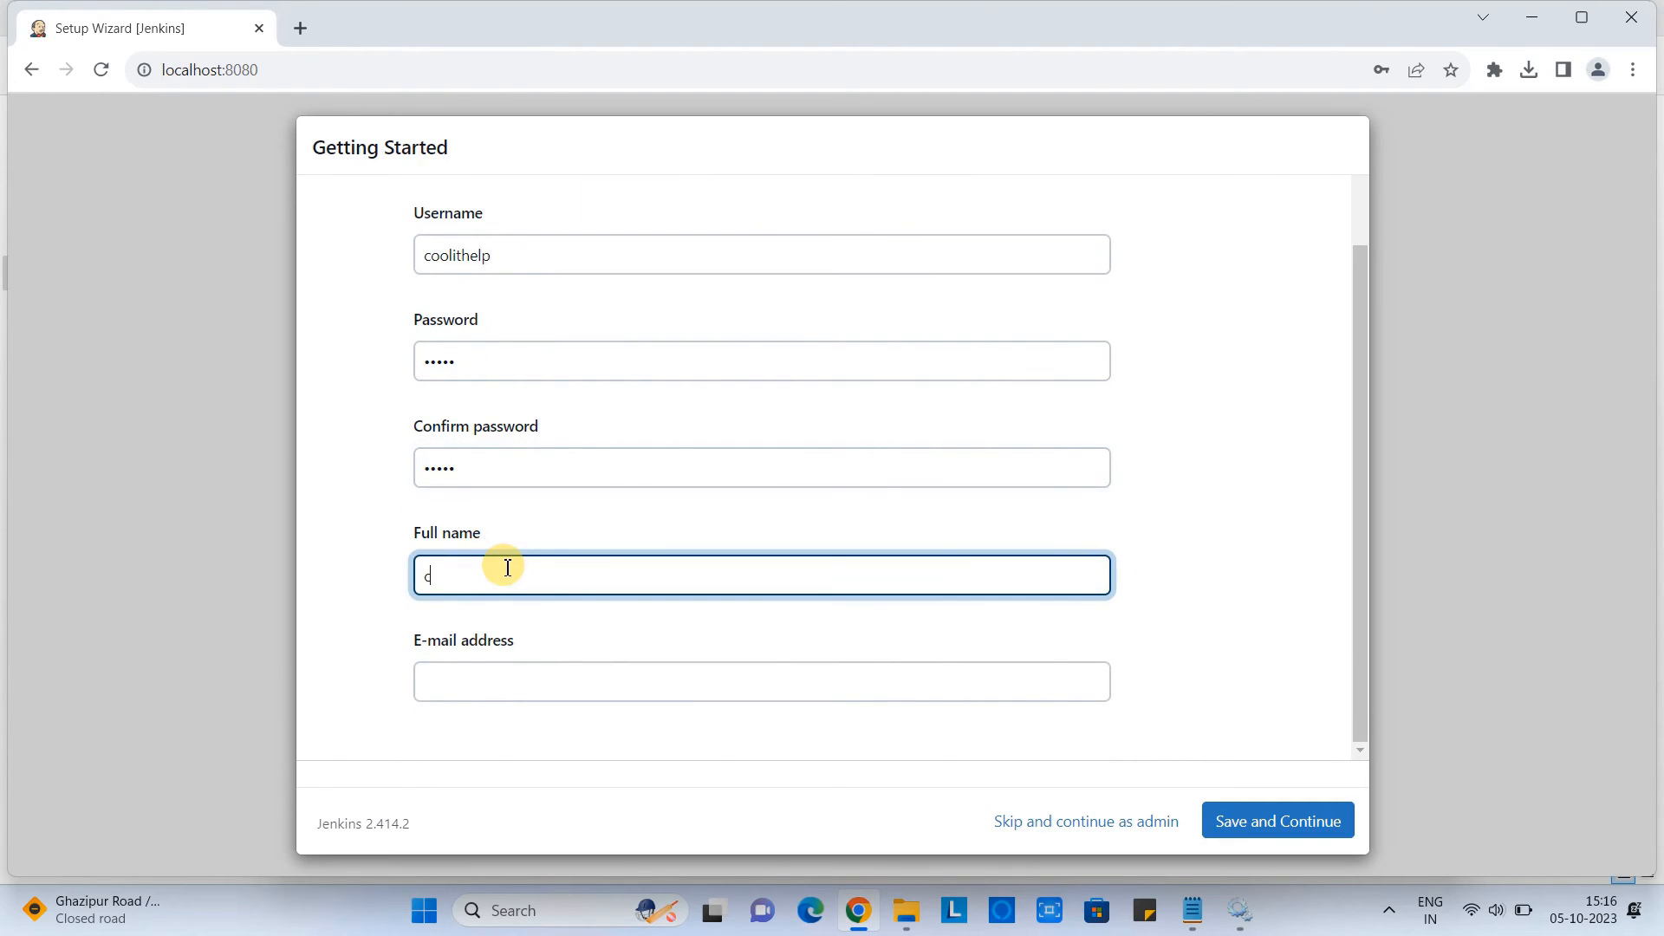
pyautogui.write('ool it')
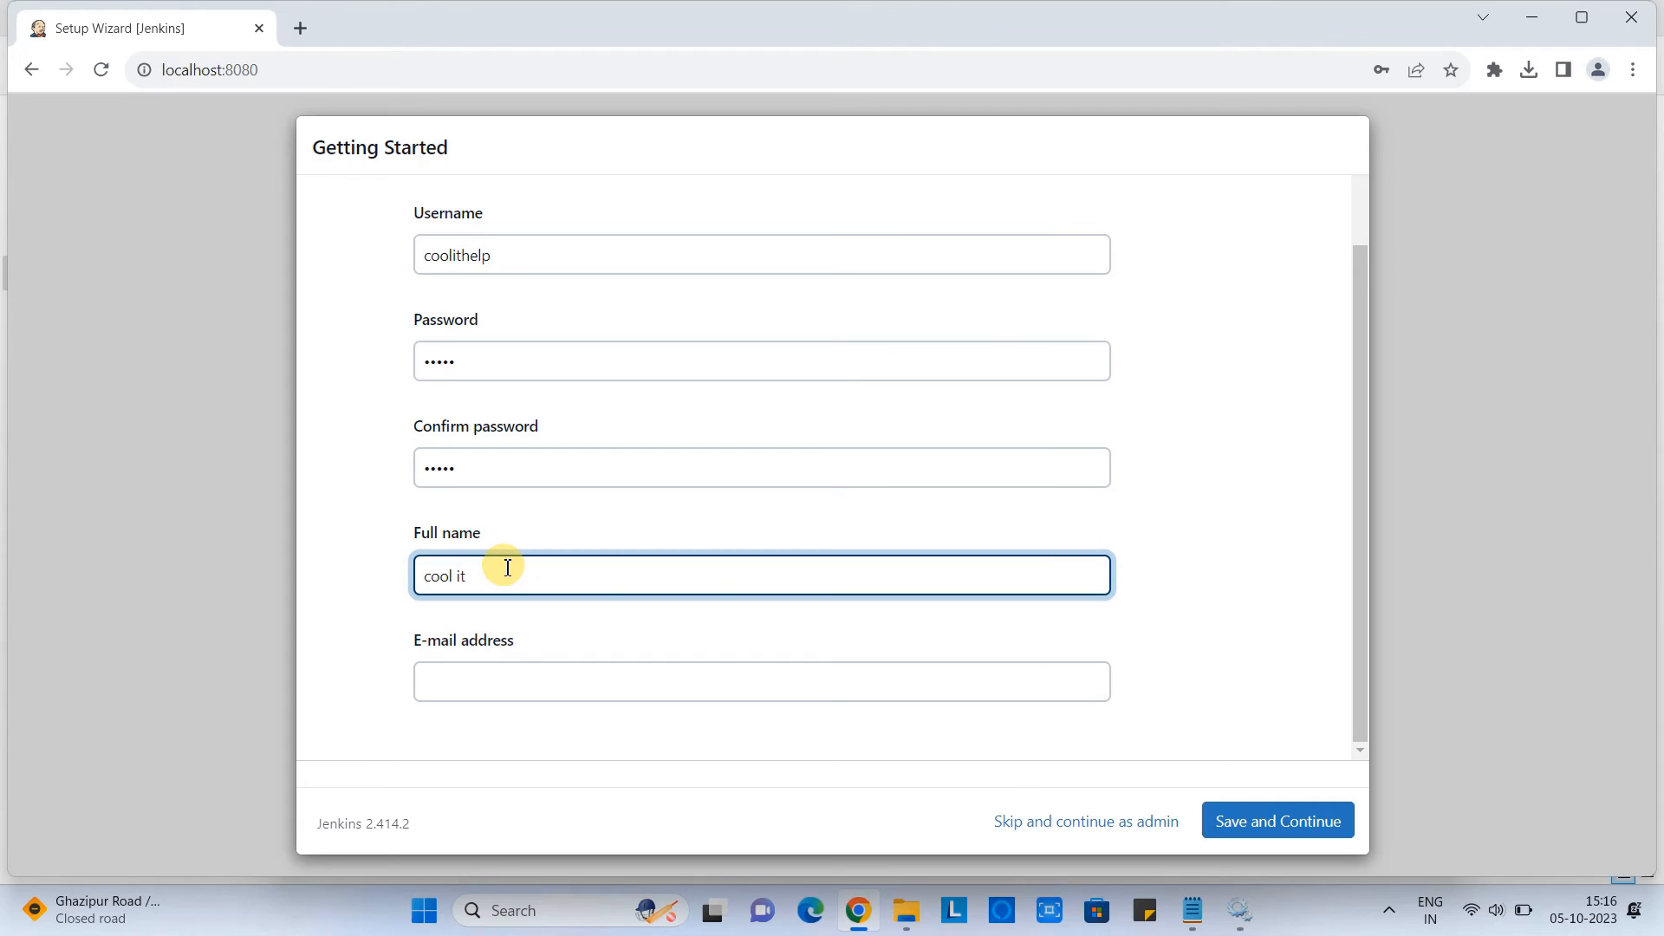
pyautogui.press('Backspace')
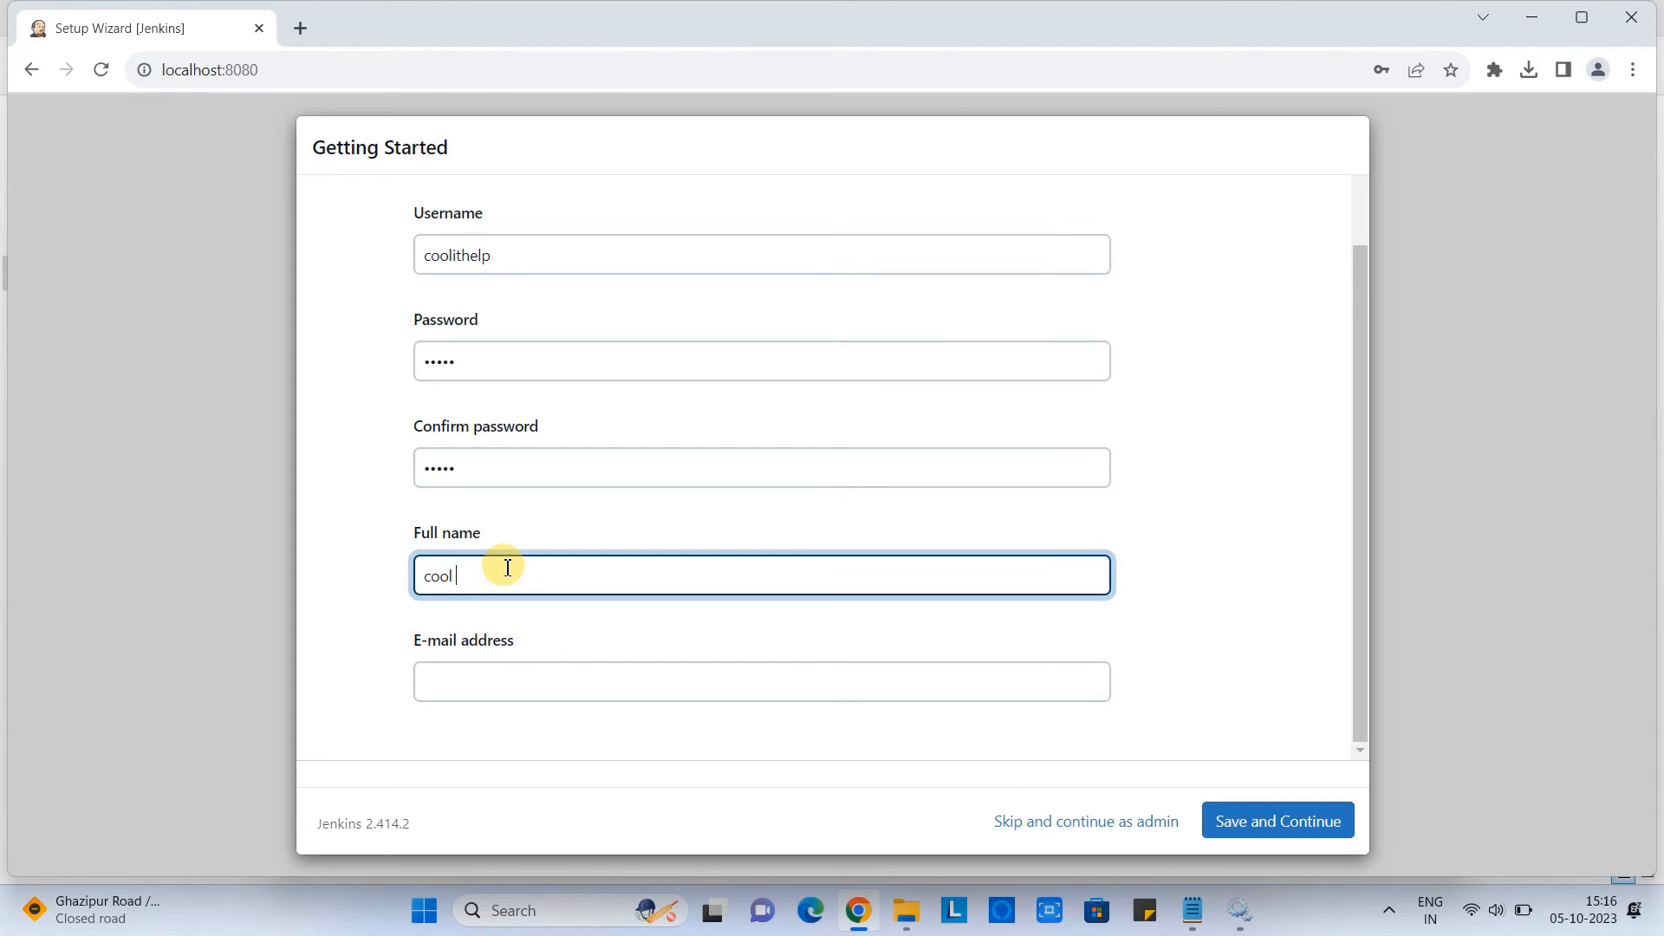
pyautogui.write('IT')
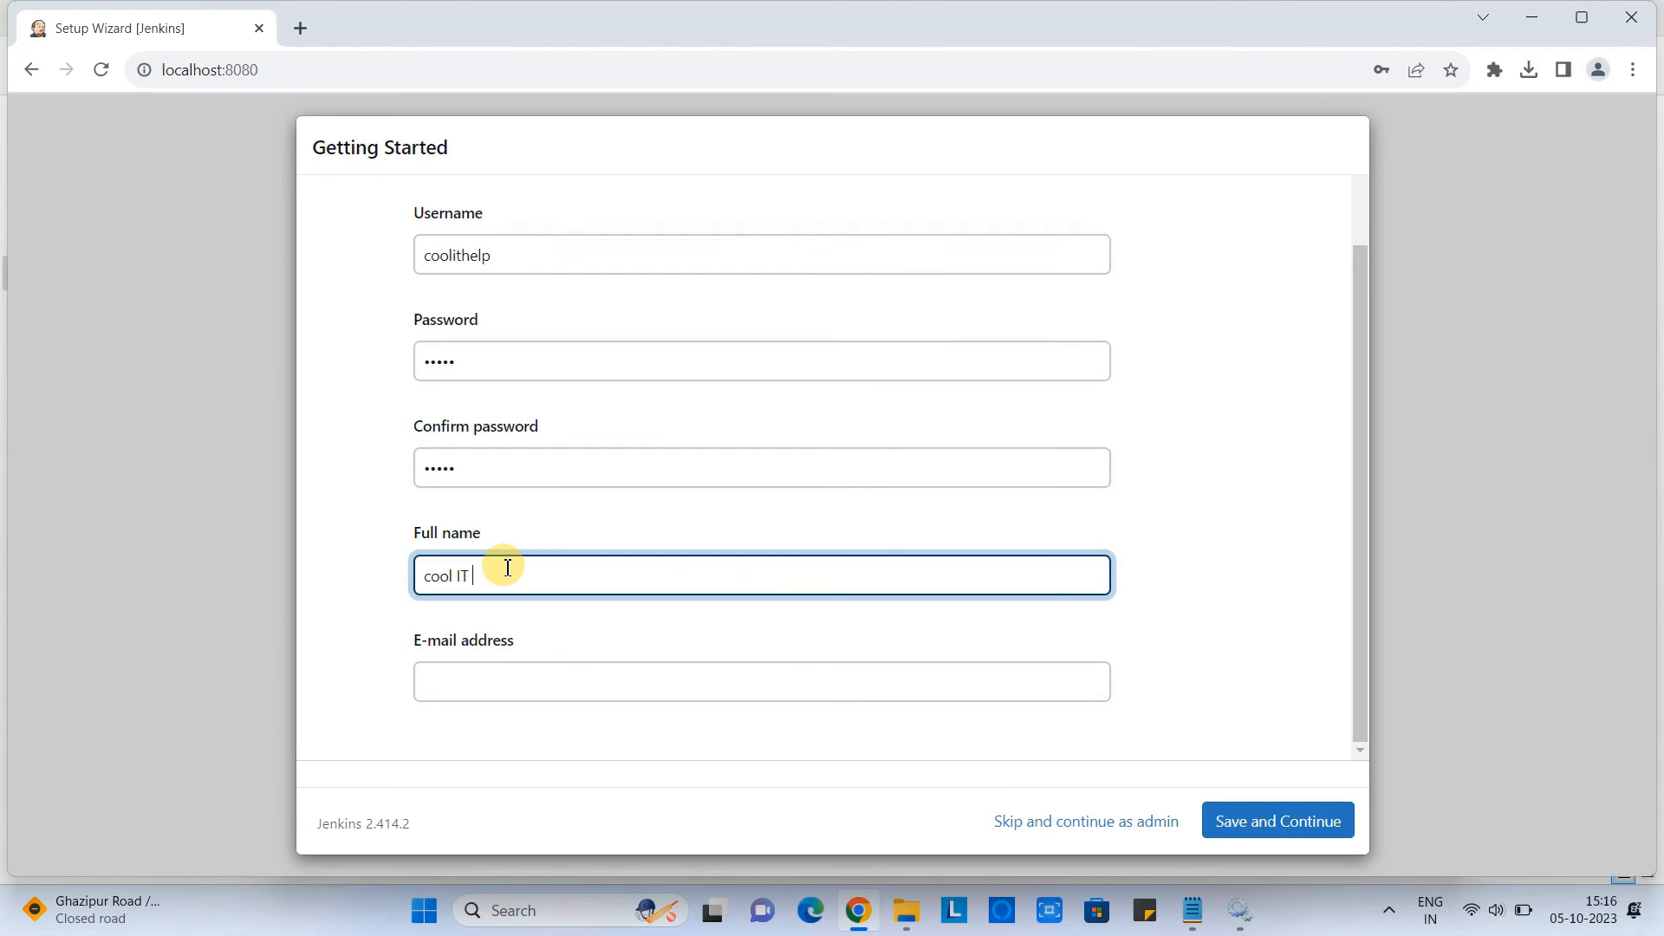
pyautogui.write('Help')
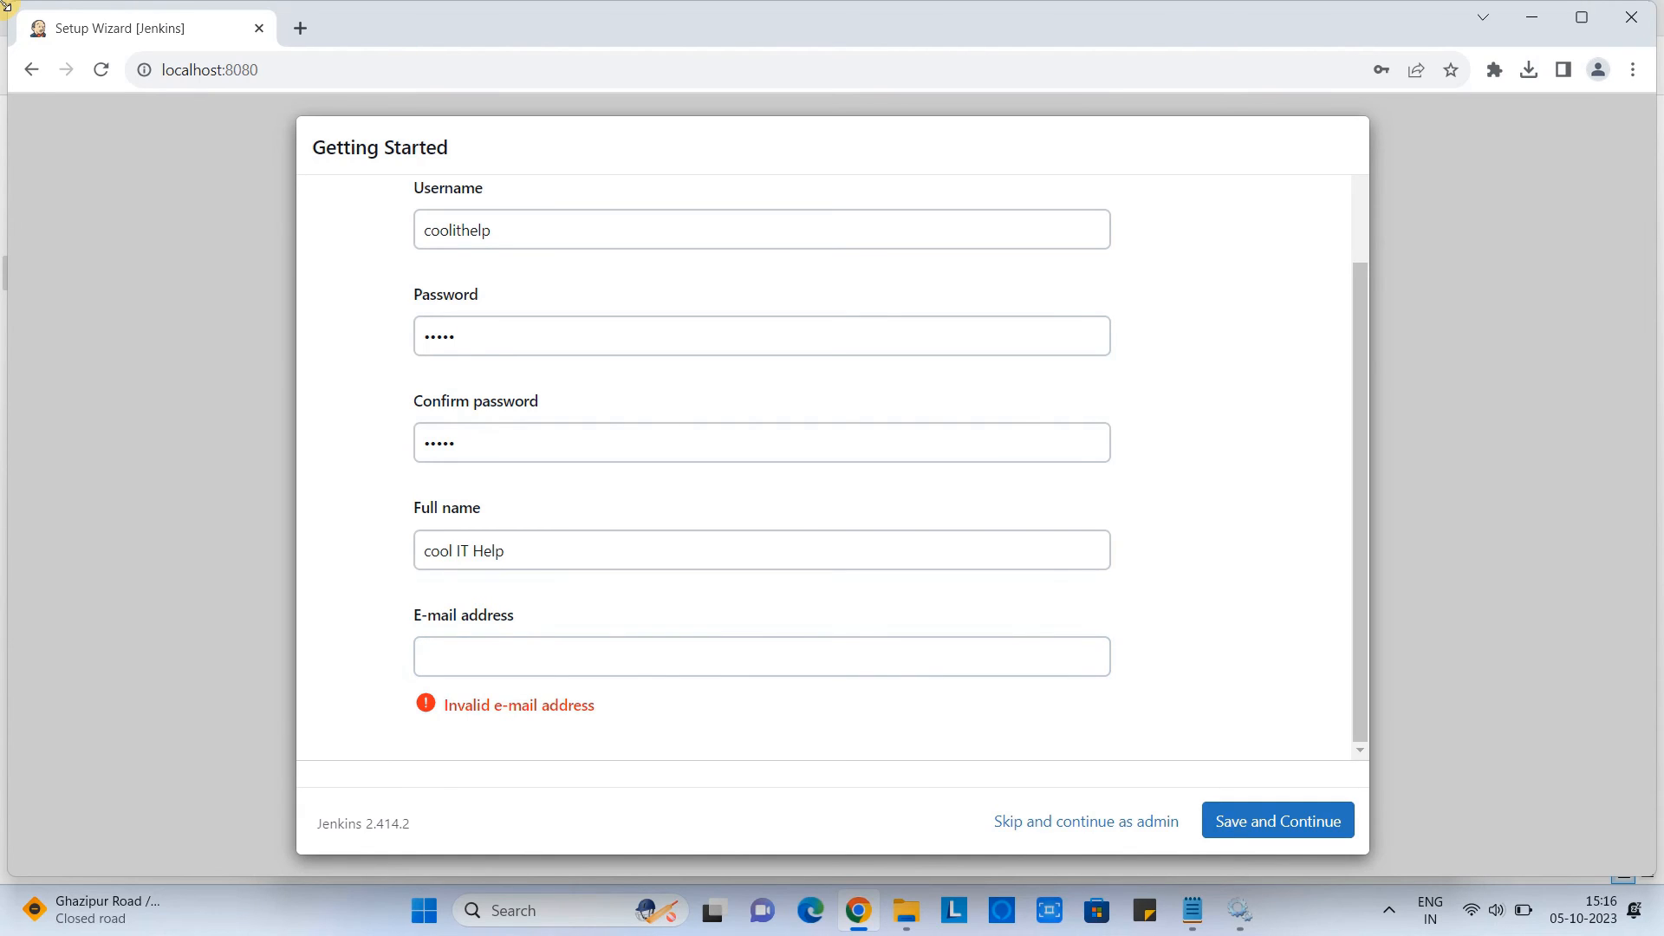
pyautogui.click(1276, 820)
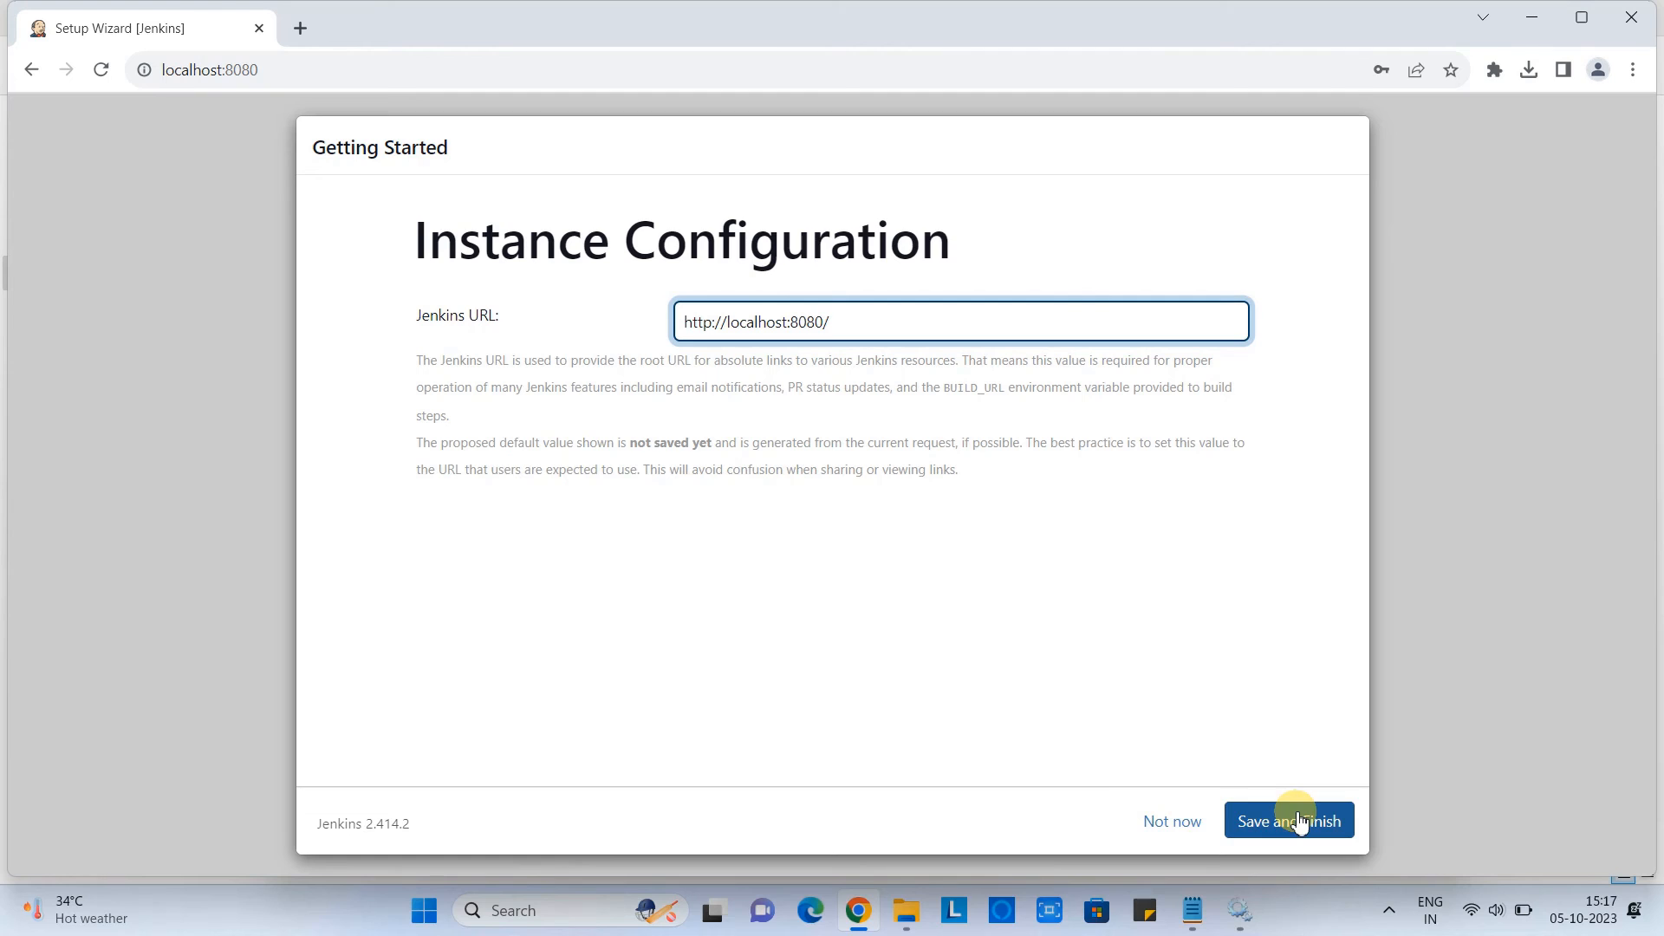
pyautogui.moveTo(758, 315)
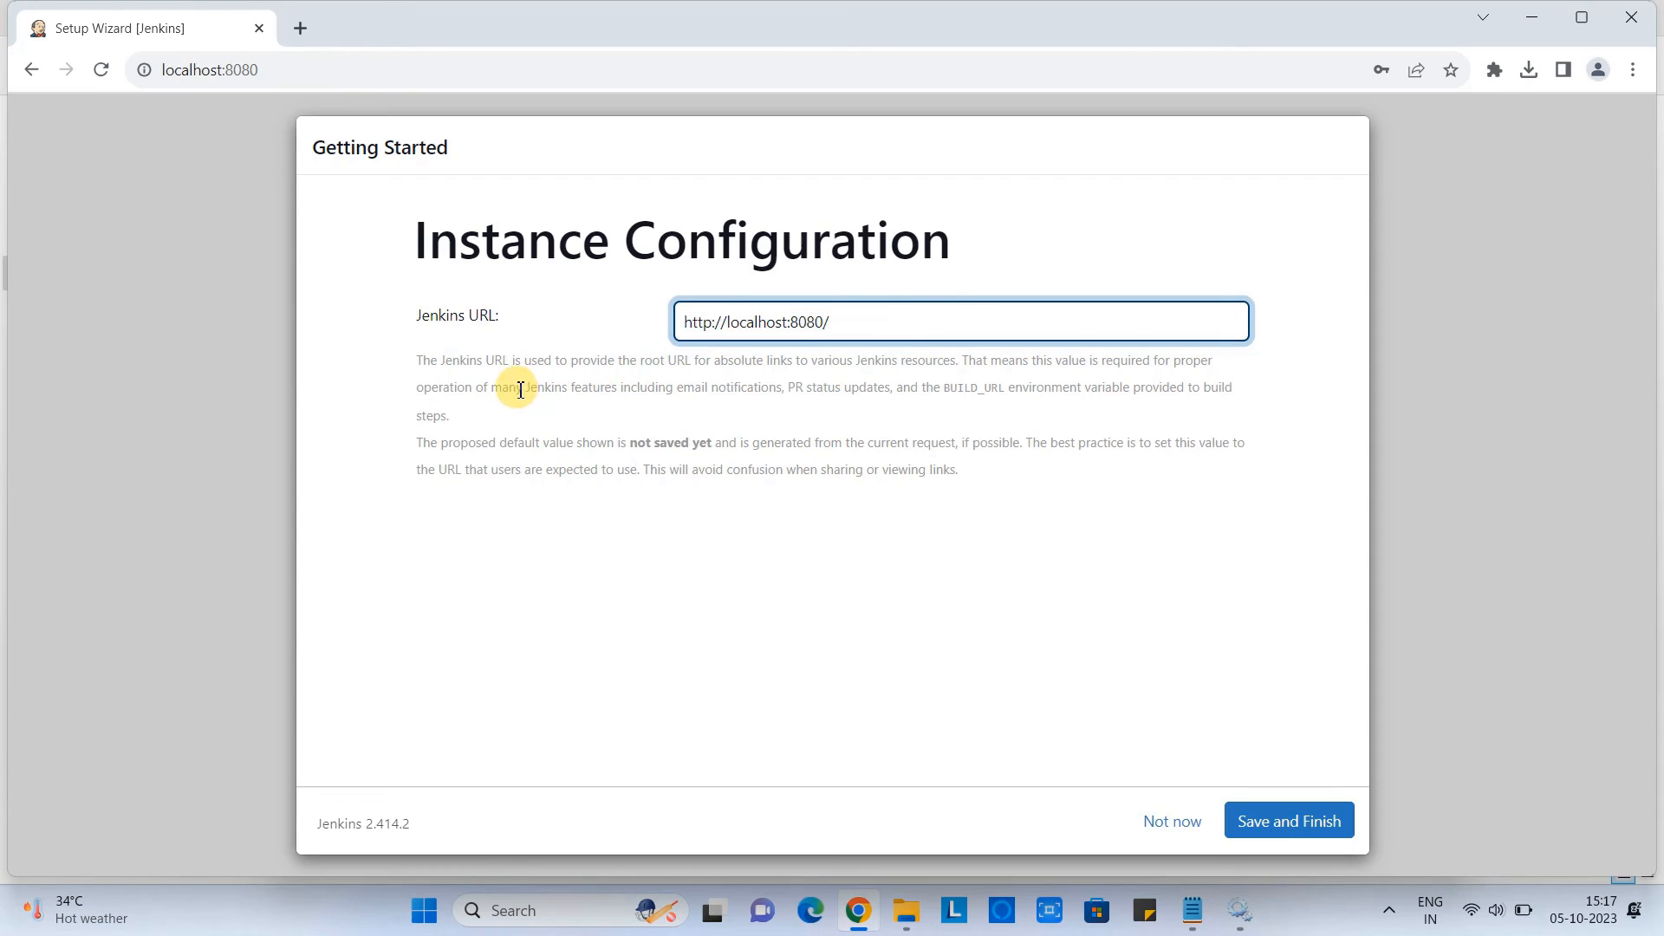
pyautogui.moveTo(861, 330)
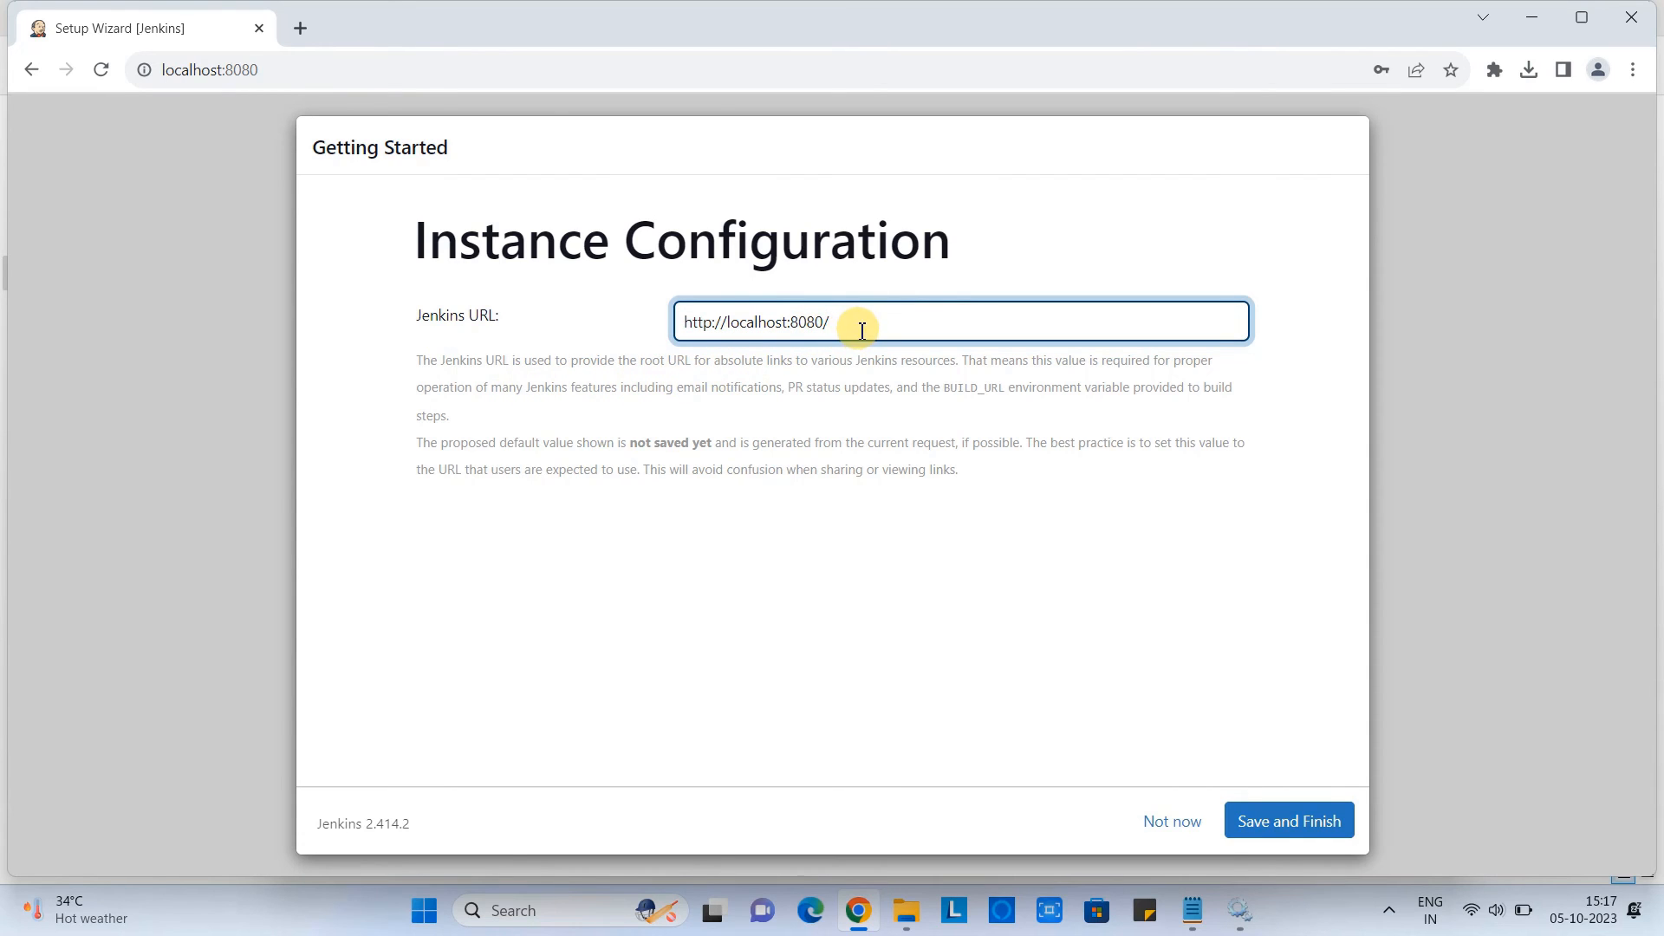
pyautogui.click(1287, 820)
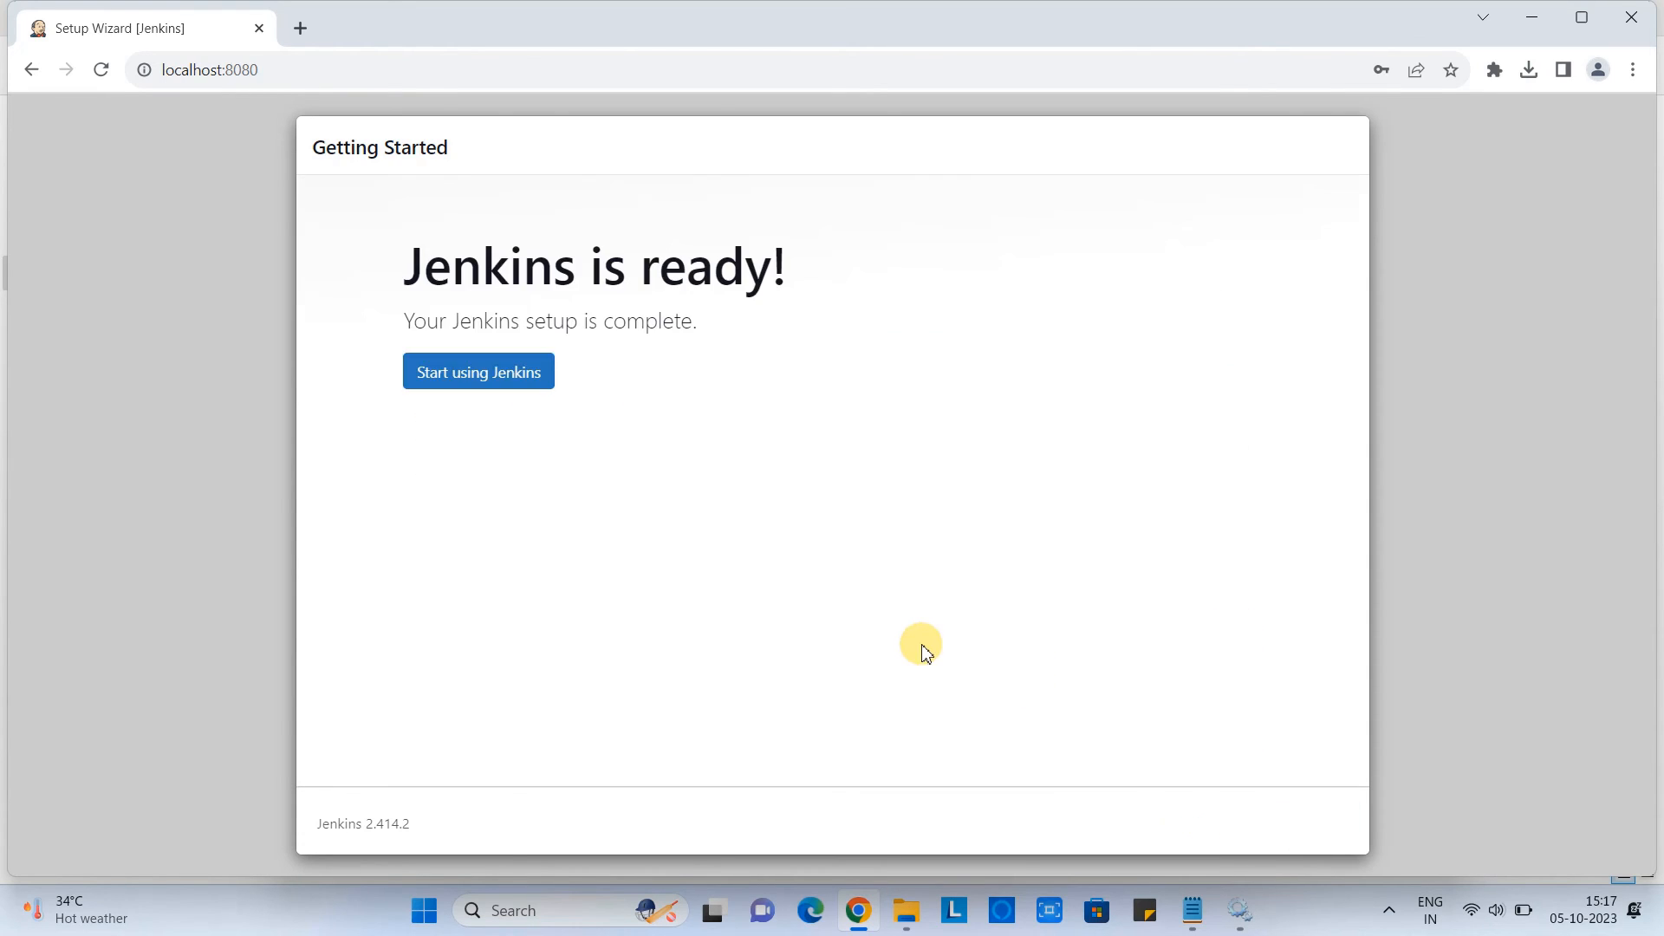
pyautogui.moveTo(454, 269)
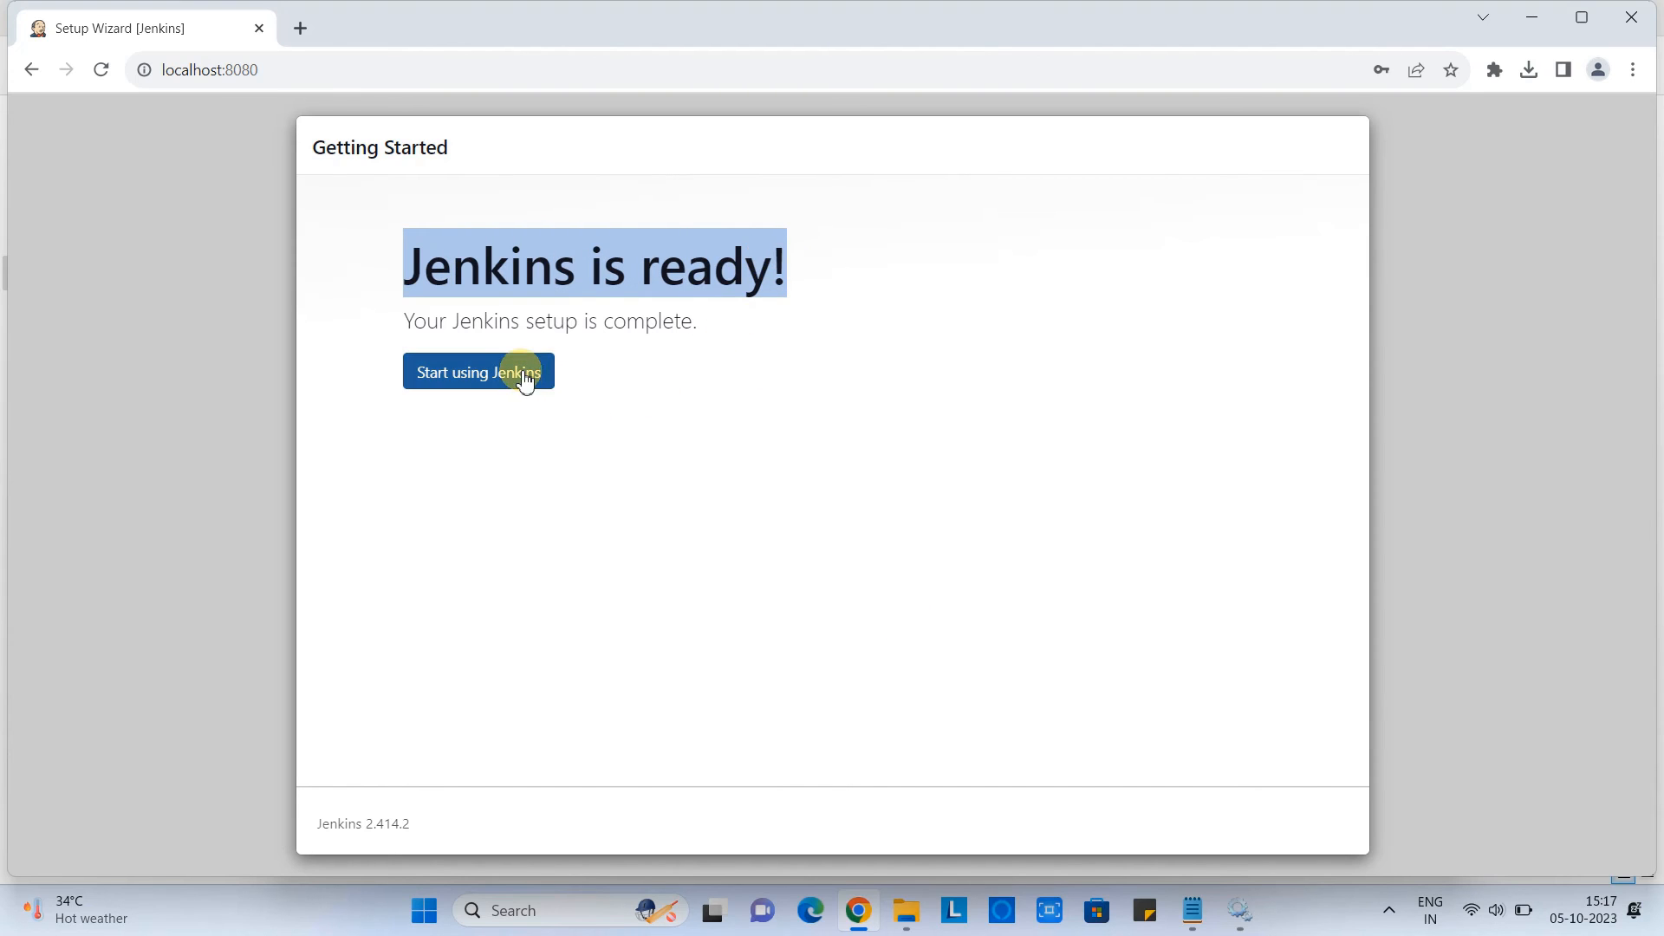
# Browse the Welcome to Jenkins dashboard, then go to Manage Jenkins.
pyautogui.click(479, 372)
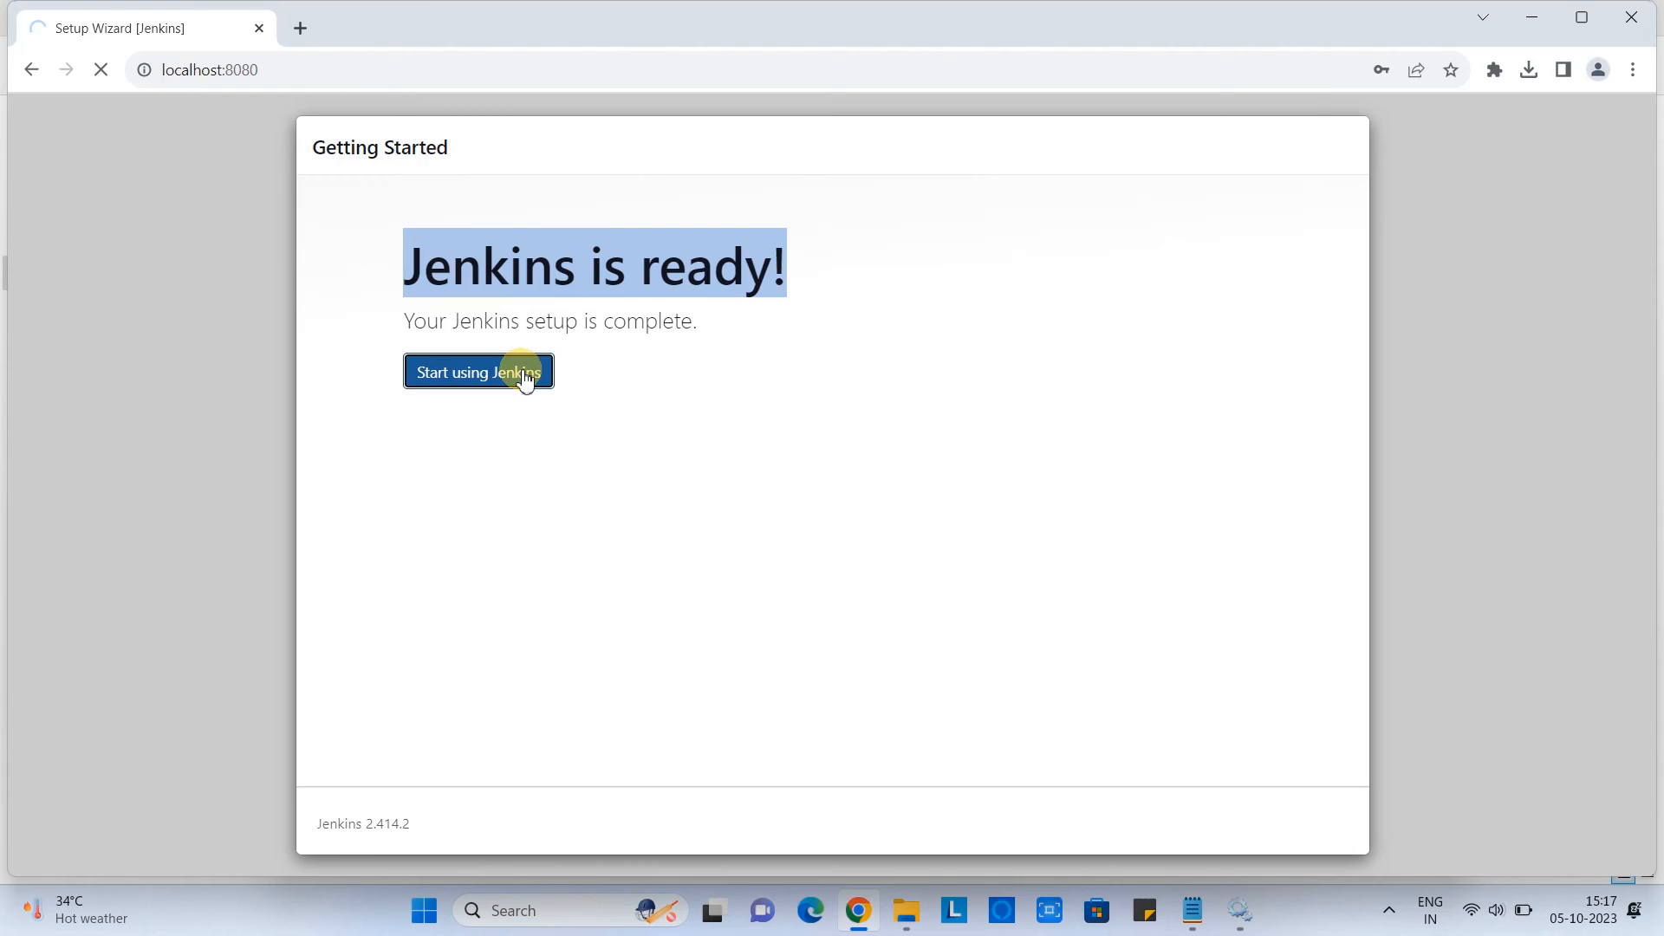
pyautogui.click(479, 372)
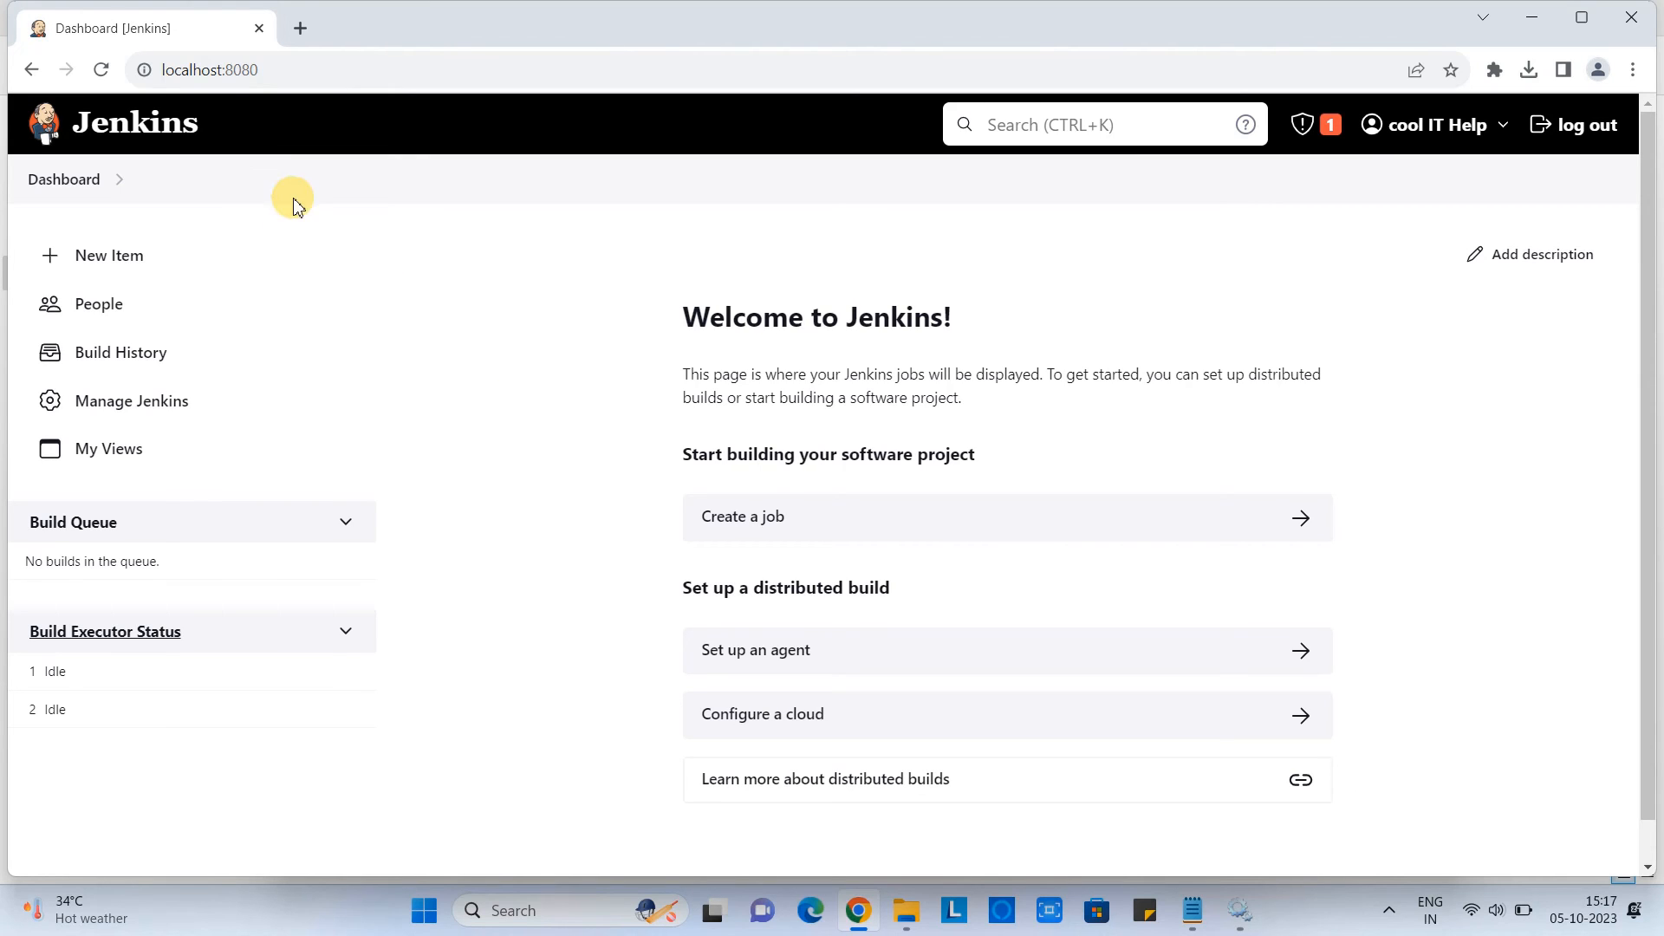
pyautogui.moveTo(114, 190)
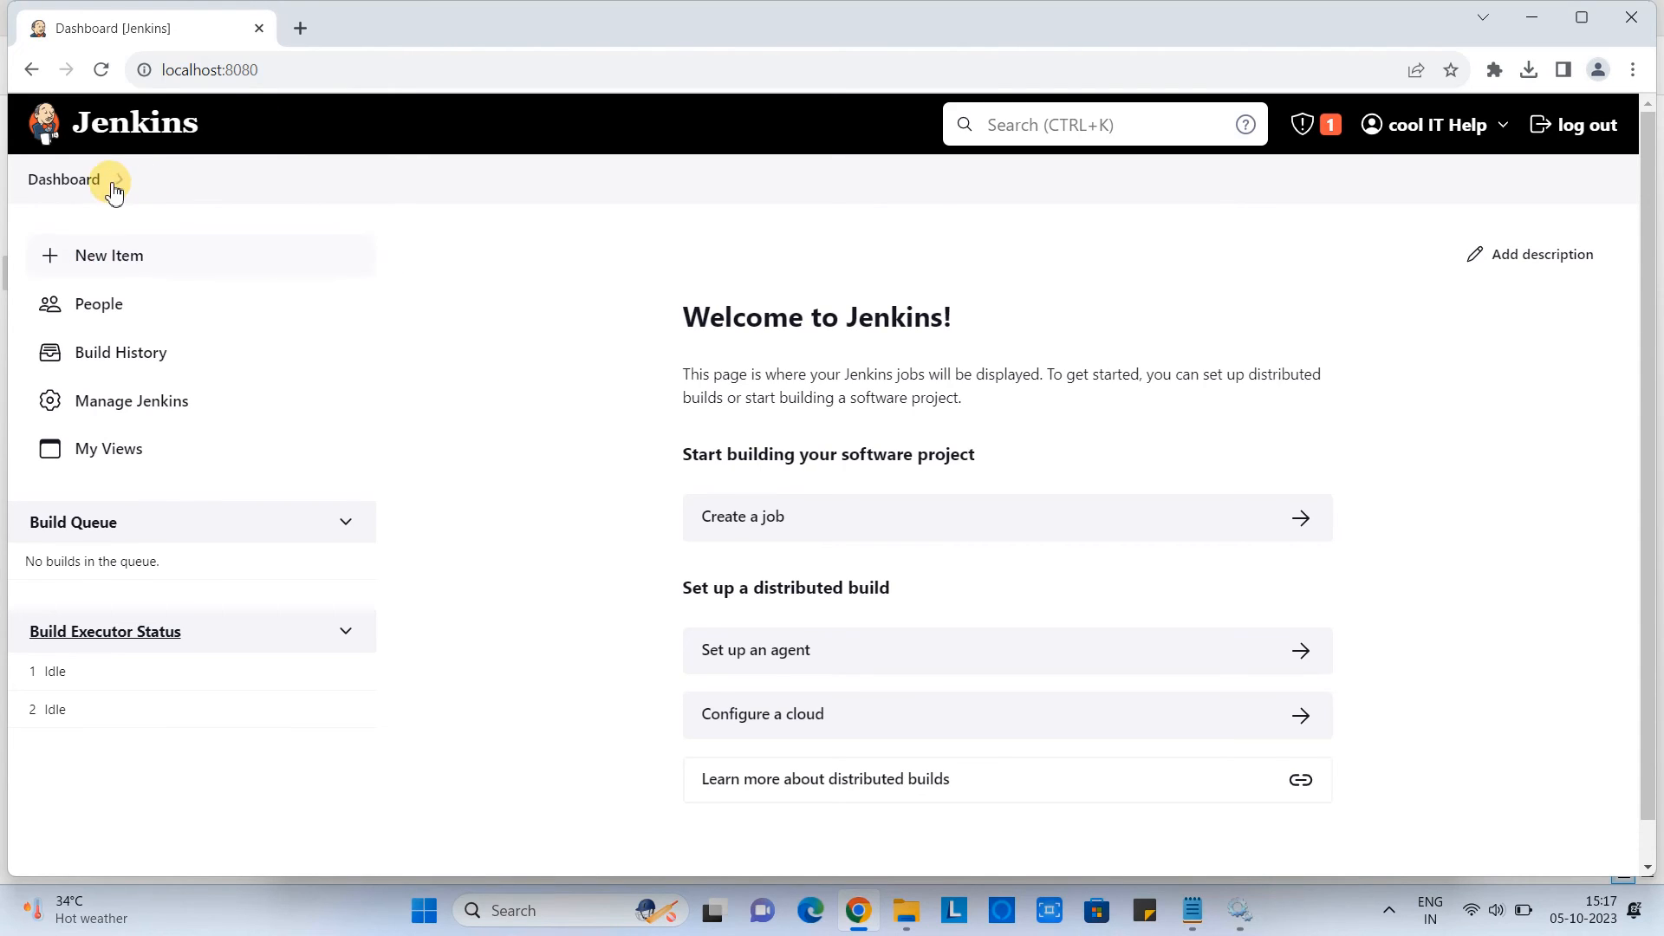
pyautogui.moveTo(687, 324)
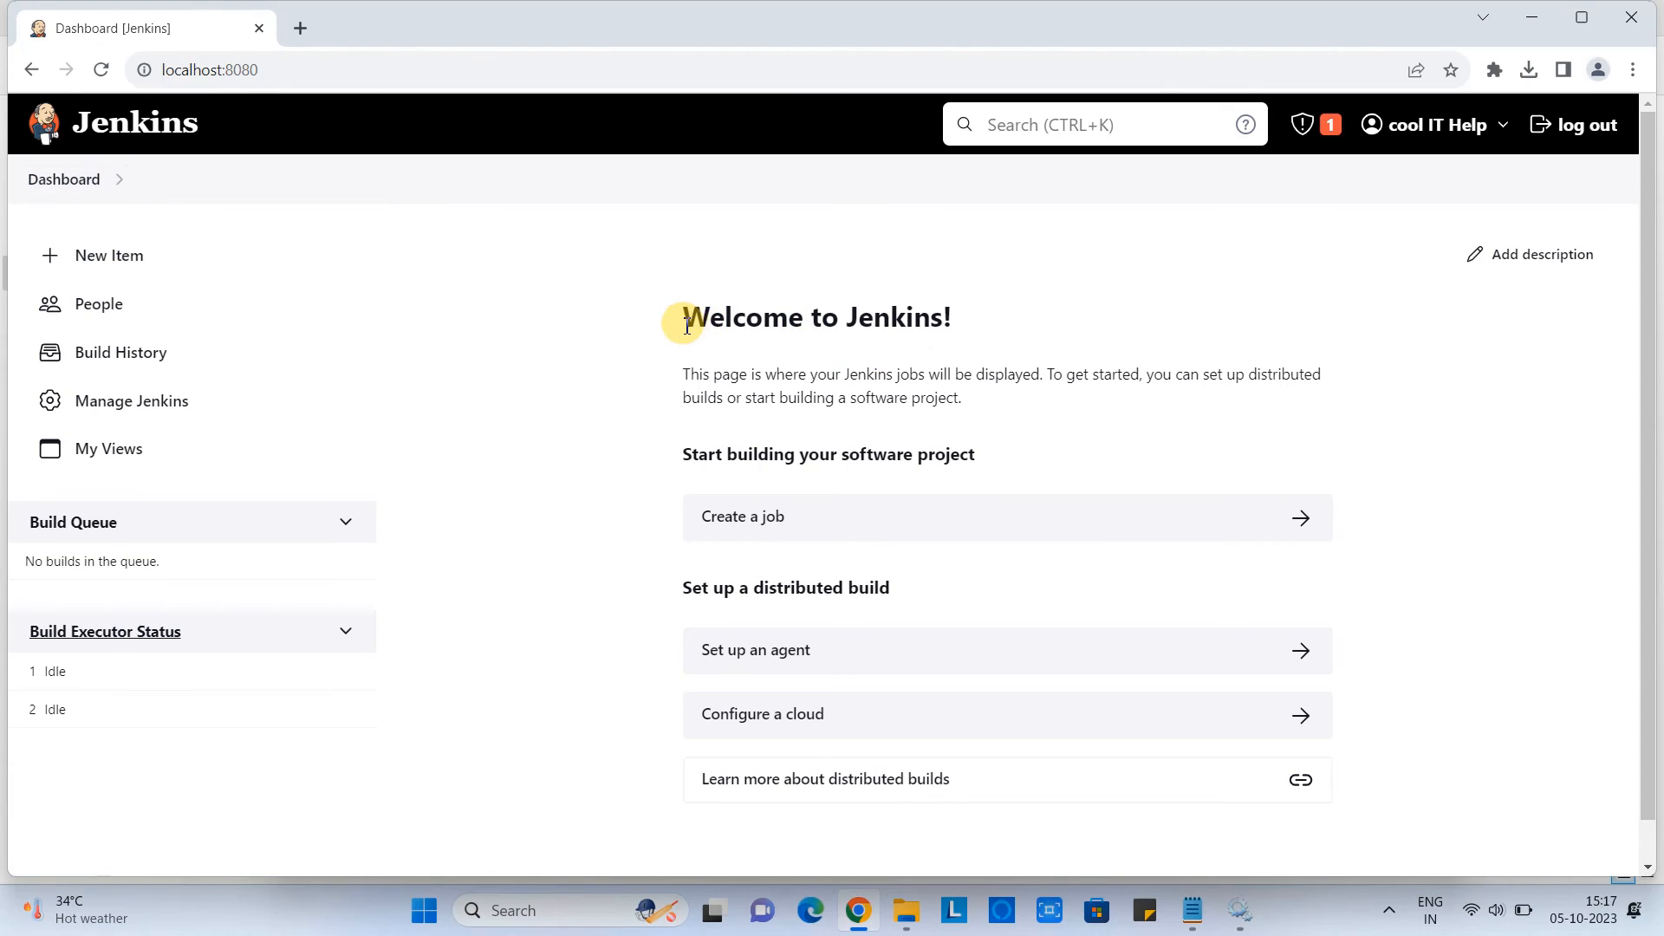
pyautogui.doubleClick(813, 315)
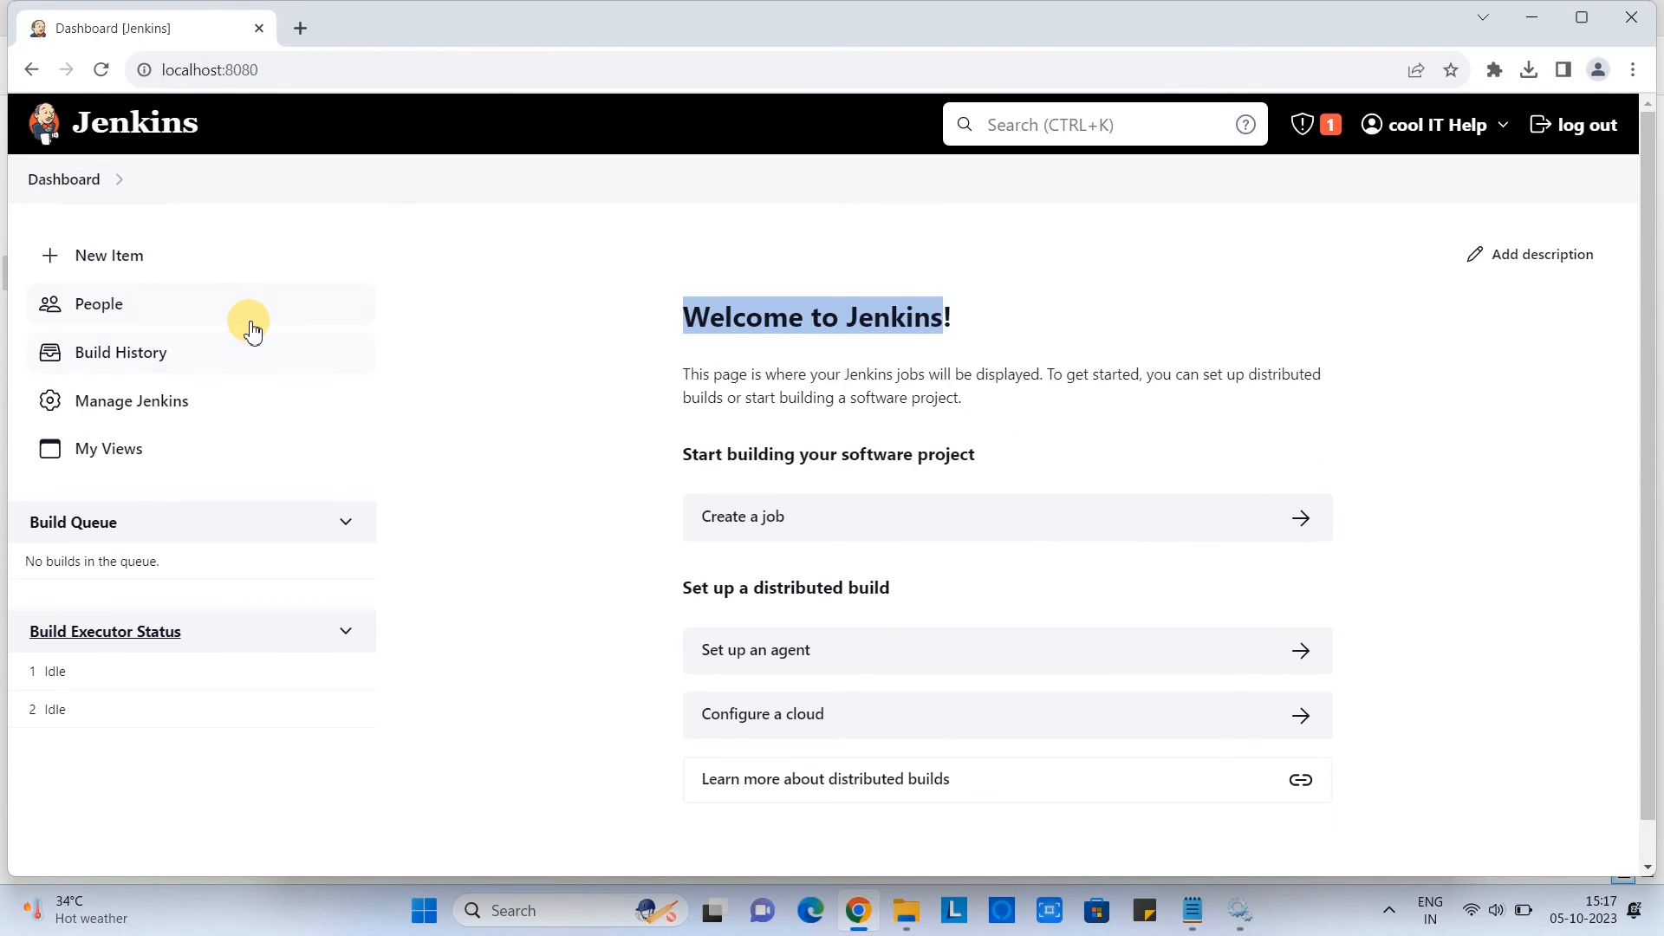
pyautogui.moveTo(167, 709)
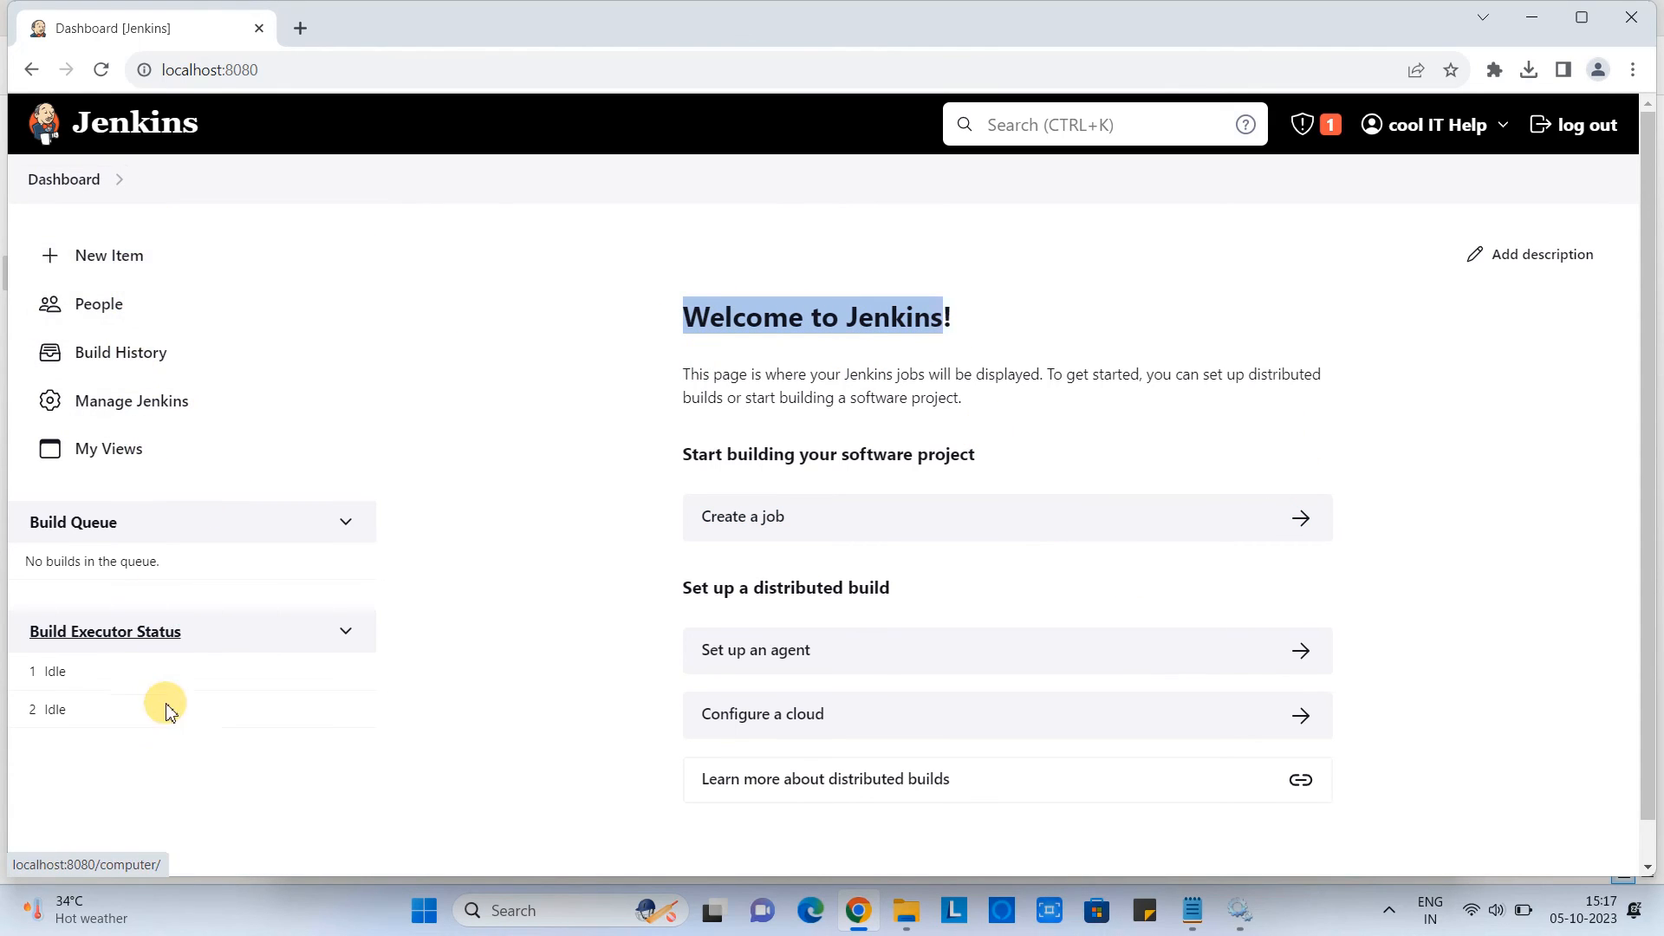
pyautogui.scroll(-3)
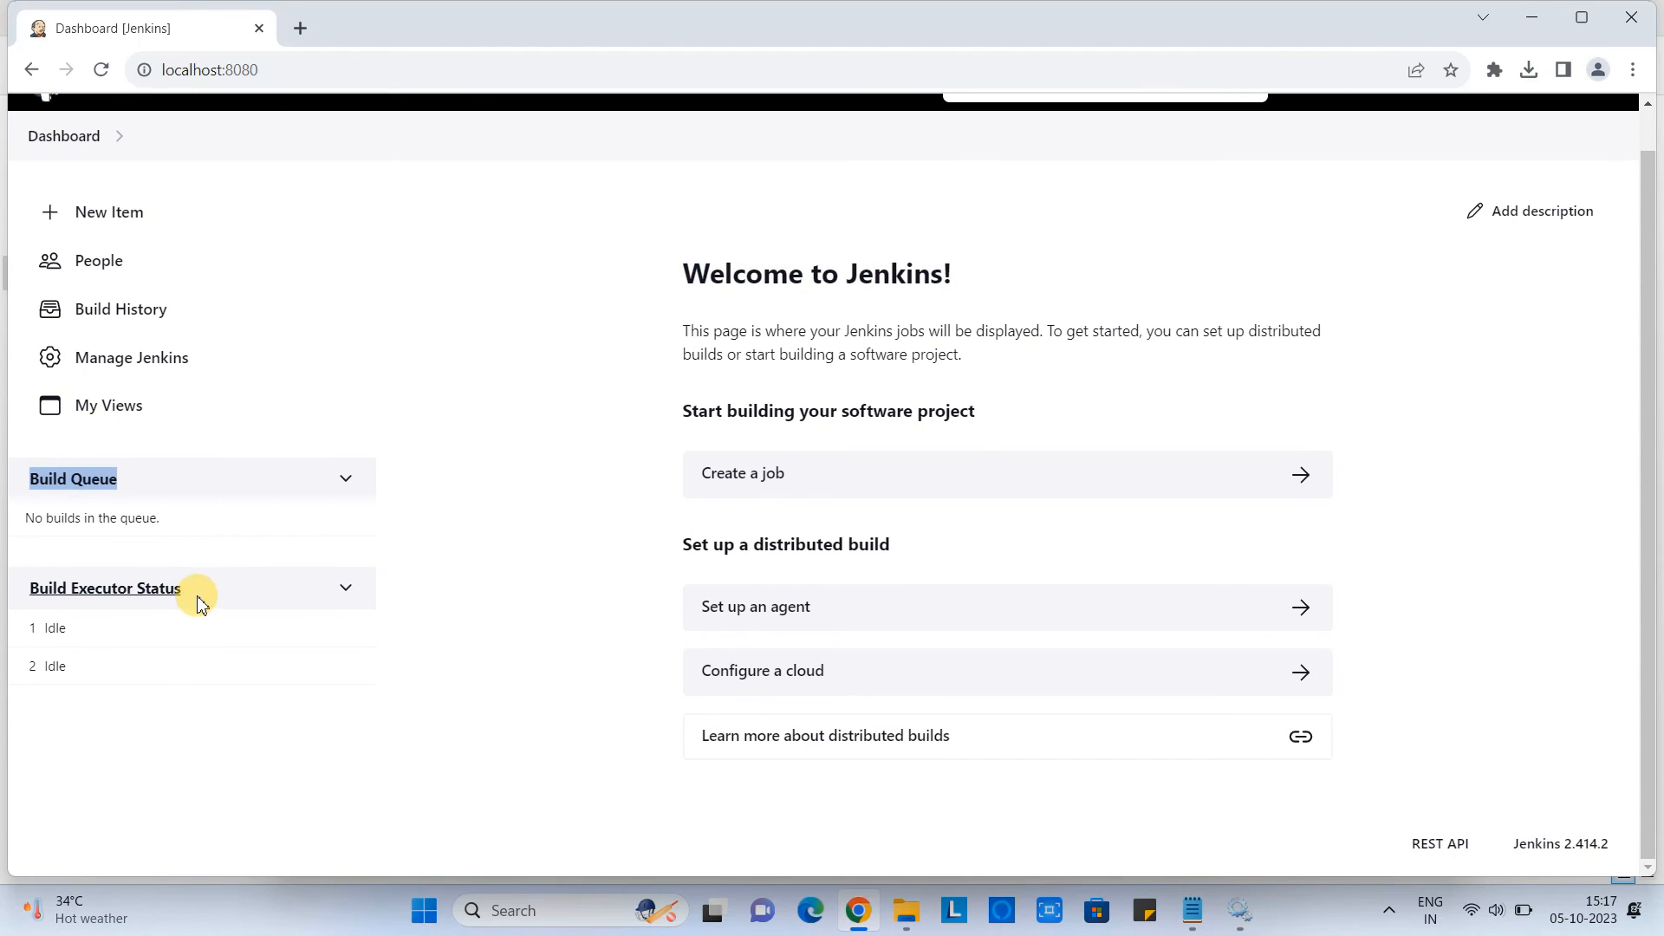
pyautogui.scroll(3)
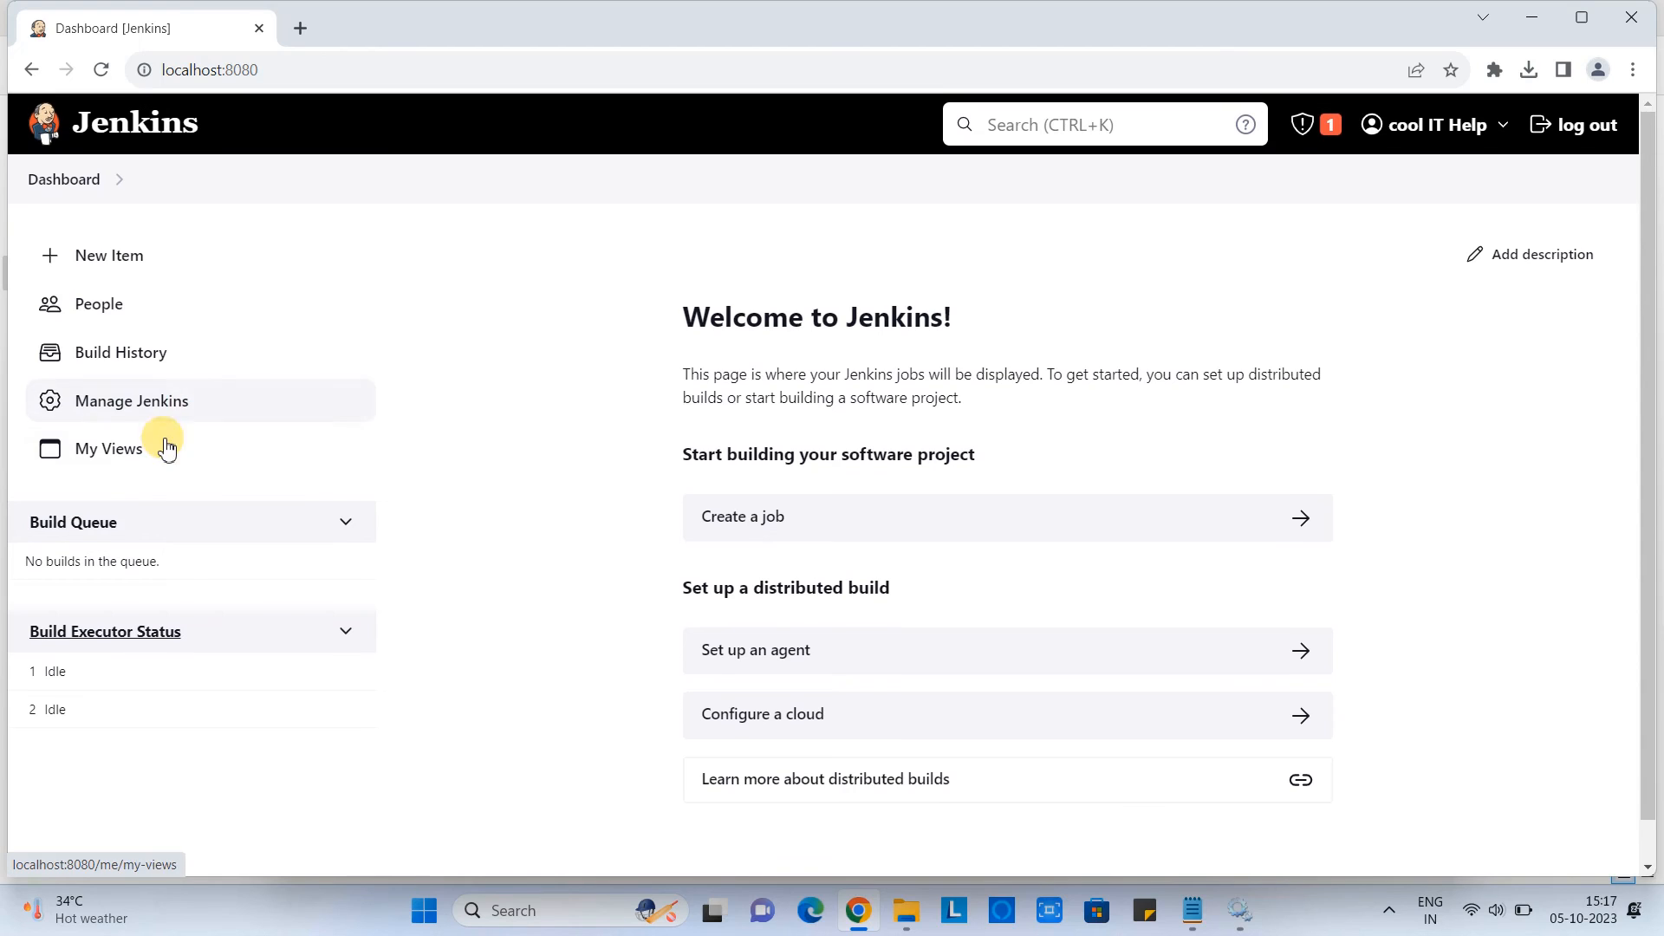
pyautogui.click(131, 401)
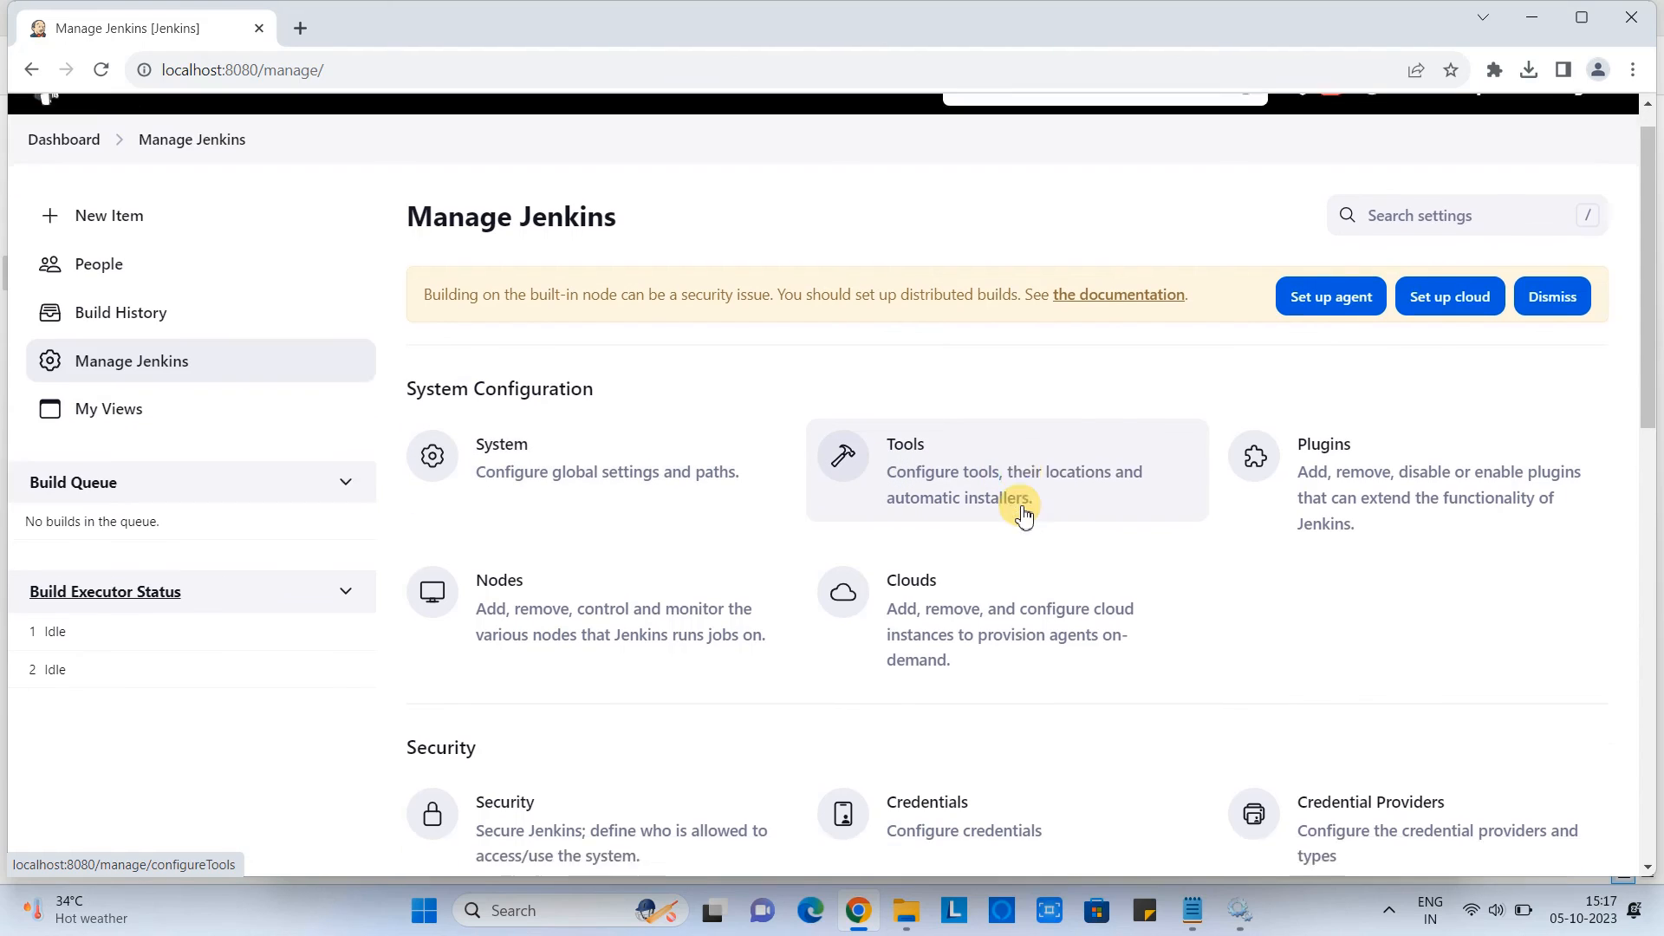
# From Manage Jenkins Security > Users, open the cool IT Help user's configuration.
pyautogui.scroll(-3)
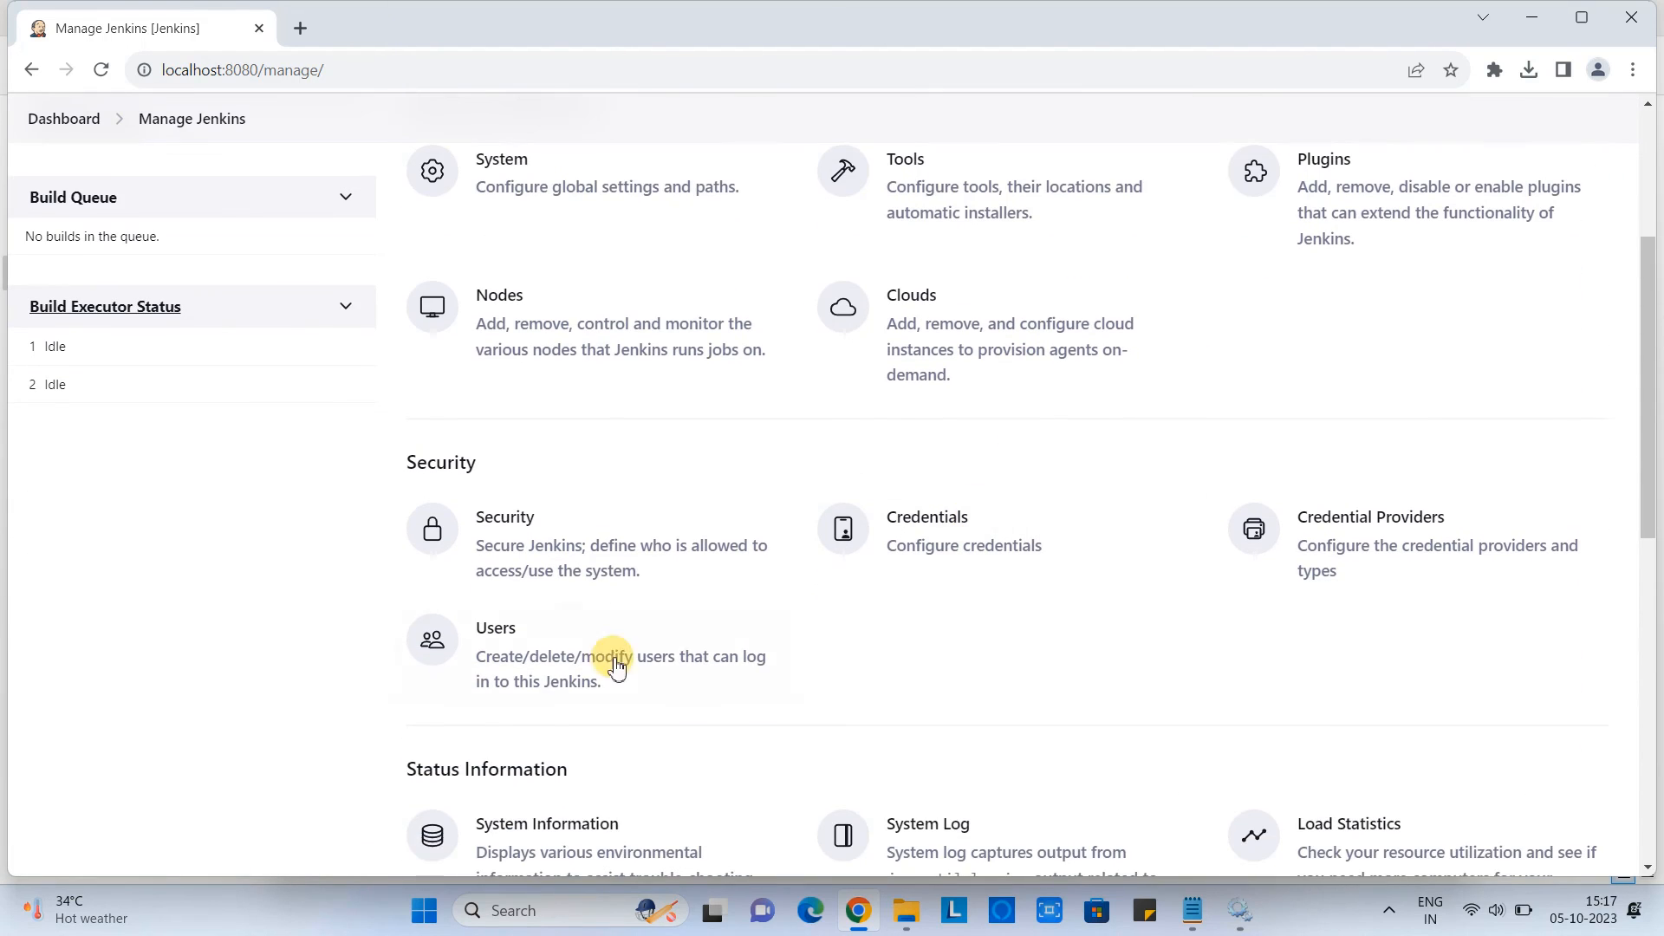
pyautogui.click(496, 627)
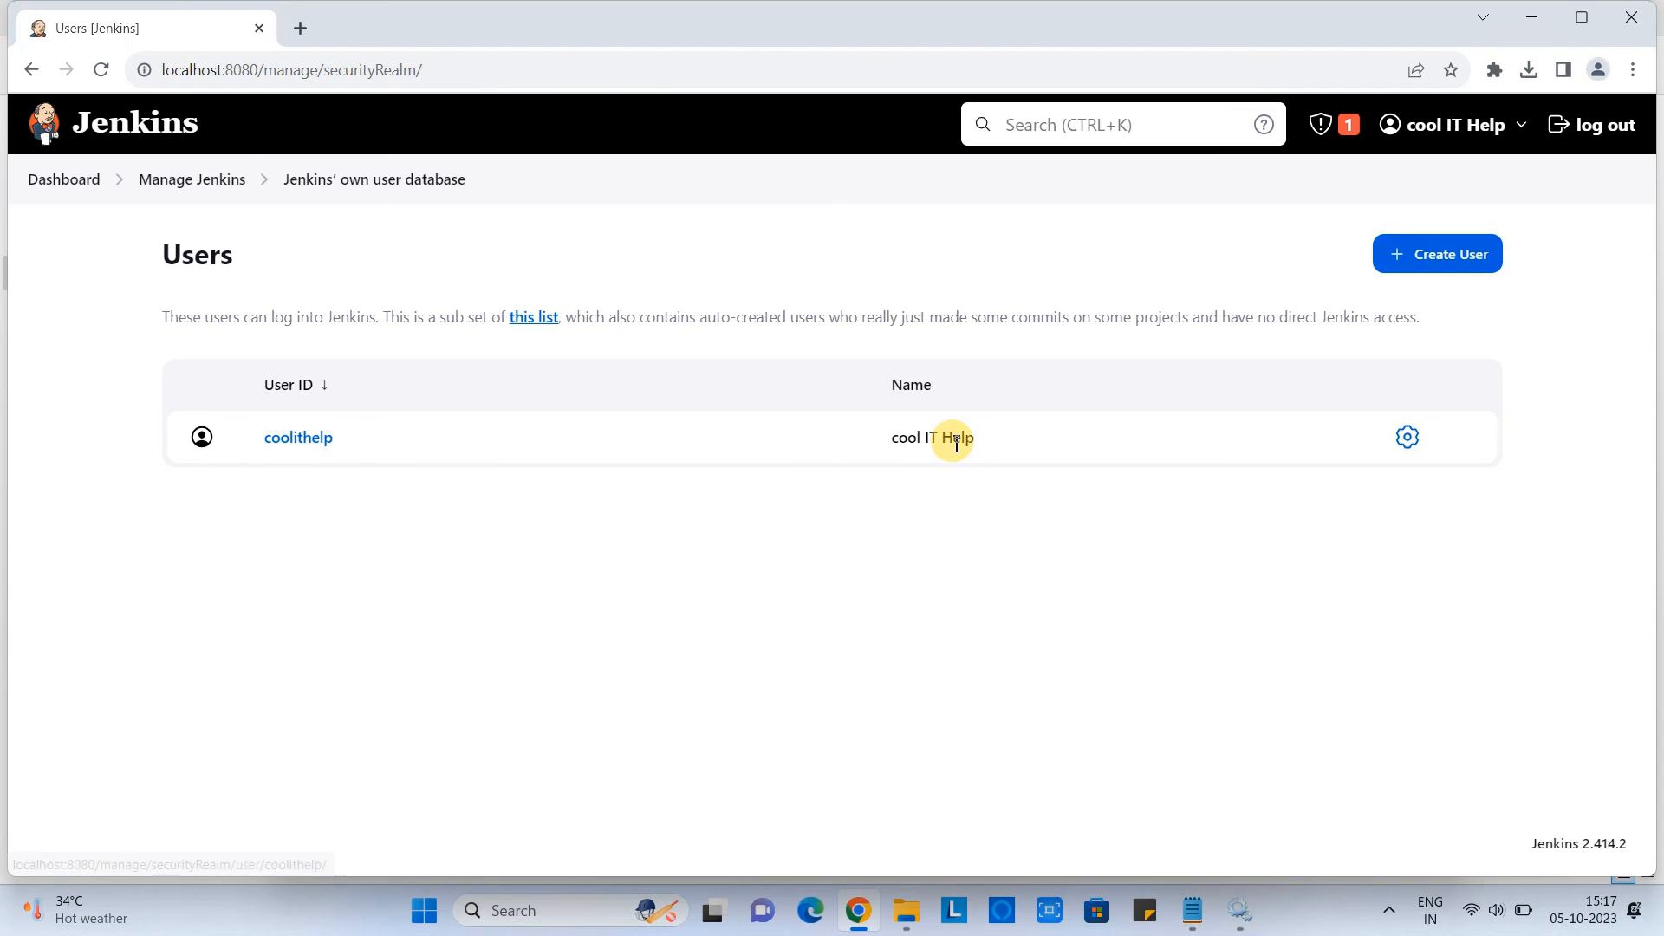
pyautogui.click(1407, 437)
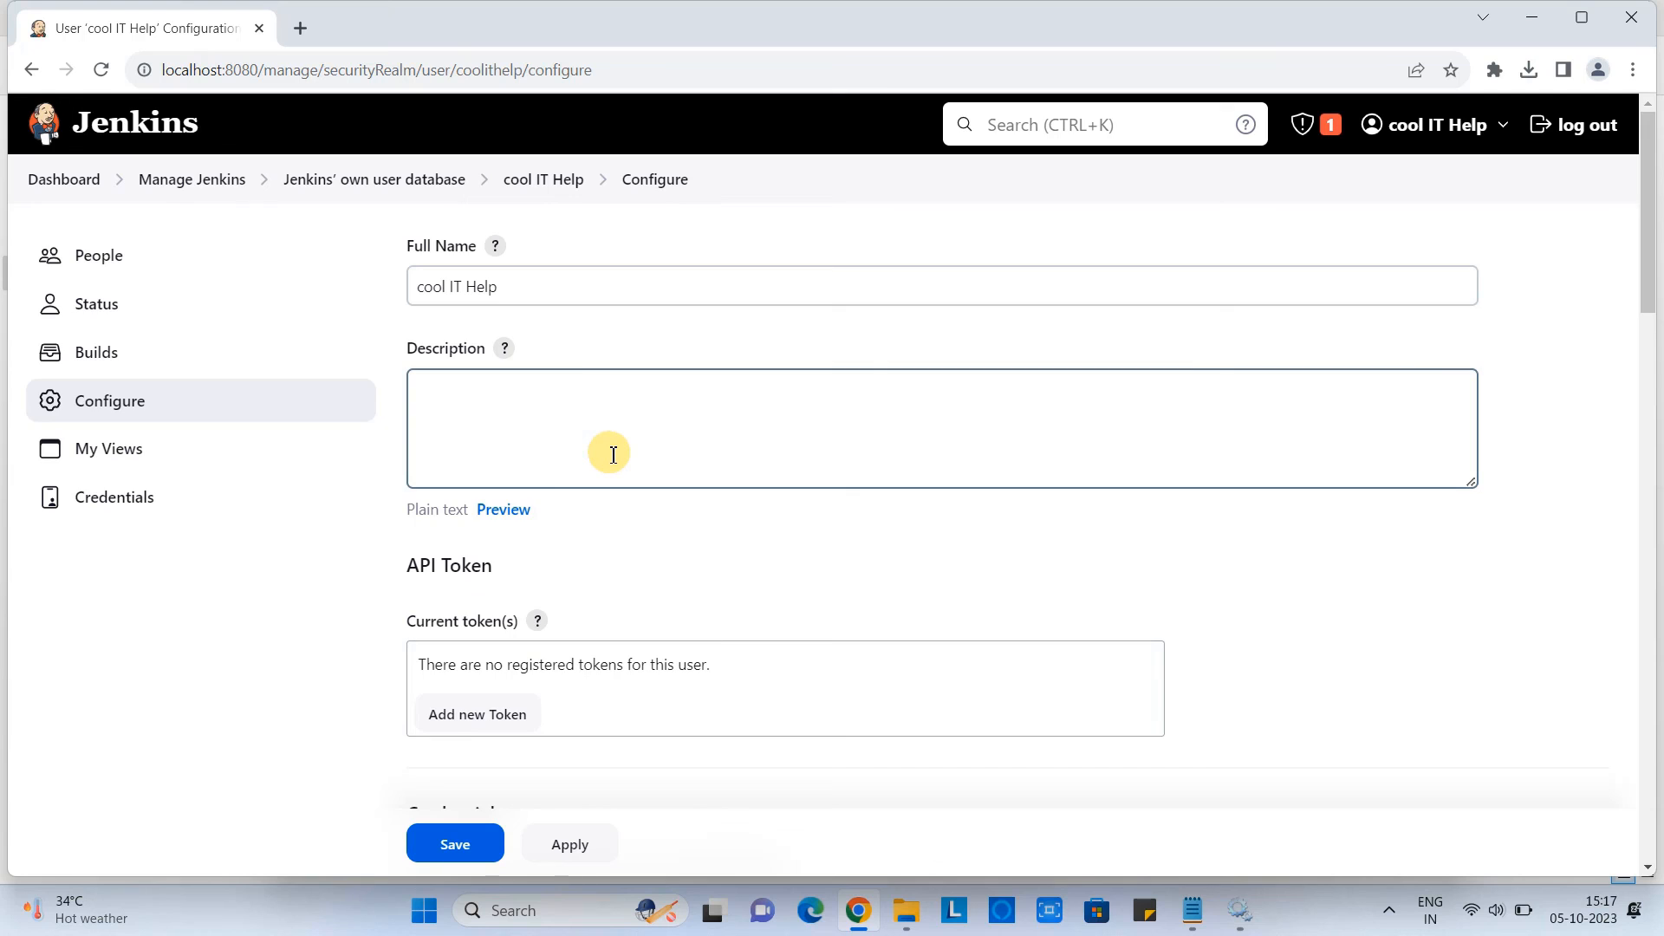
# Review the user's configuration fields and save them, landing on the user's status page.
pyautogui.scroll(-3)
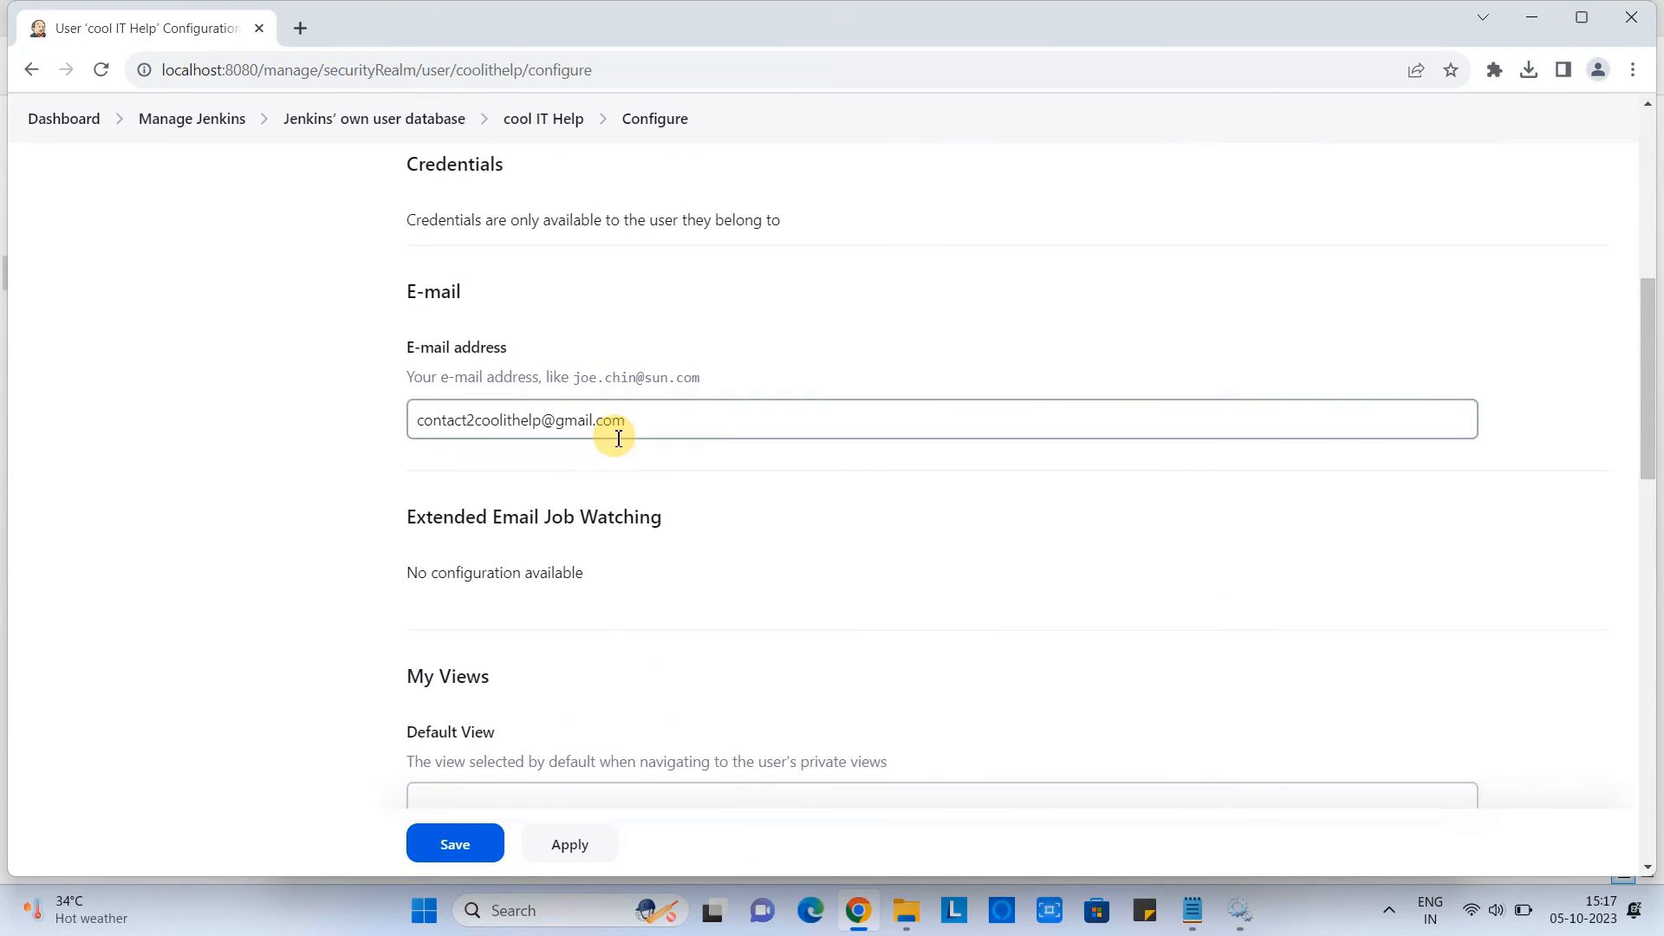
pyautogui.scroll(-3)
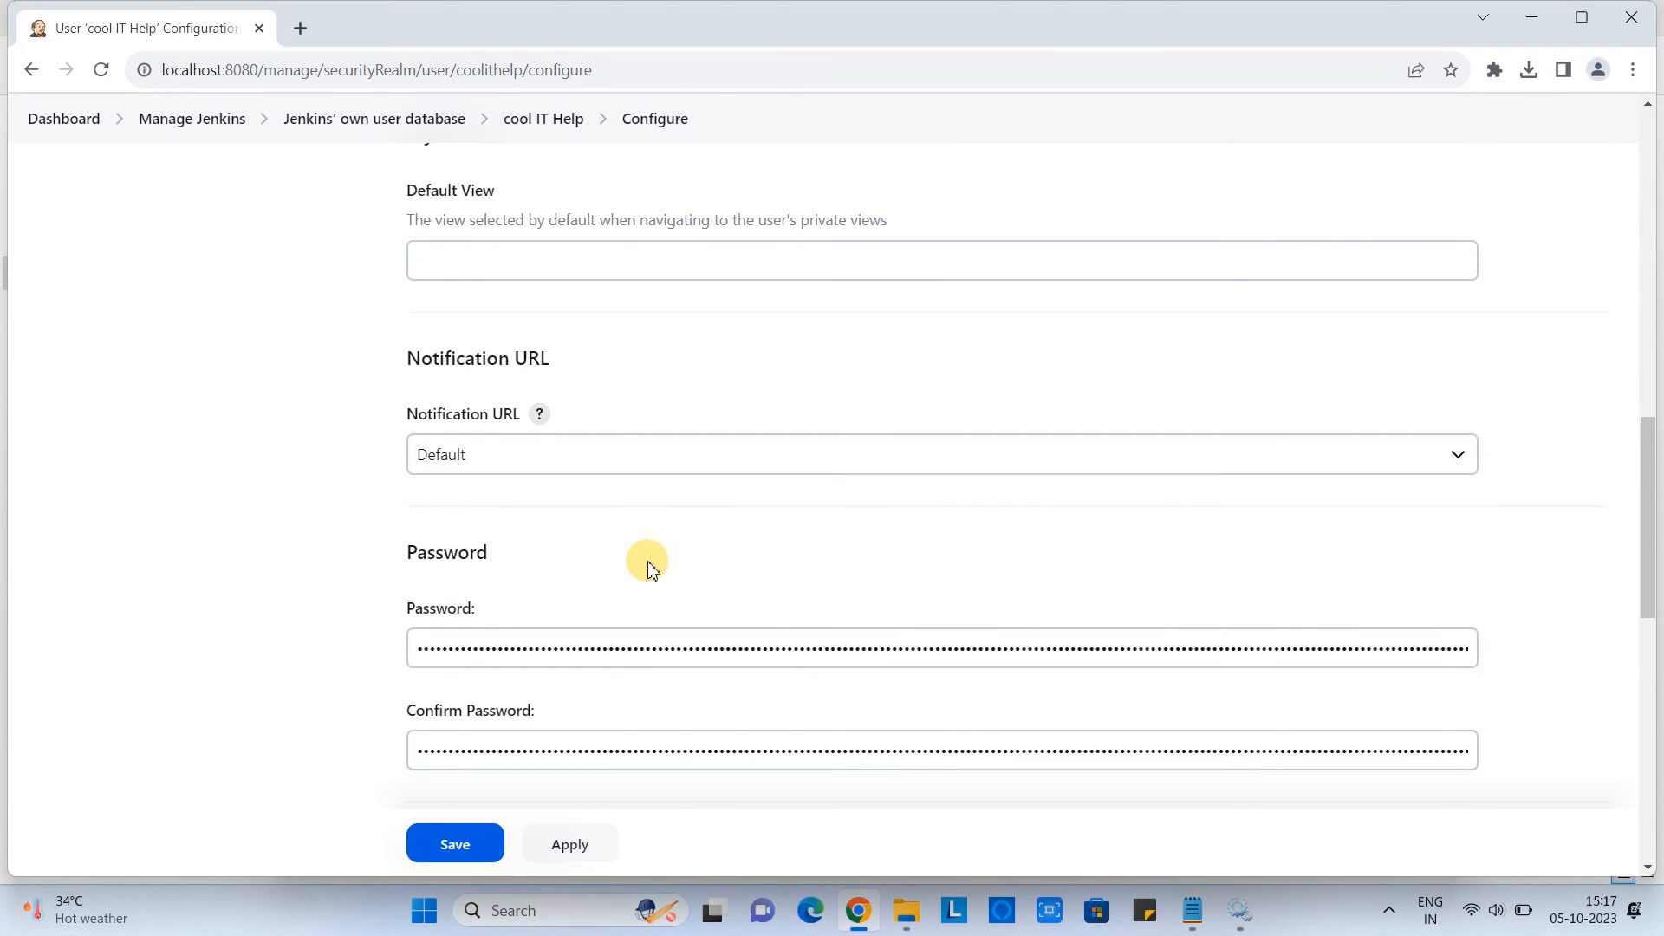
pyautogui.scroll(-3)
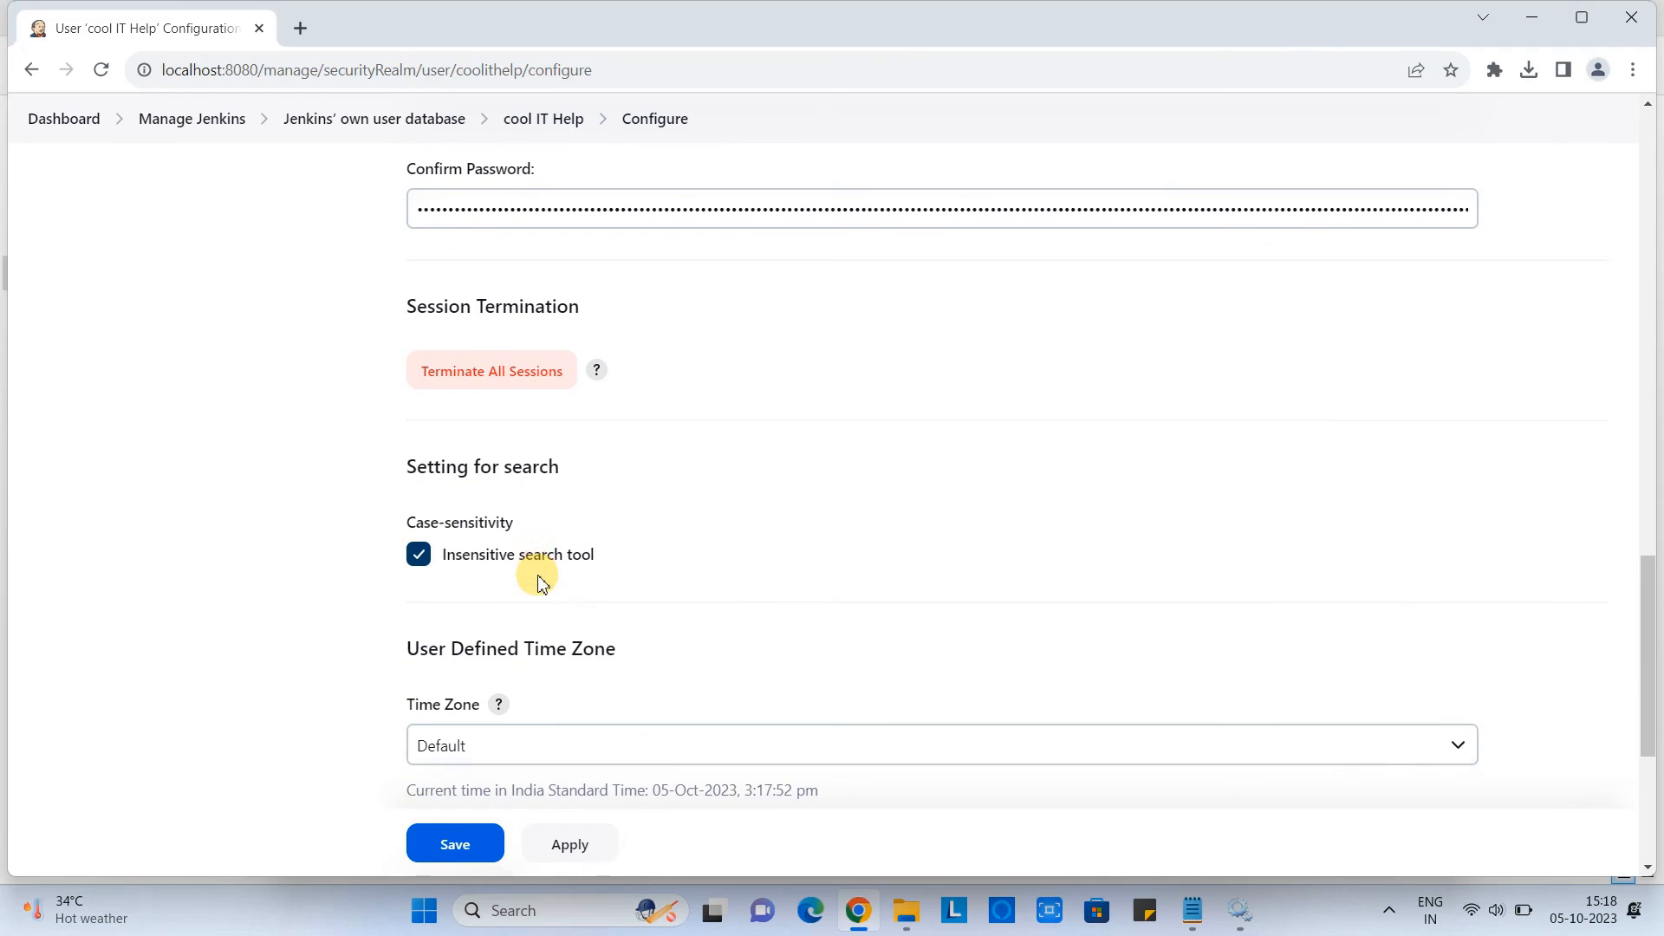
pyautogui.scroll(3)
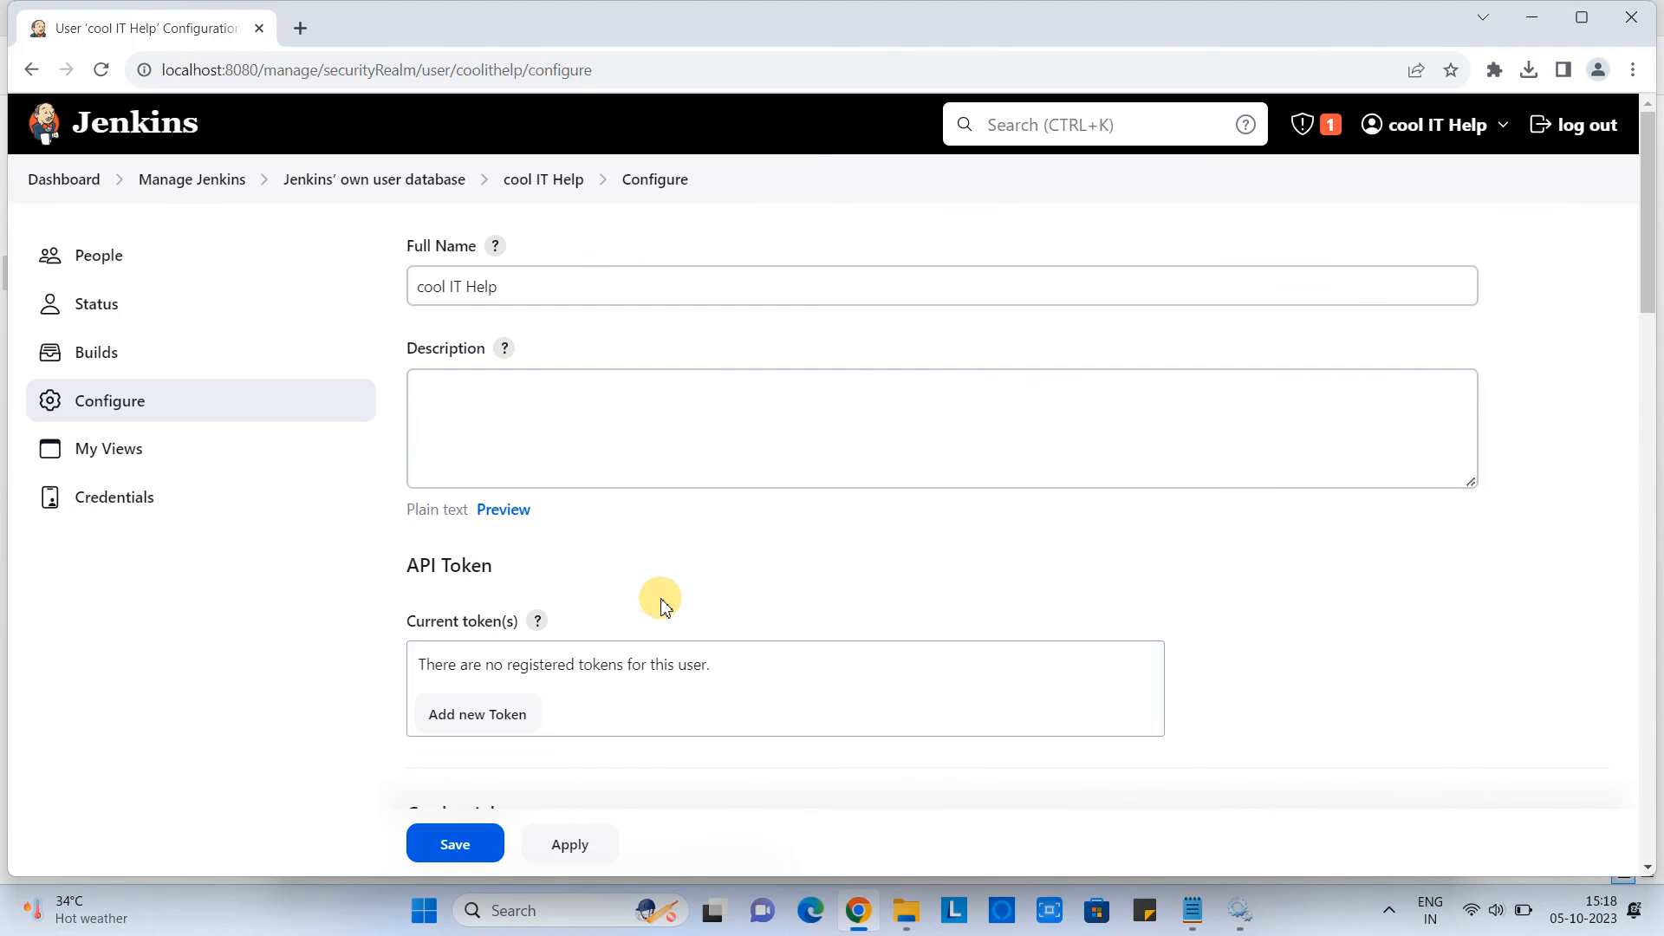
pyautogui.click(455, 844)
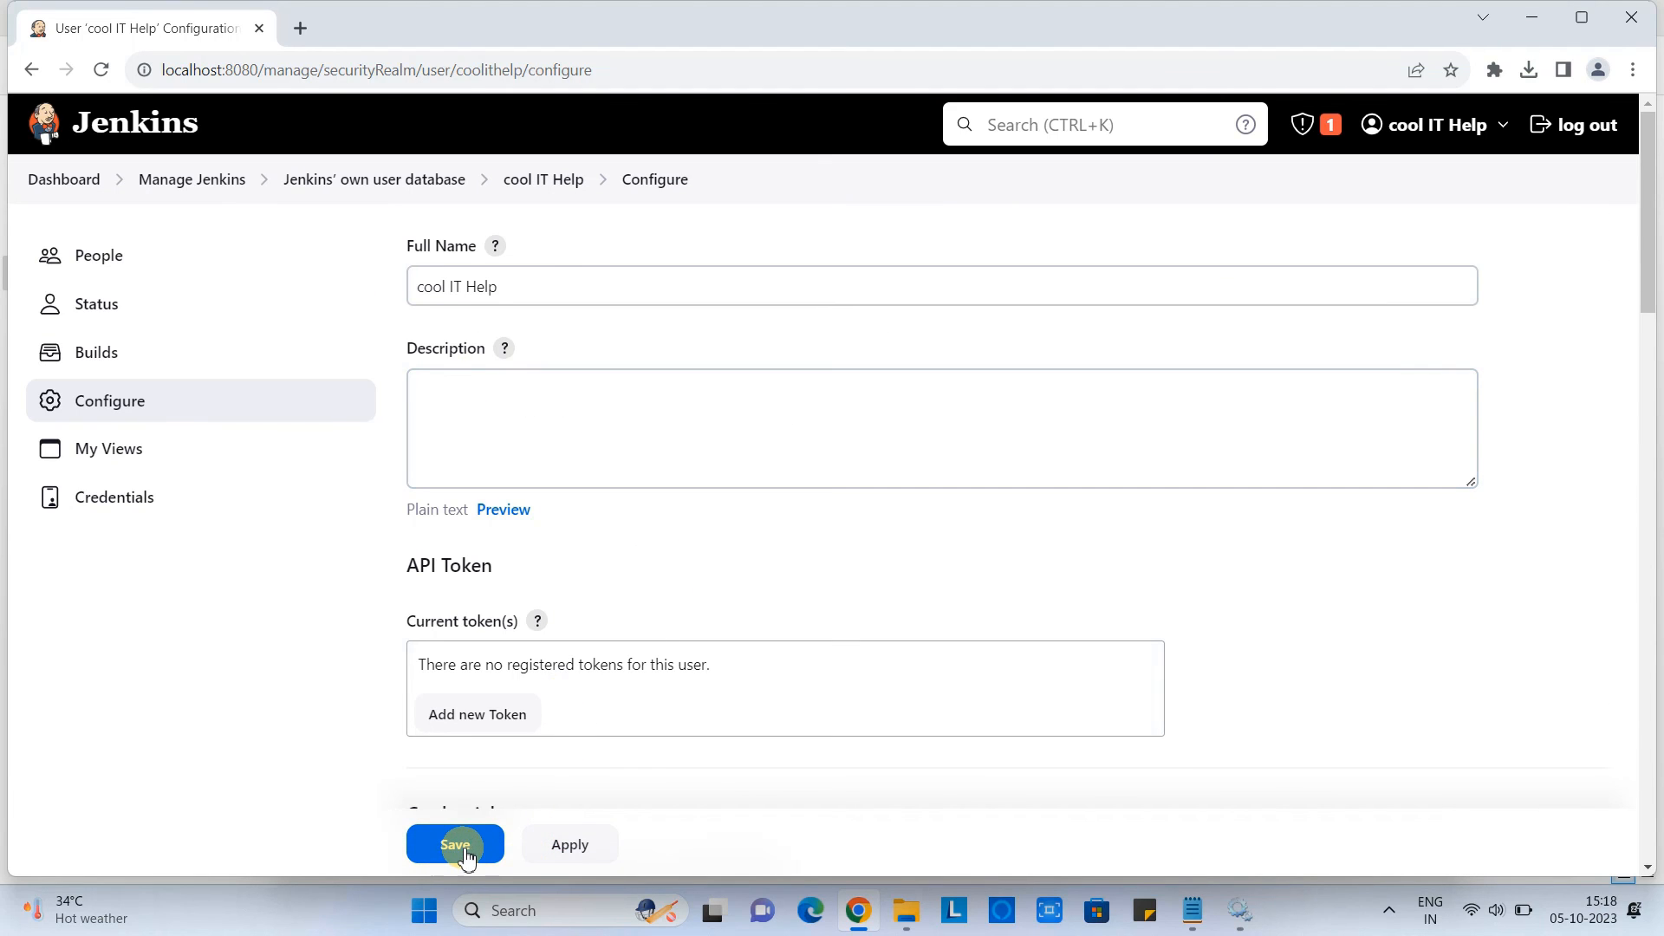
pyautogui.click(454, 844)
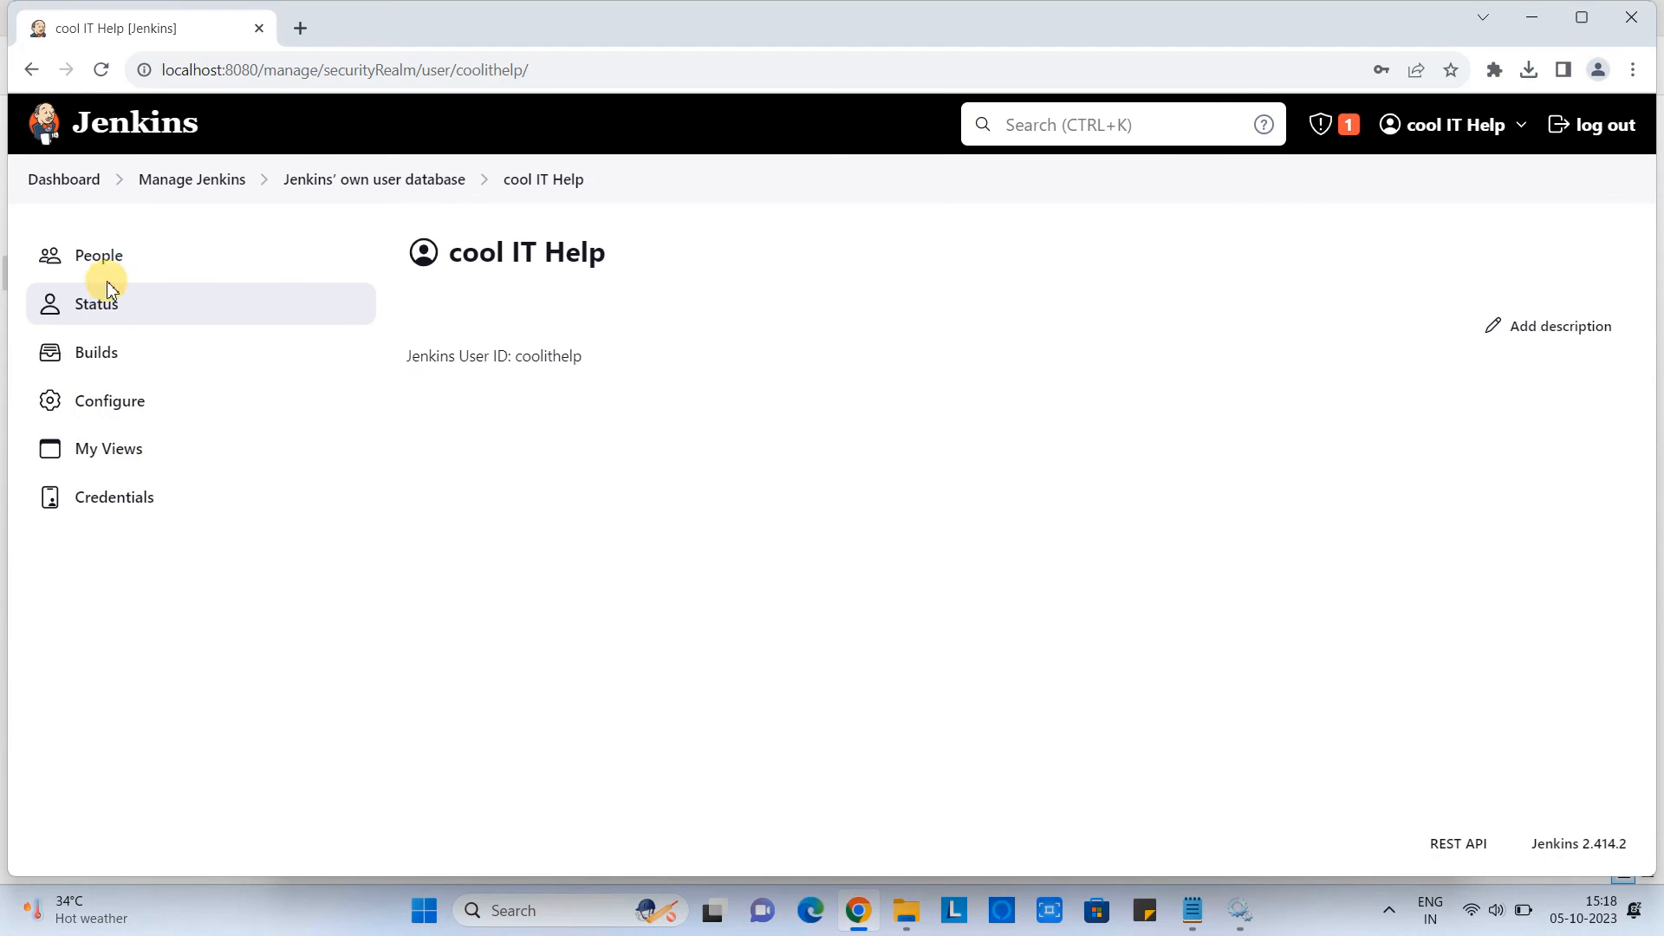
# Show the People list with coolithelp and open the cool IT Help account menu.
pyautogui.click(97, 255)
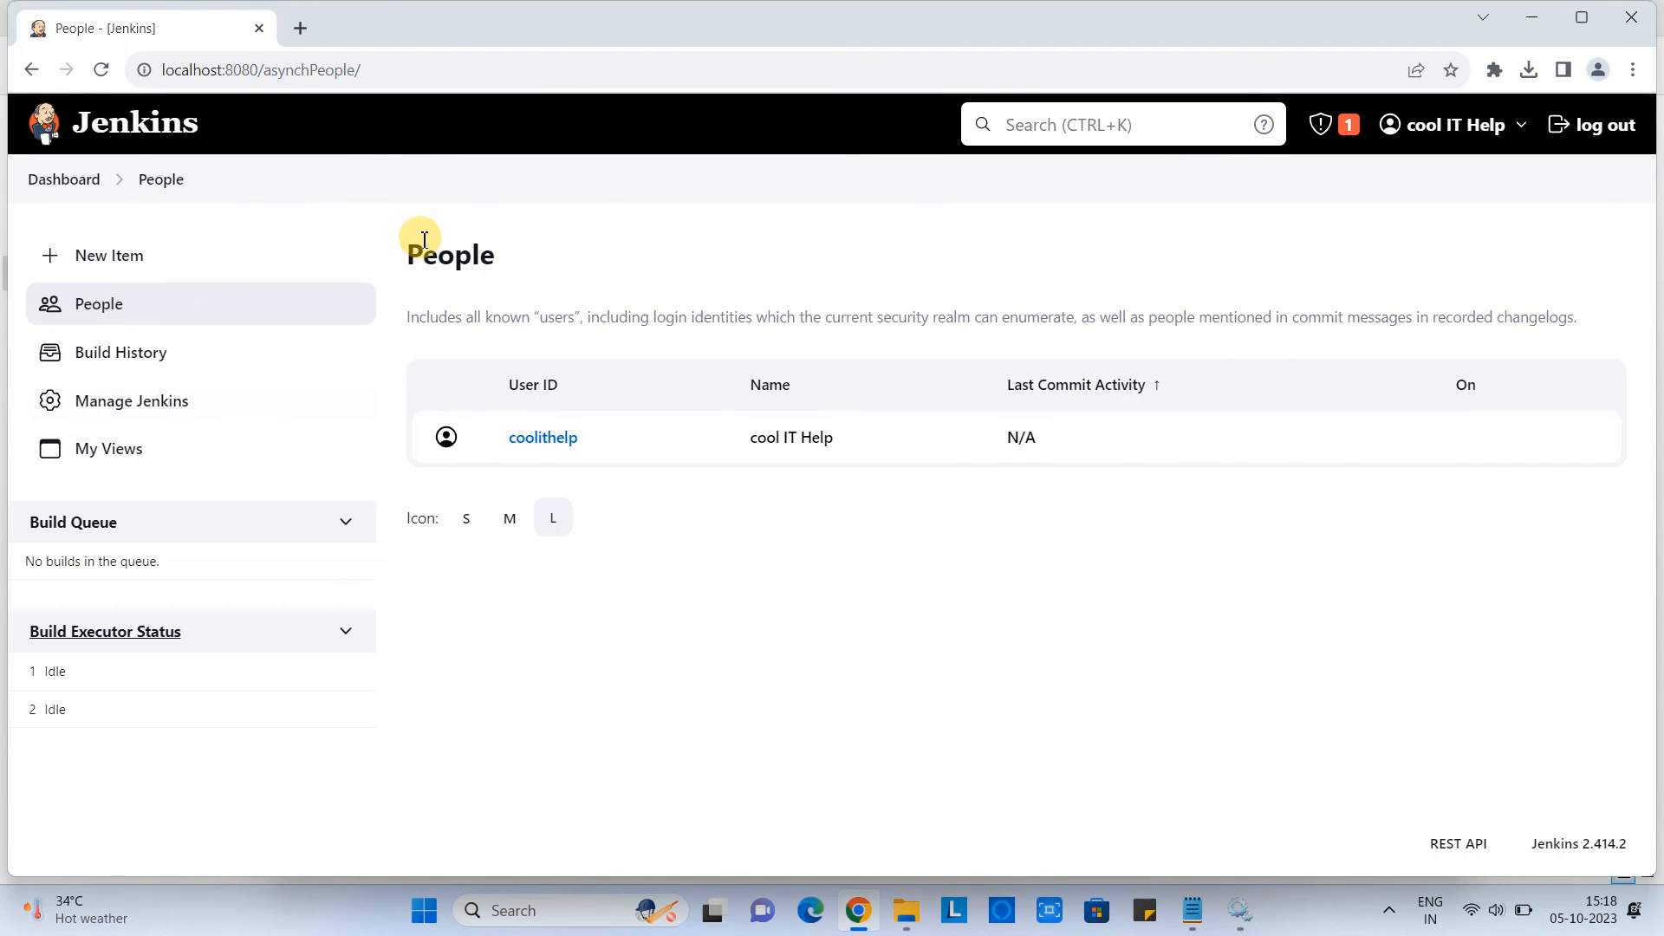
pyautogui.moveTo(559, 357)
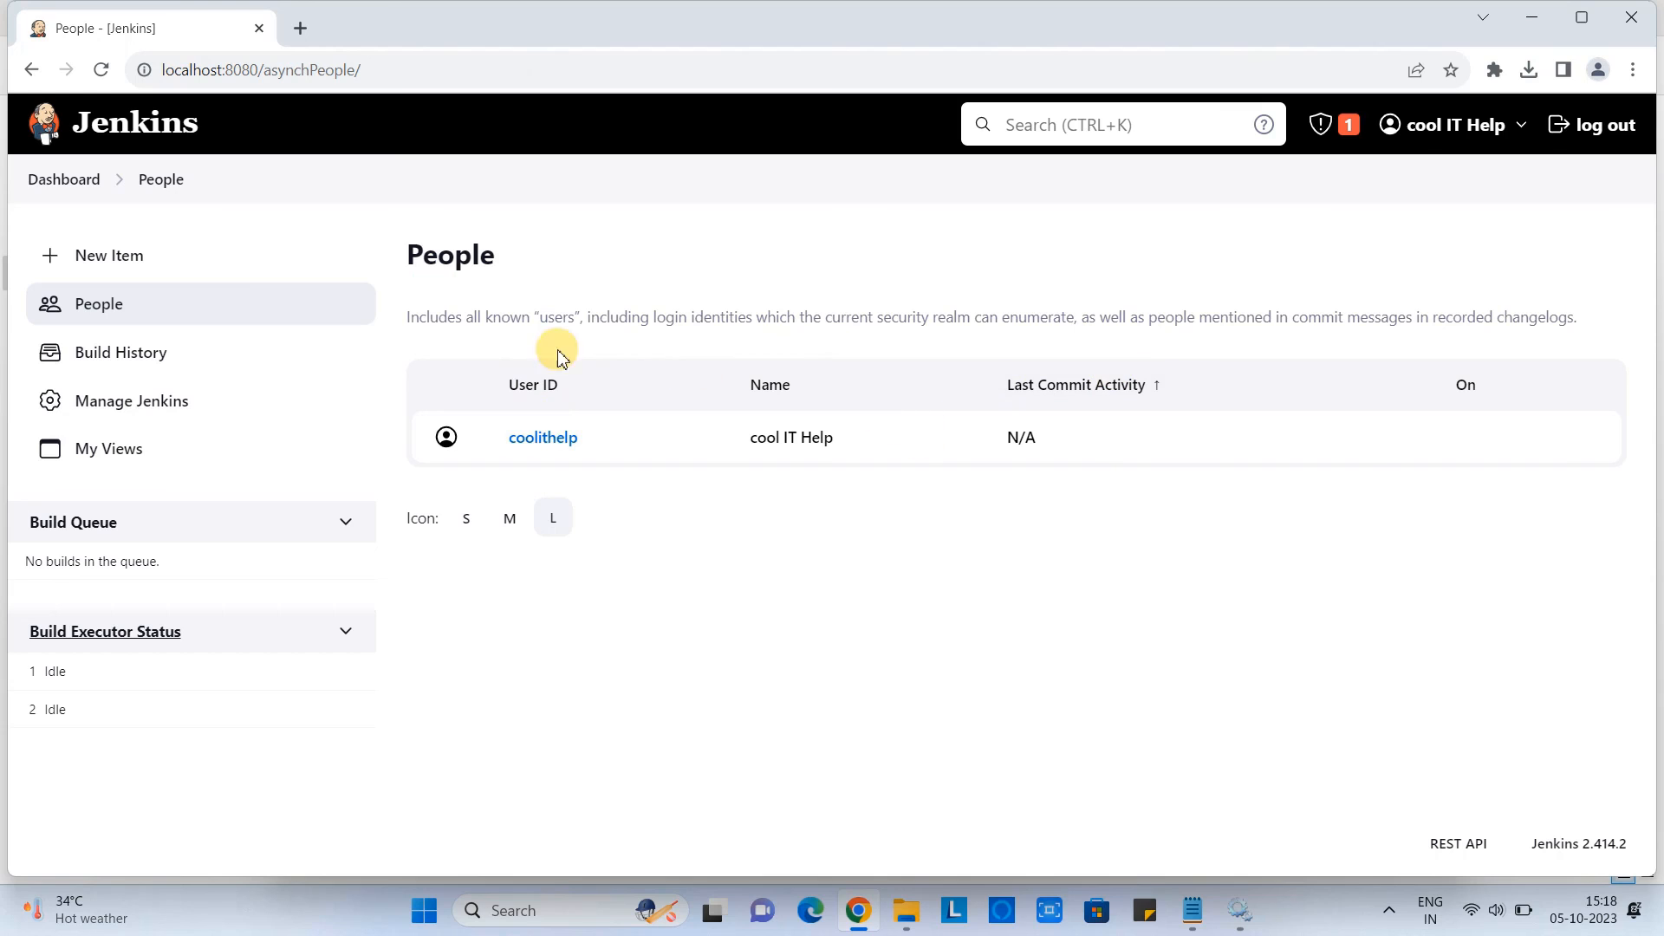
pyautogui.moveTo(1167, 429)
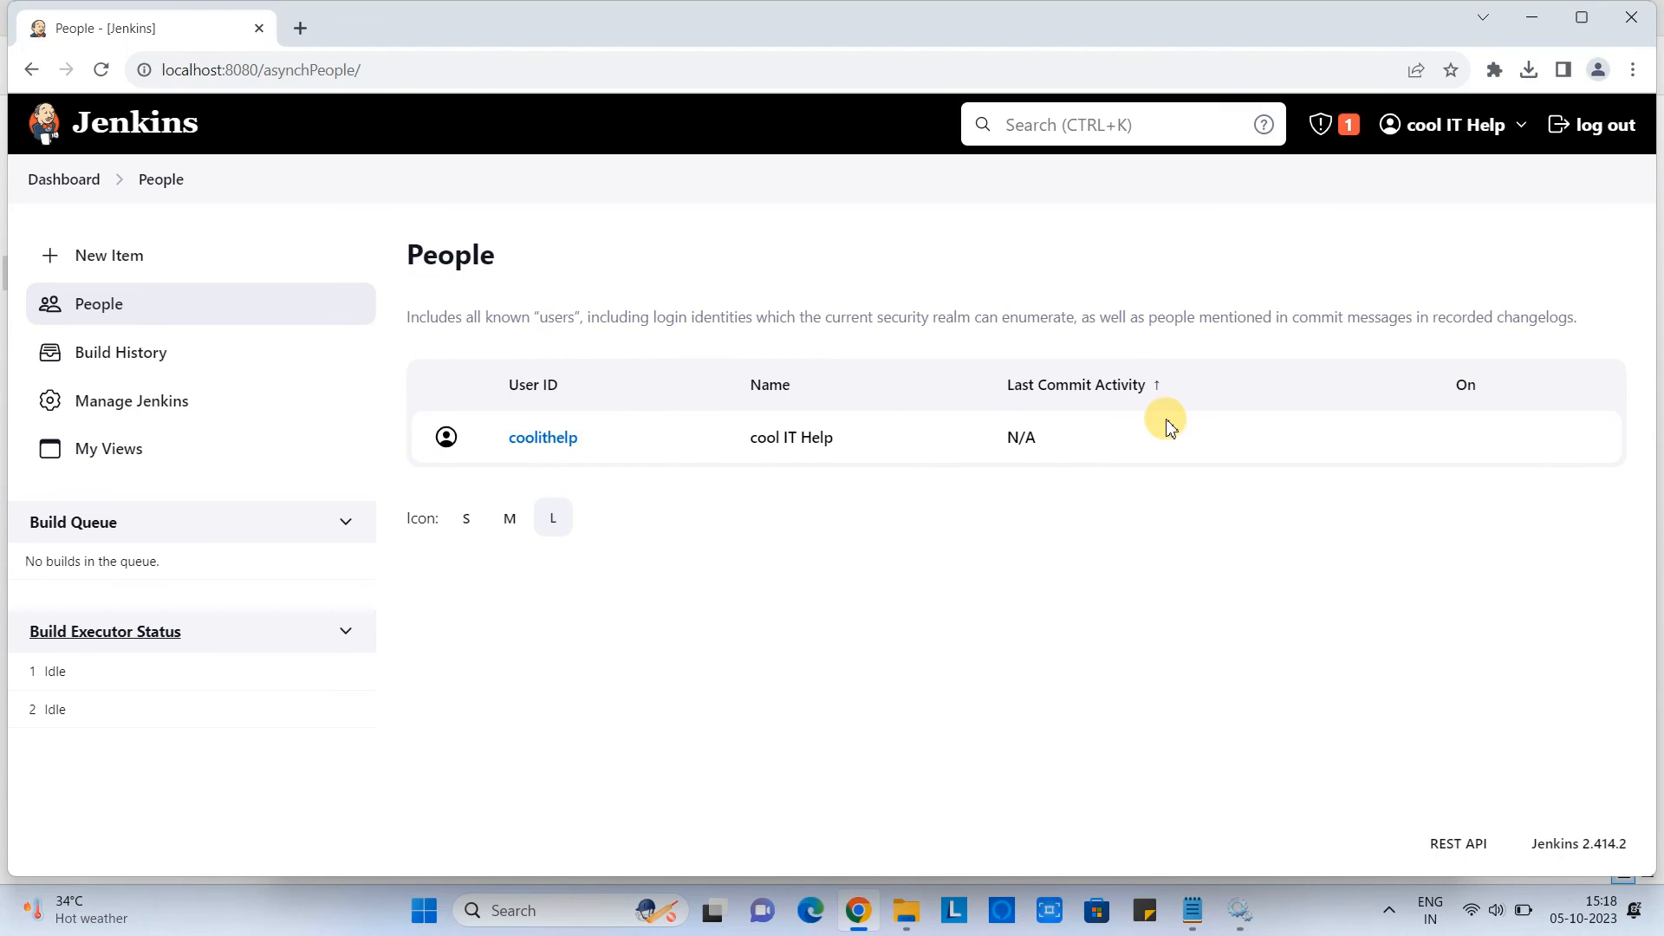
pyautogui.moveTo(1250, 208)
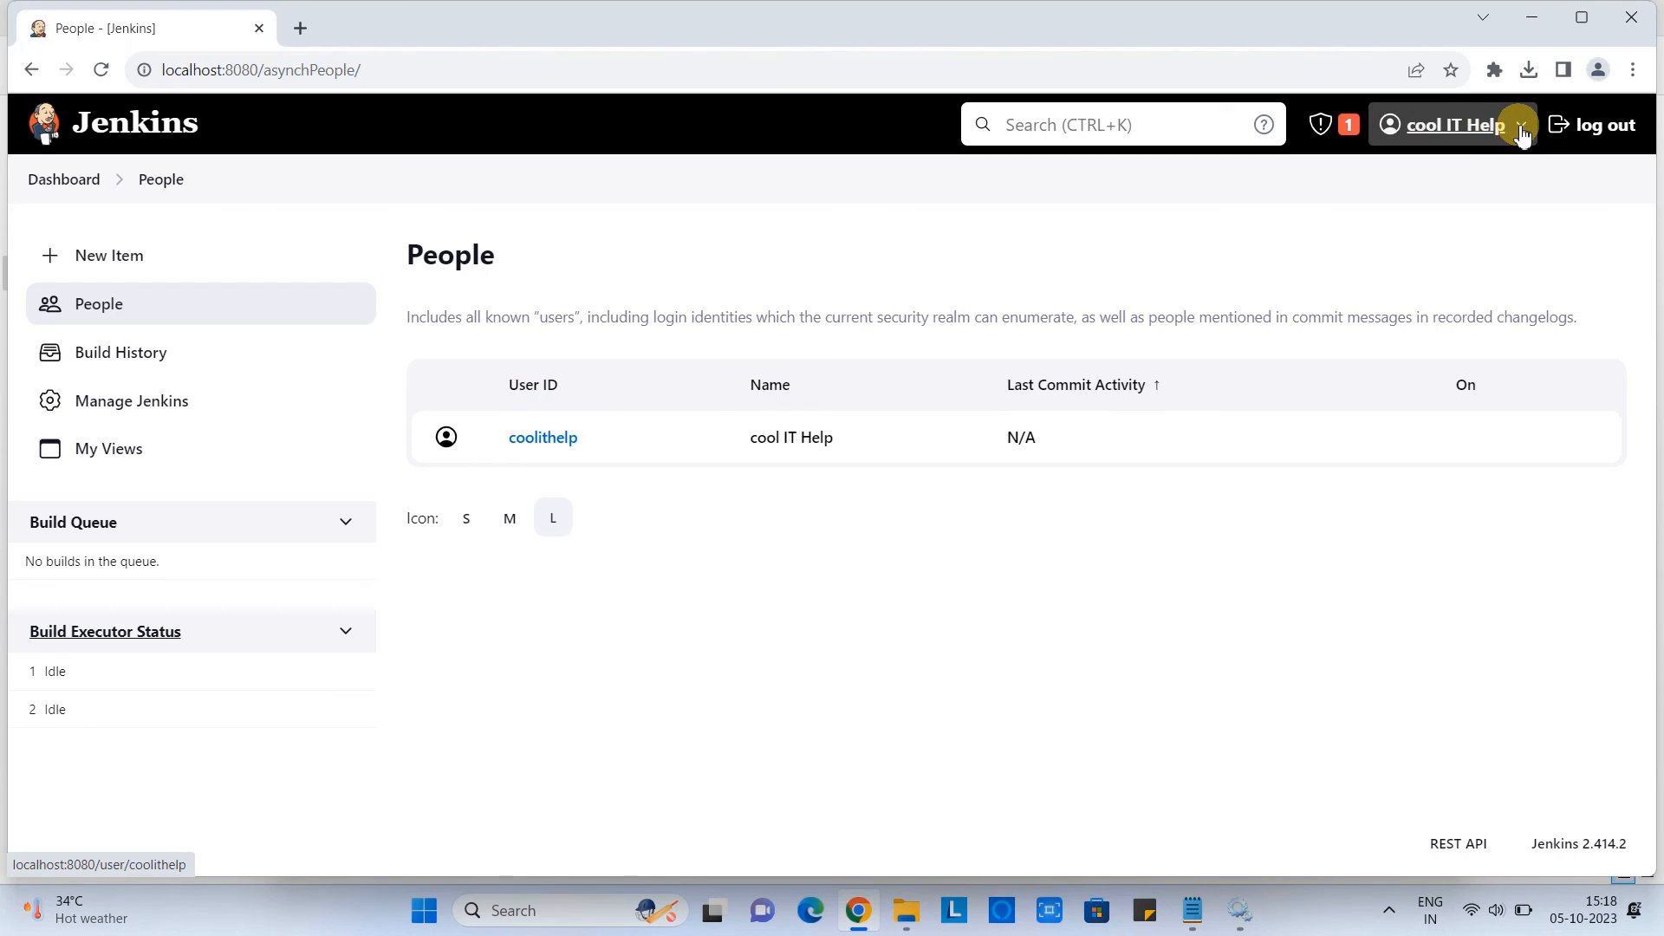
pyautogui.click(1520, 125)
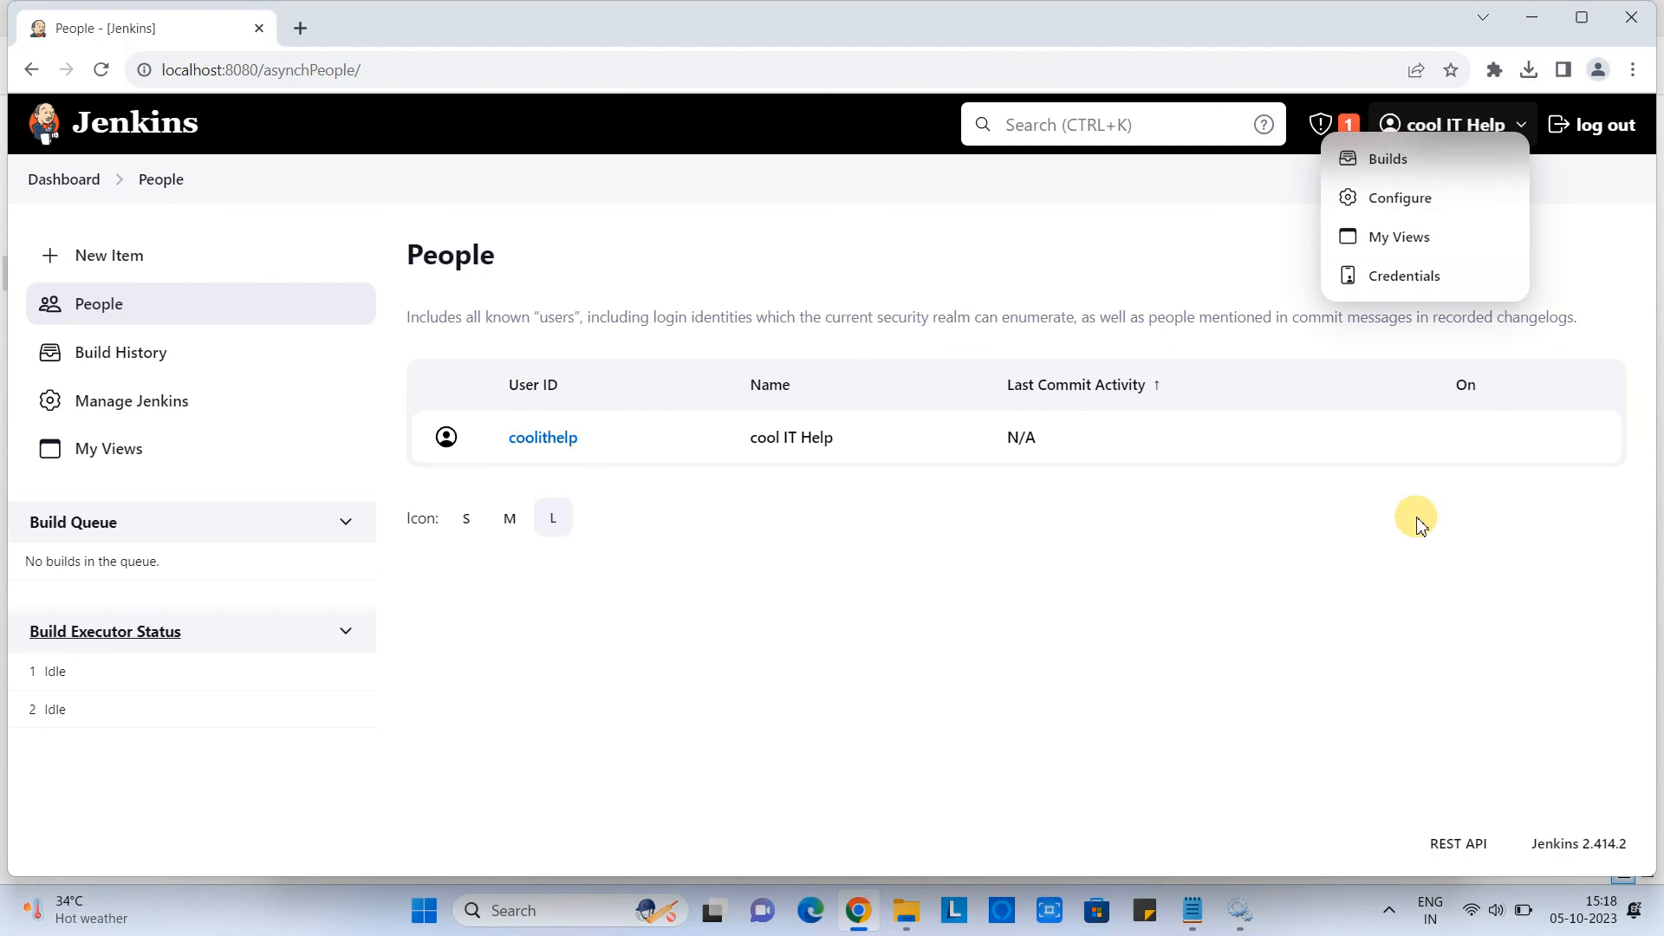
# Log out, then sign back in as 'coolithelp' with its password to reach the dashboard.
pyautogui.click(1600, 125)
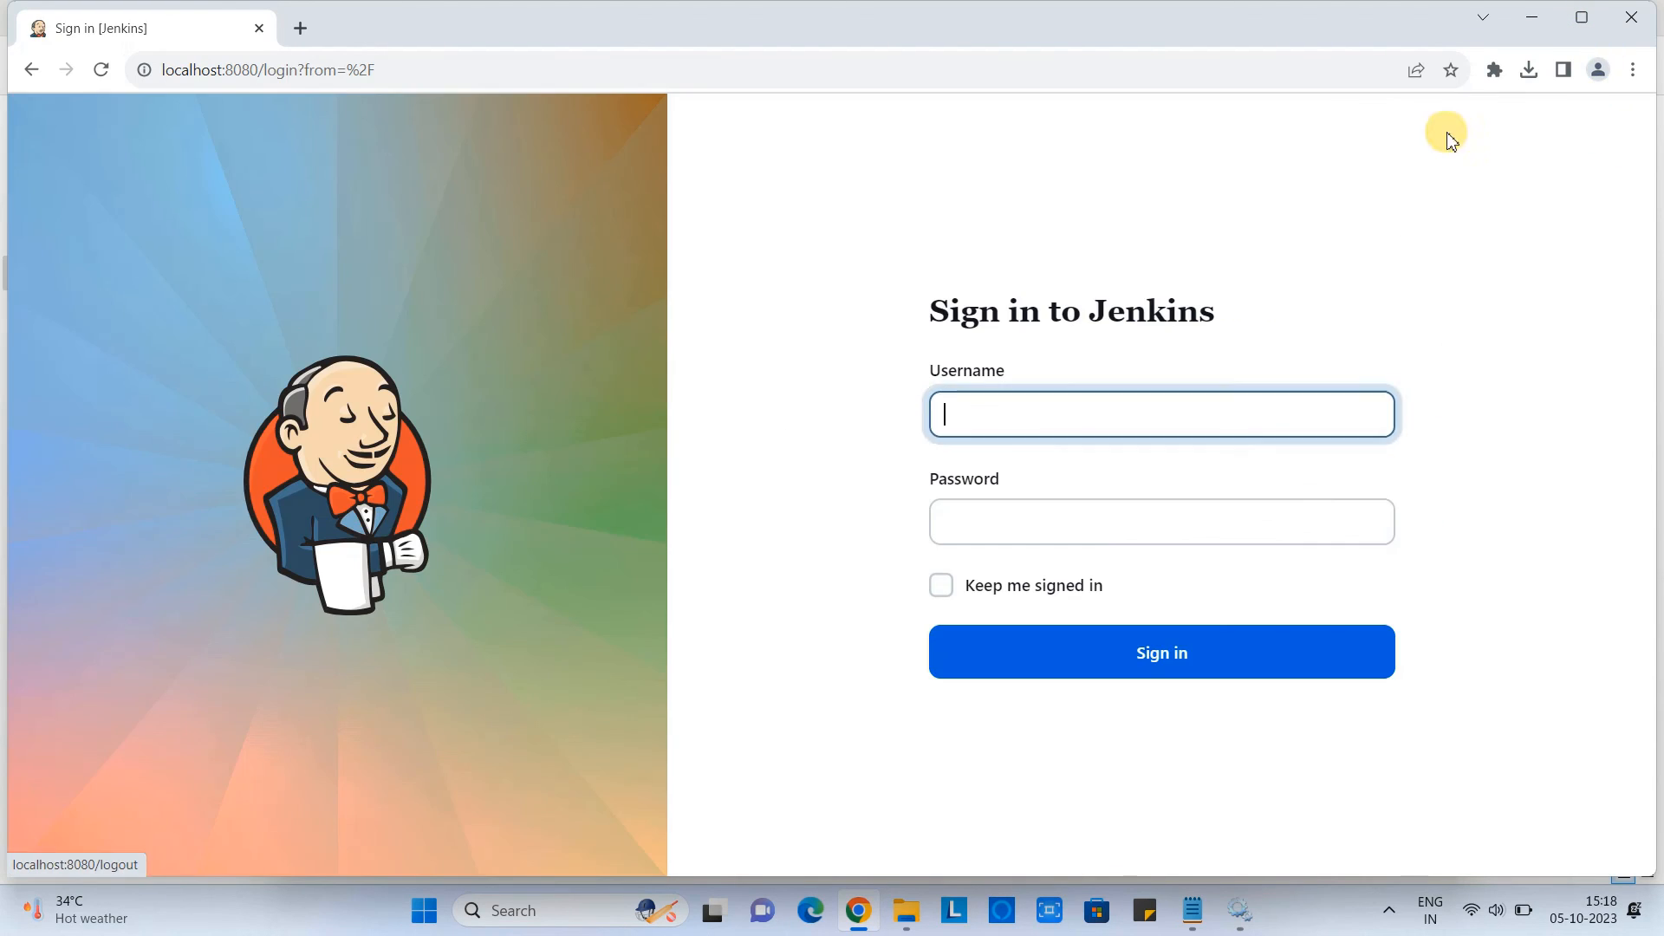
pyautogui.click(1160, 651)
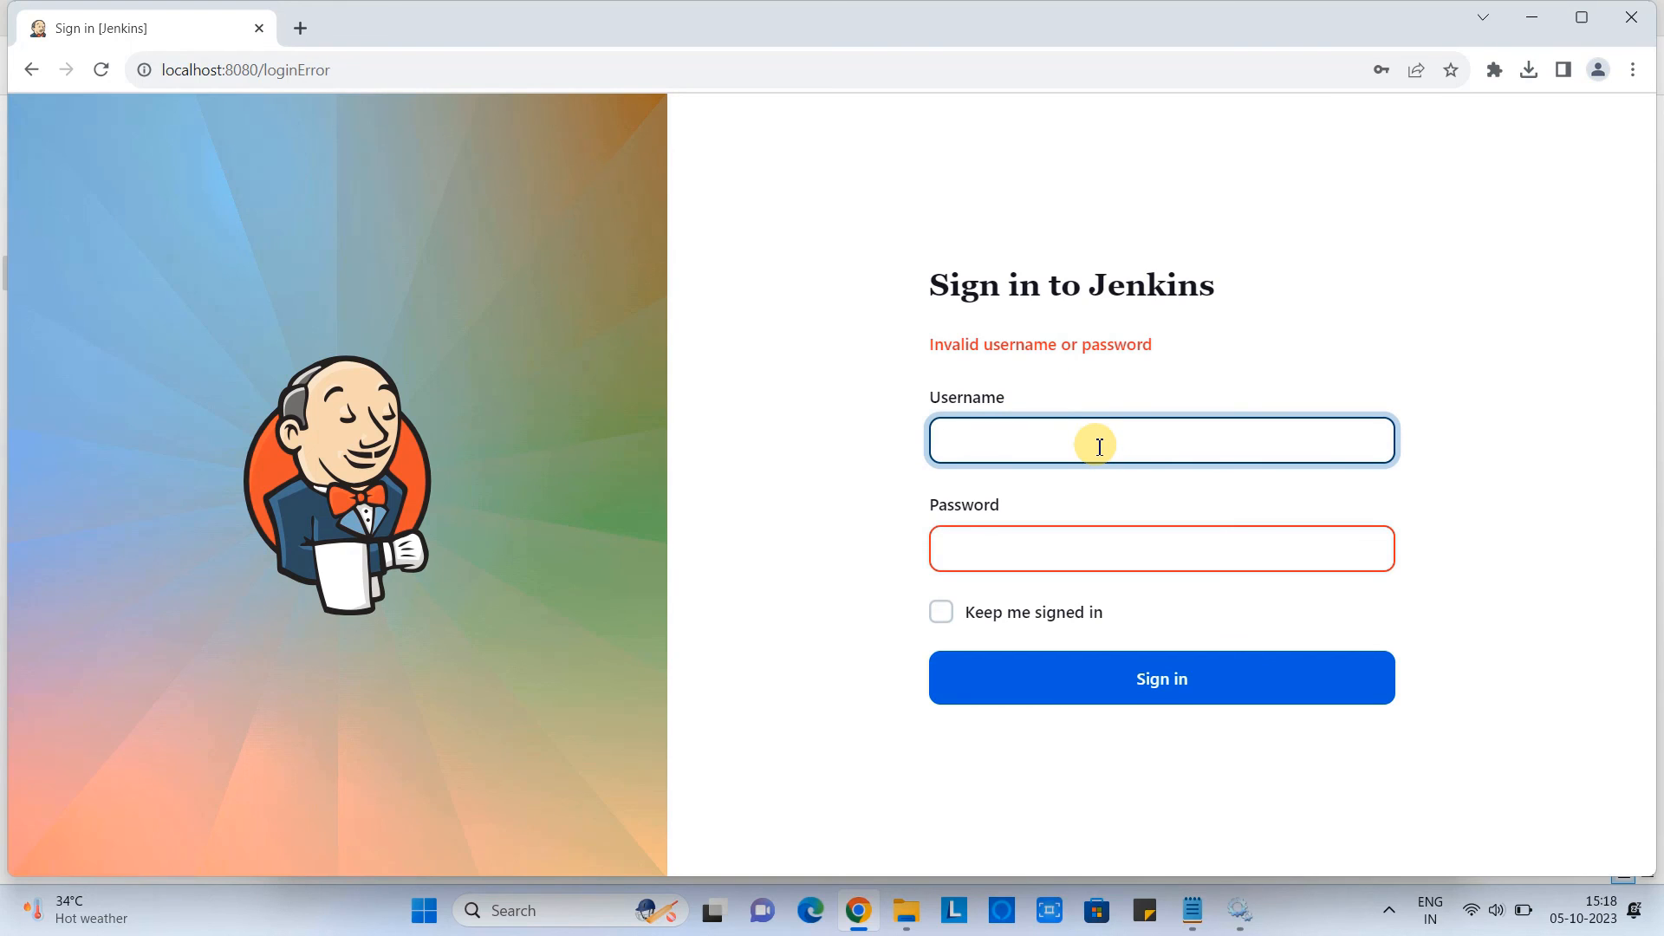
pyautogui.write('coolith')
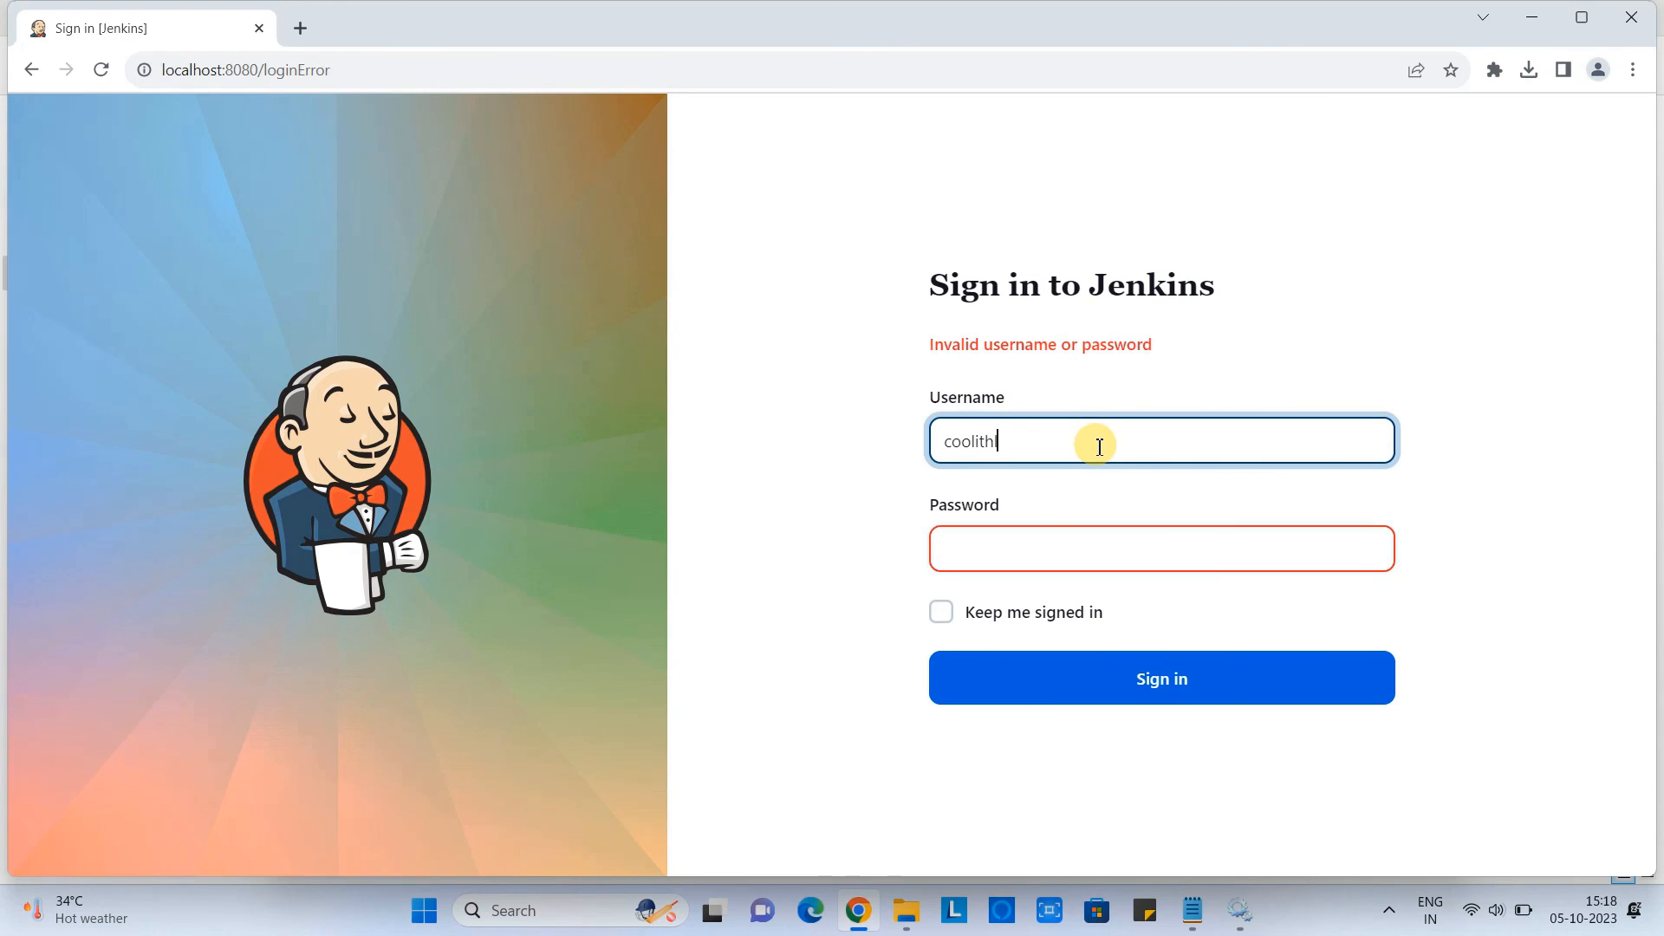
pyautogui.write('elp')
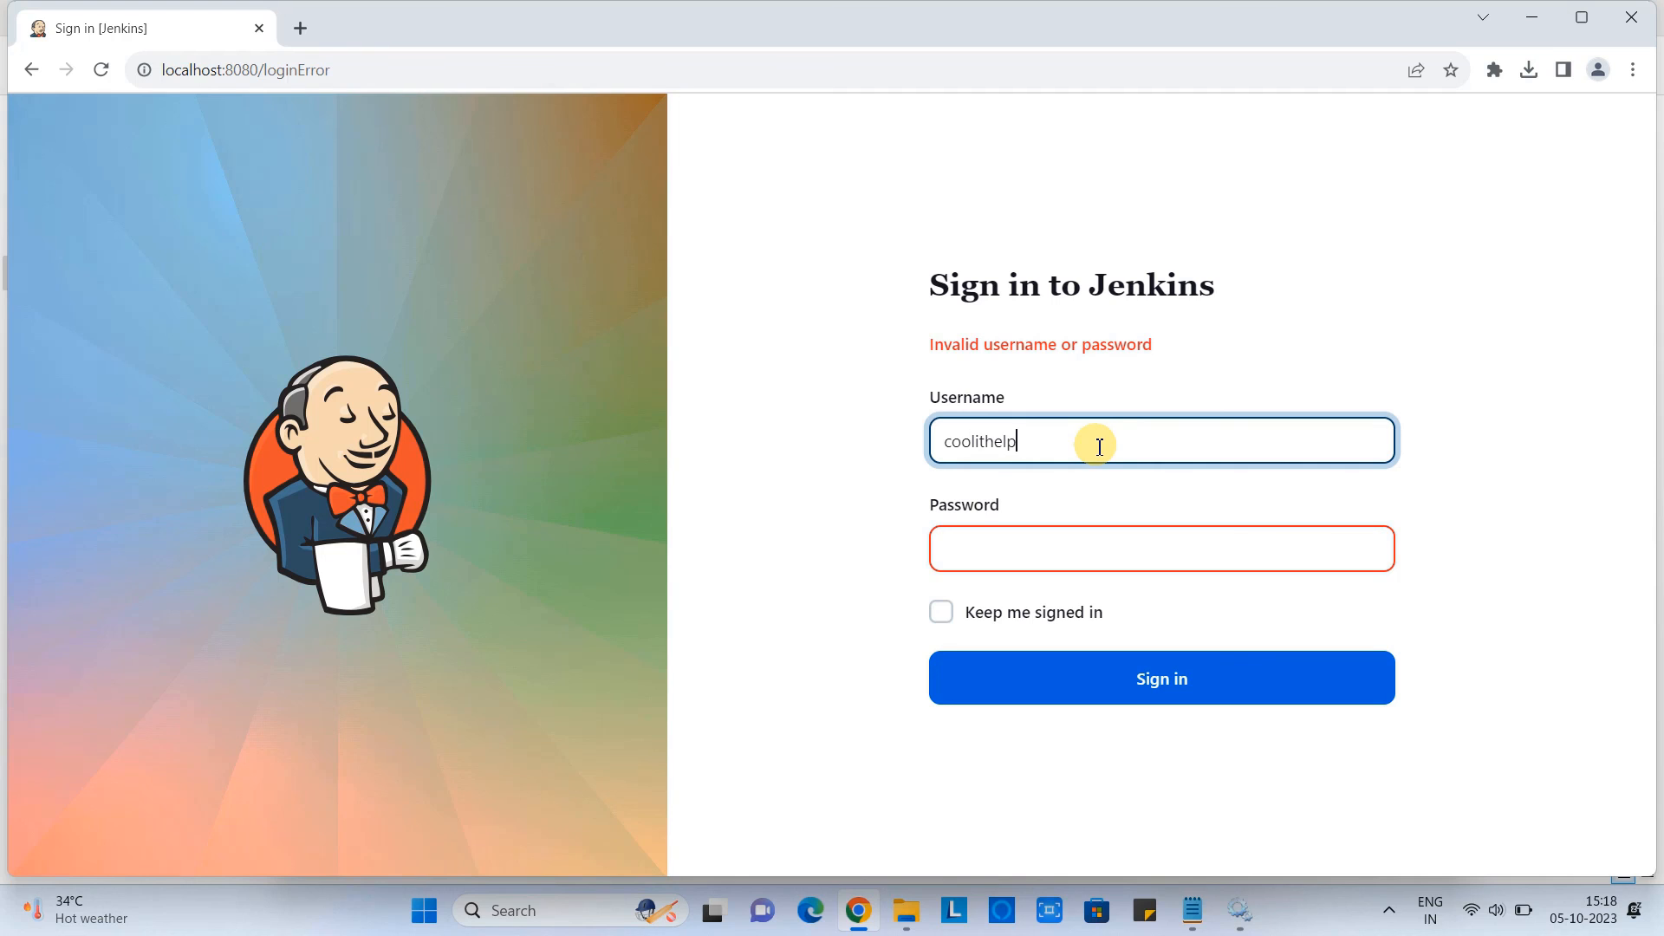
pyautogui.click(1161, 548)
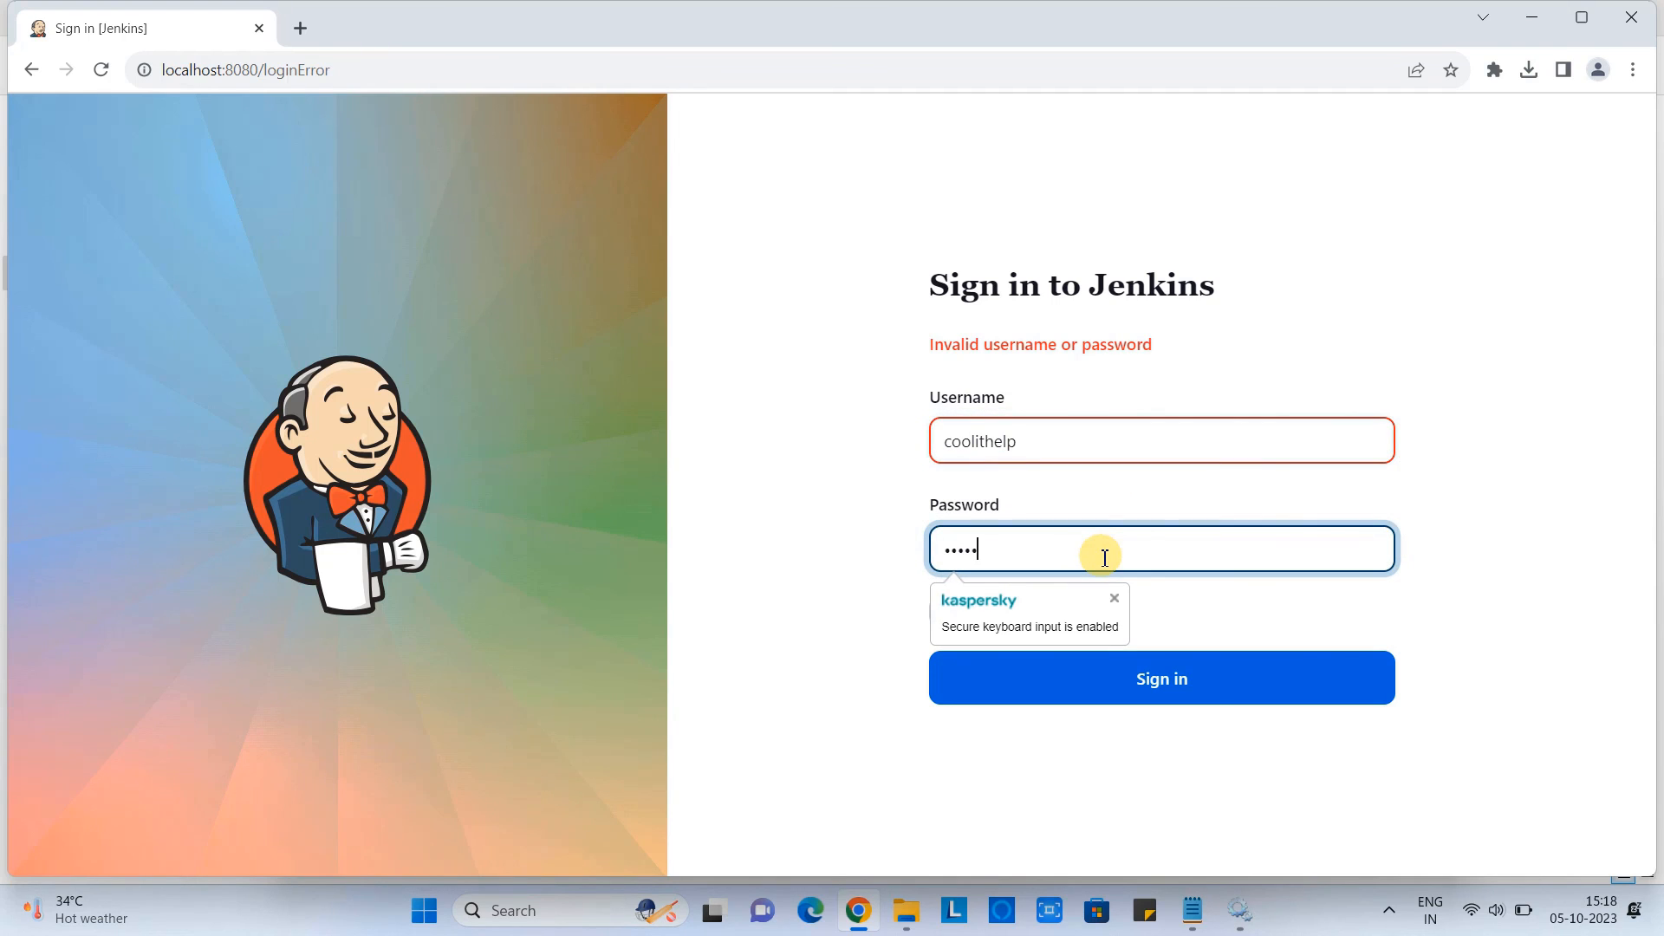
pyautogui.click(1162, 678)
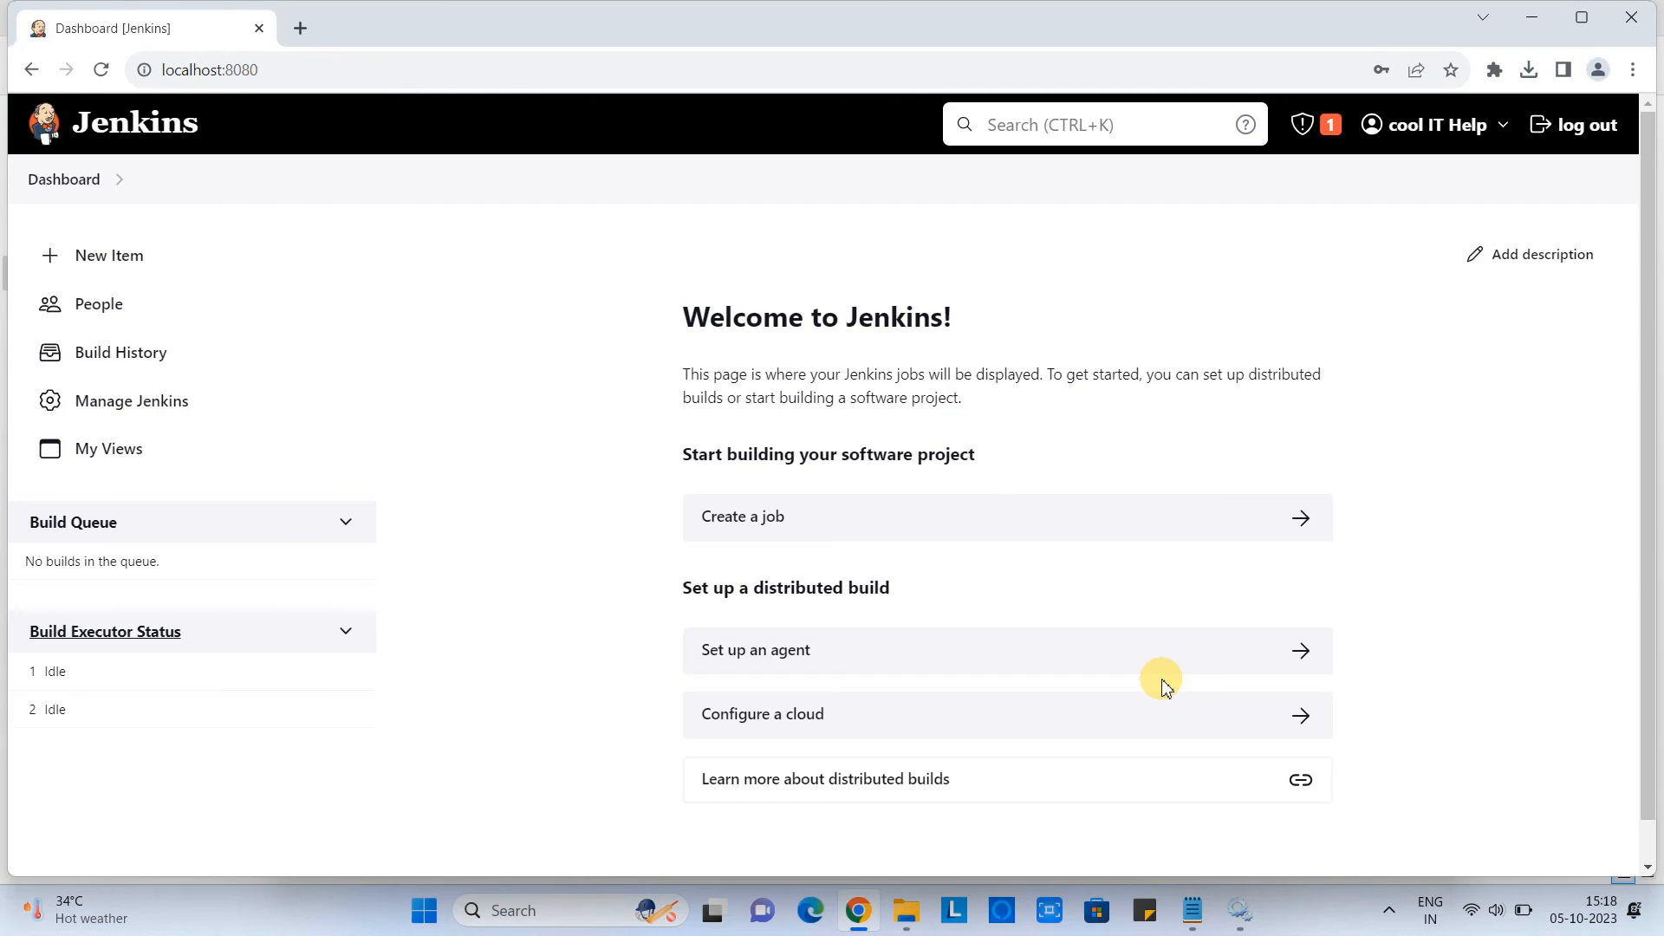
pyautogui.click(255, 70)
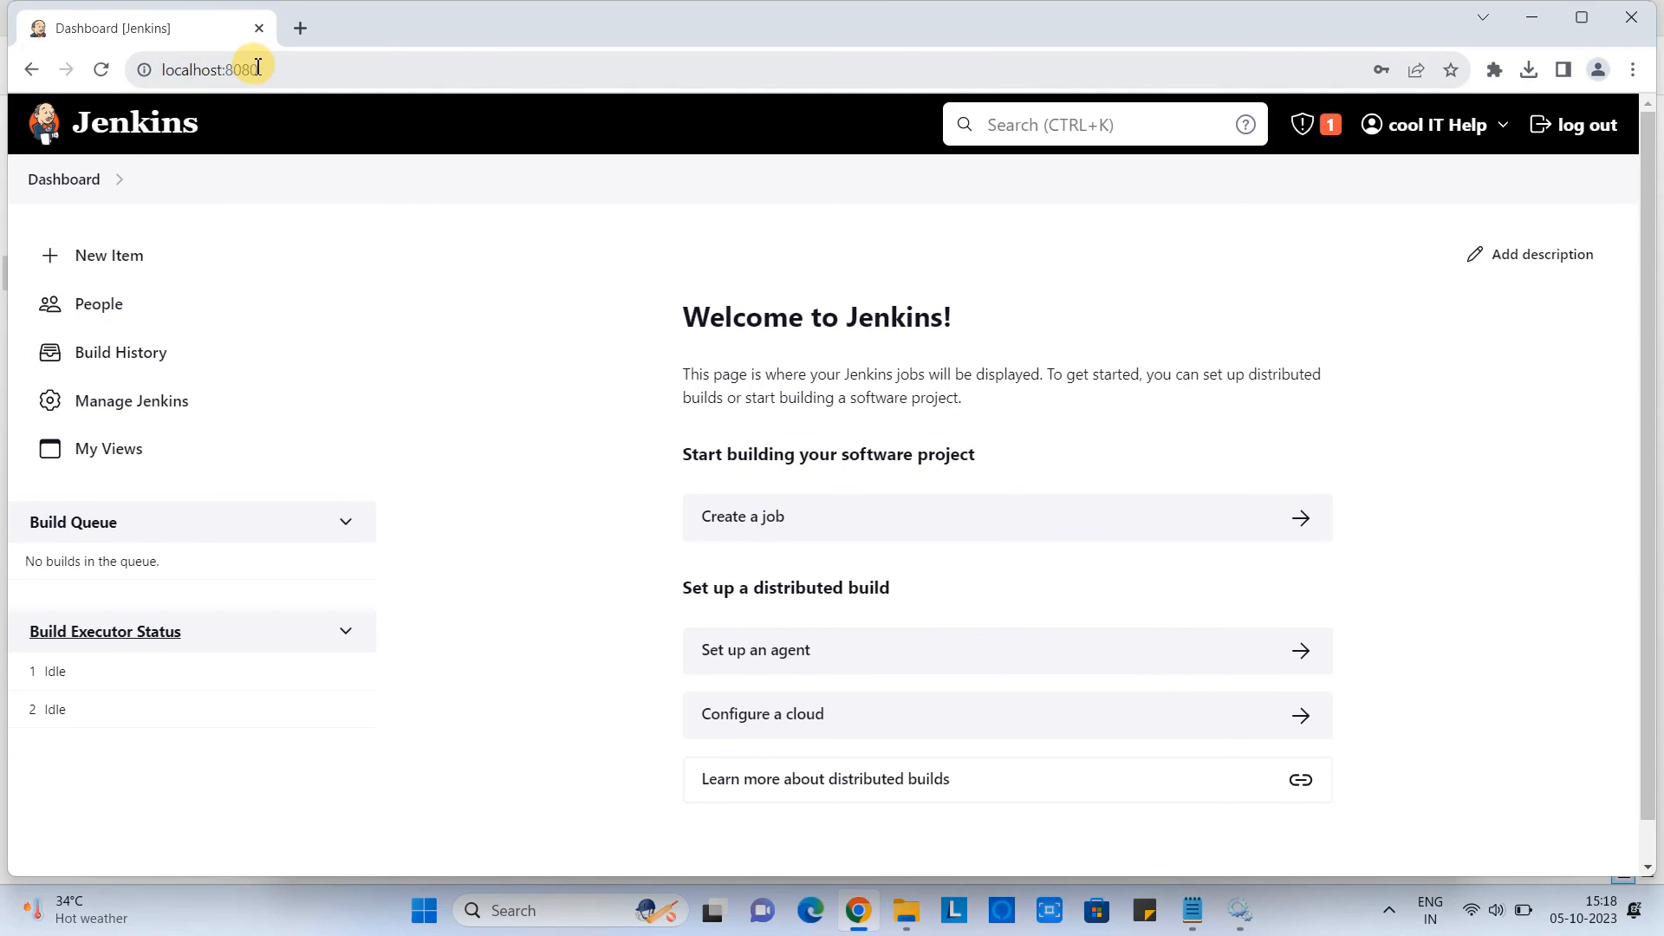
pyautogui.moveTo(464, 385)
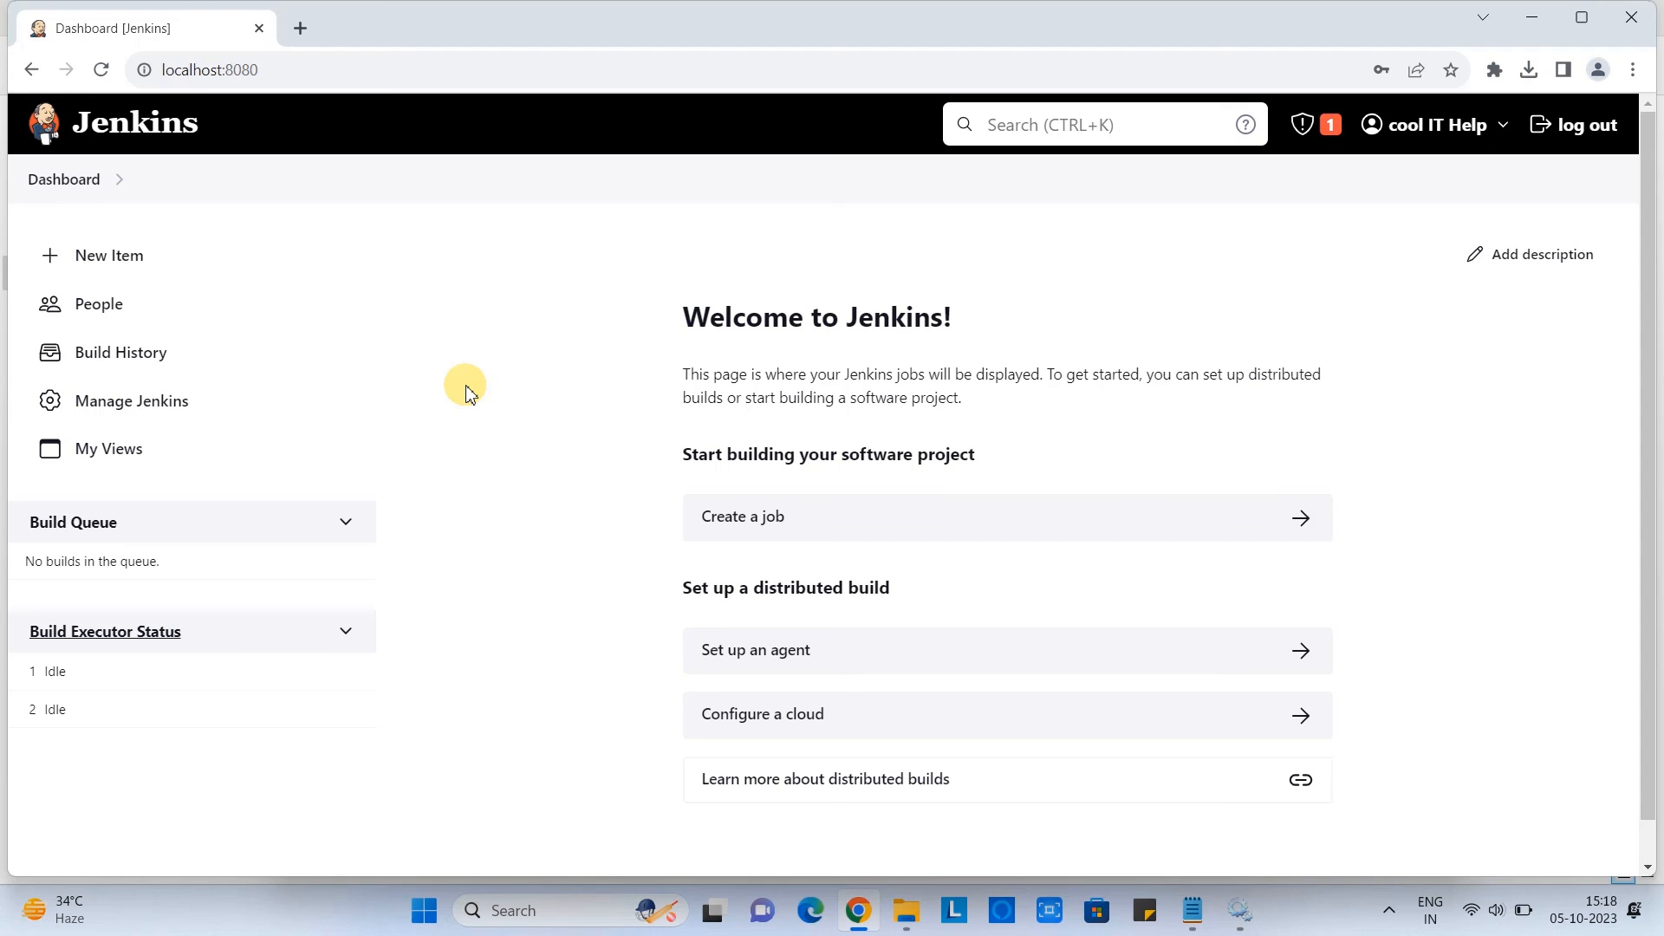
pyautogui.moveTo(1432, 351)
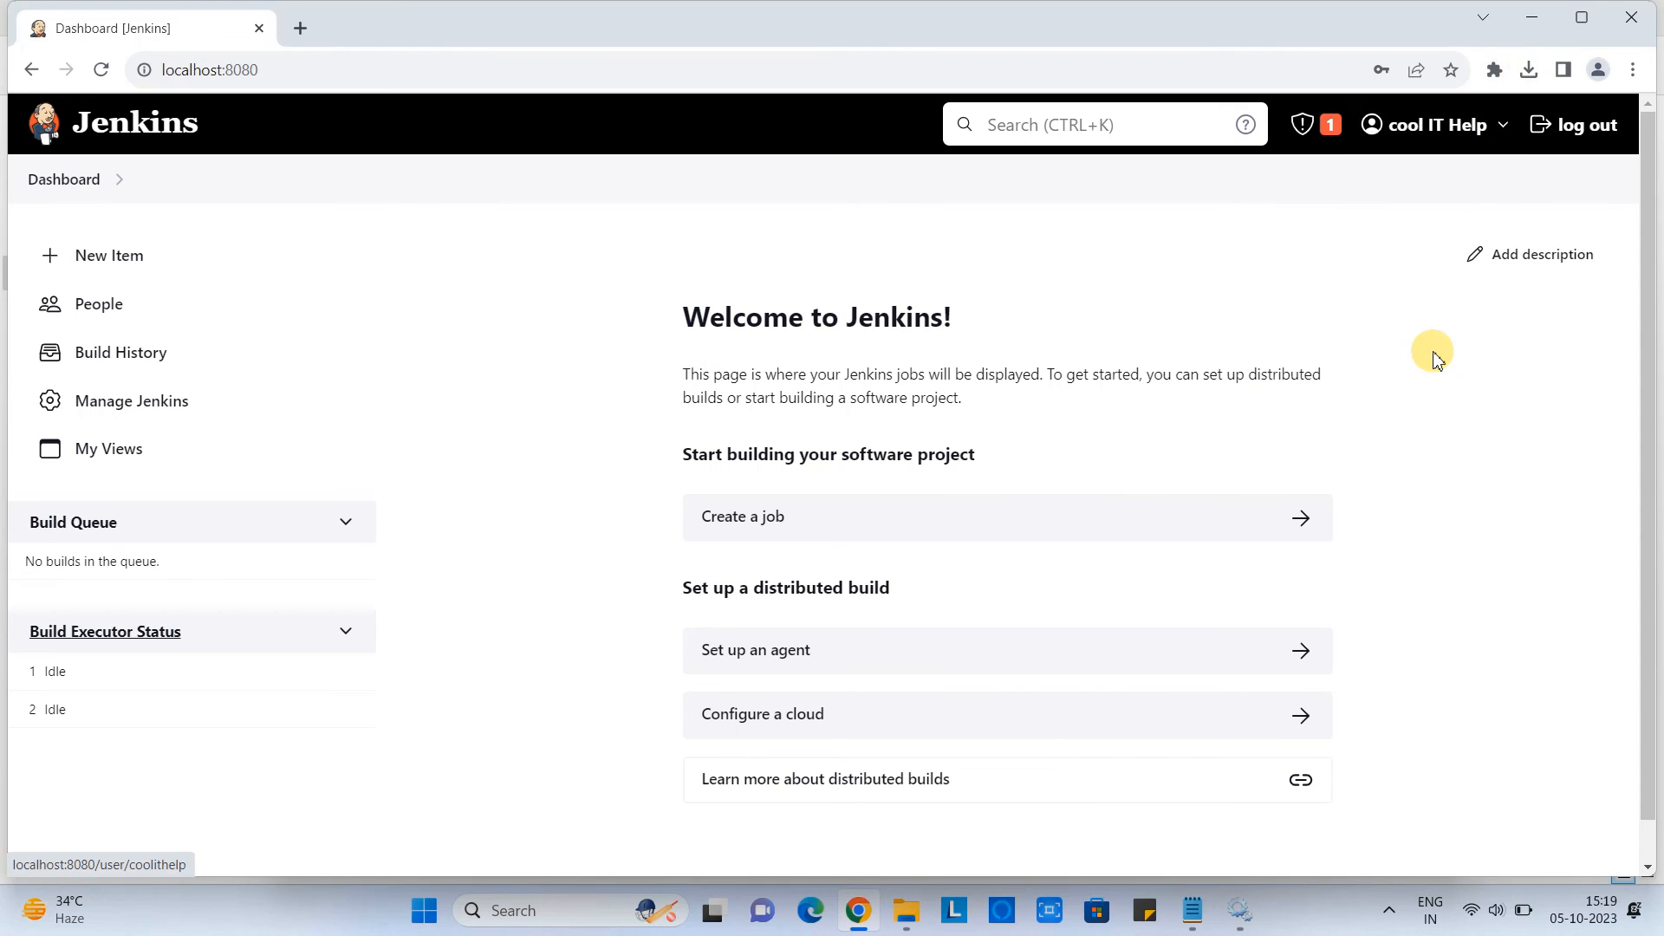